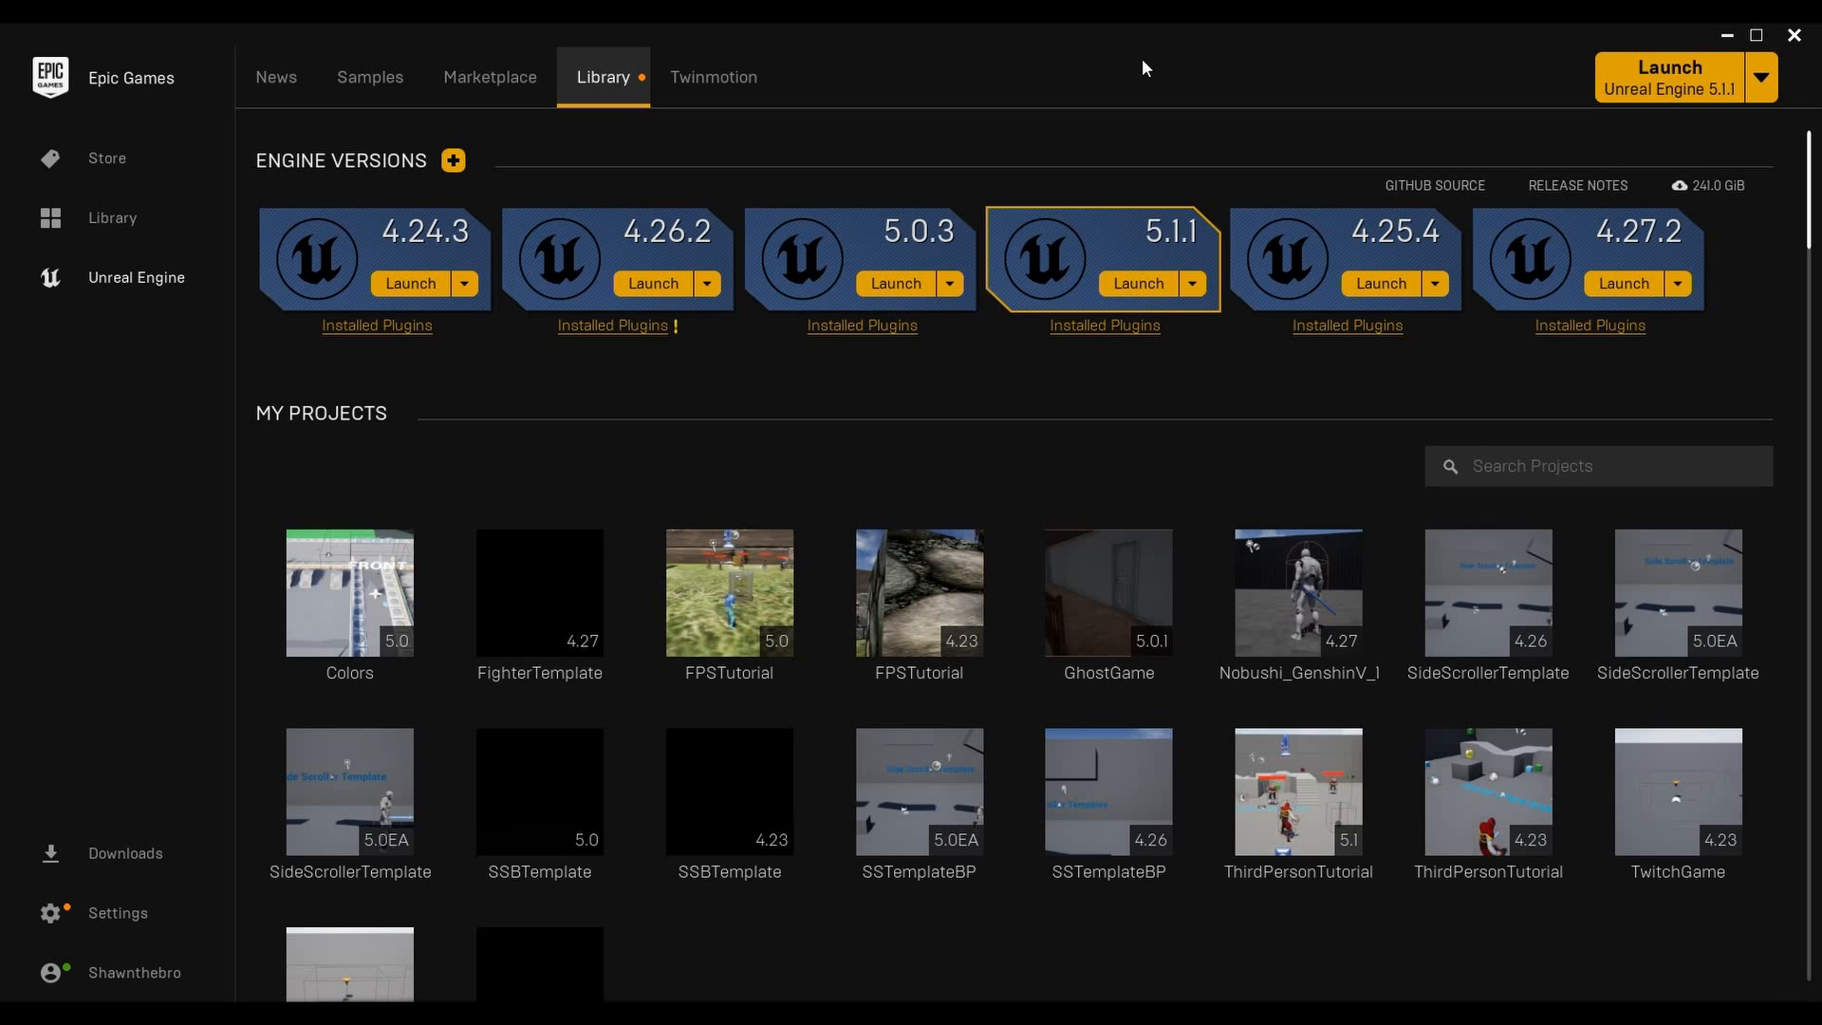
pyautogui.moveTo(1168, 110)
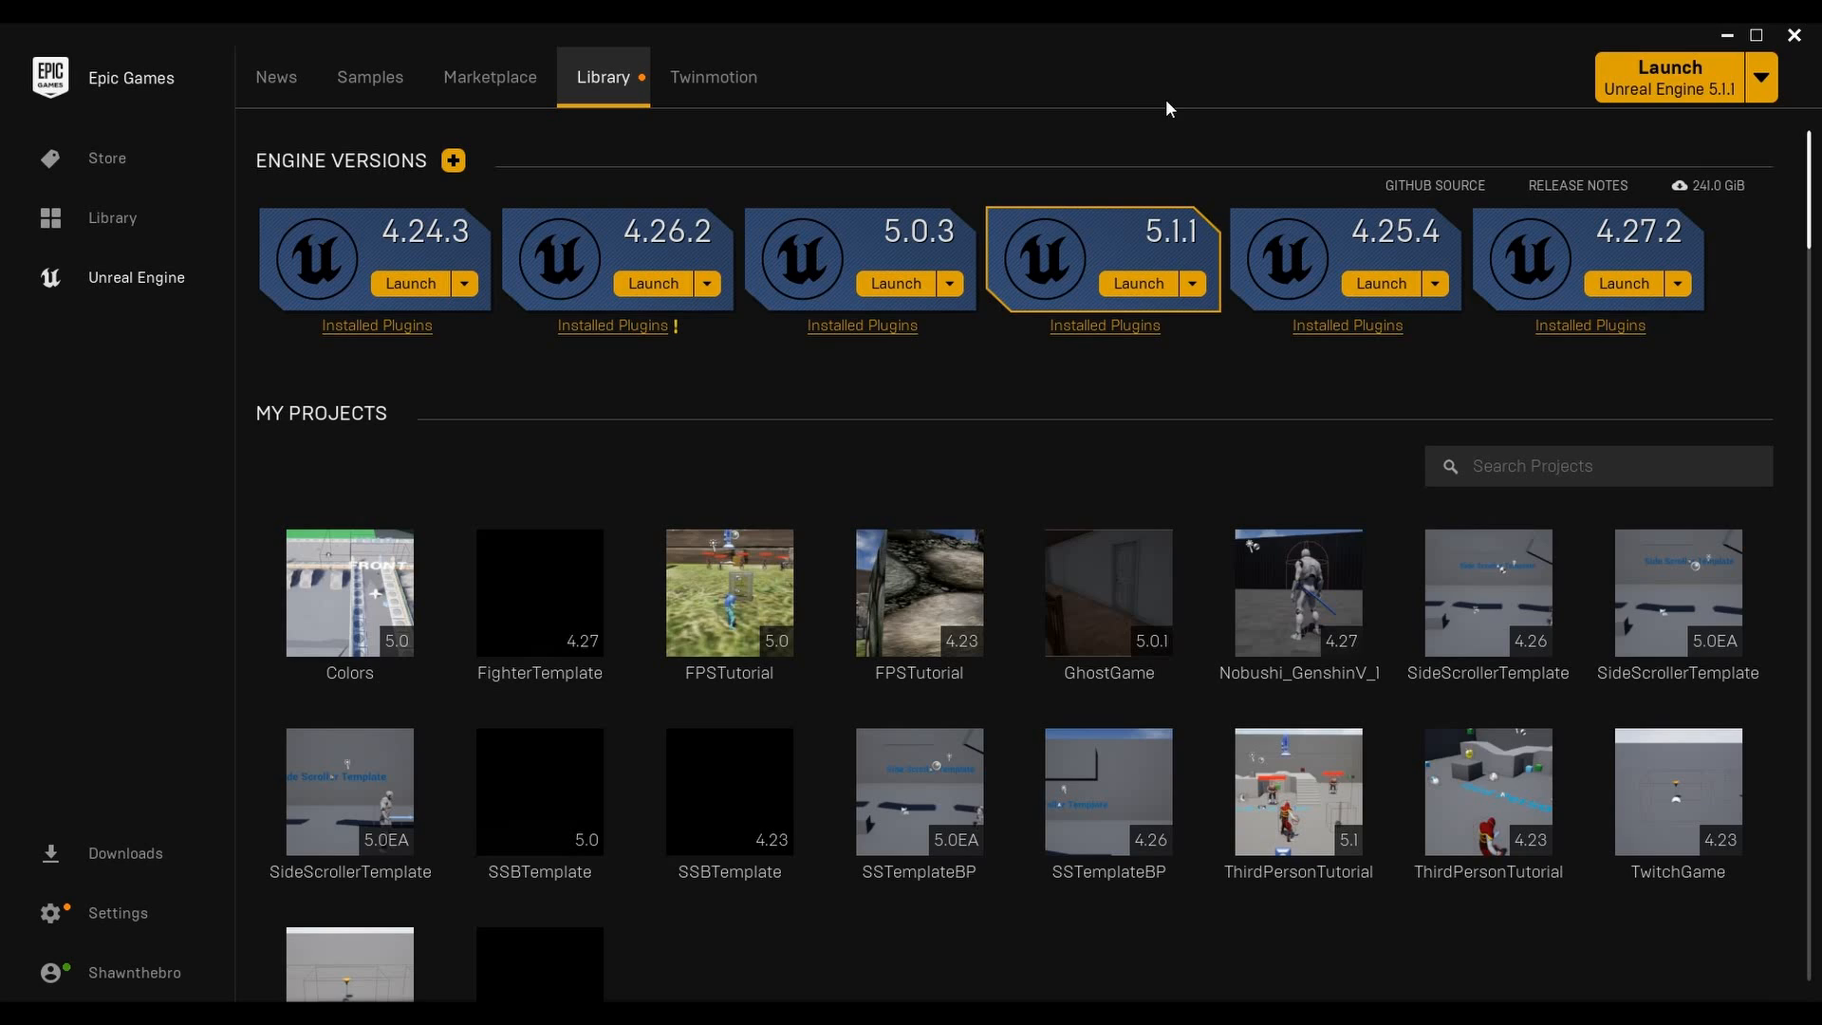
pyautogui.moveTo(950, 39)
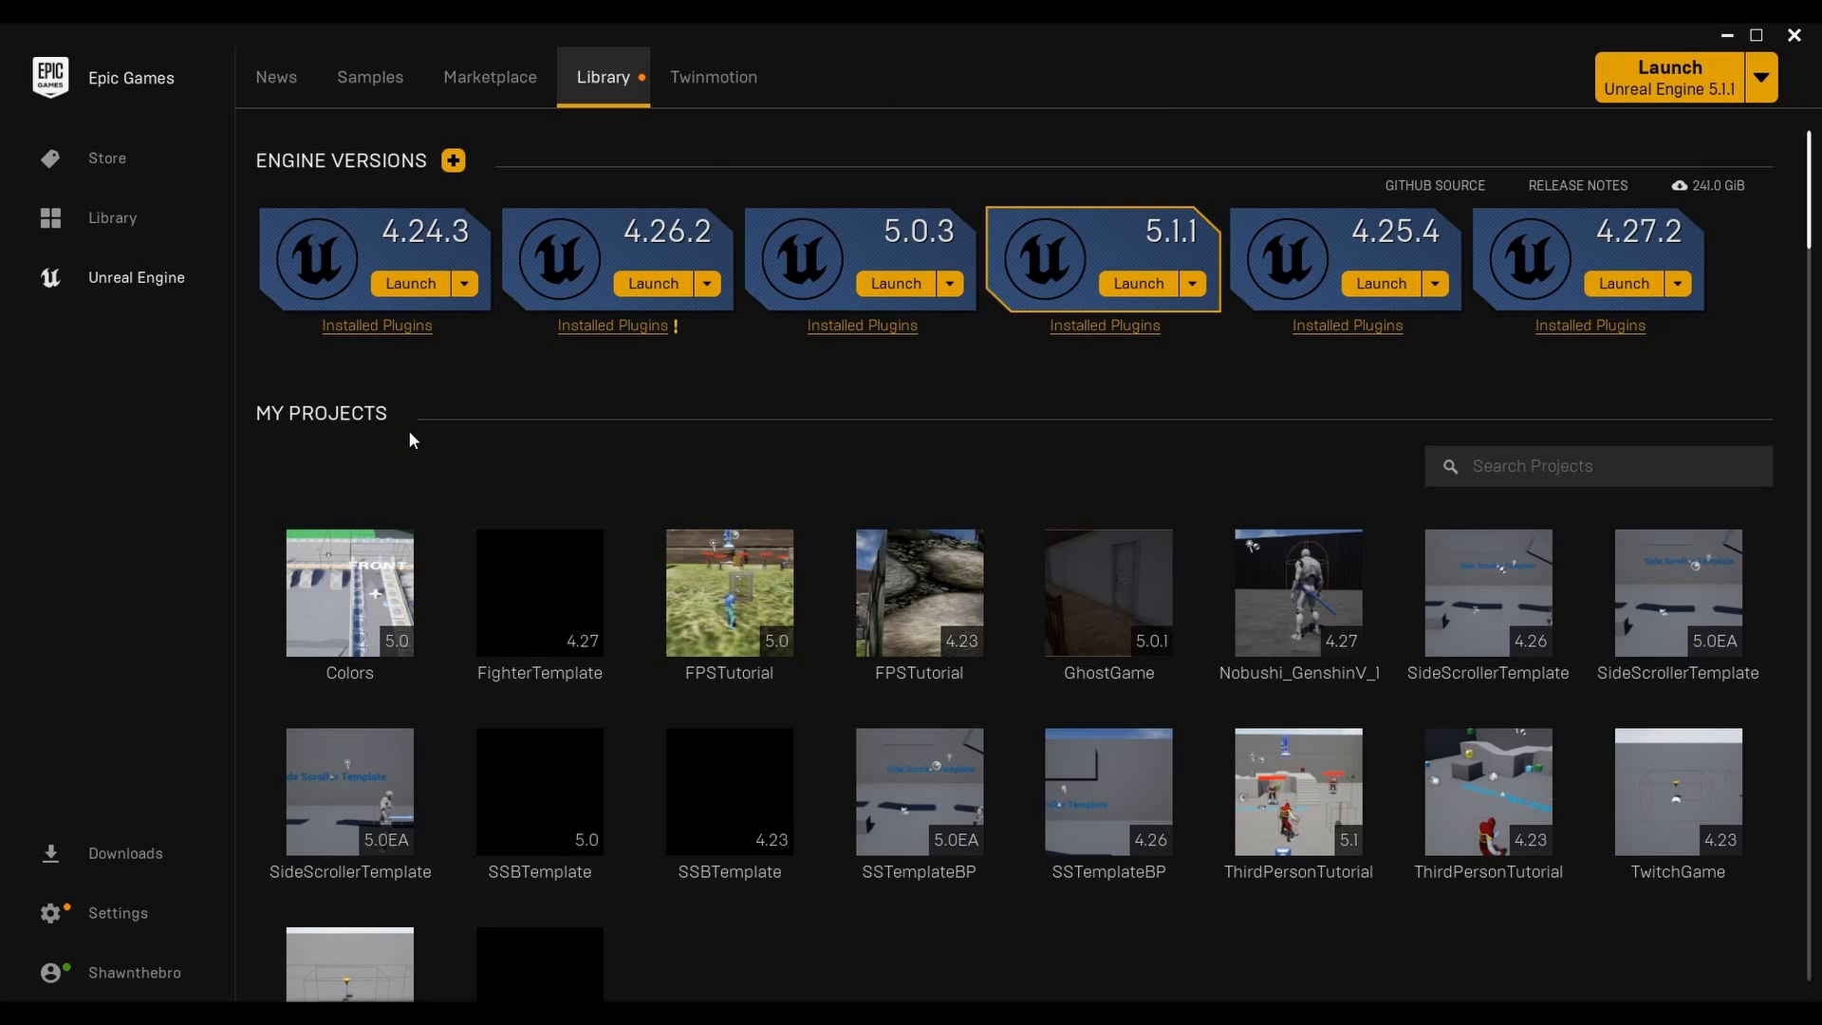
pyautogui.moveTo(872, 161)
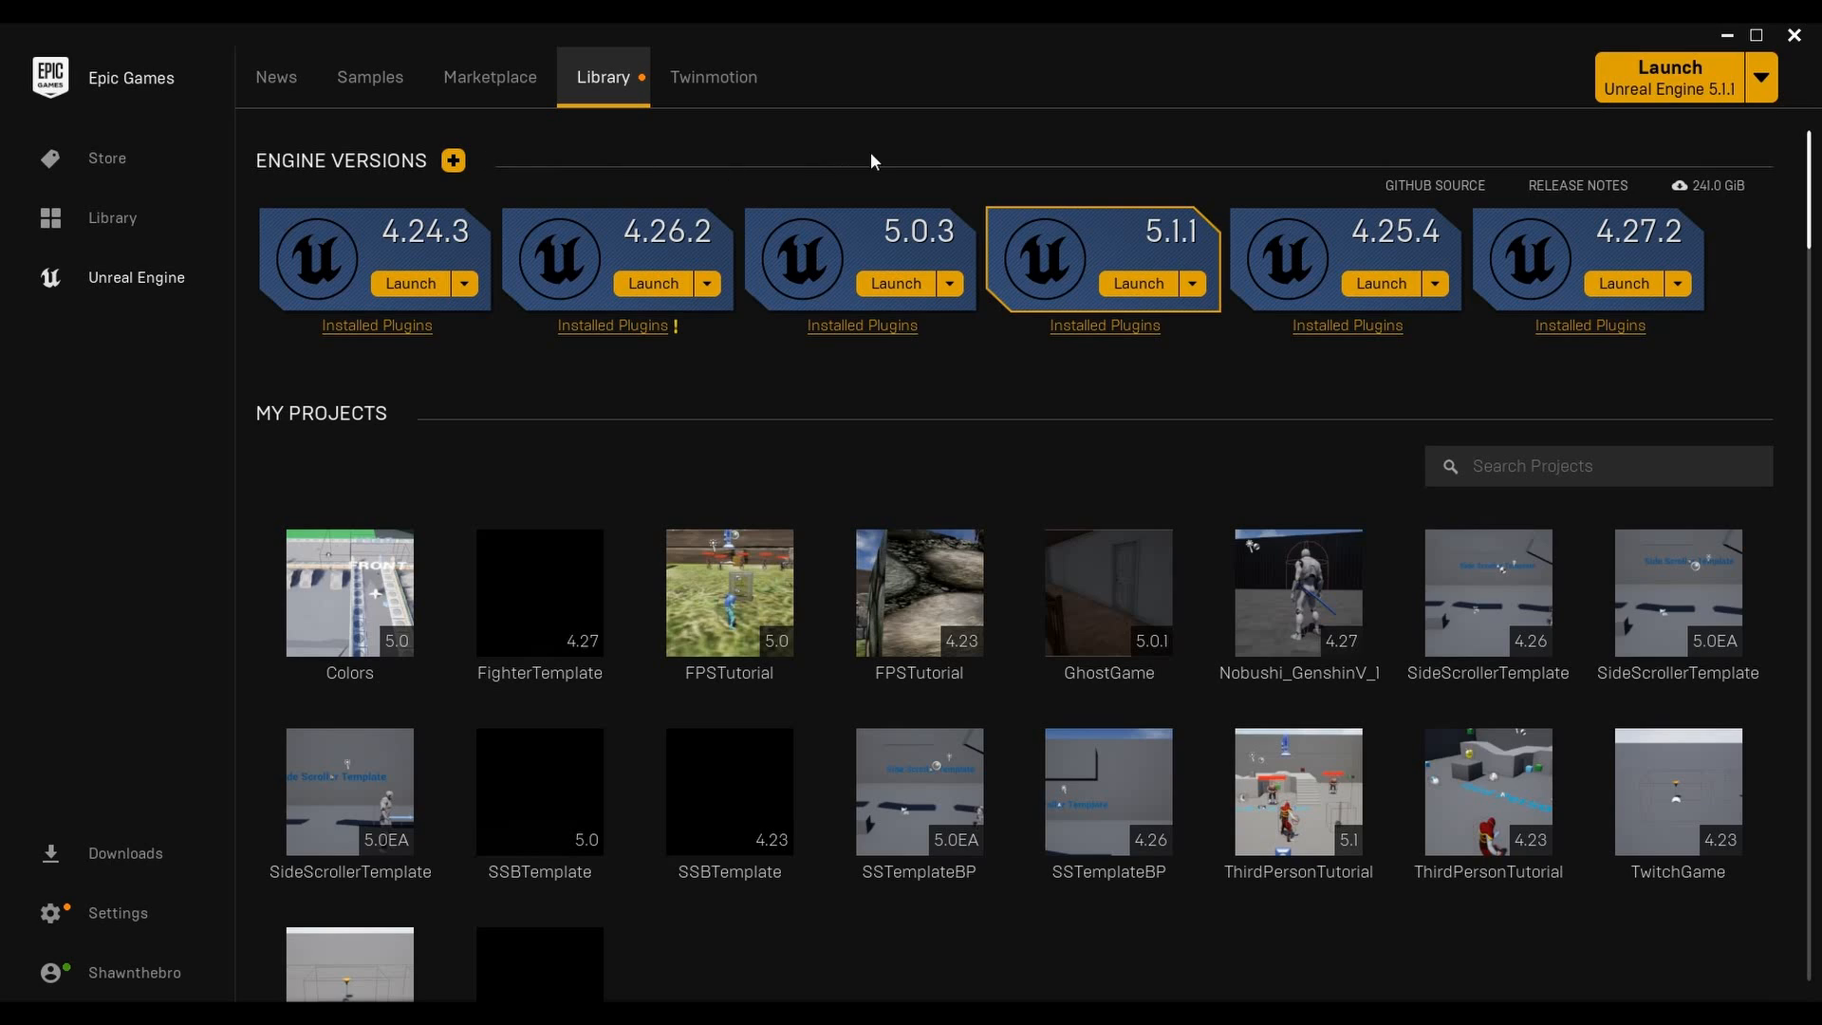
pyautogui.moveTo(142, 293)
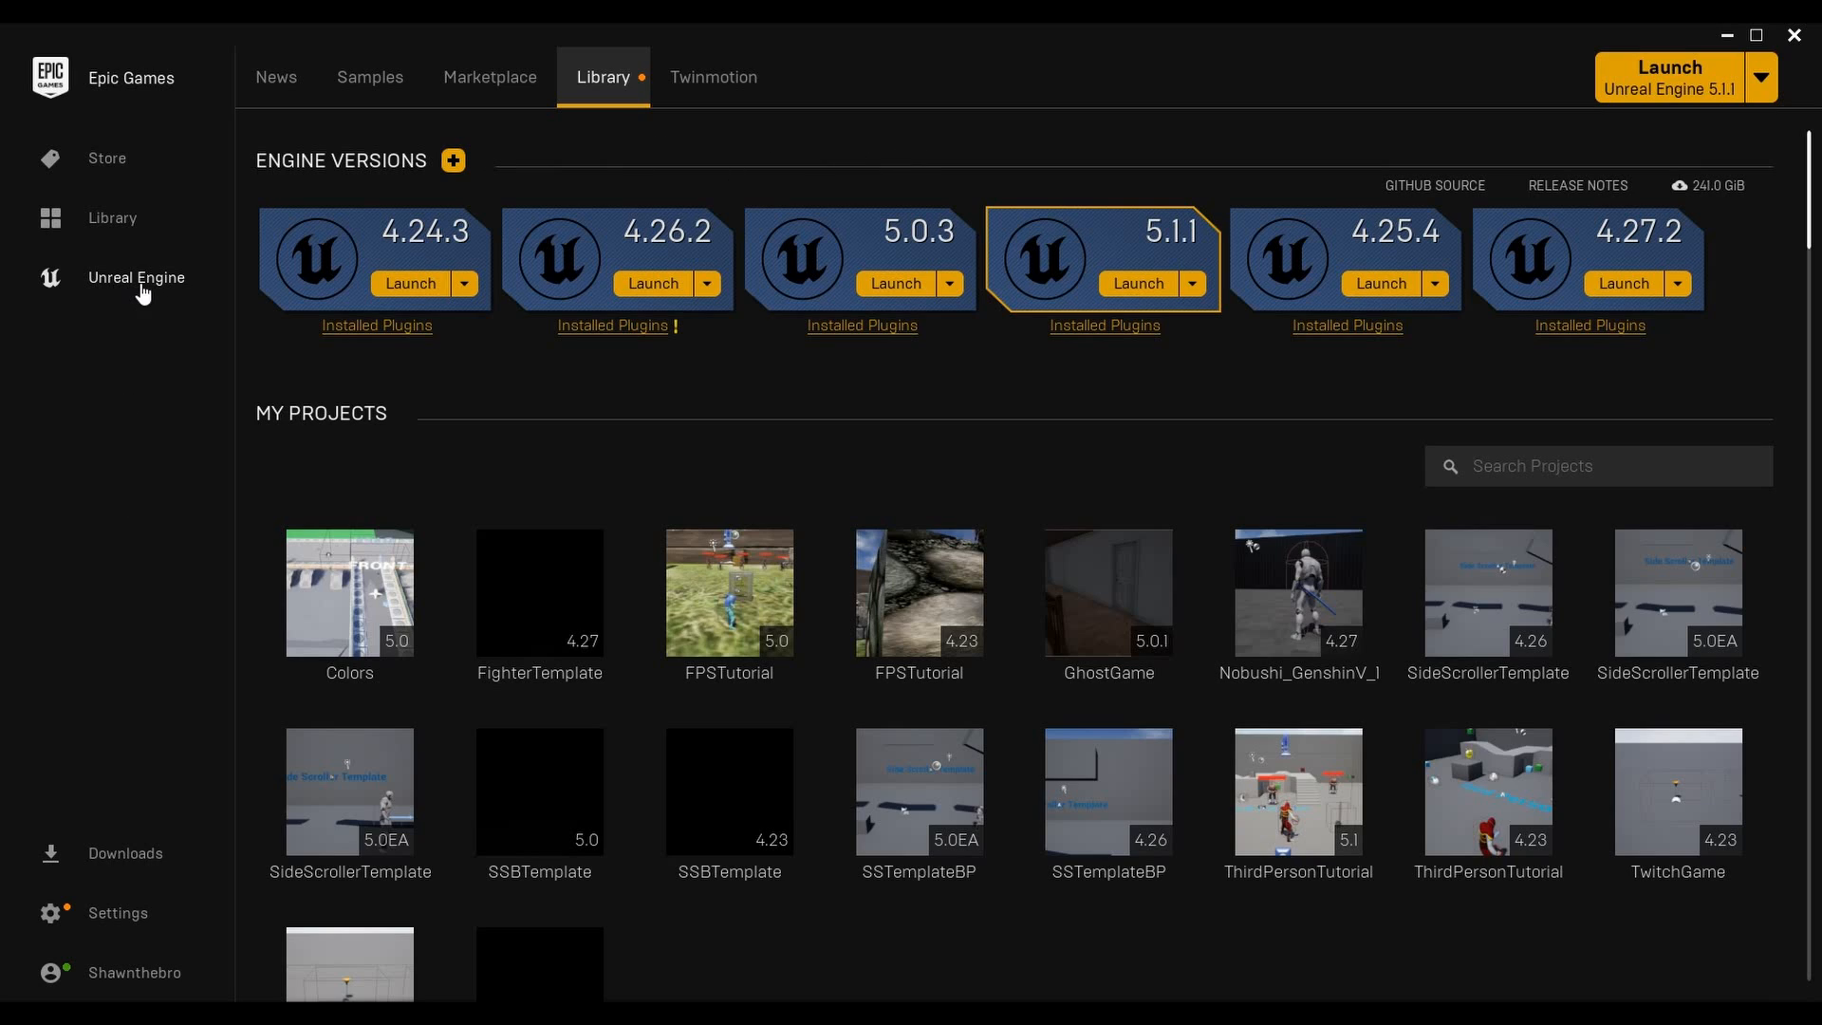
pyautogui.moveTo(608, 77)
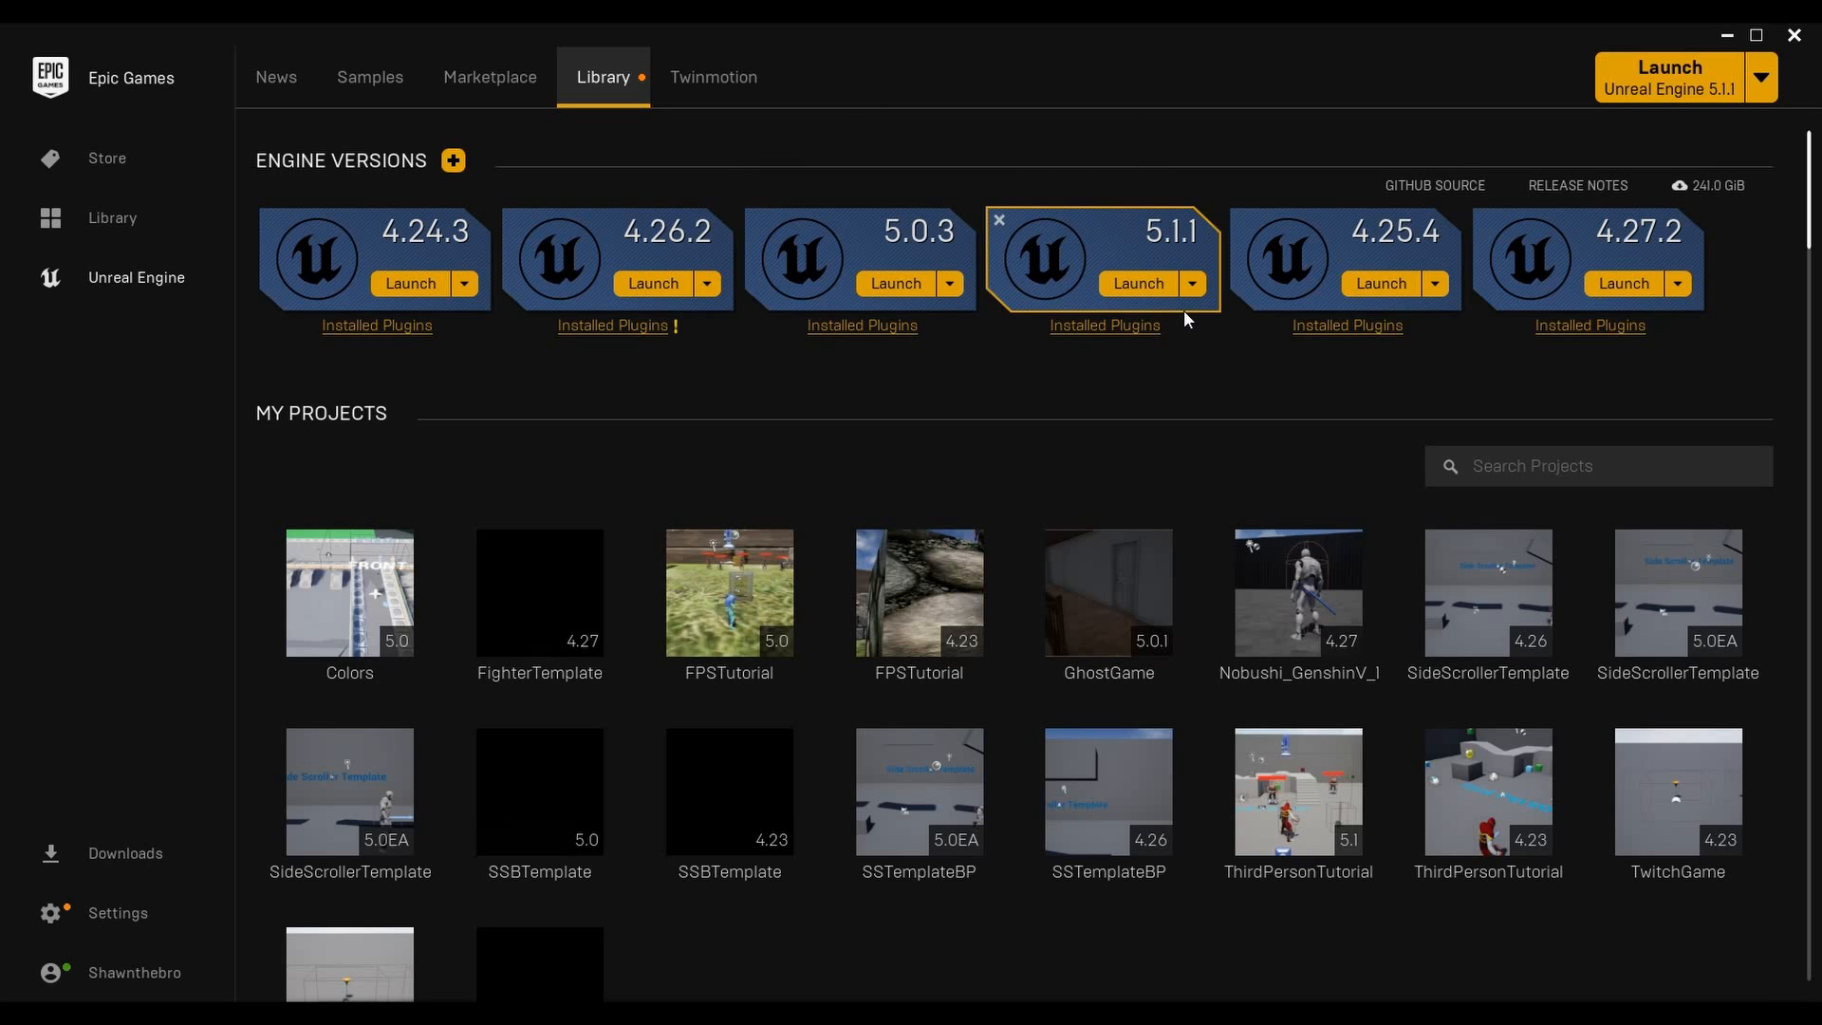
# Launch Unreal Engine 5.1.1 from the Epic Games Launcher engine card
pyautogui.click(1137, 282)
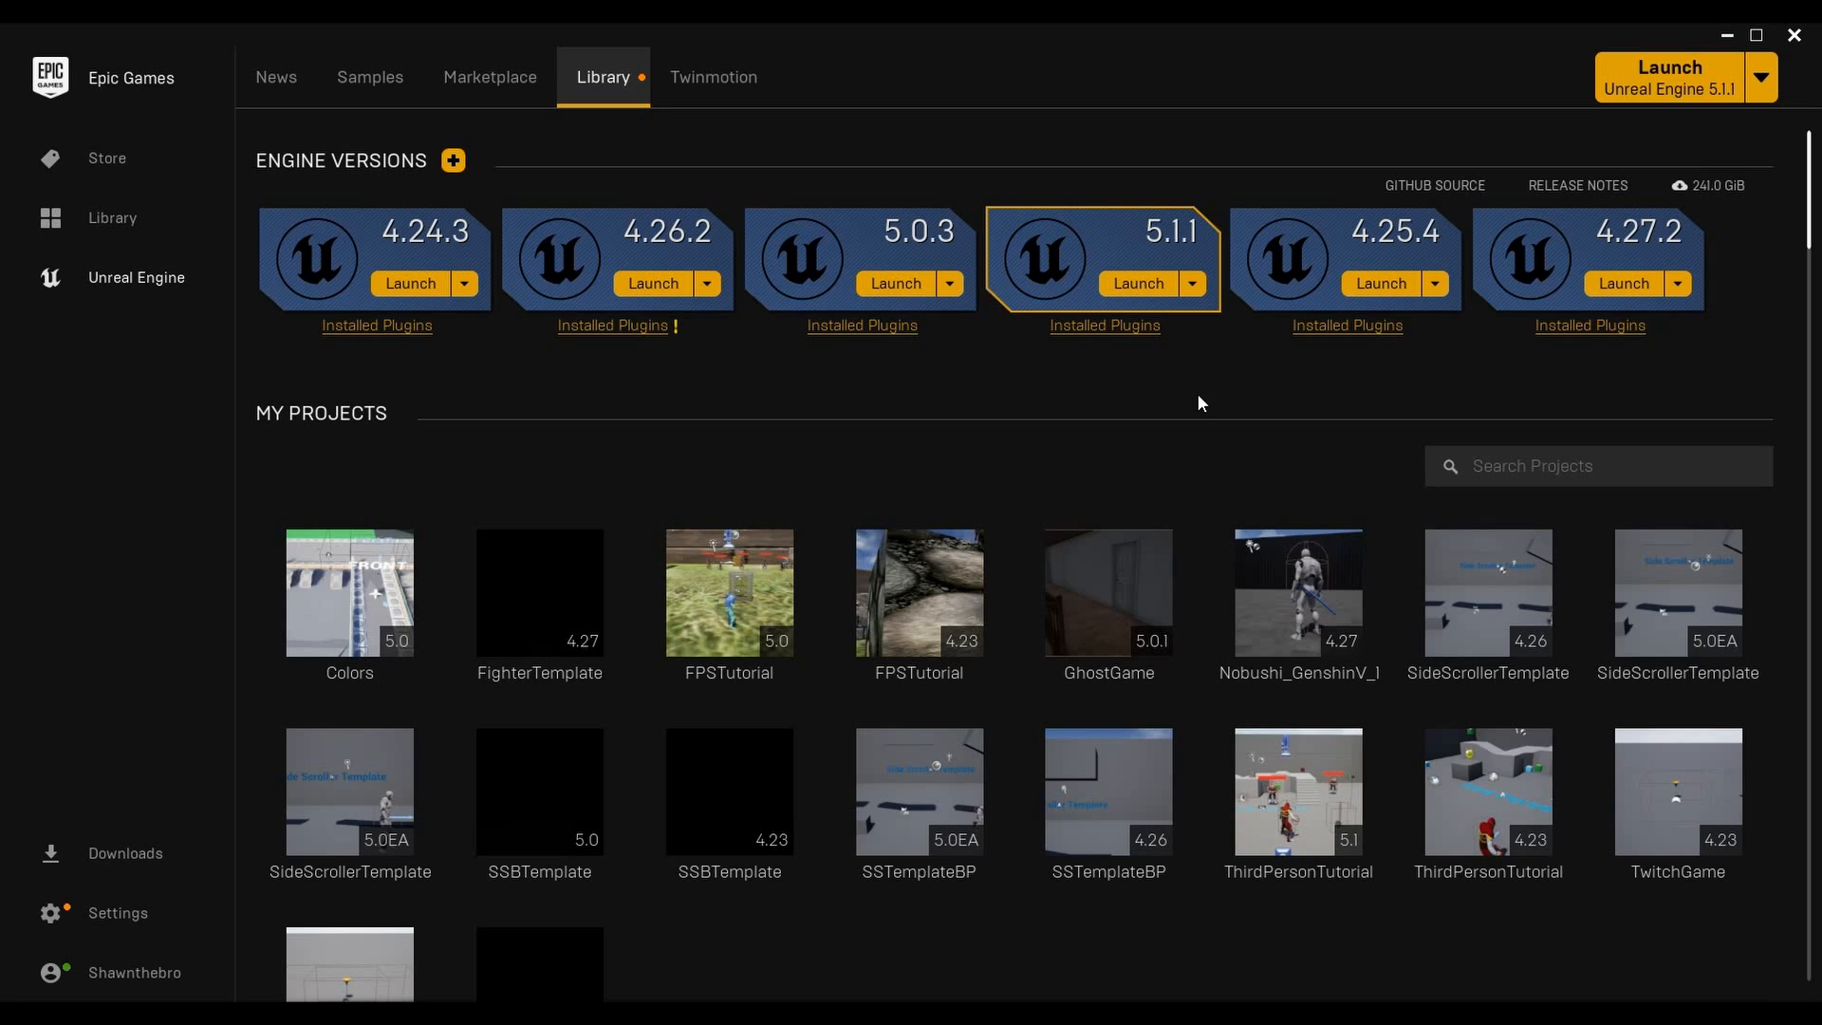
pyautogui.click(1137, 283)
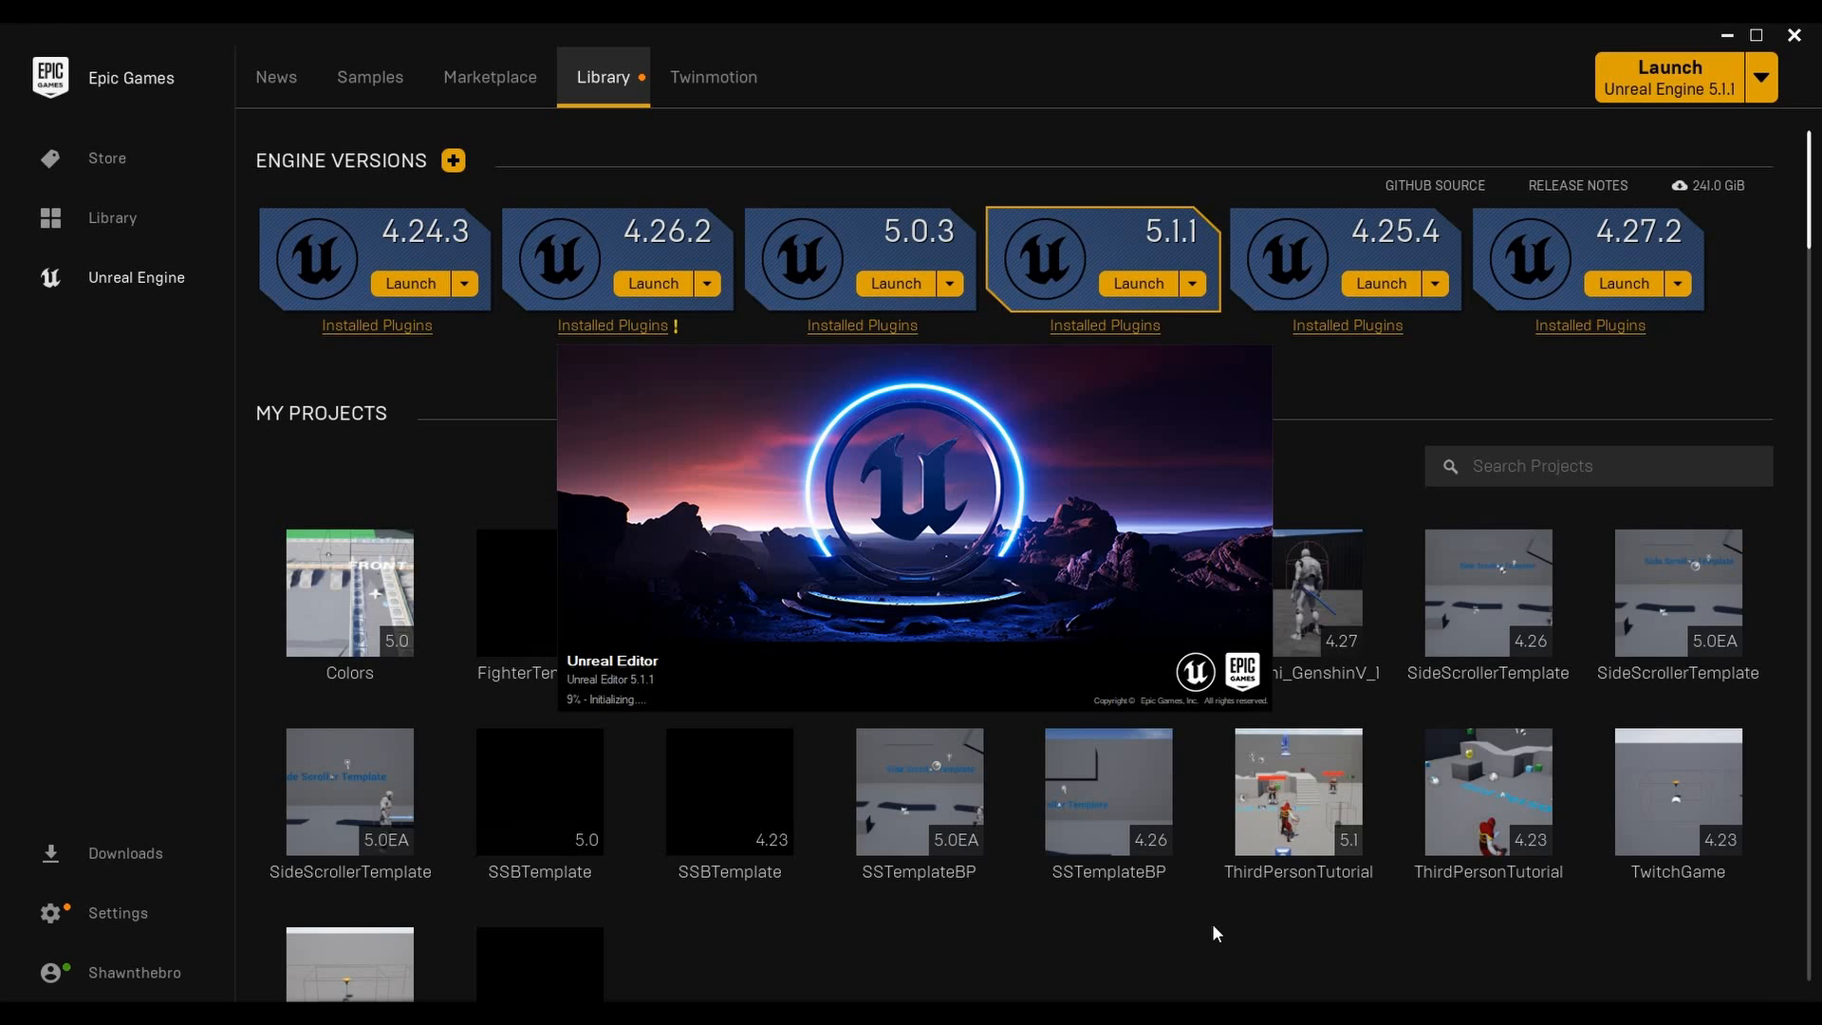
pyautogui.moveTo(1335, 484)
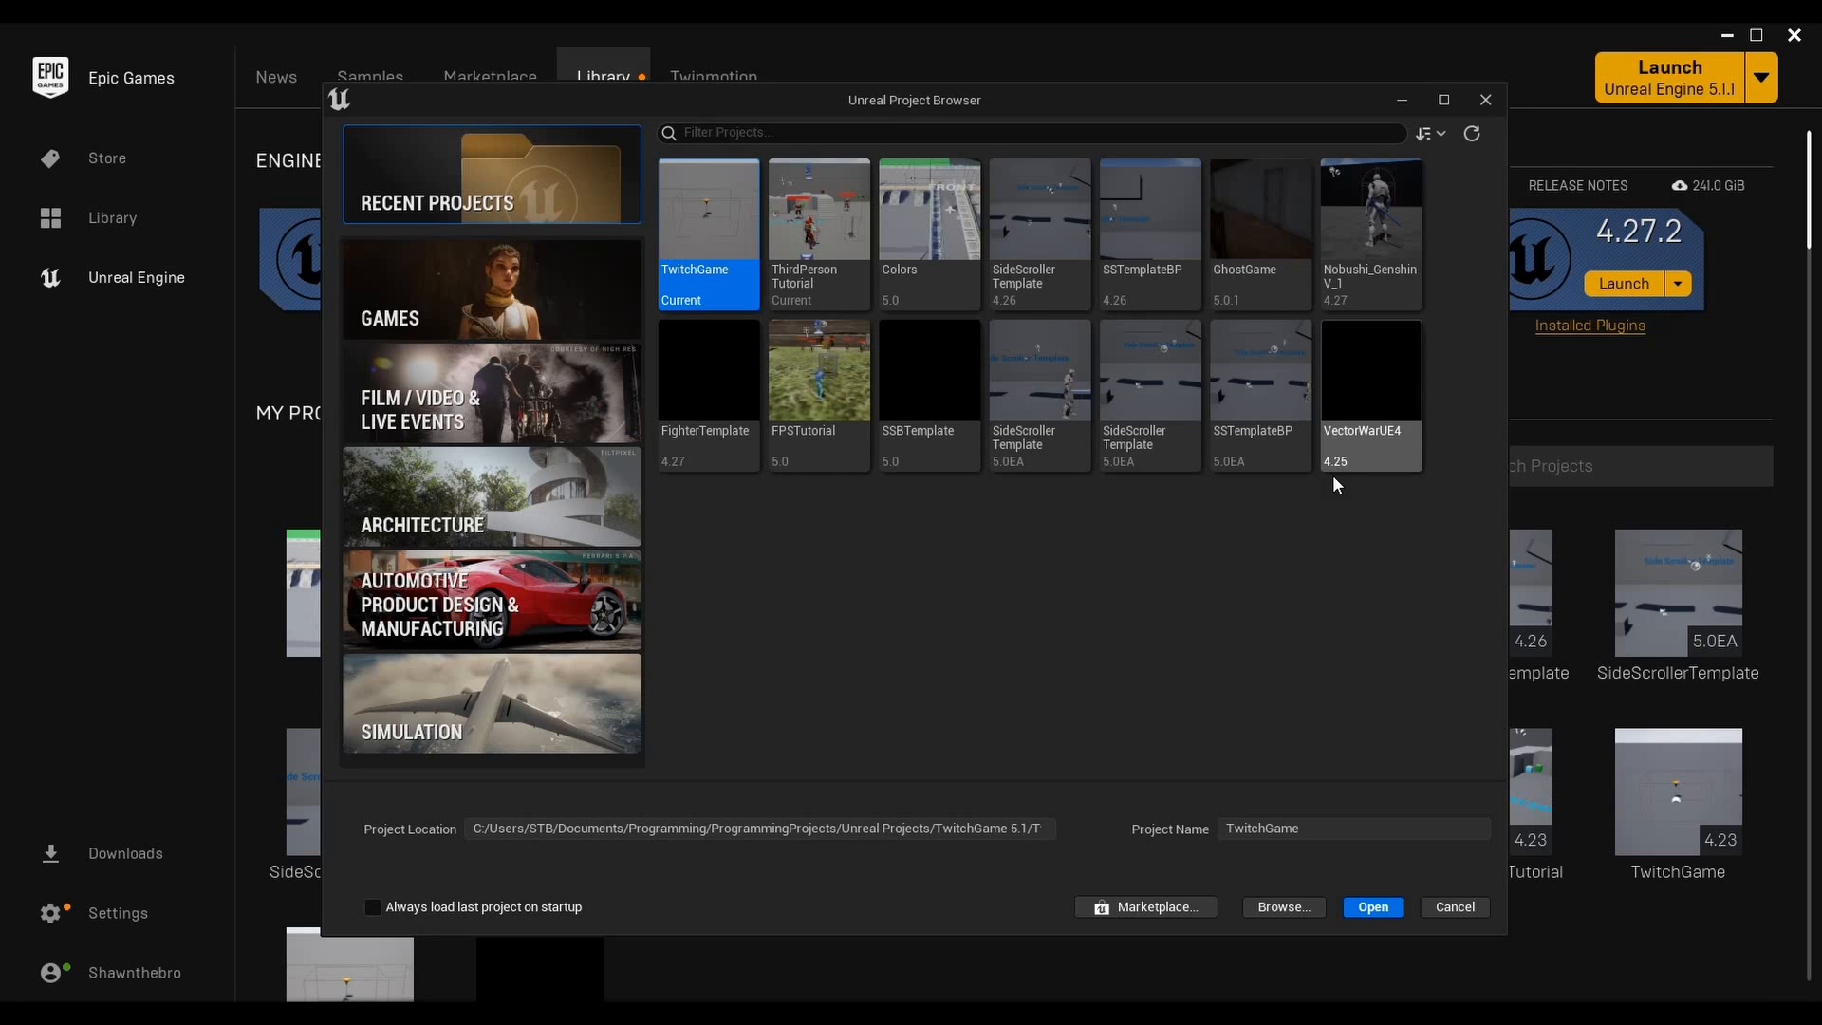
# Choose the Top Down template from the Games category in the project browser
pyautogui.click(491, 703)
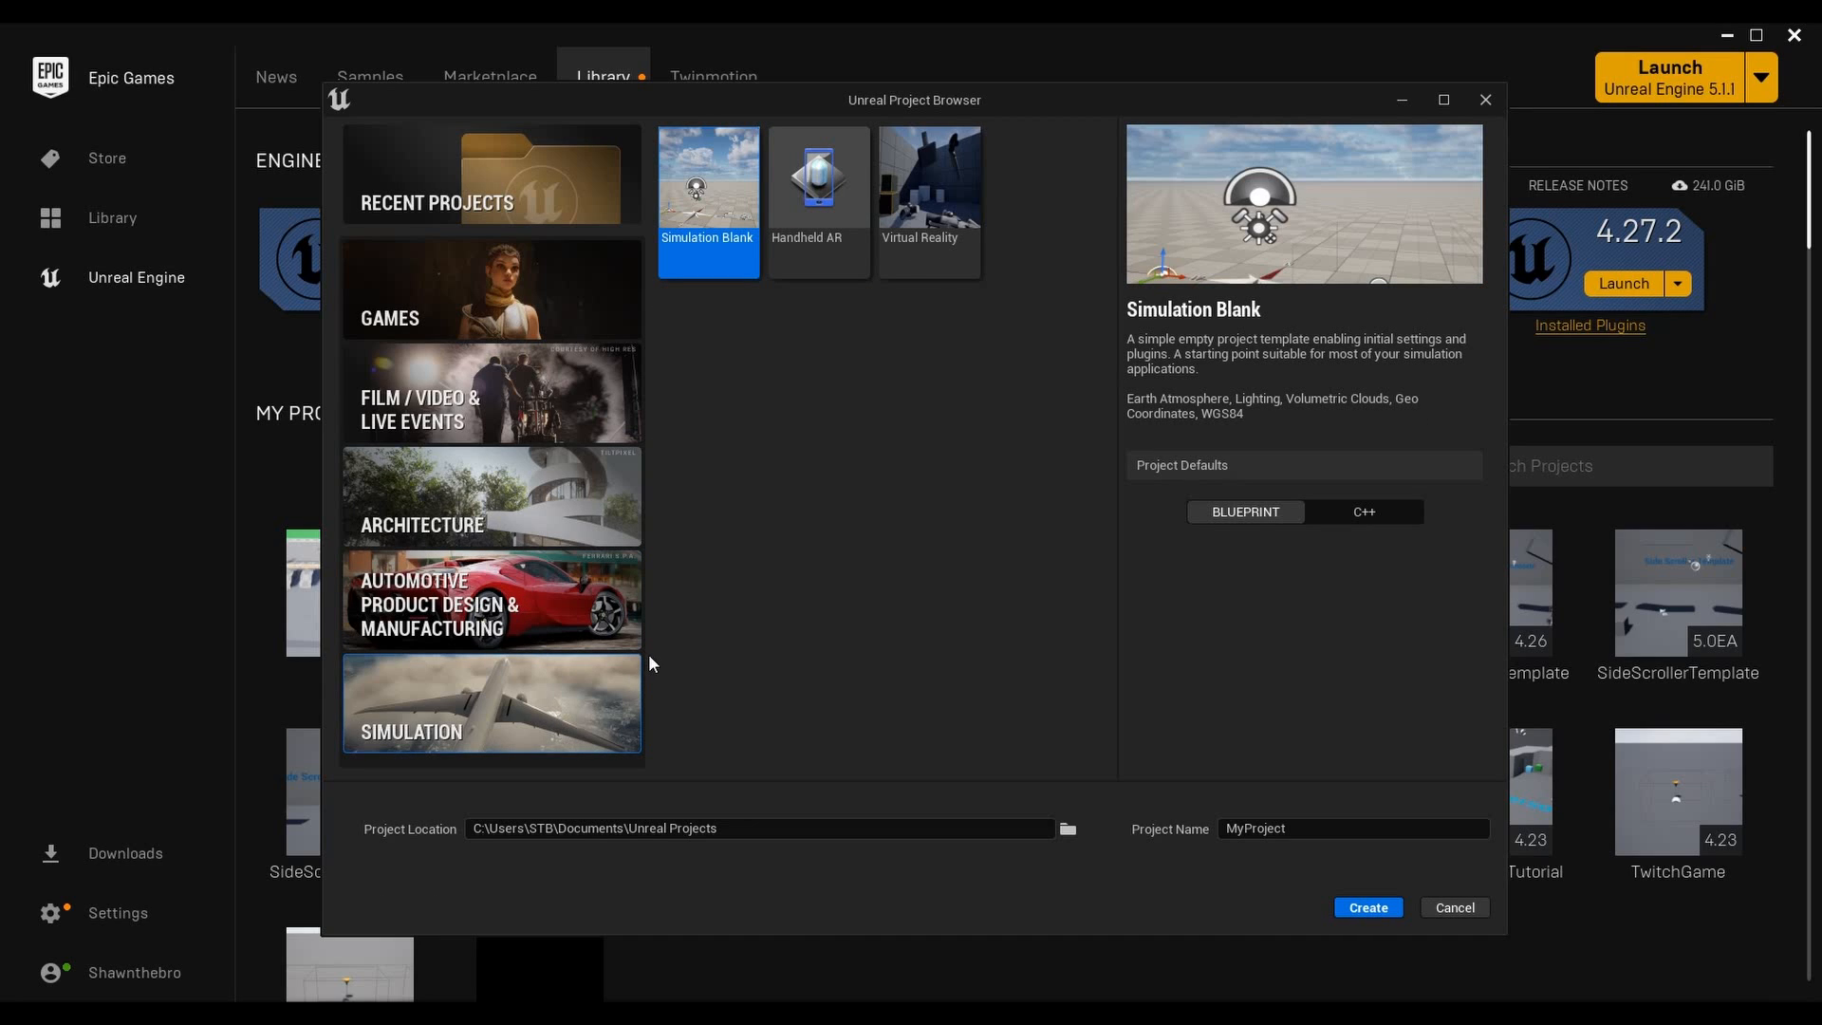
pyautogui.click(492, 288)
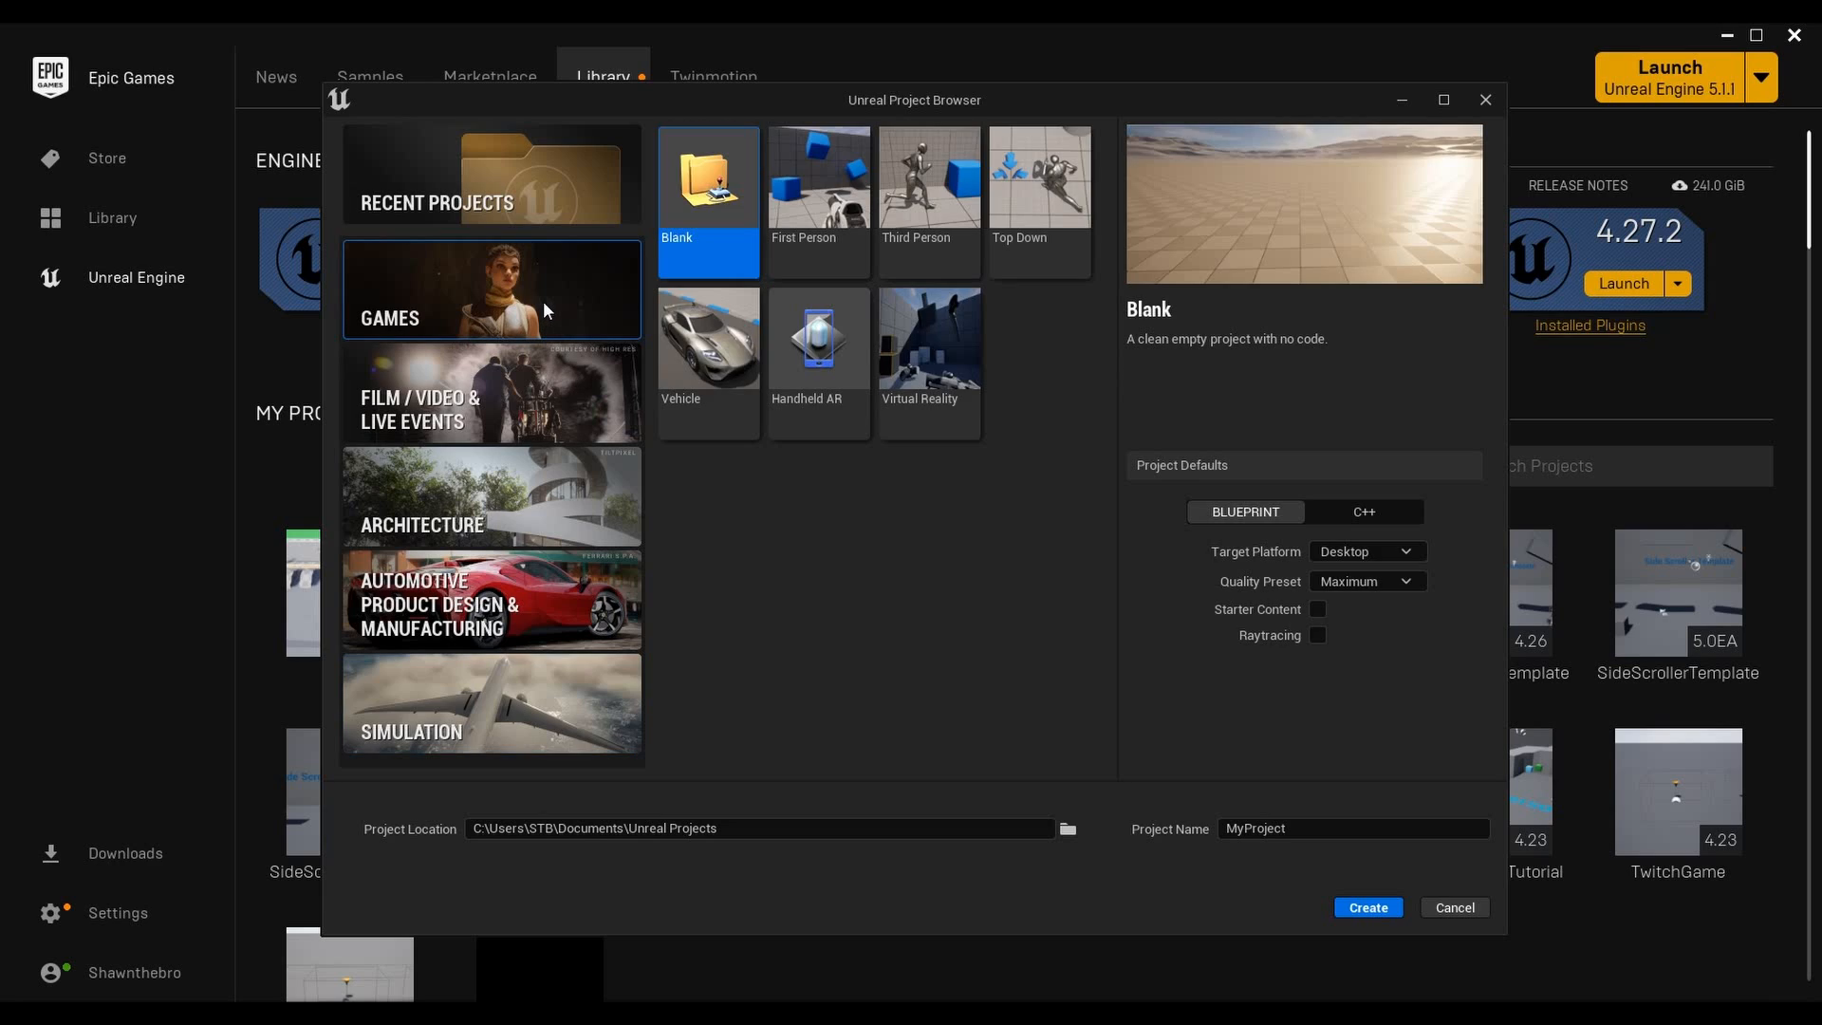
pyautogui.moveTo(547, 317)
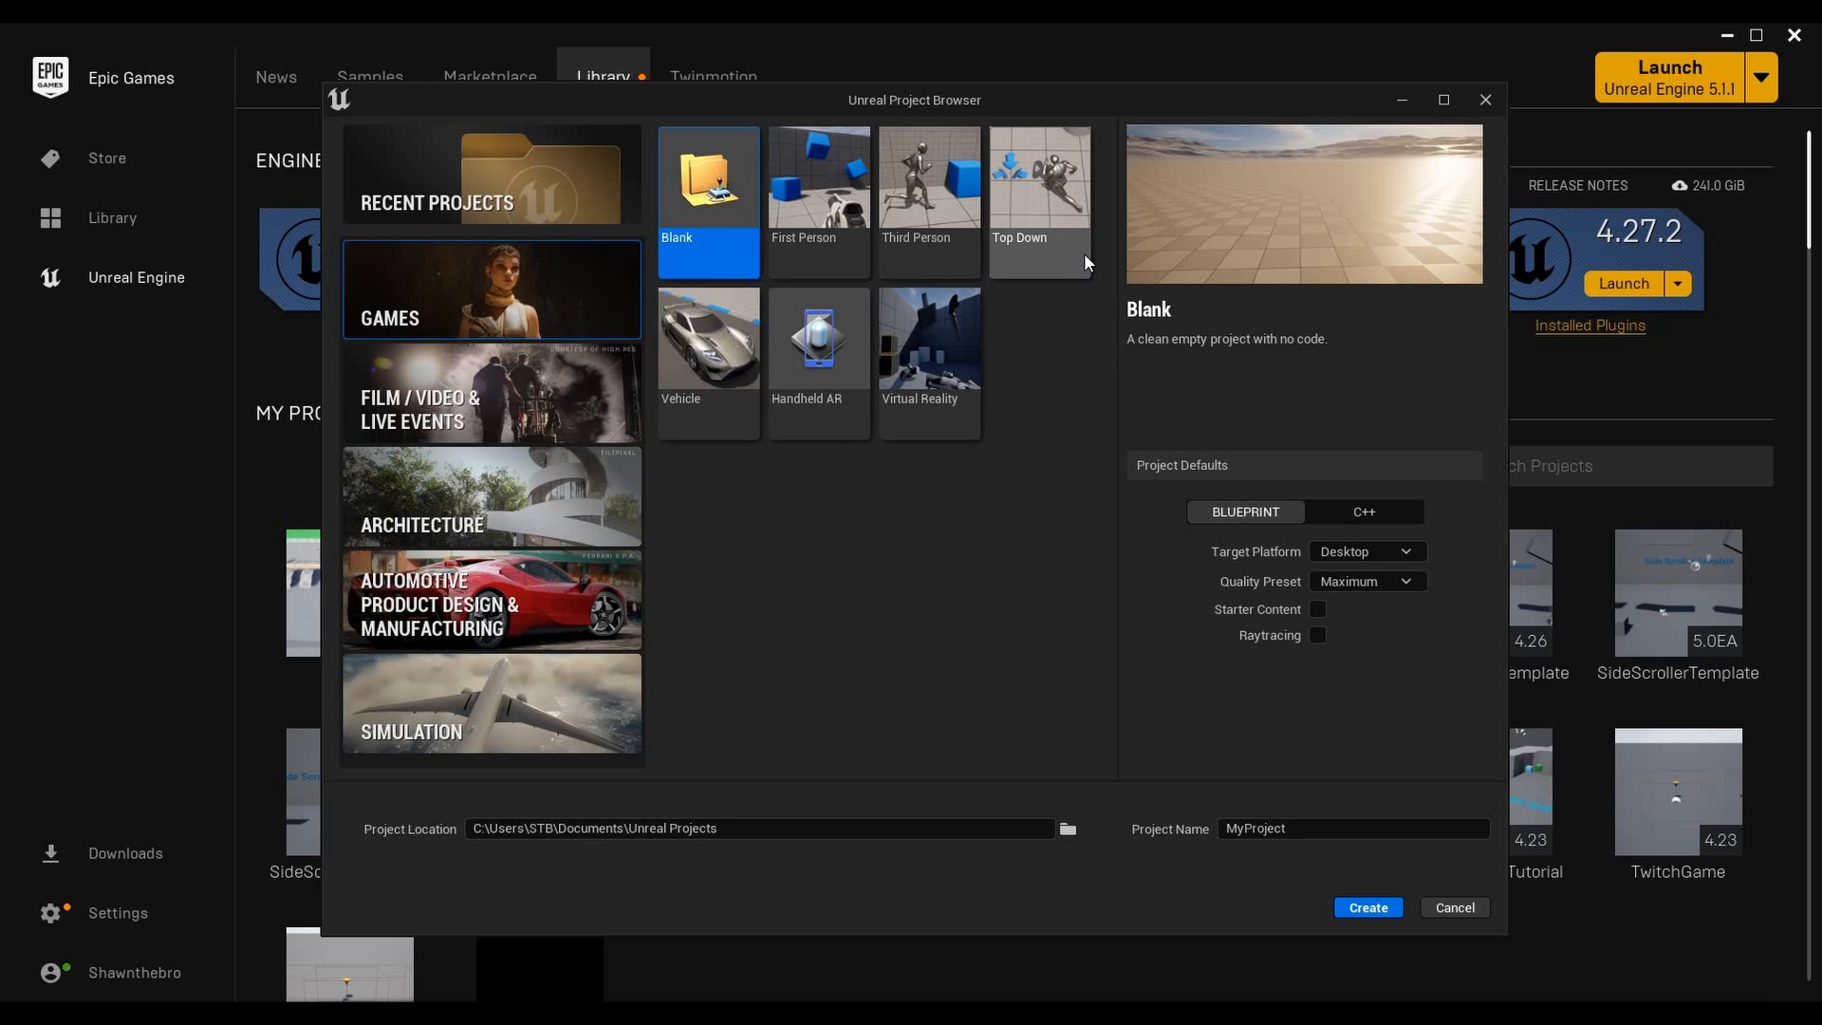
pyautogui.click(1040, 180)
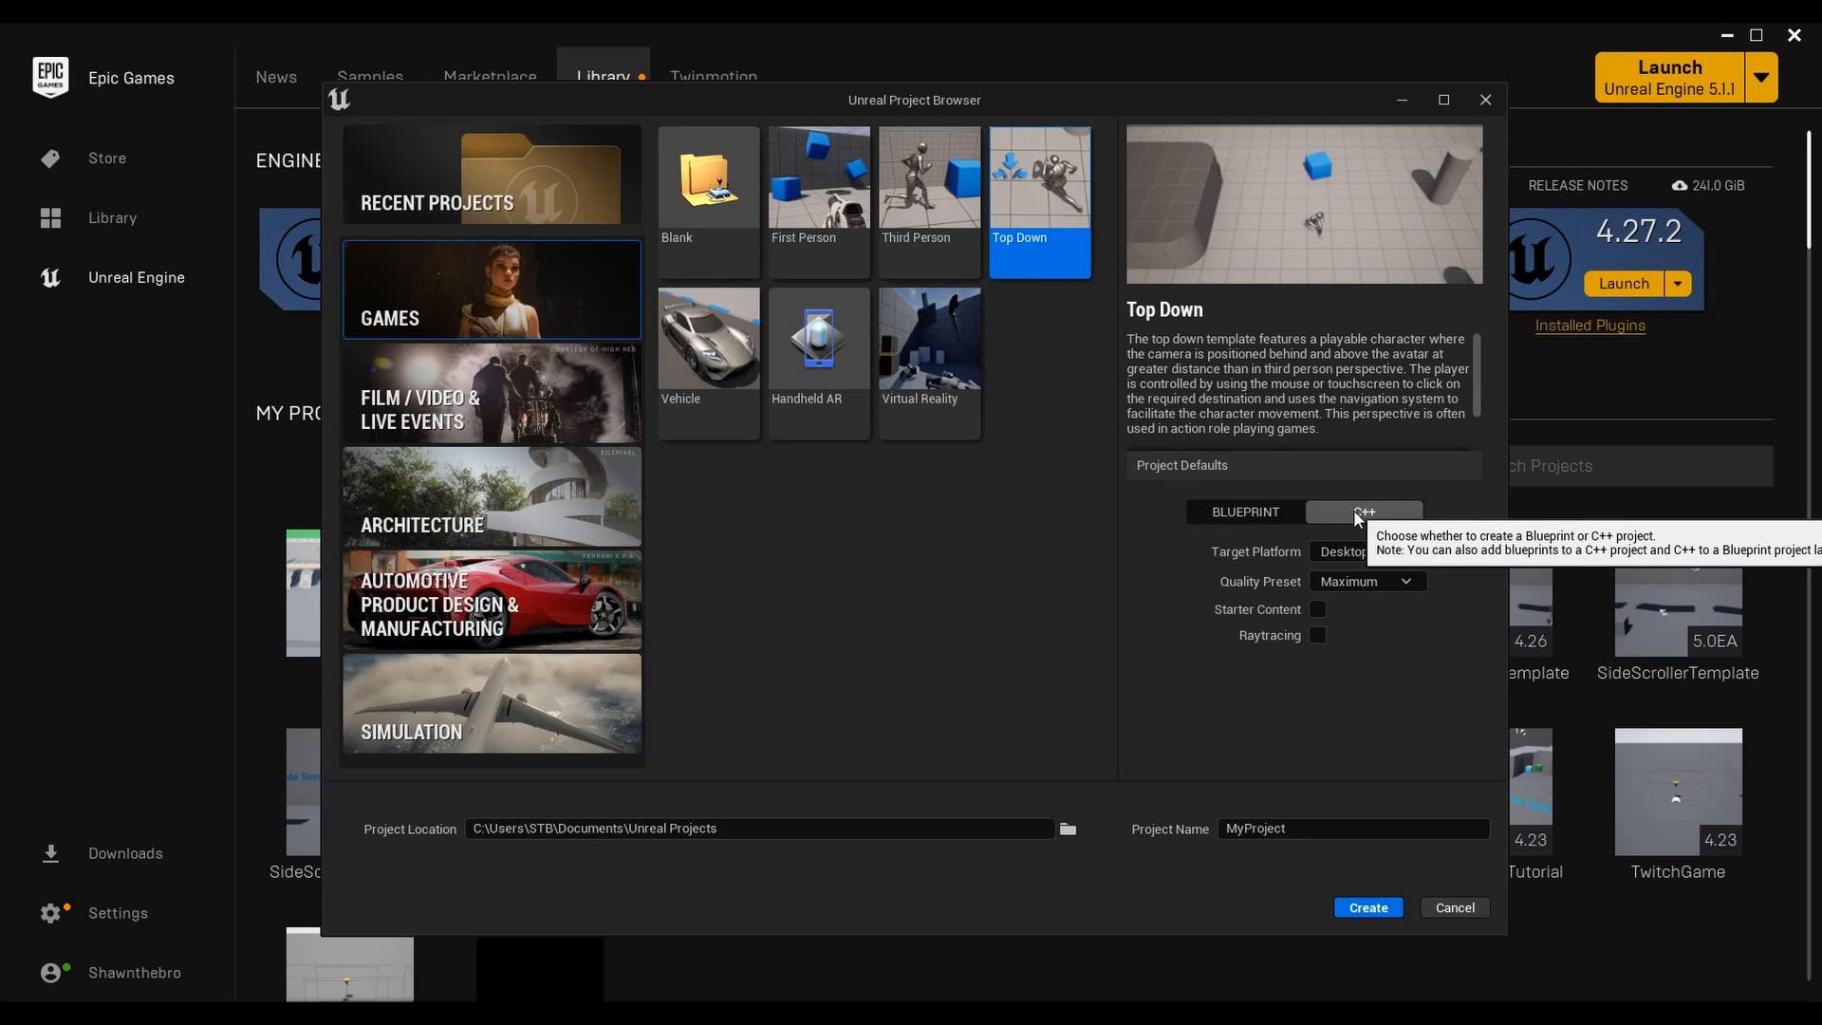
pyautogui.moveTo(1237, 774)
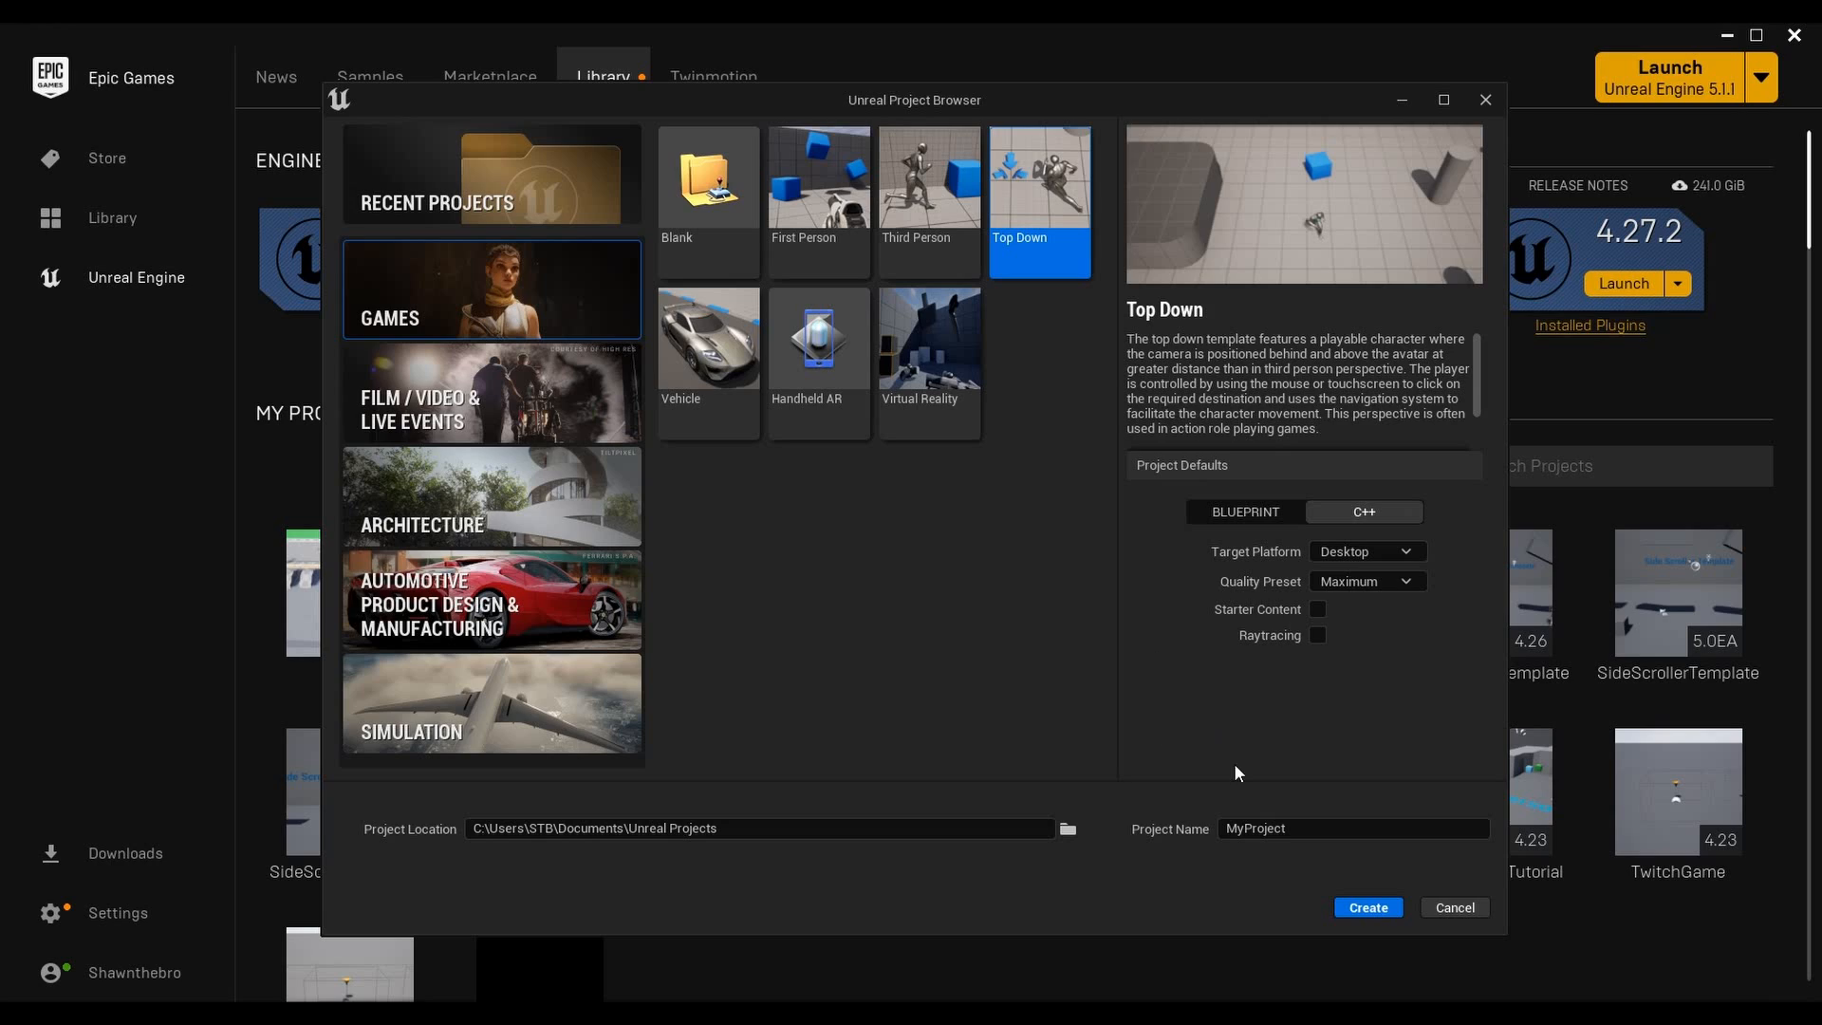
# Replace the default name MyProject with TopDownTemplate
pyautogui.click(1306, 828)
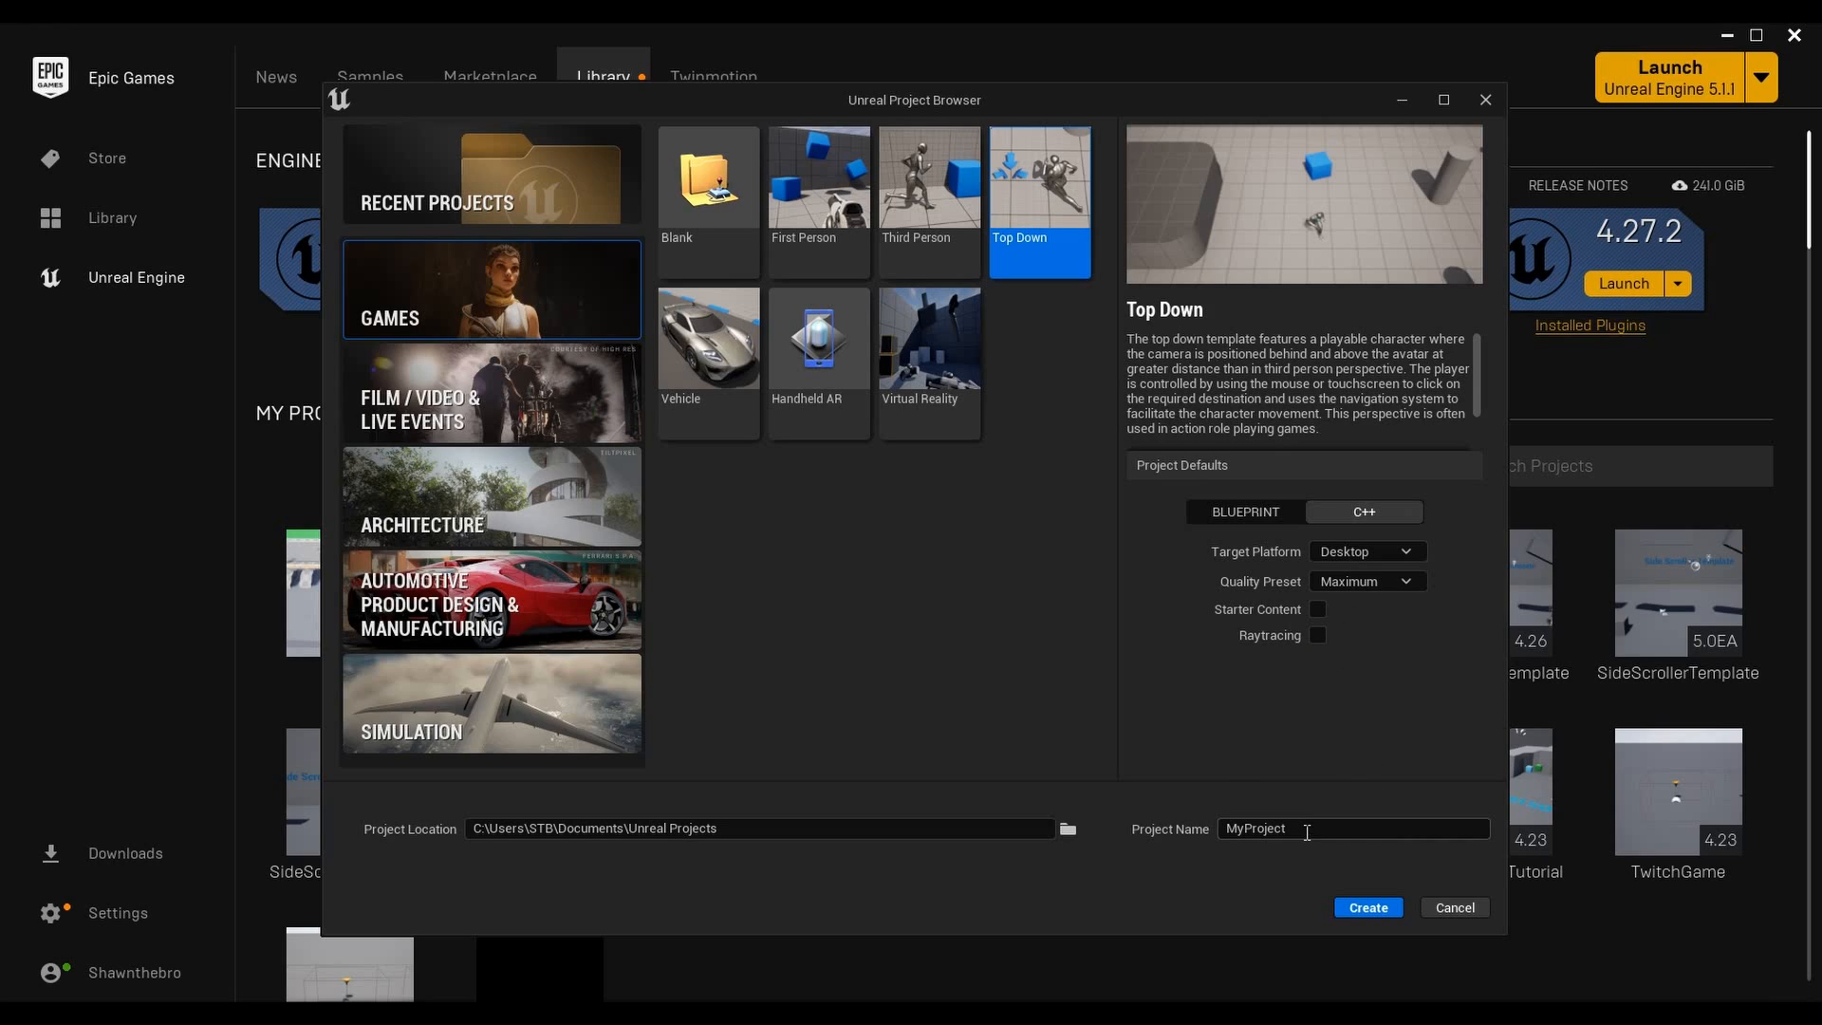
pyautogui.doubleClick(1256, 828)
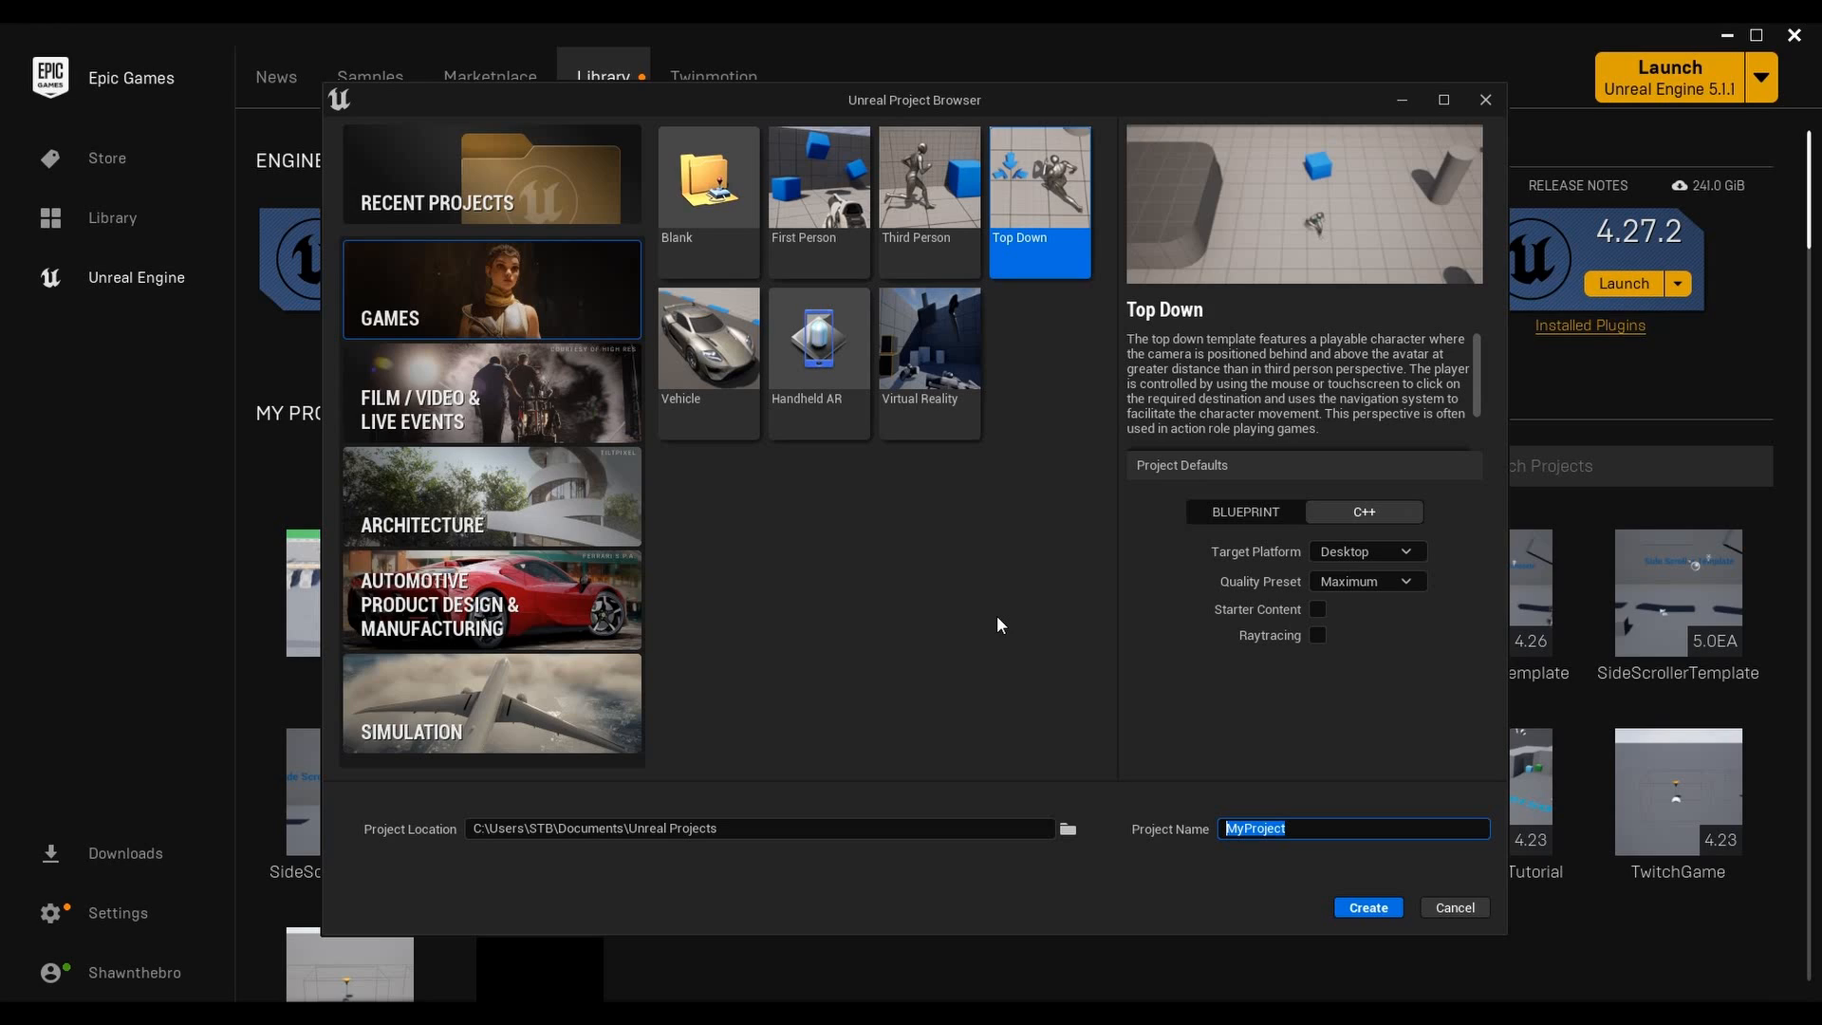
pyautogui.write('TopDownTemplate')
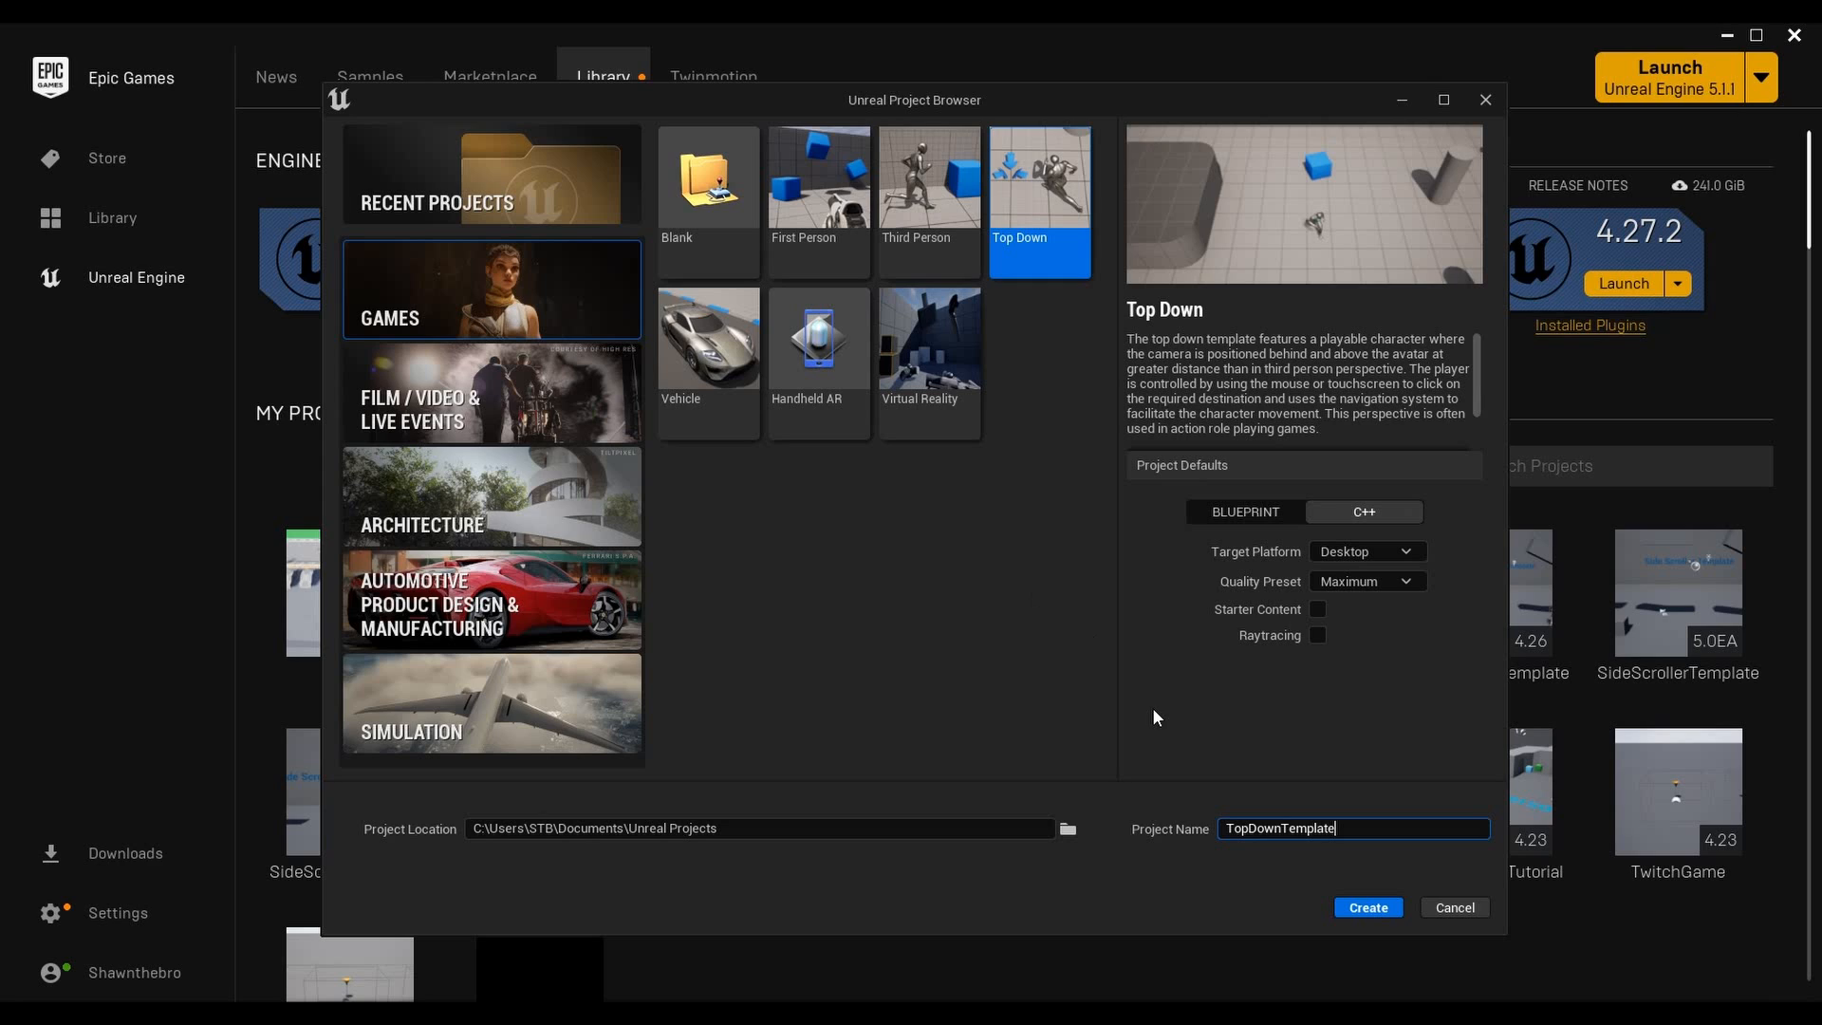
pyautogui.moveTo(1072, 803)
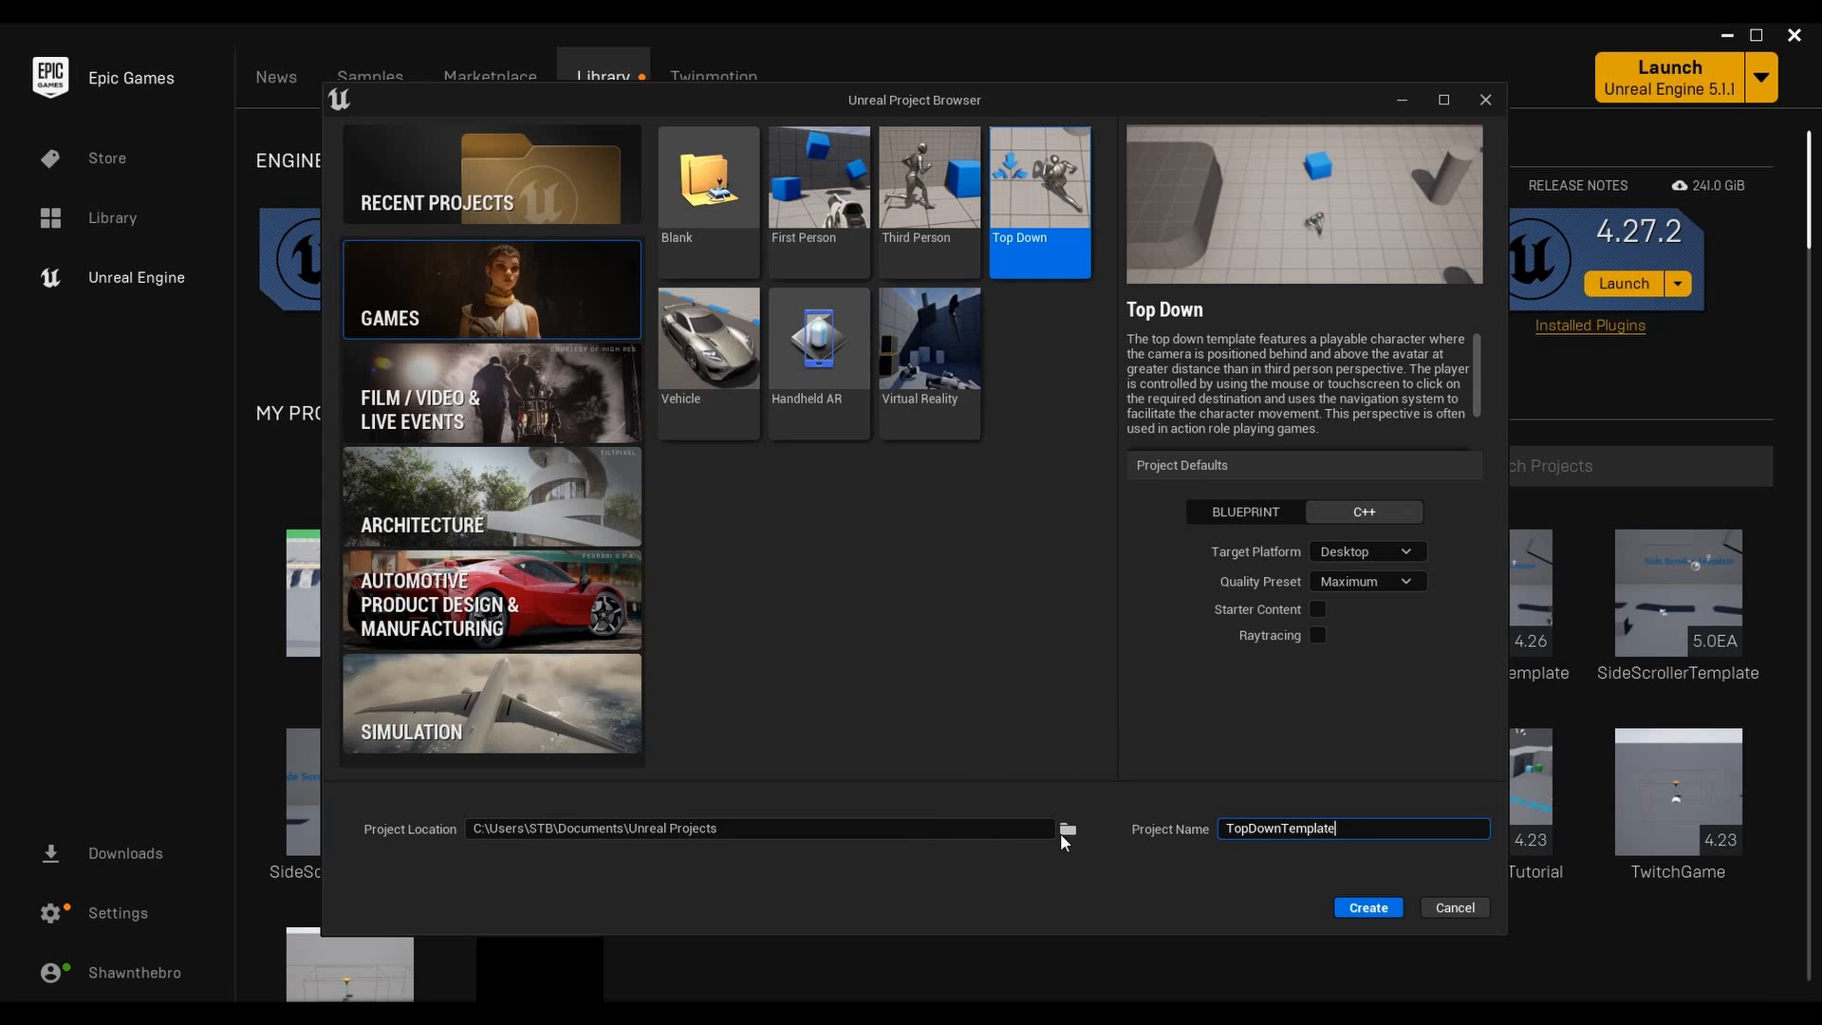
# Set the project location to D:\UnrealEngine5 and create the TopDownTemplate project
pyautogui.click(1068, 828)
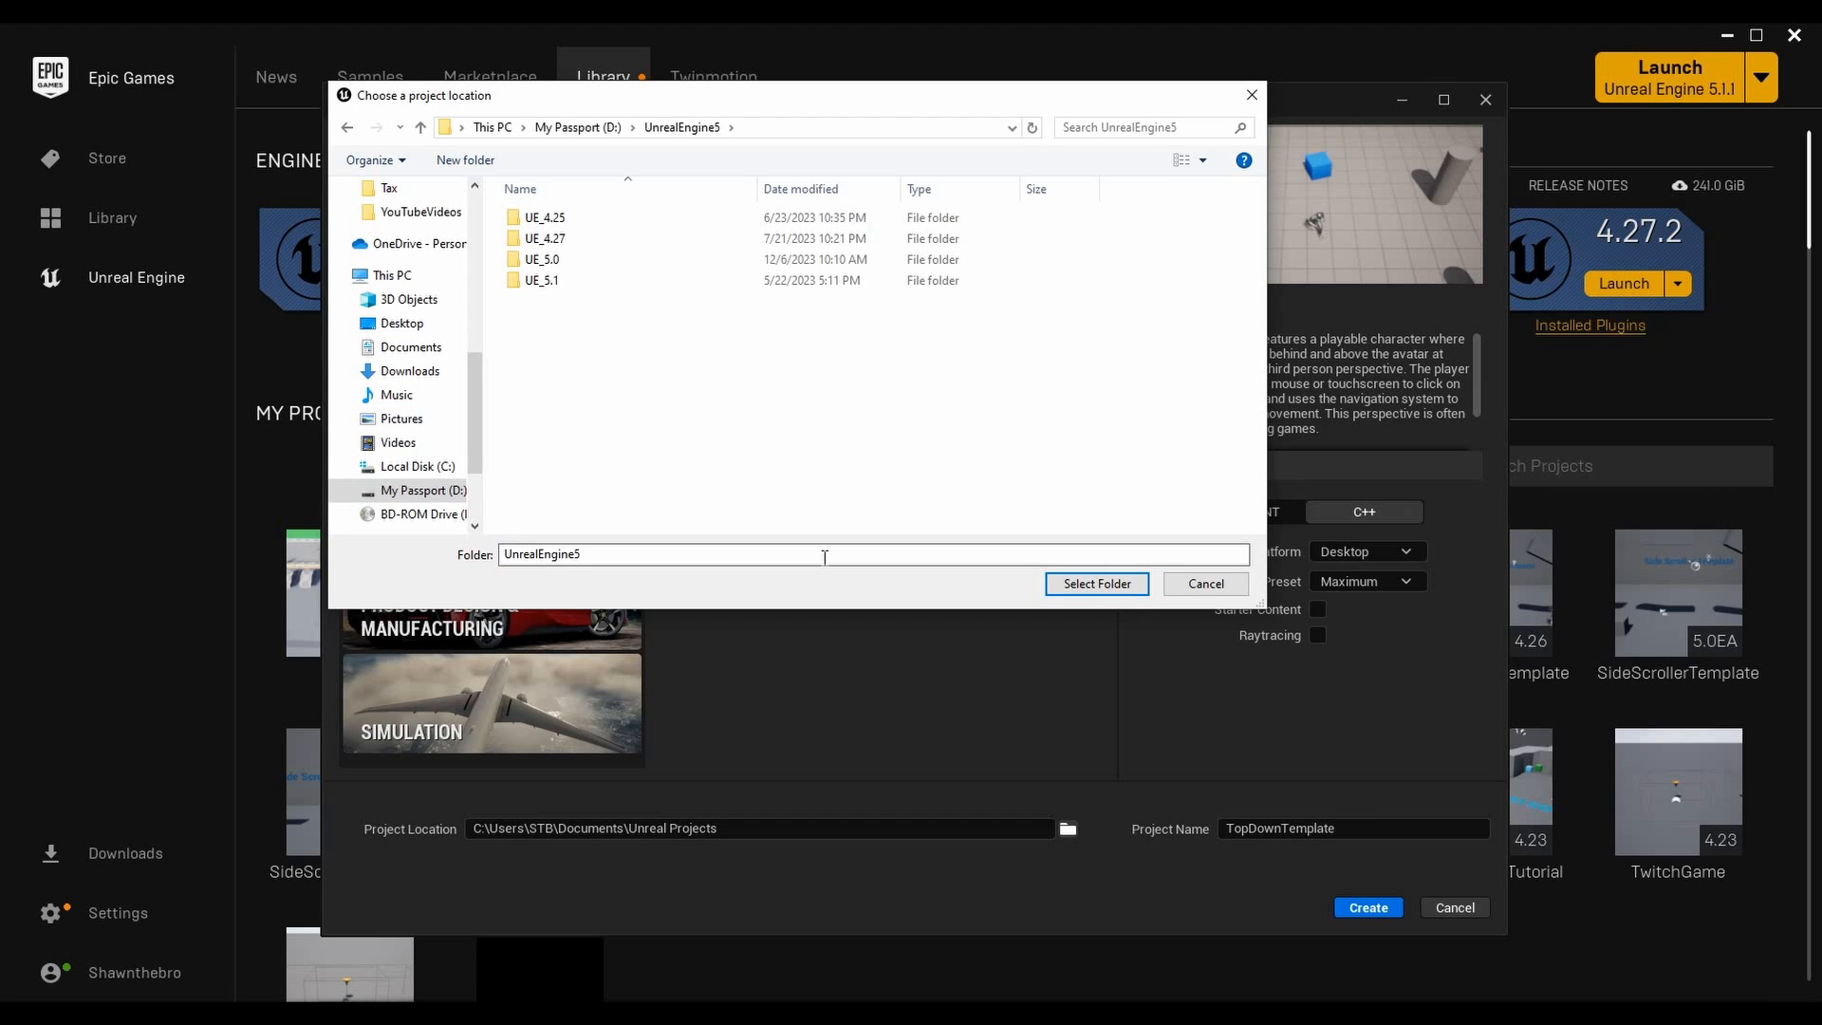
pyautogui.click(1096, 584)
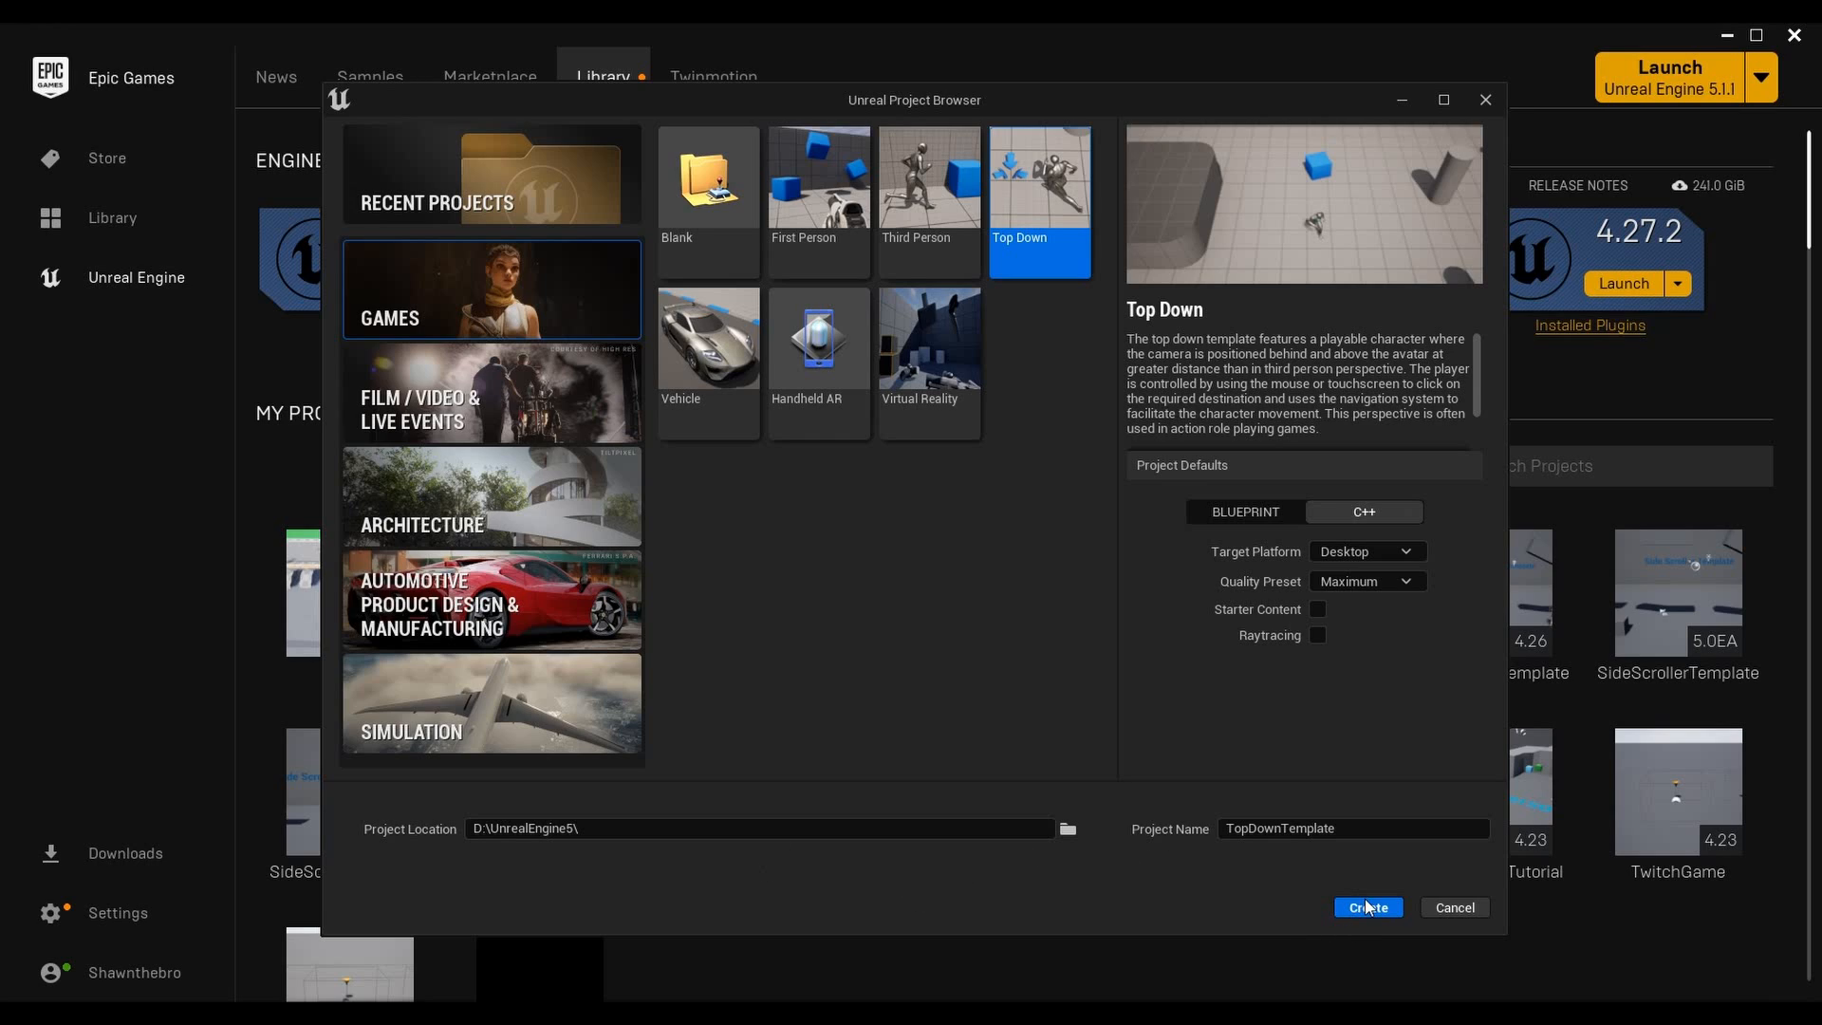
pyautogui.click(1369, 907)
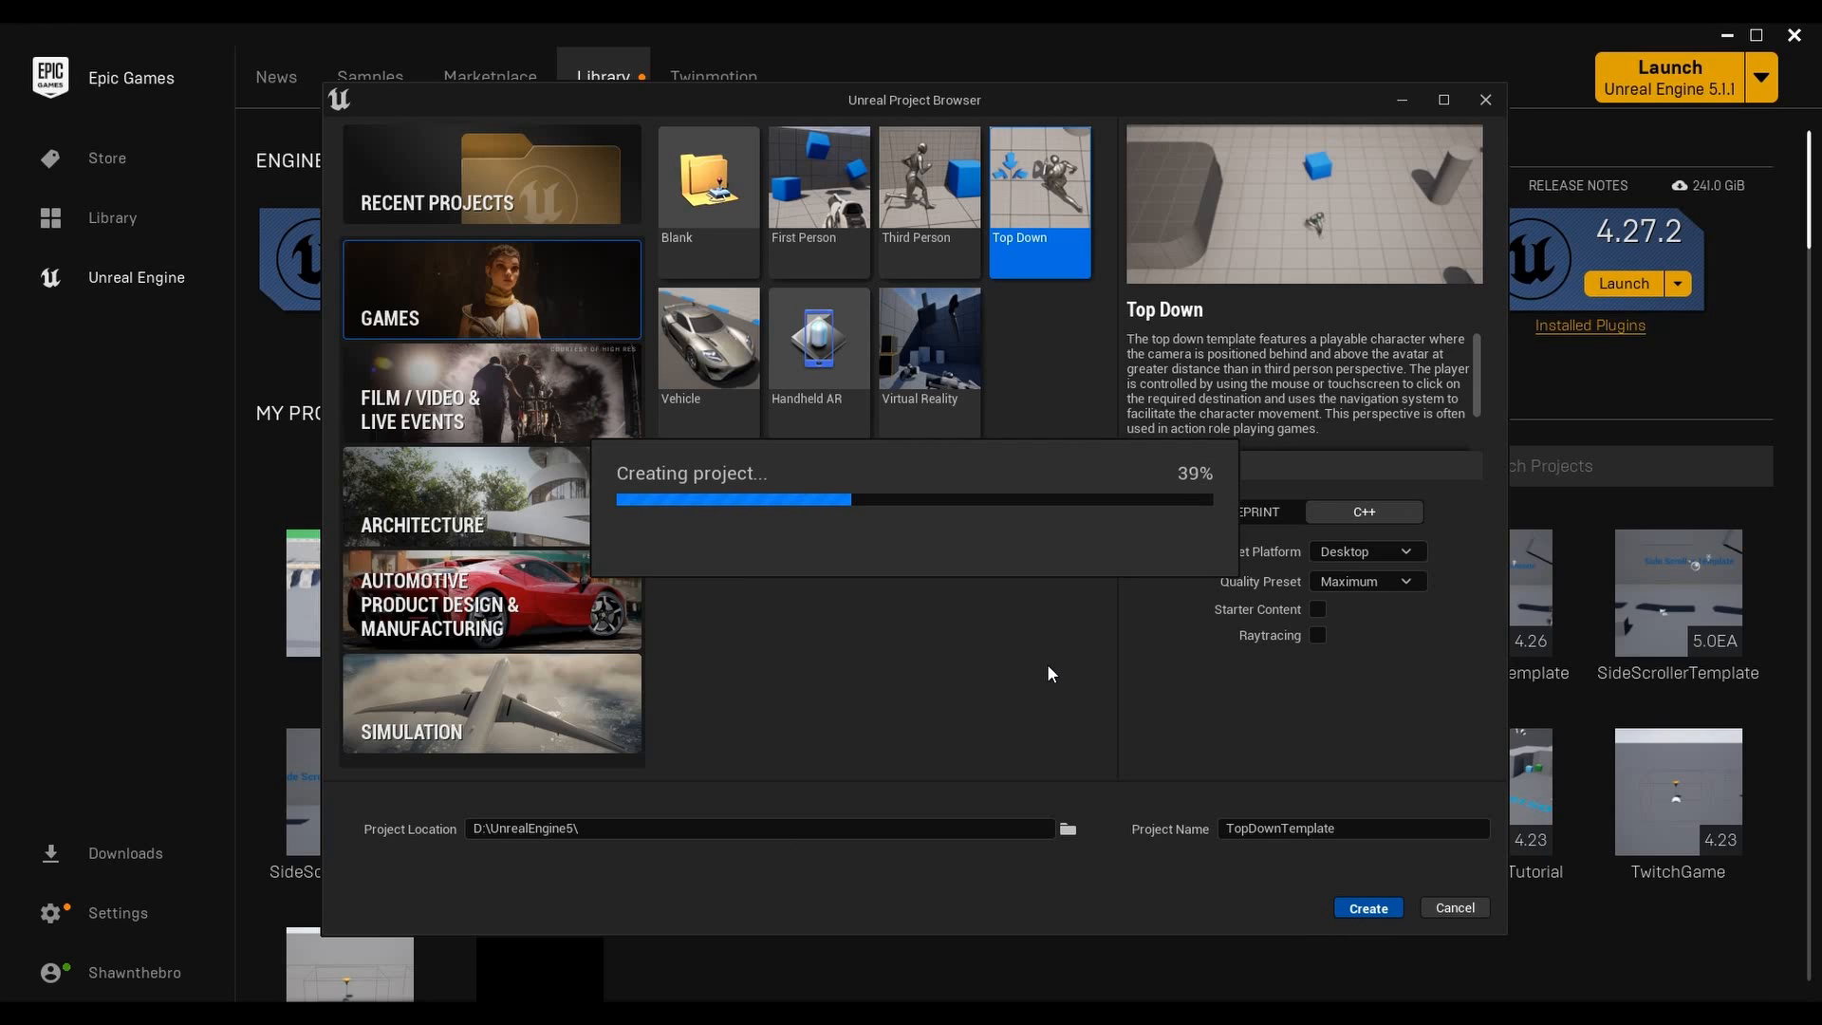
pyautogui.moveTo(880, 597)
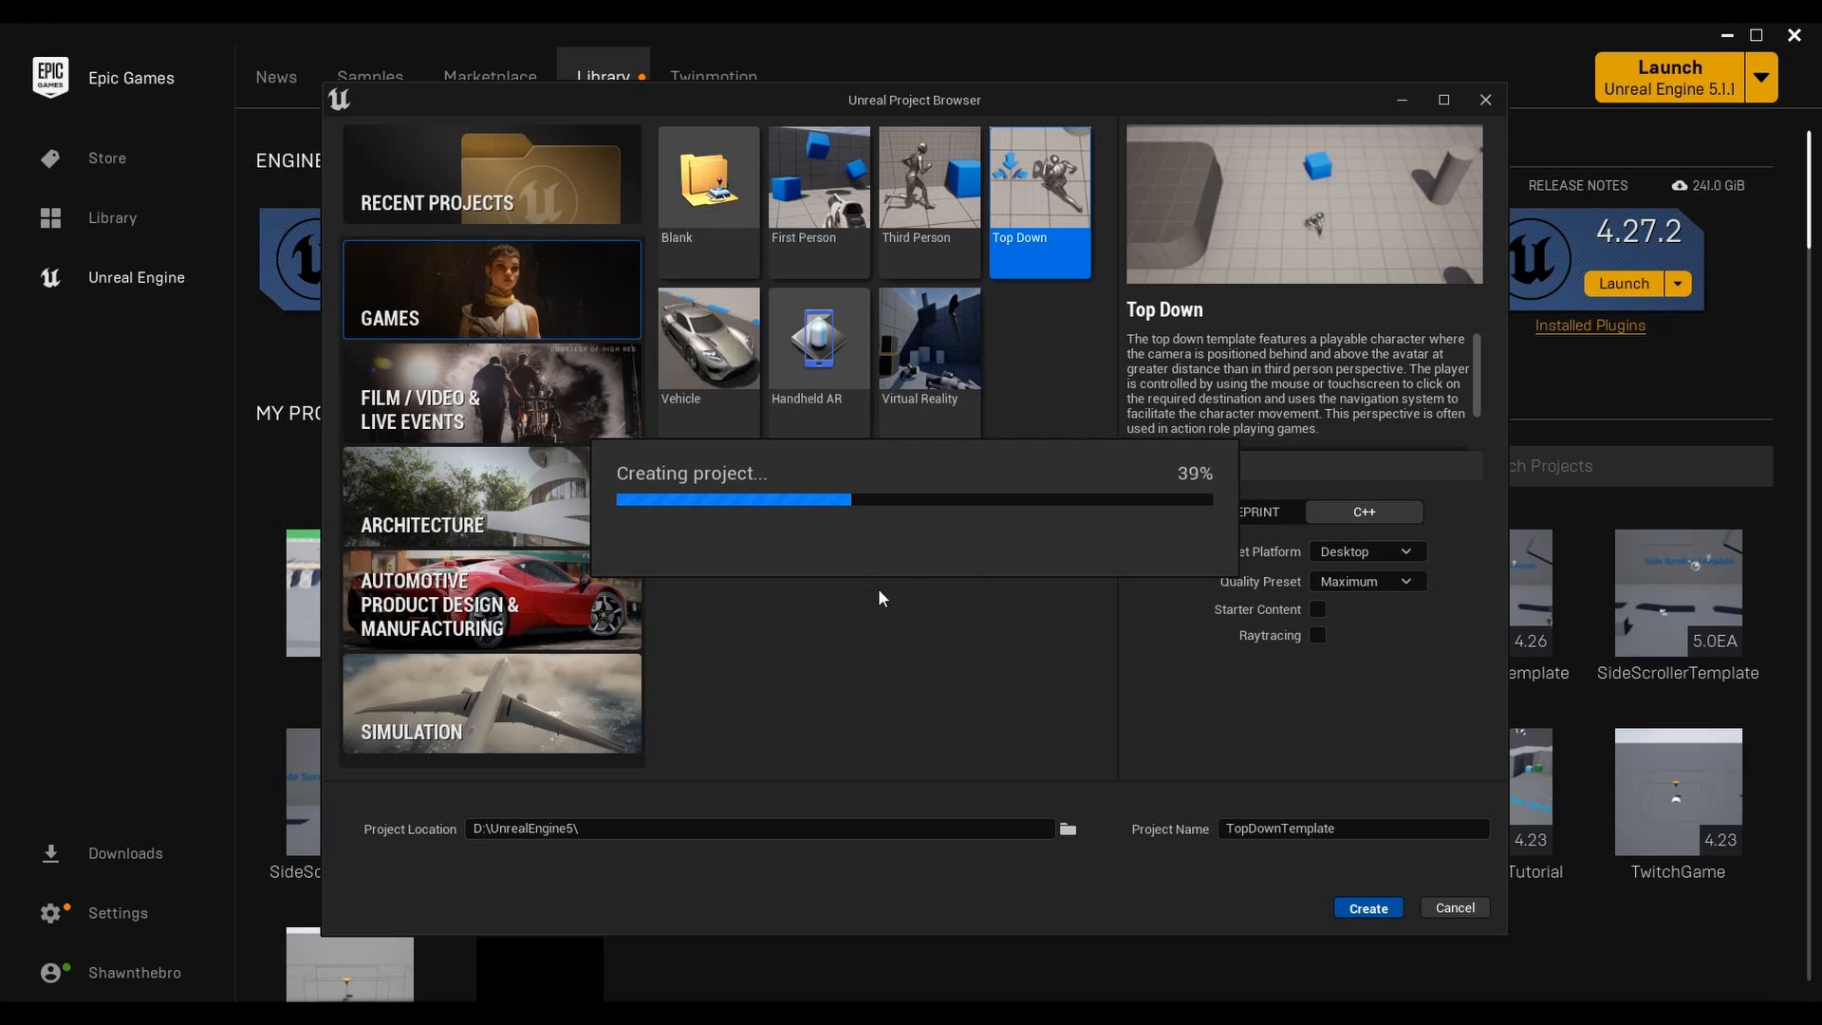
pyautogui.moveTo(955, 645)
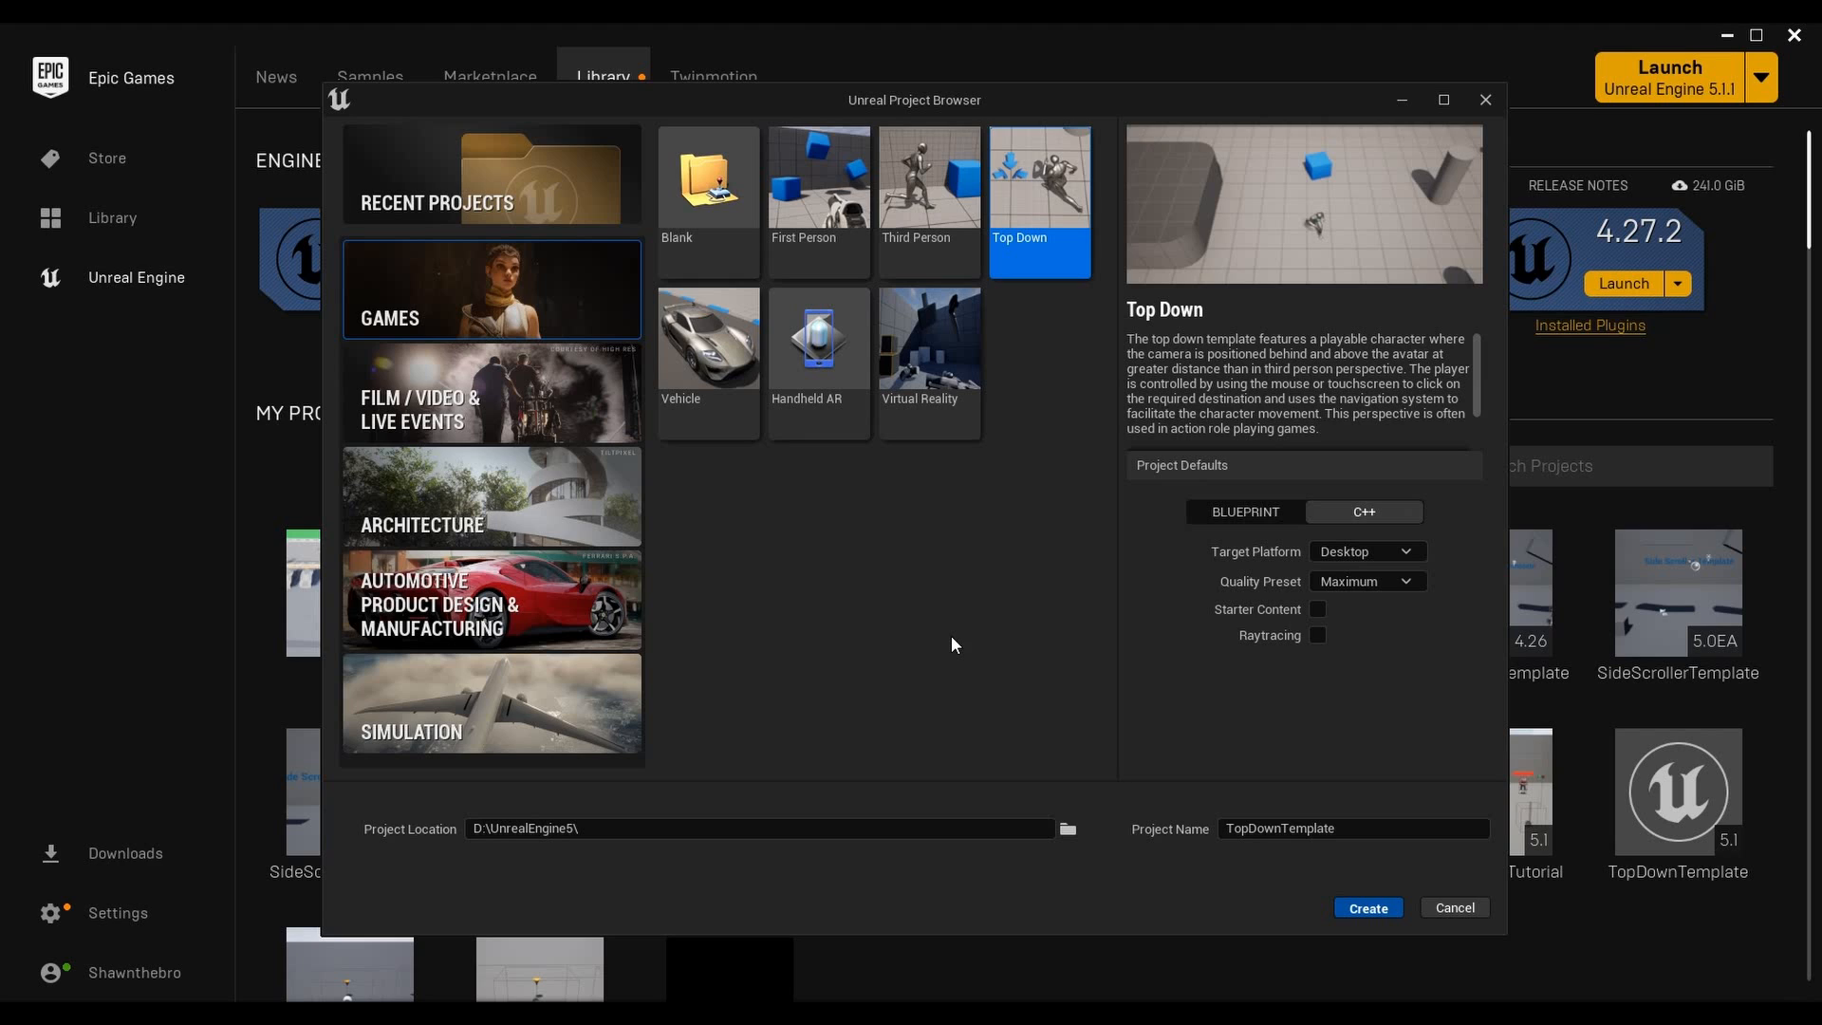
# Let Visual Studio 2022 open the generated TopDownTemplate solution with UE5 and game projects
pyautogui.click(1368, 907)
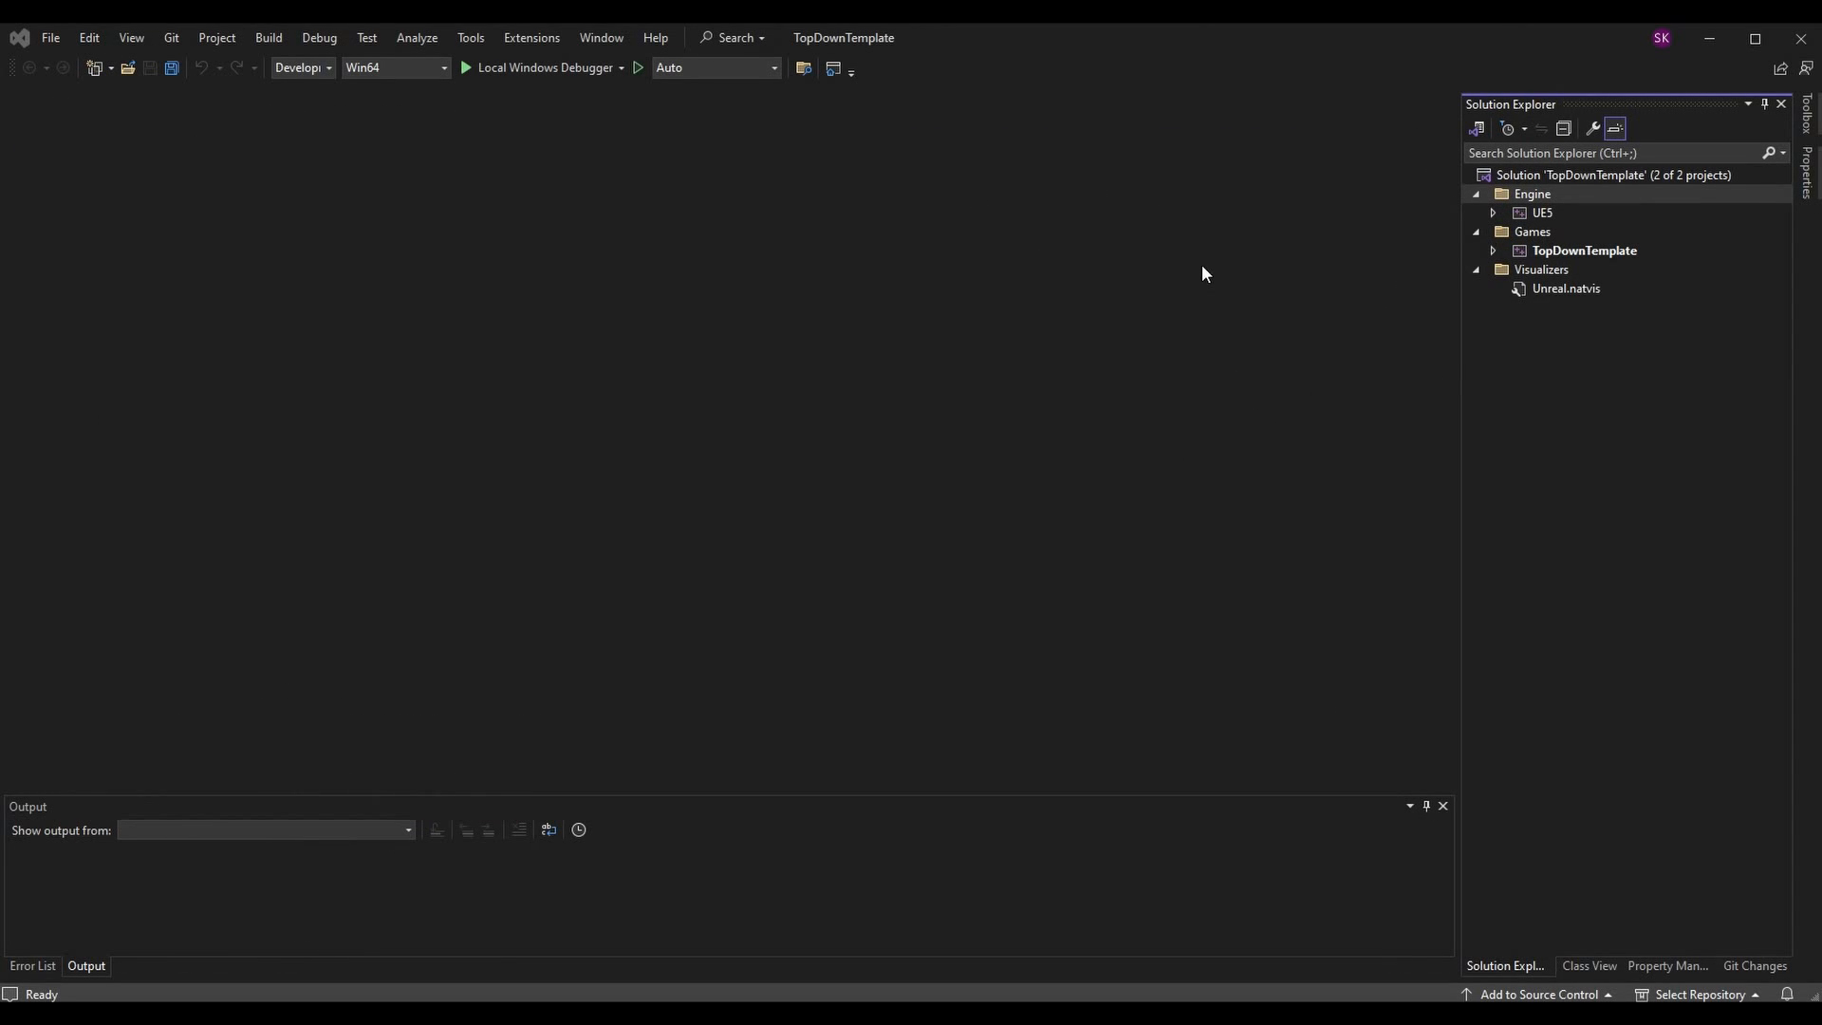
pyautogui.moveTo(1494, 255)
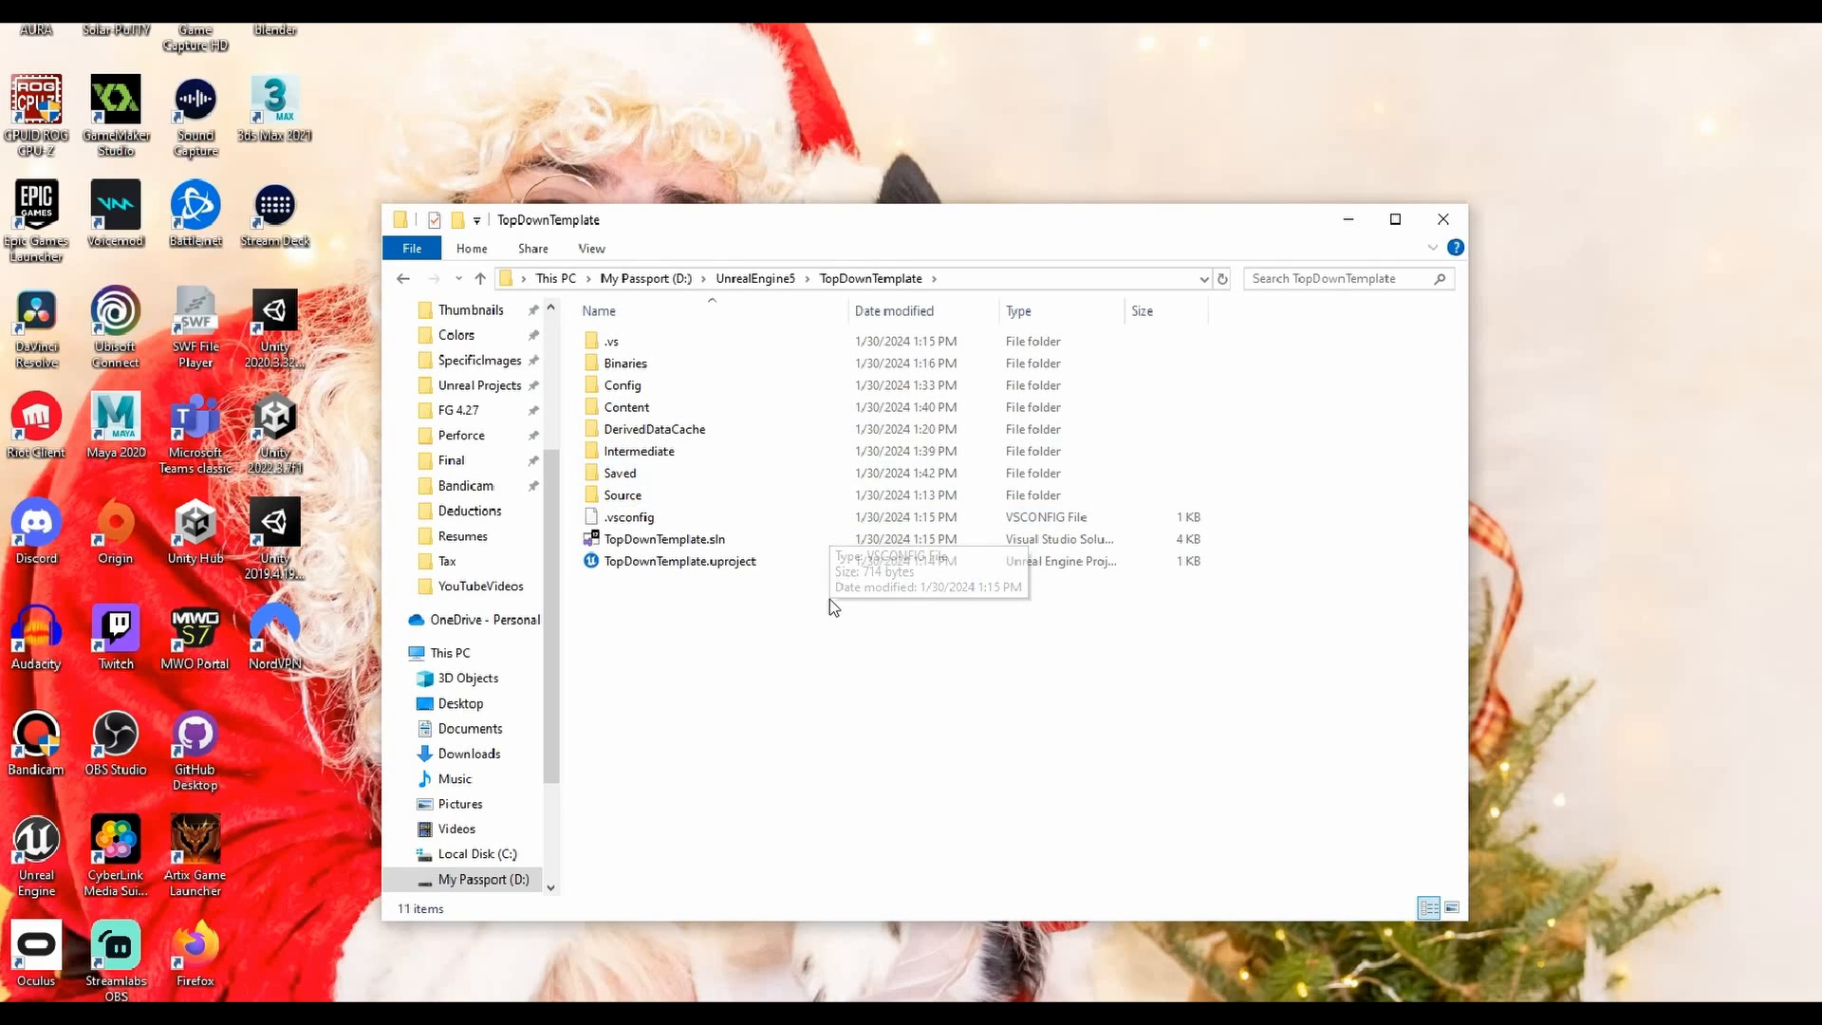
pyautogui.moveTo(1134, 284)
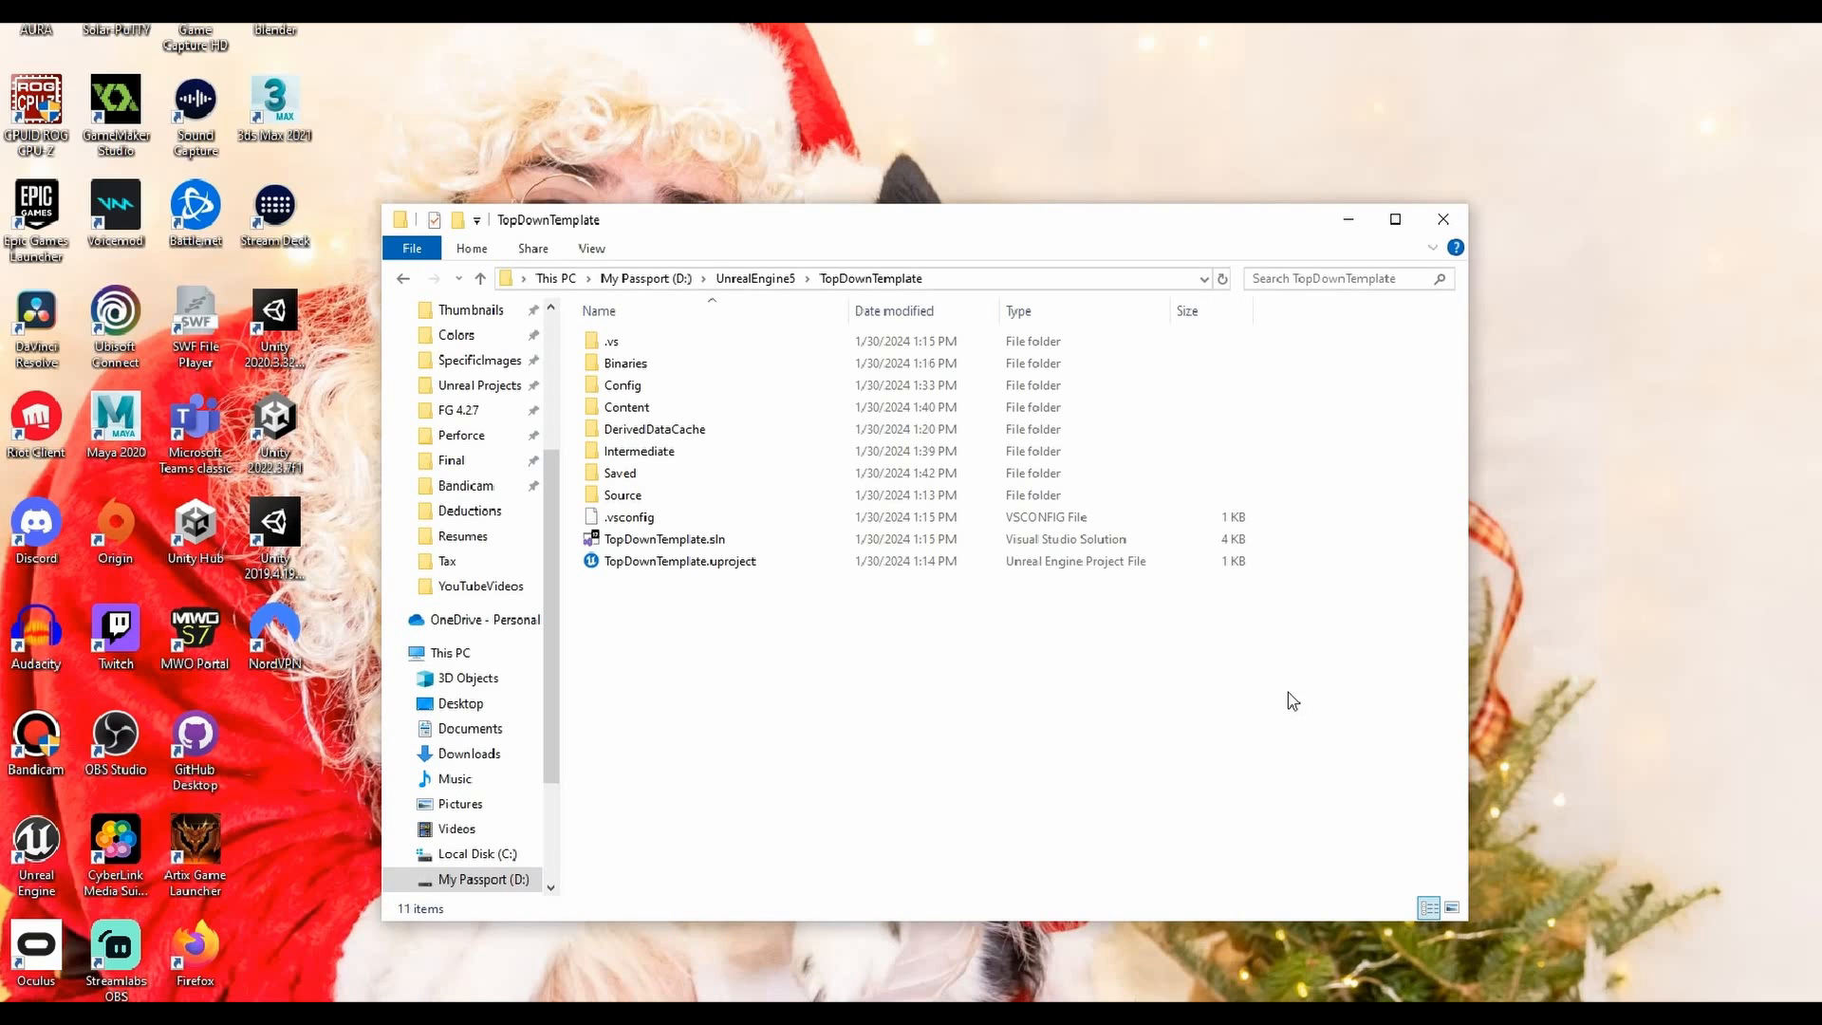
pyautogui.moveTo(1305, 468)
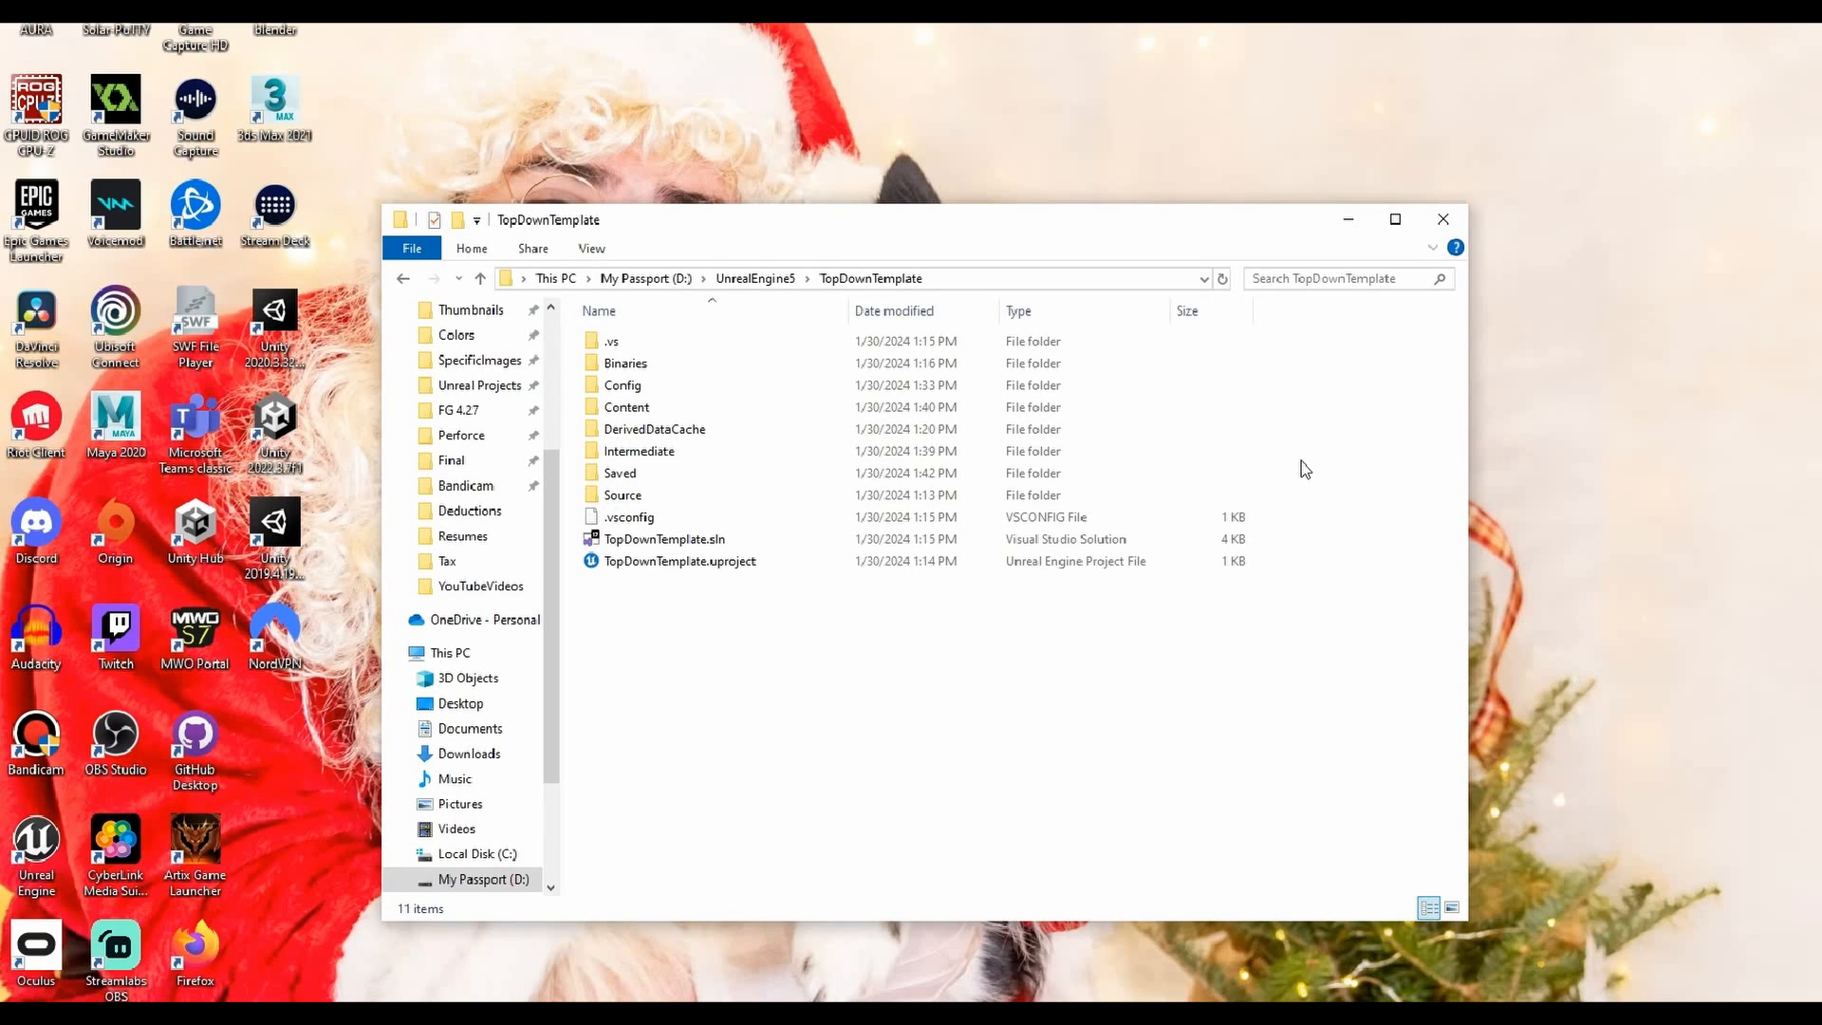
pyautogui.moveTo(1280, 401)
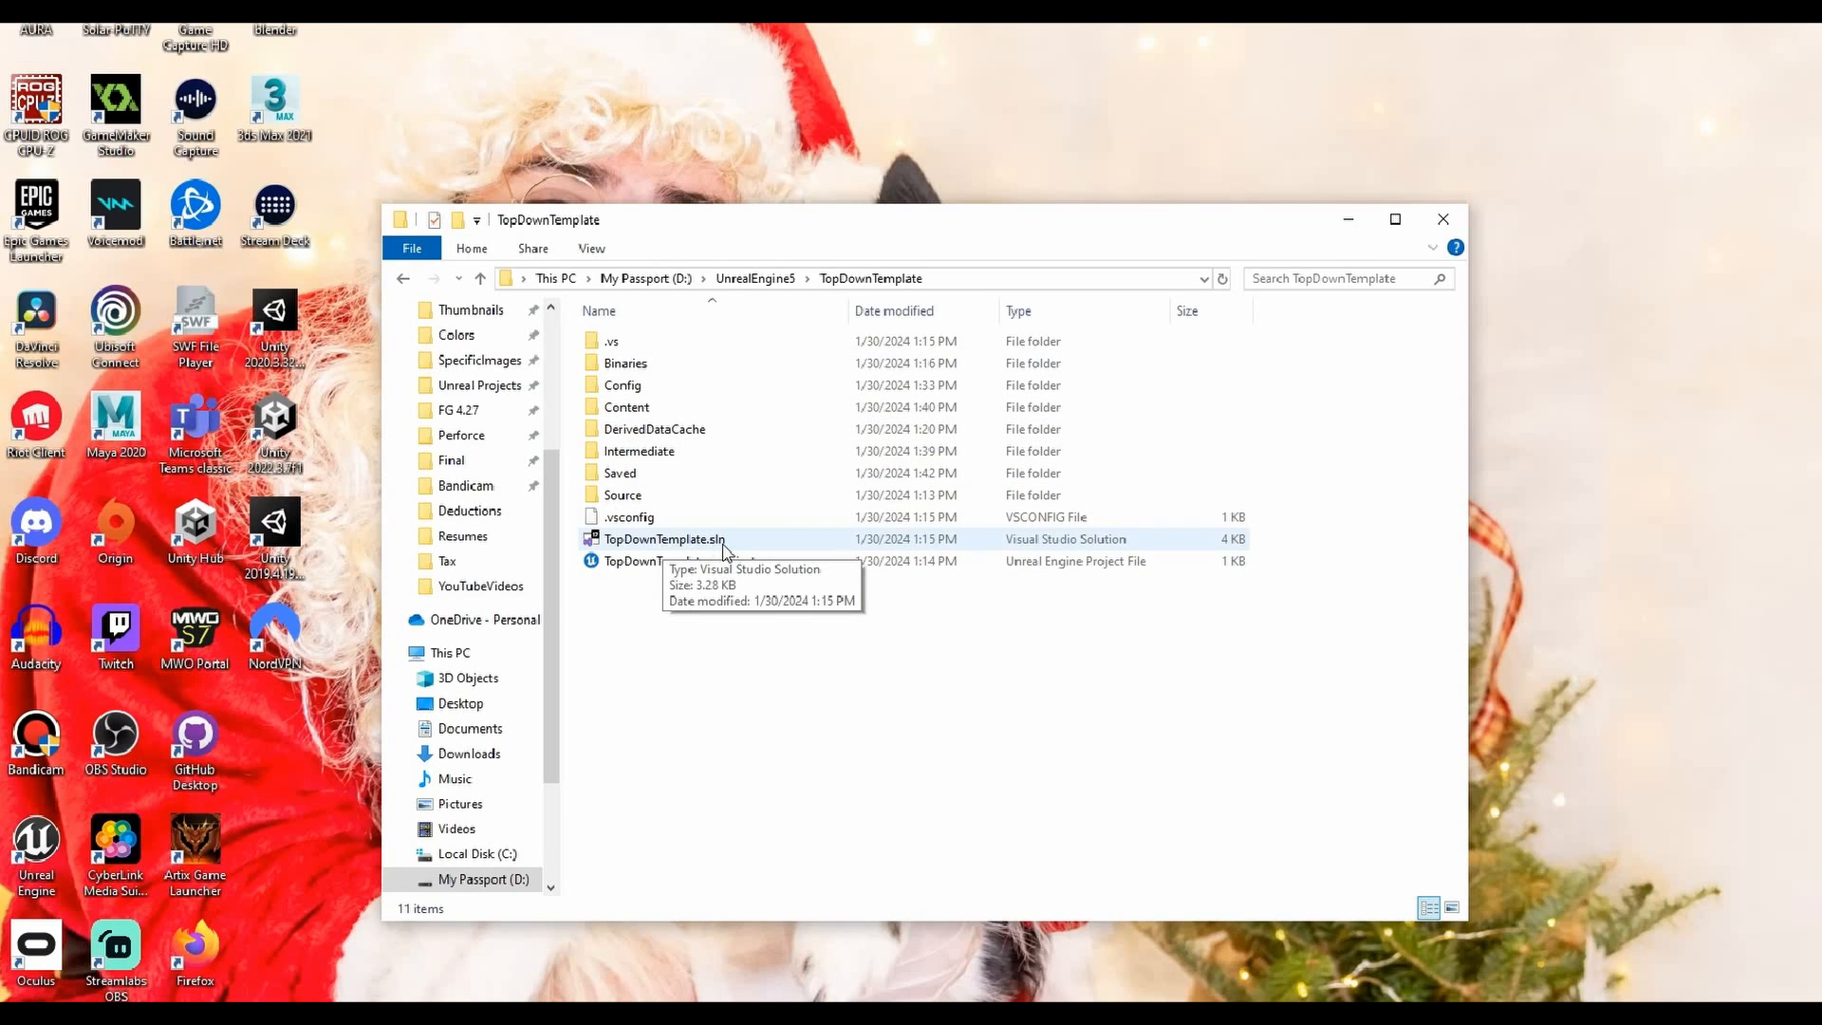
# Select TopDownTemplate.sln inside D:\UnrealEngine5\TopDownTemplate in File Explorer
pyautogui.click(664, 539)
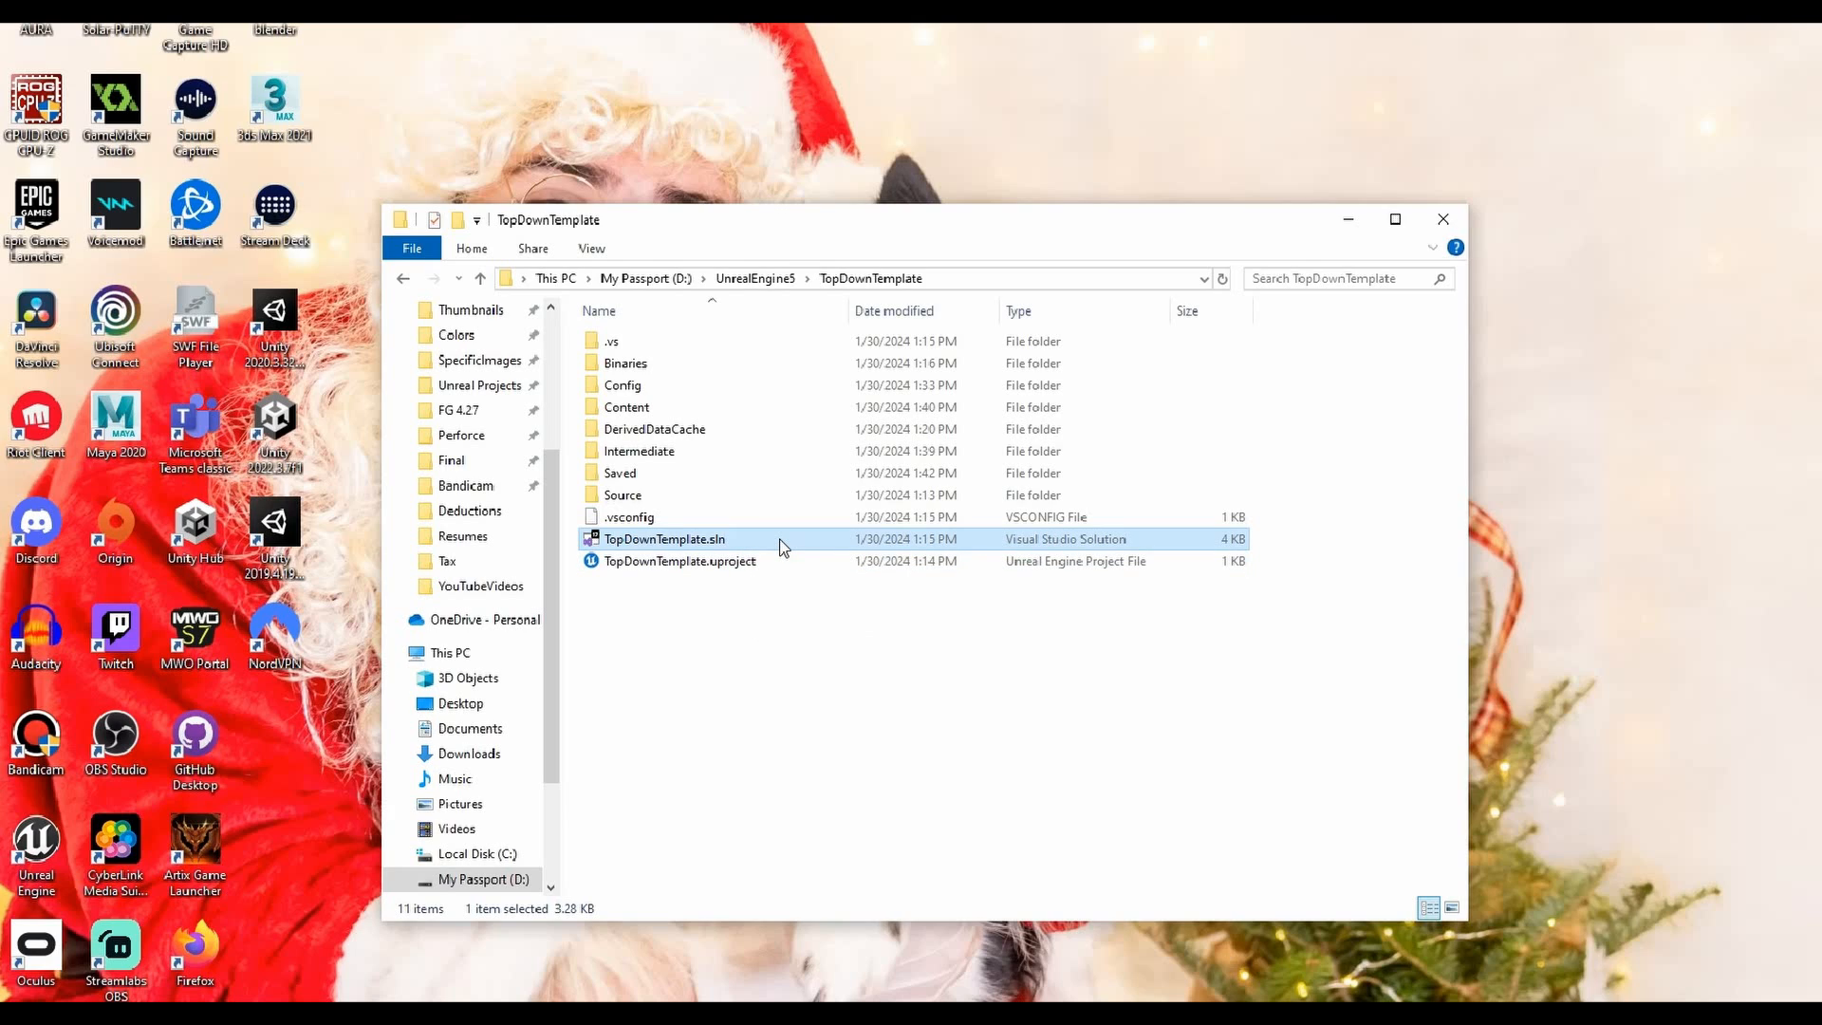
pyautogui.moveTo(780, 546)
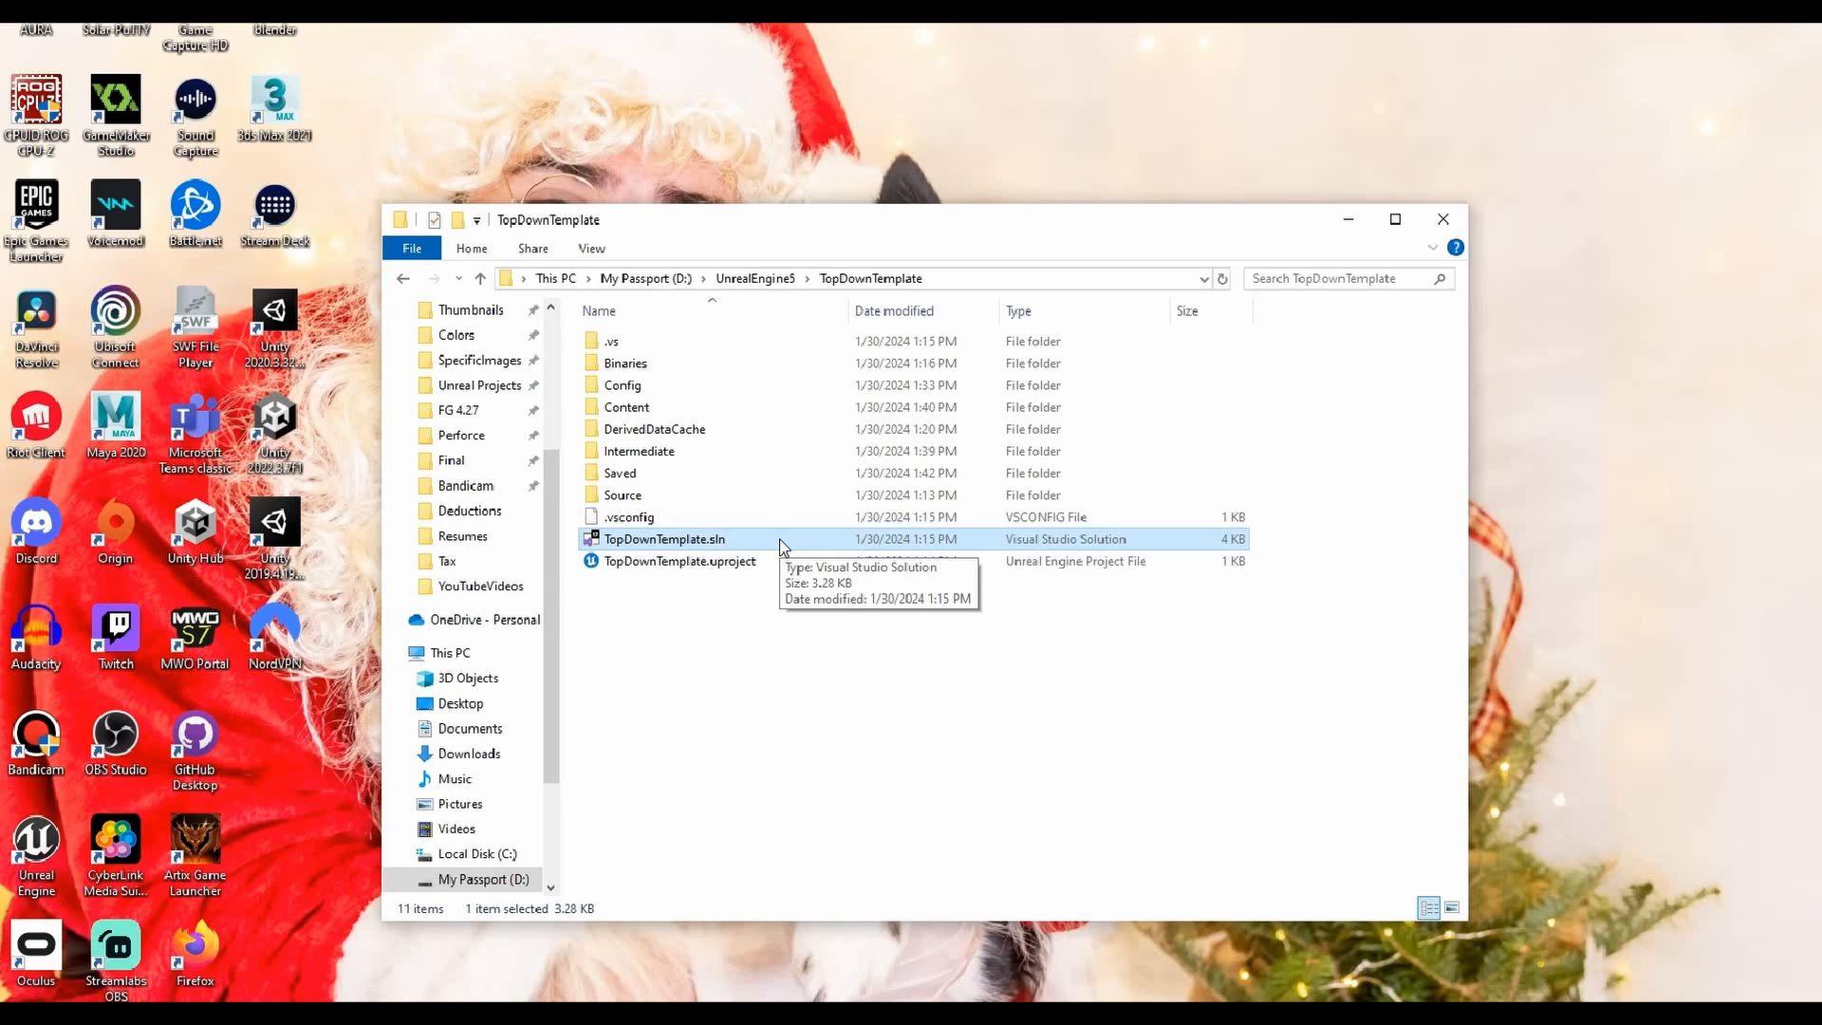
pyautogui.moveTo(792, 546)
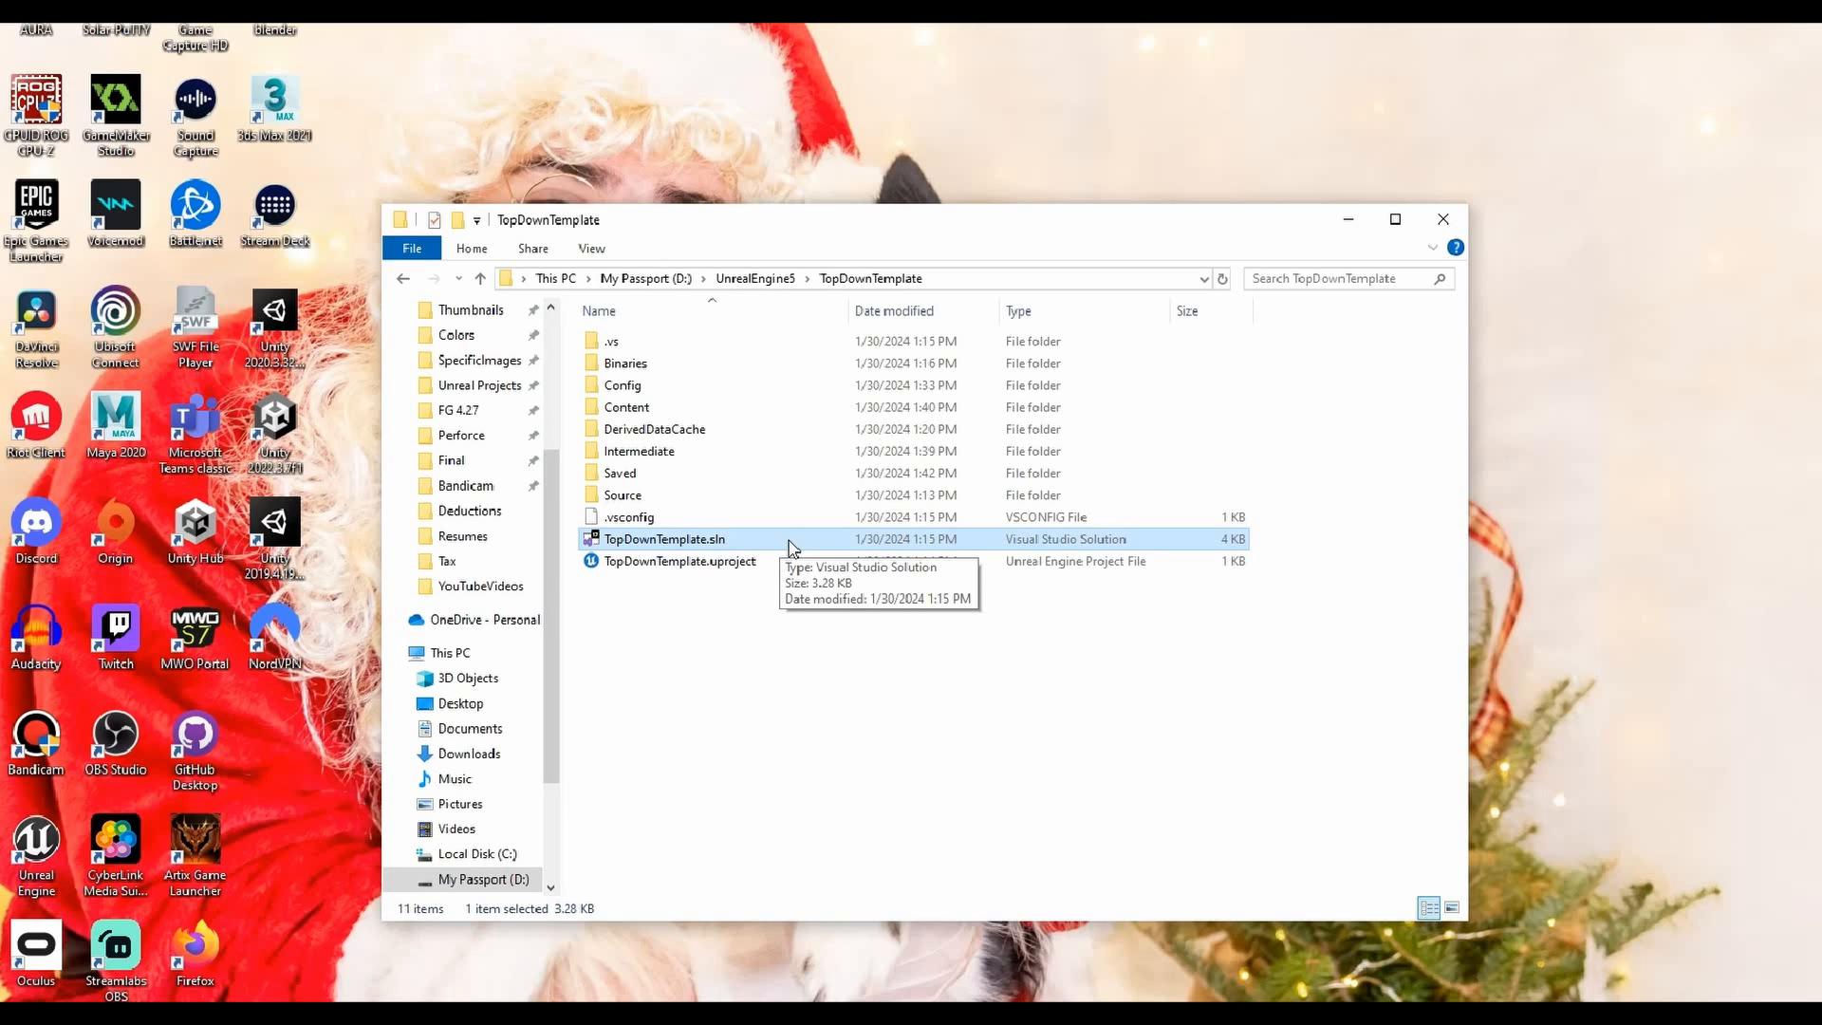
pyautogui.moveTo(1062, 661)
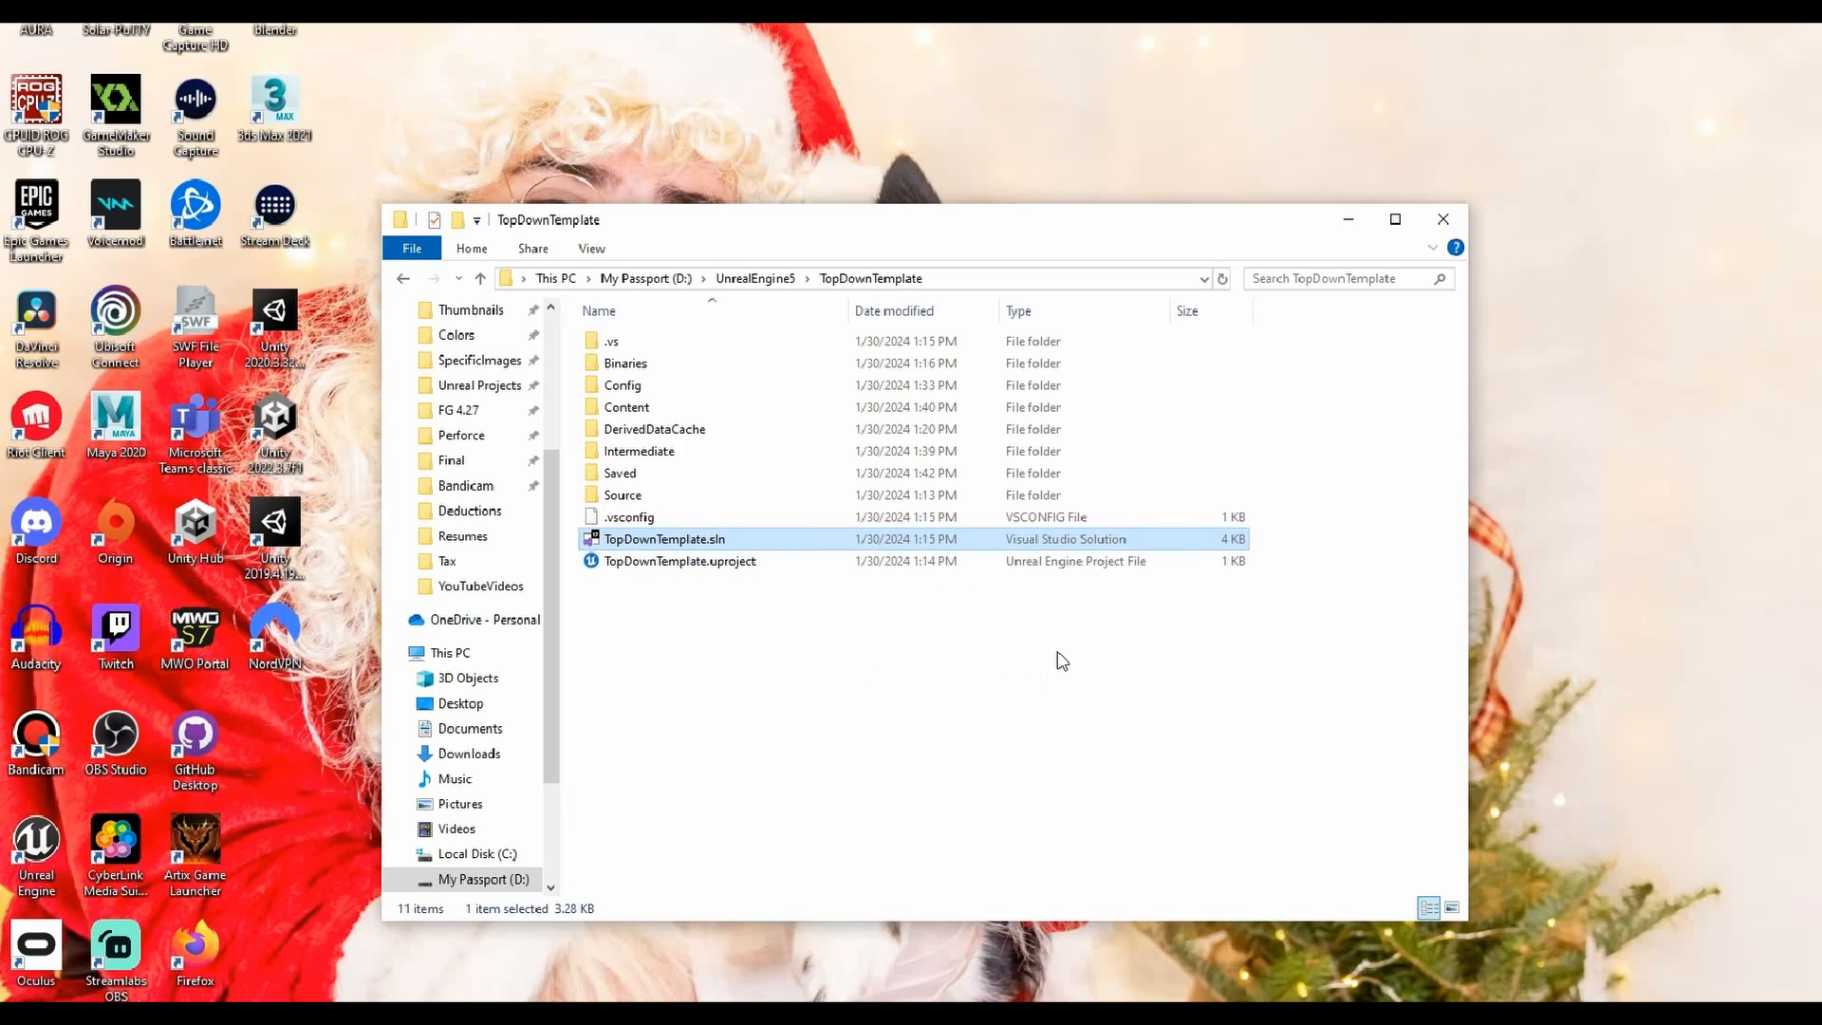
pyautogui.moveTo(1431, 409)
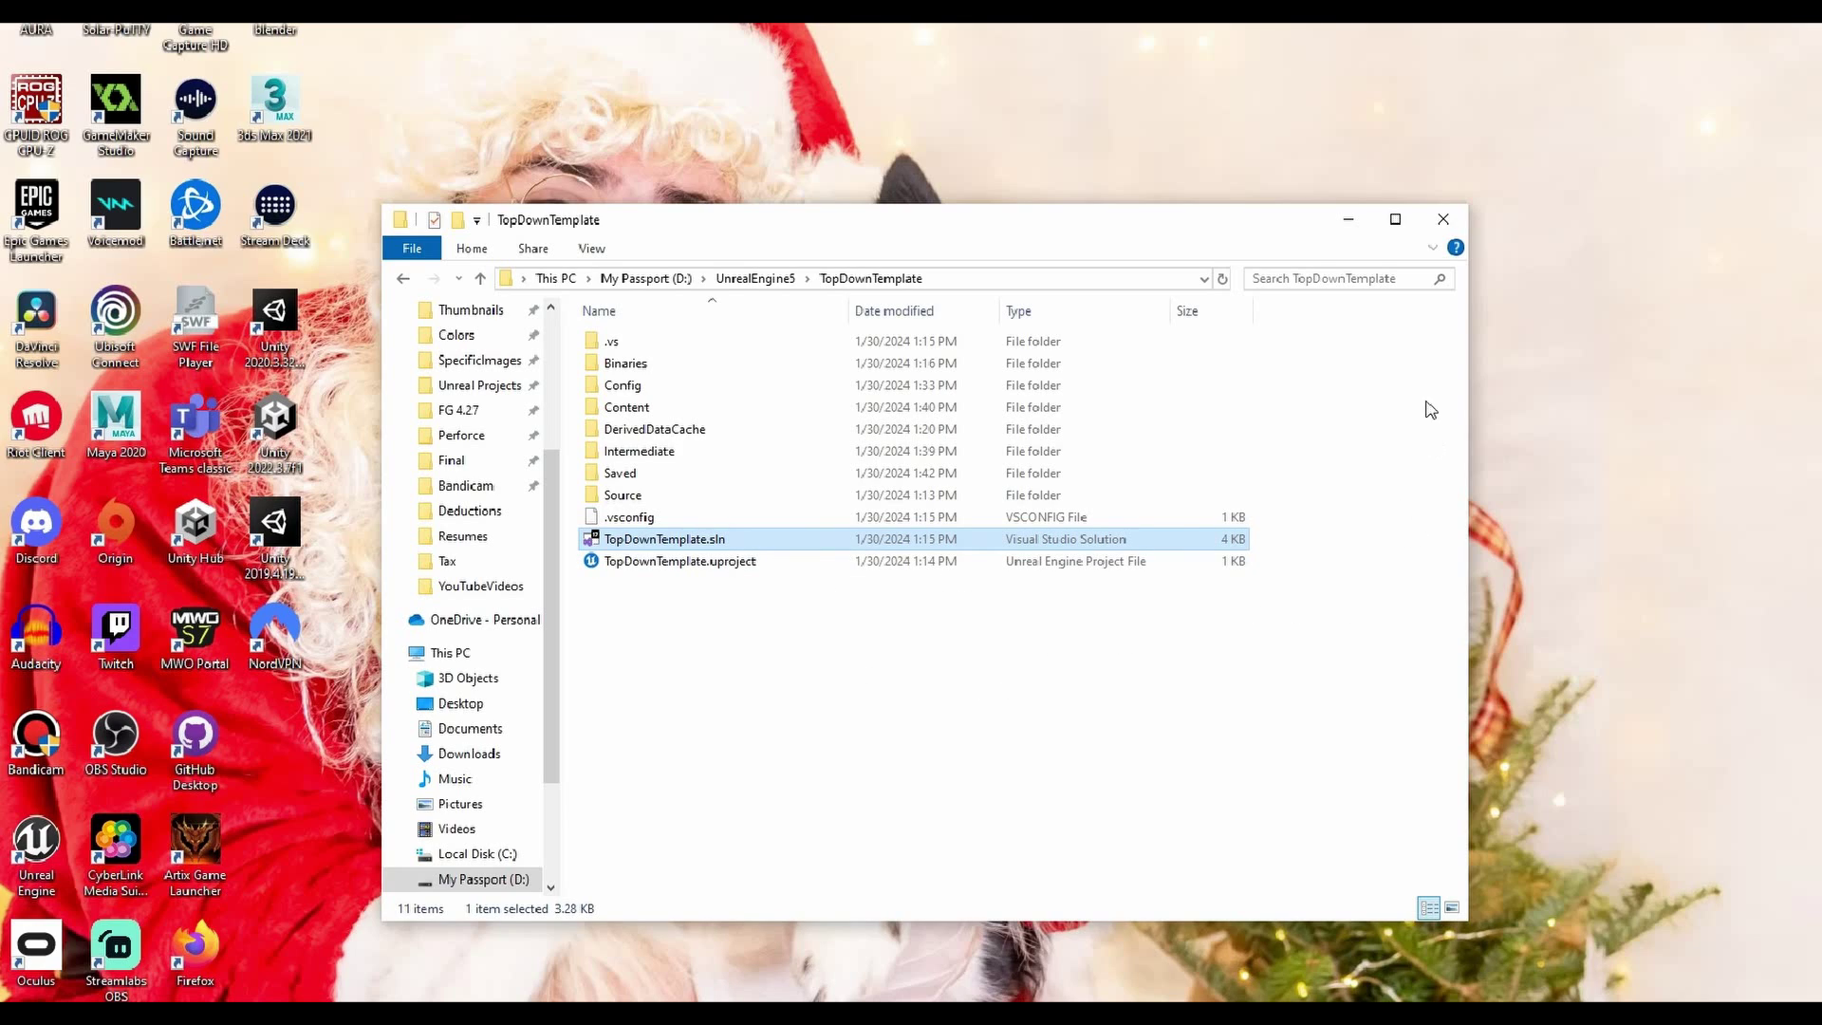
pyautogui.moveTo(1412, 473)
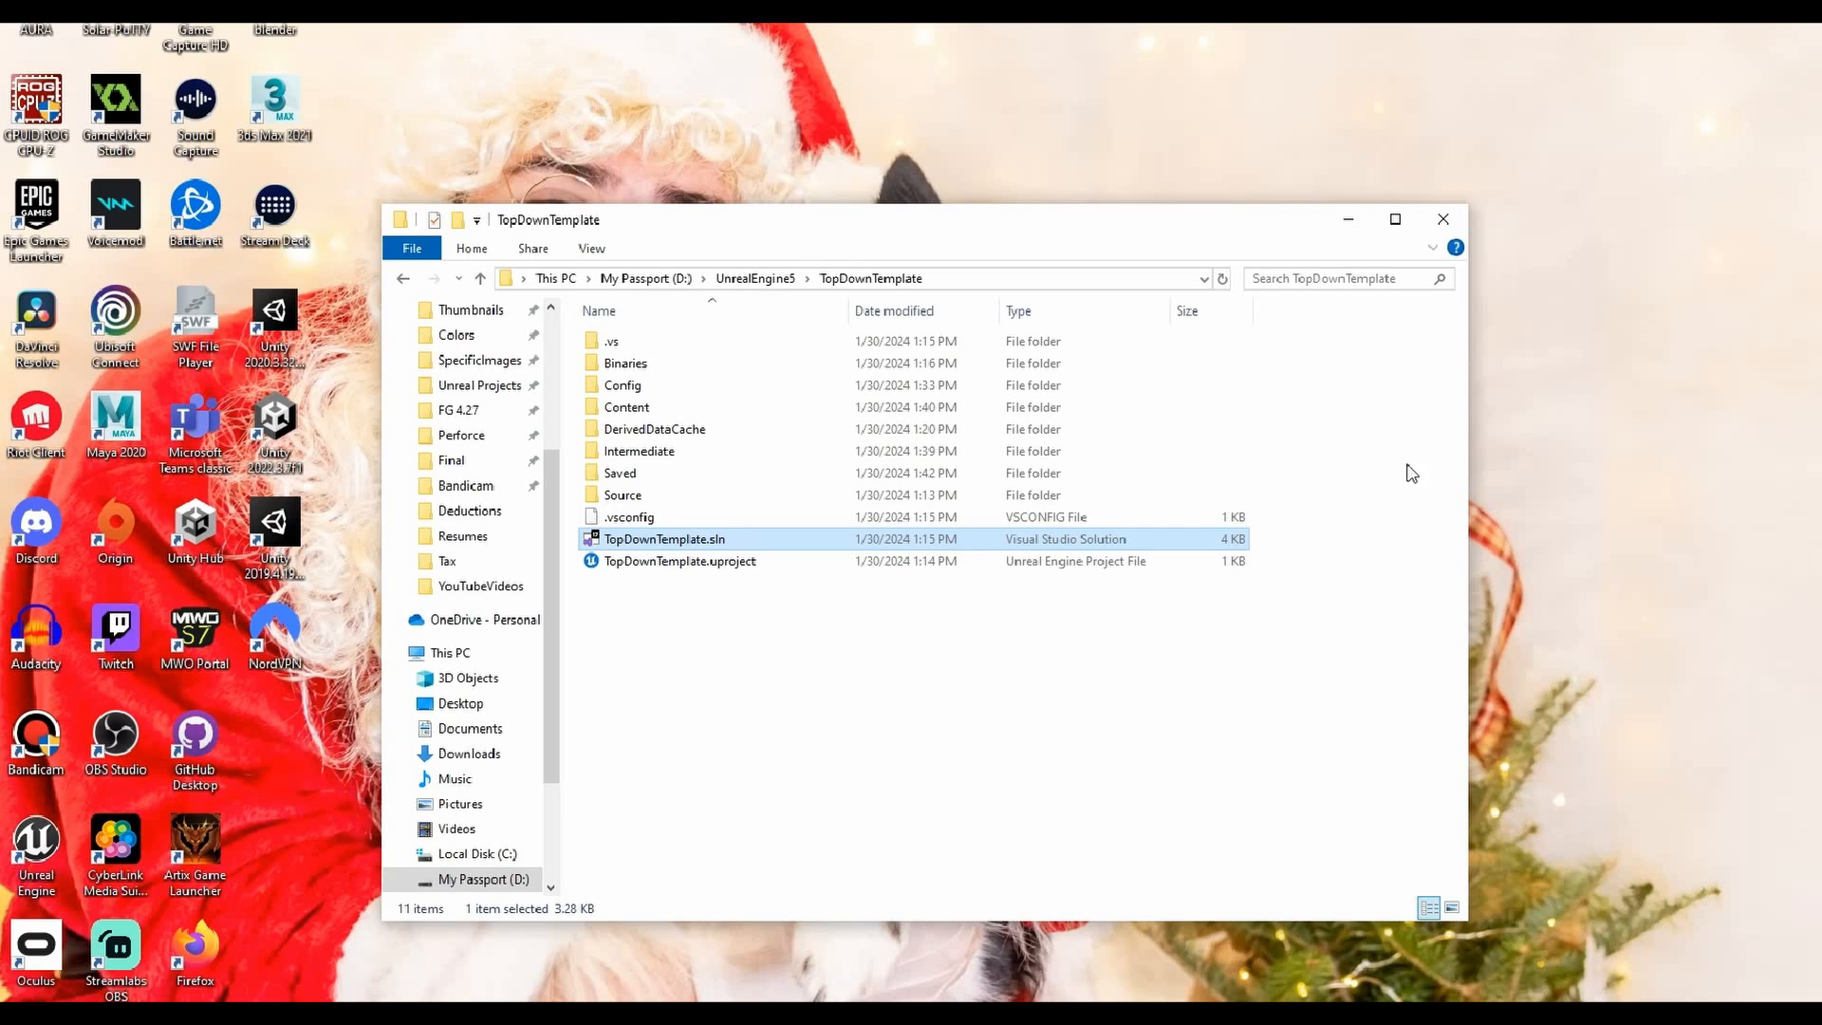
# Open the solution and TopDownTemplateCharacter.cpp from Source > TopDownTemplate in Solution Explorer
pyautogui.doubleClick(664, 539)
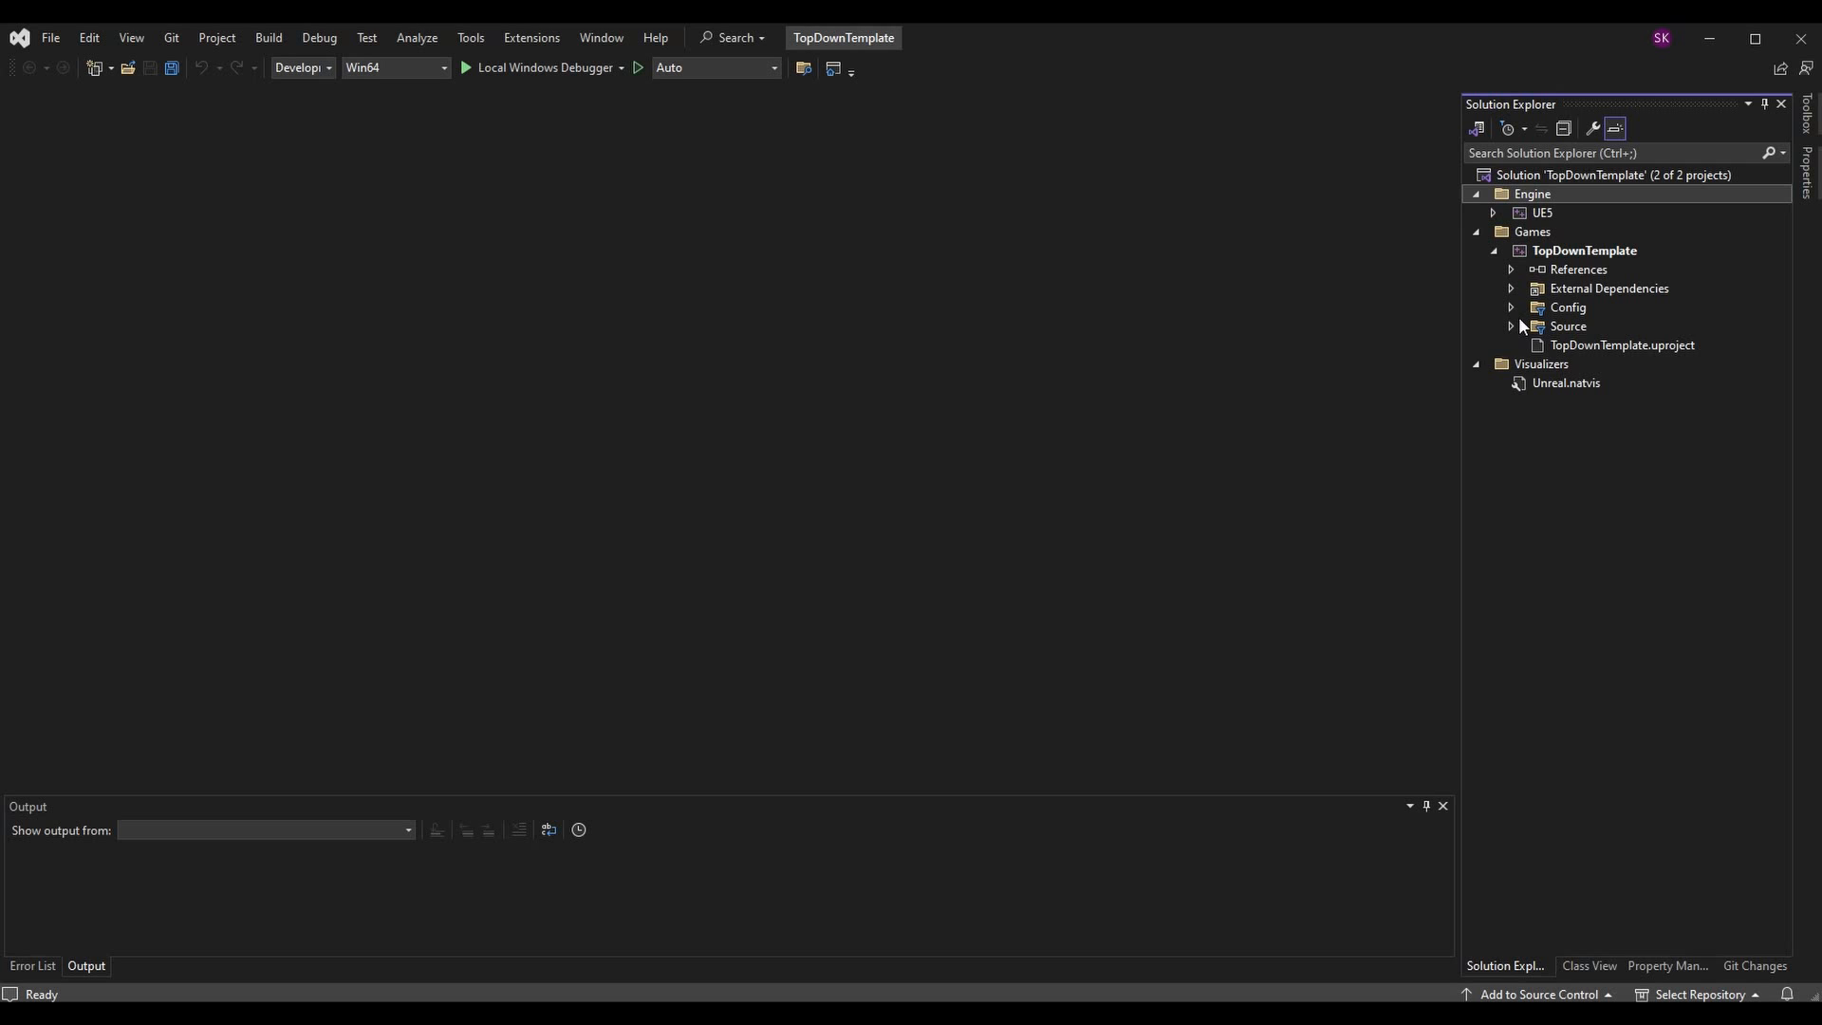
pyautogui.click(1511, 326)
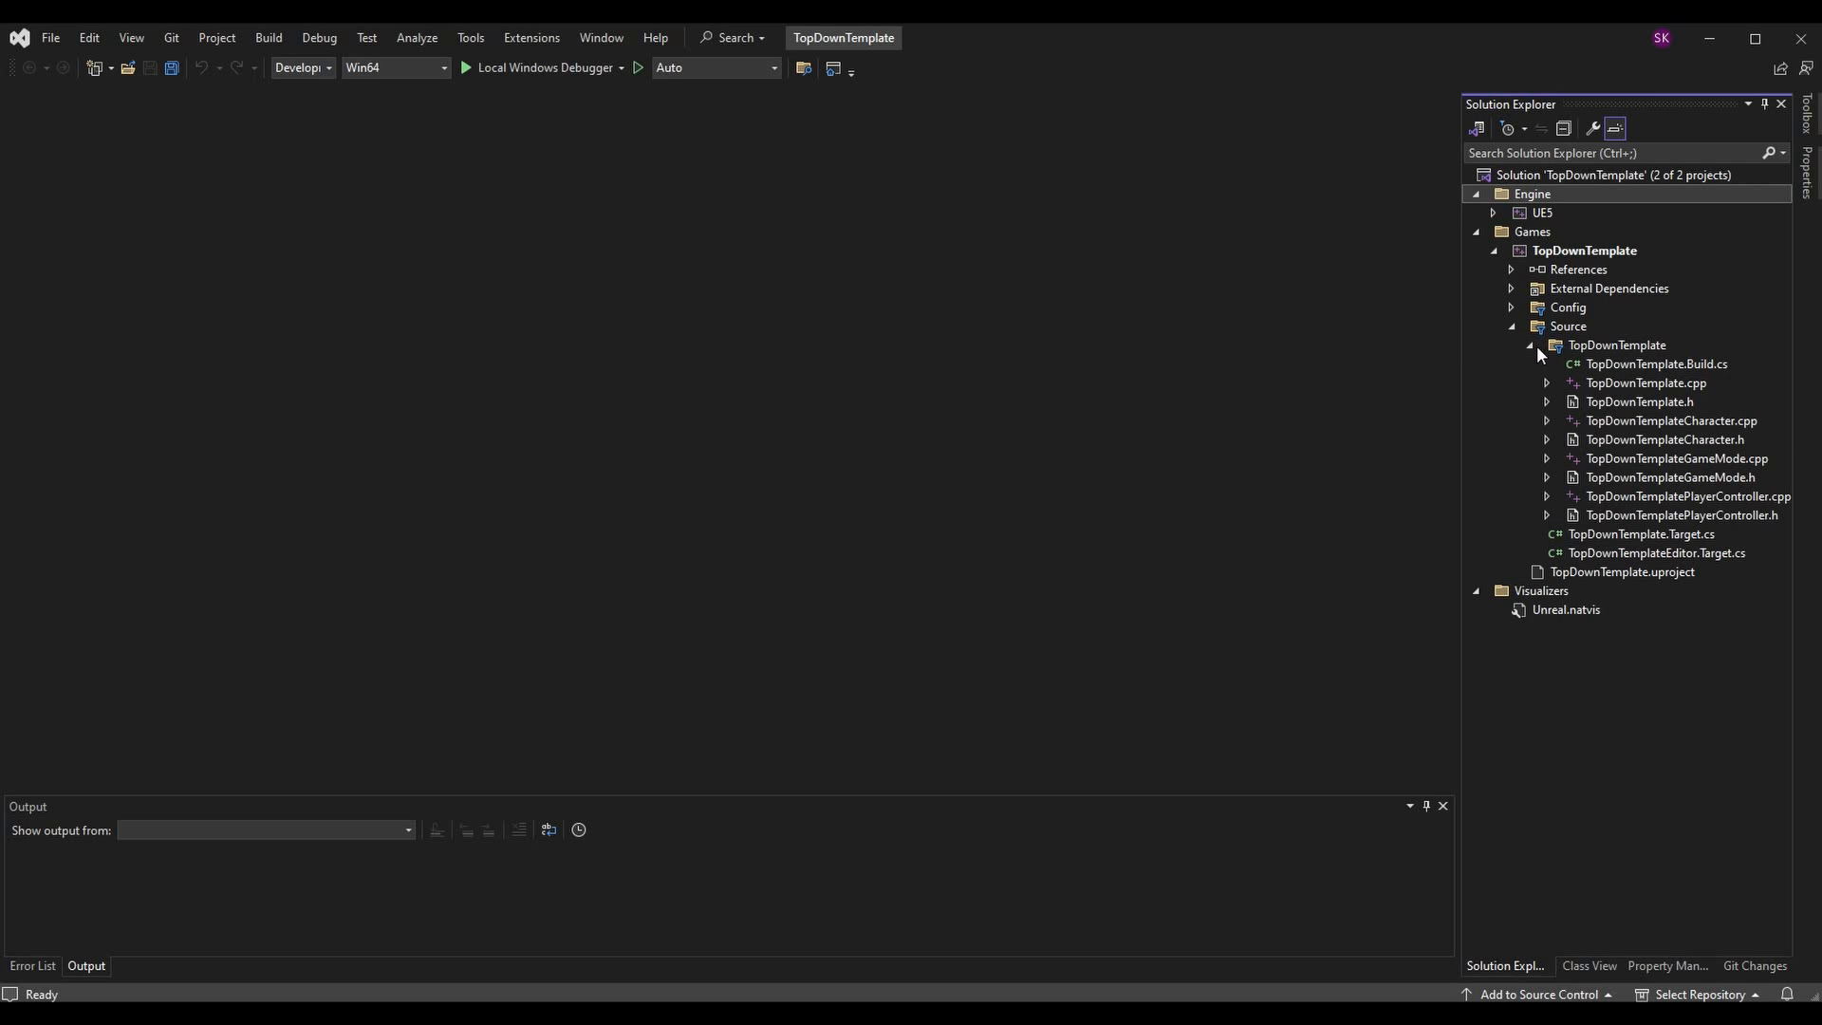
pyautogui.click(1672, 421)
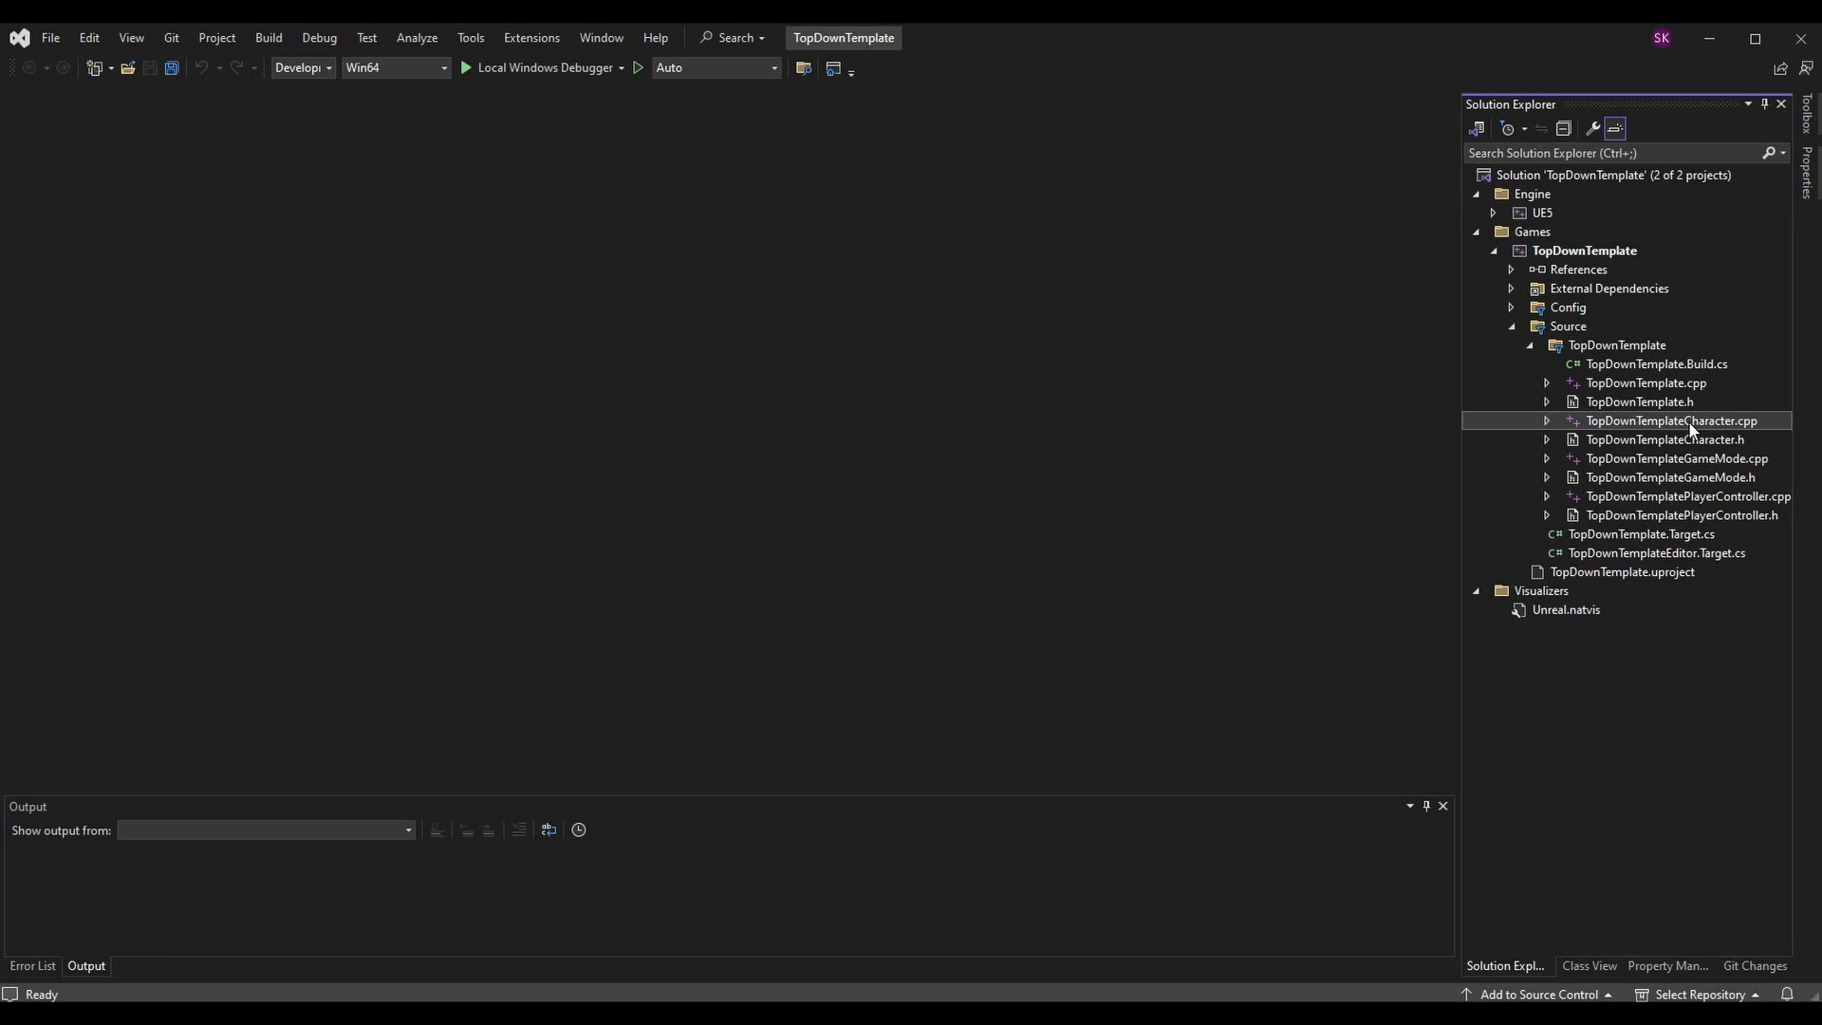
pyautogui.doubleClick(1678, 421)
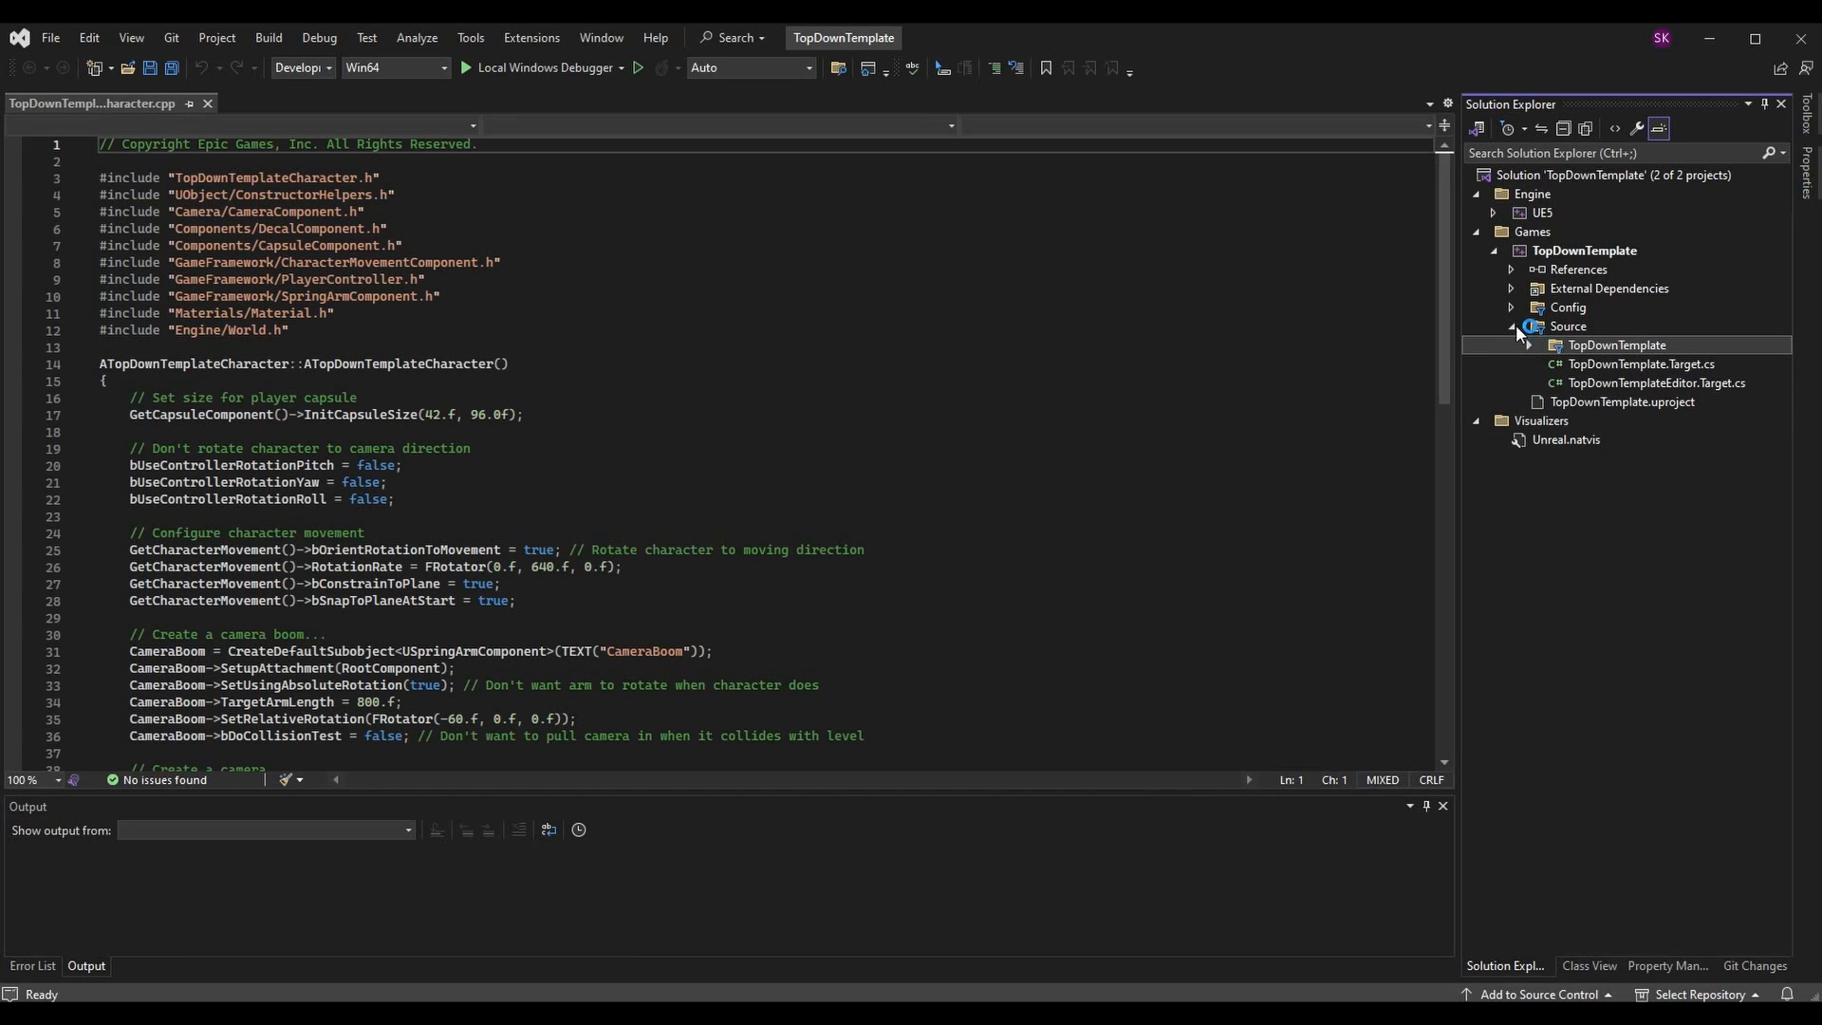
pyautogui.click(1510, 325)
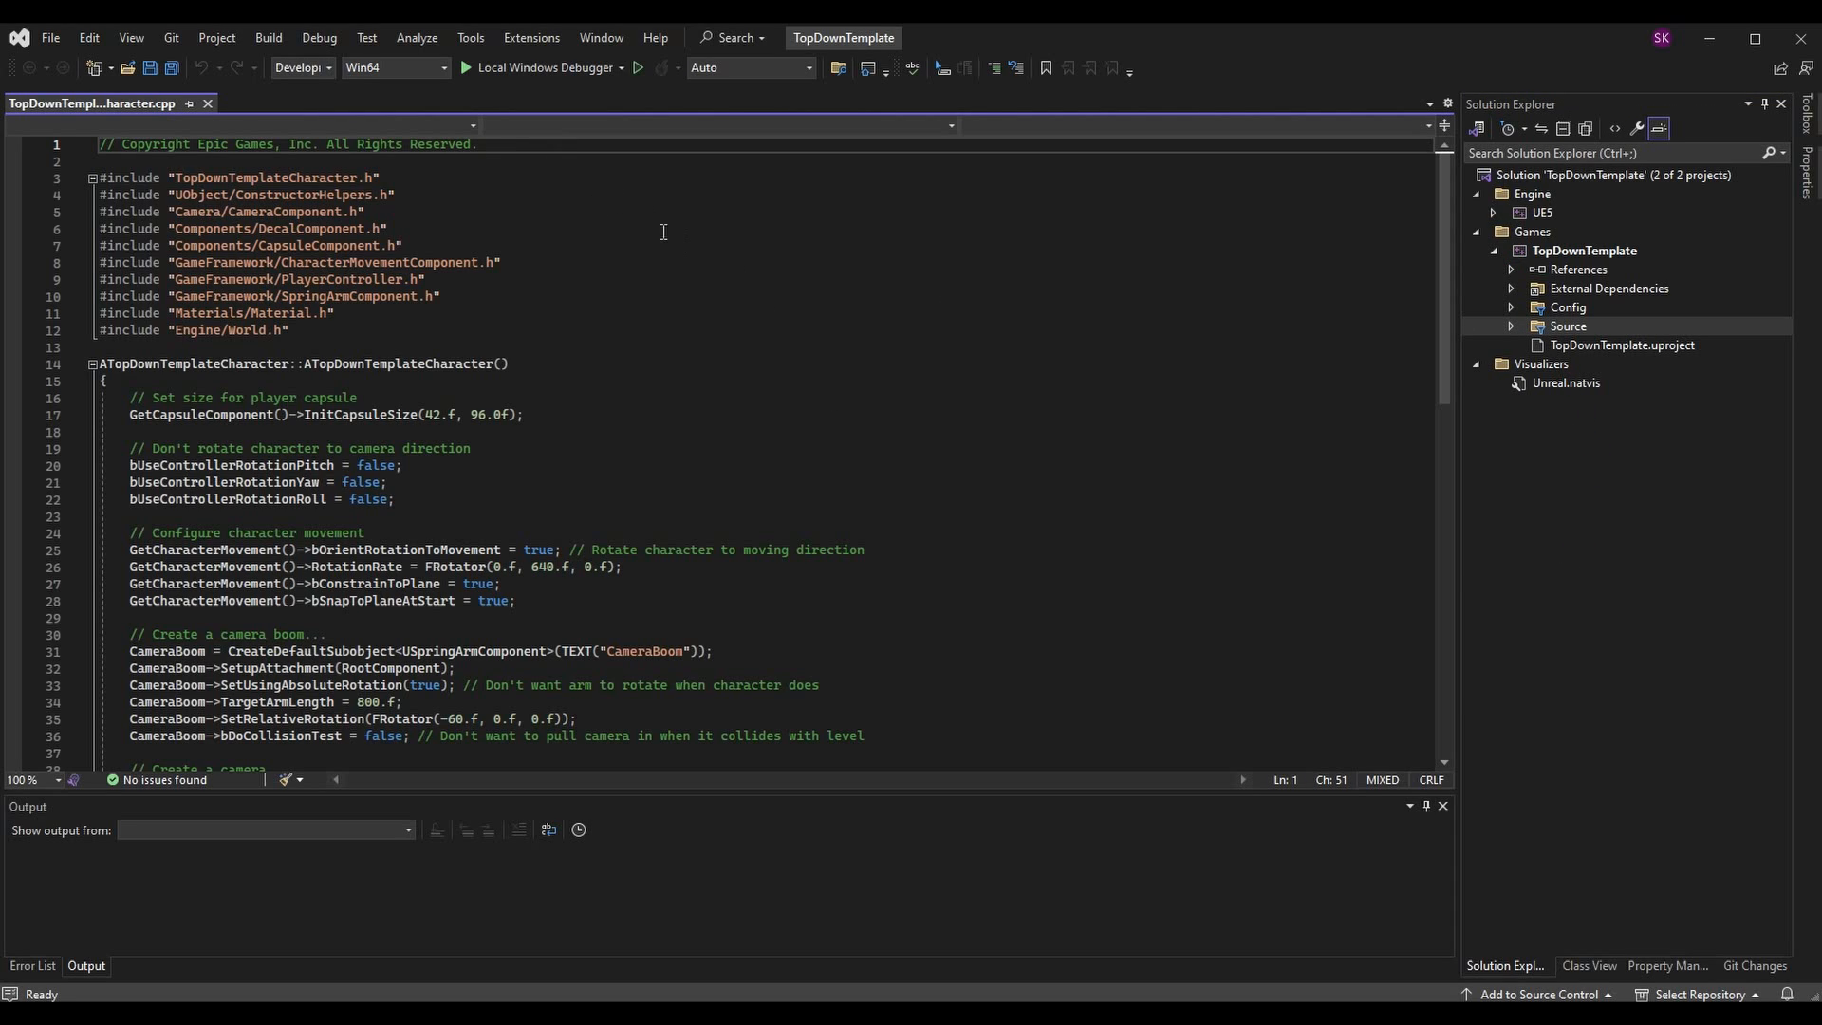
pyautogui.moveTo(769, 229)
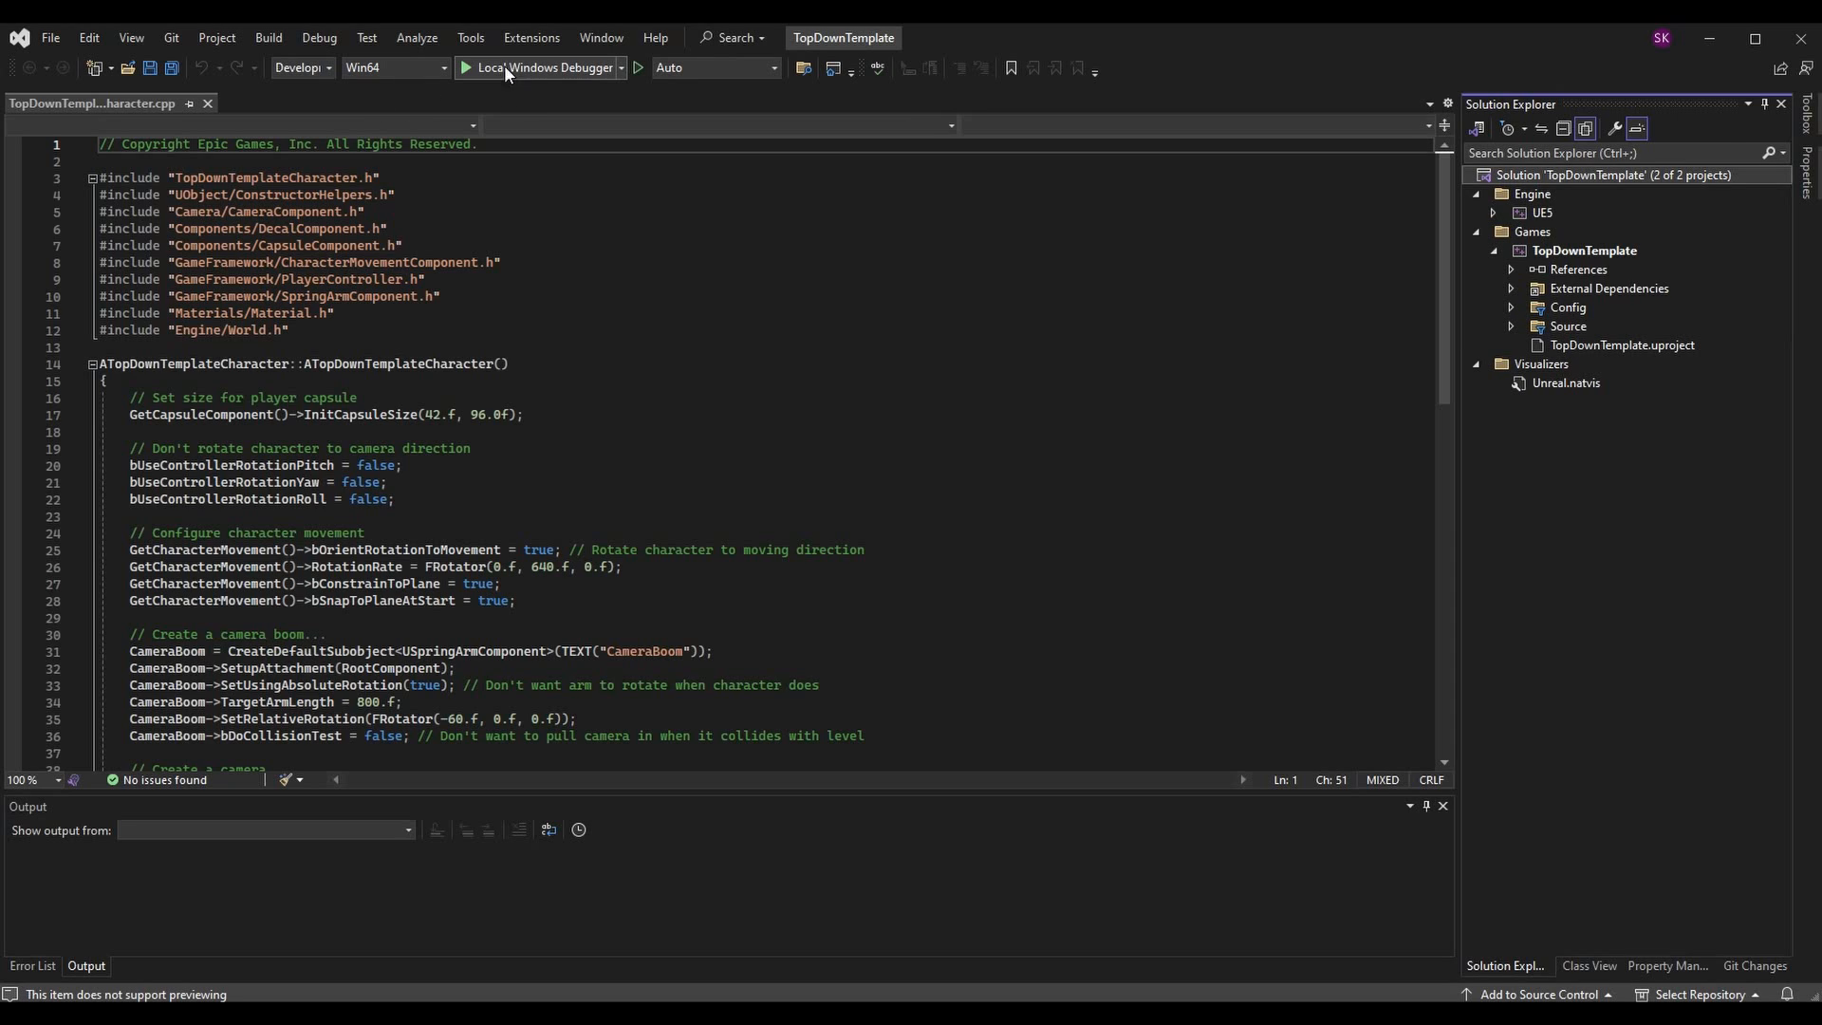
# Build and launch the Development Editor via Local Windows Debugger, letting UnrealEditor.exe exit with code 0
pyautogui.click(504, 67)
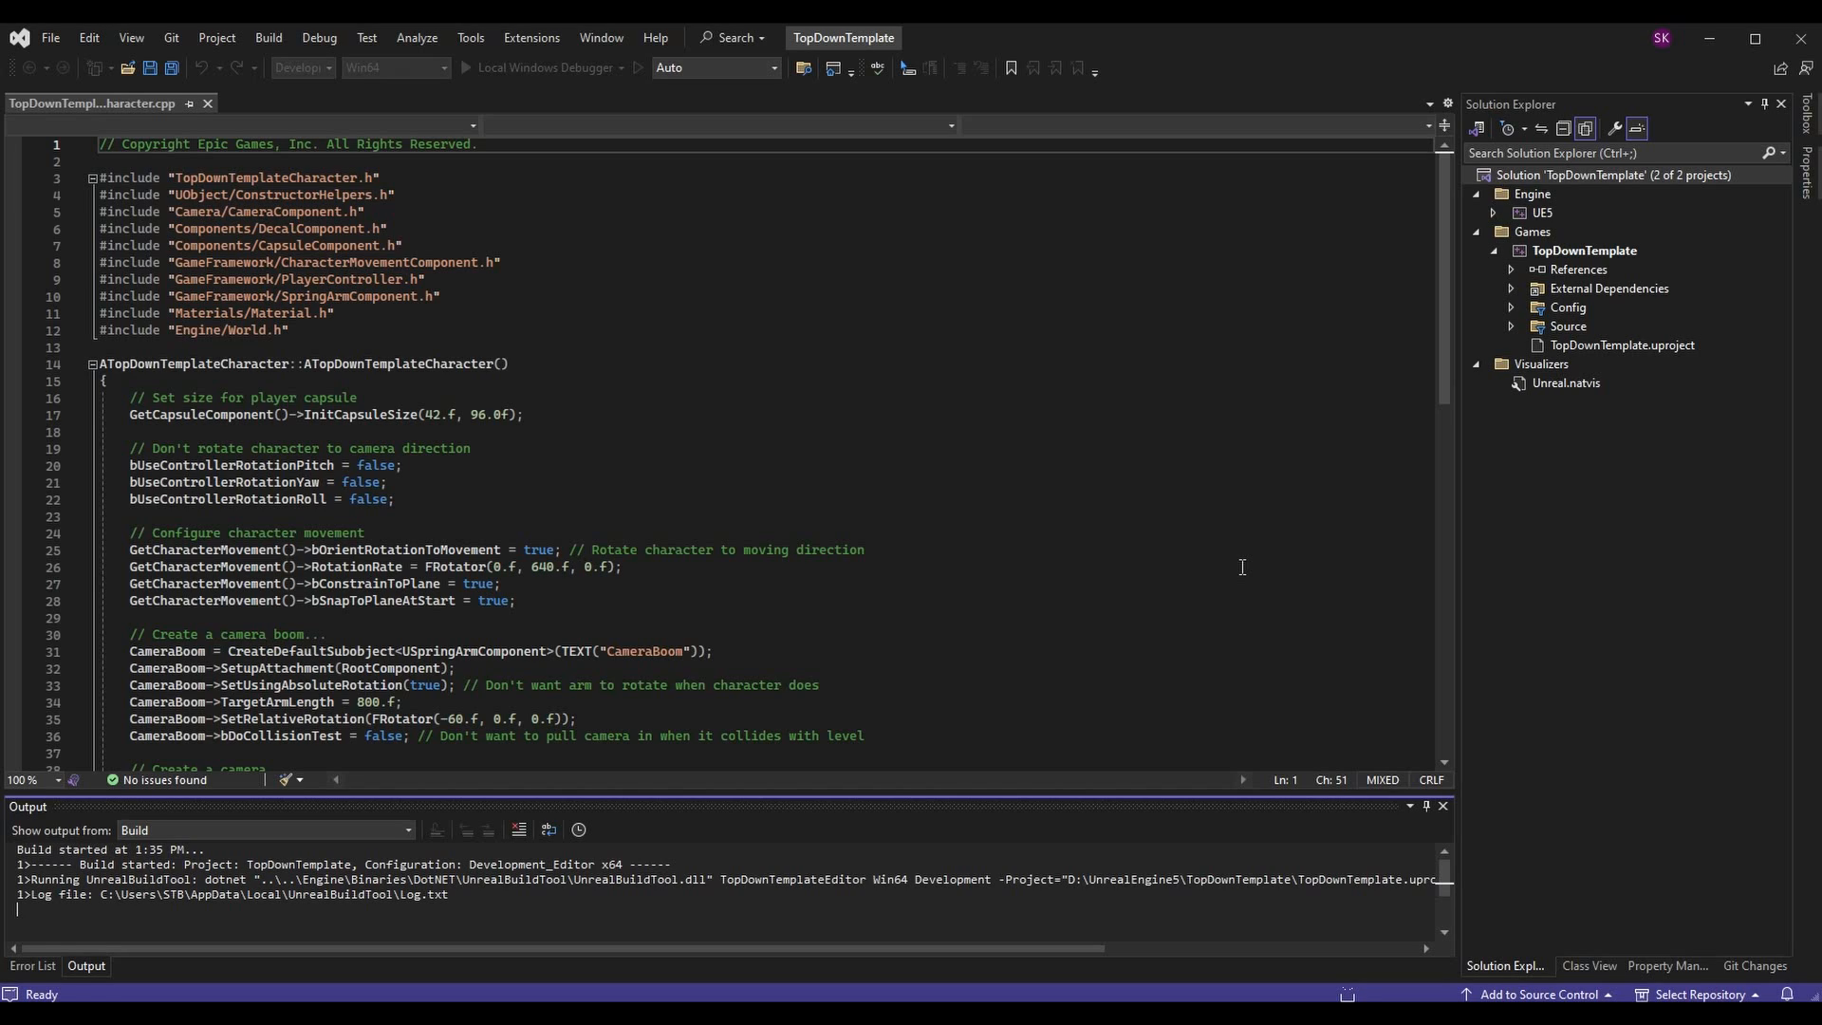
pyautogui.click(500, 67)
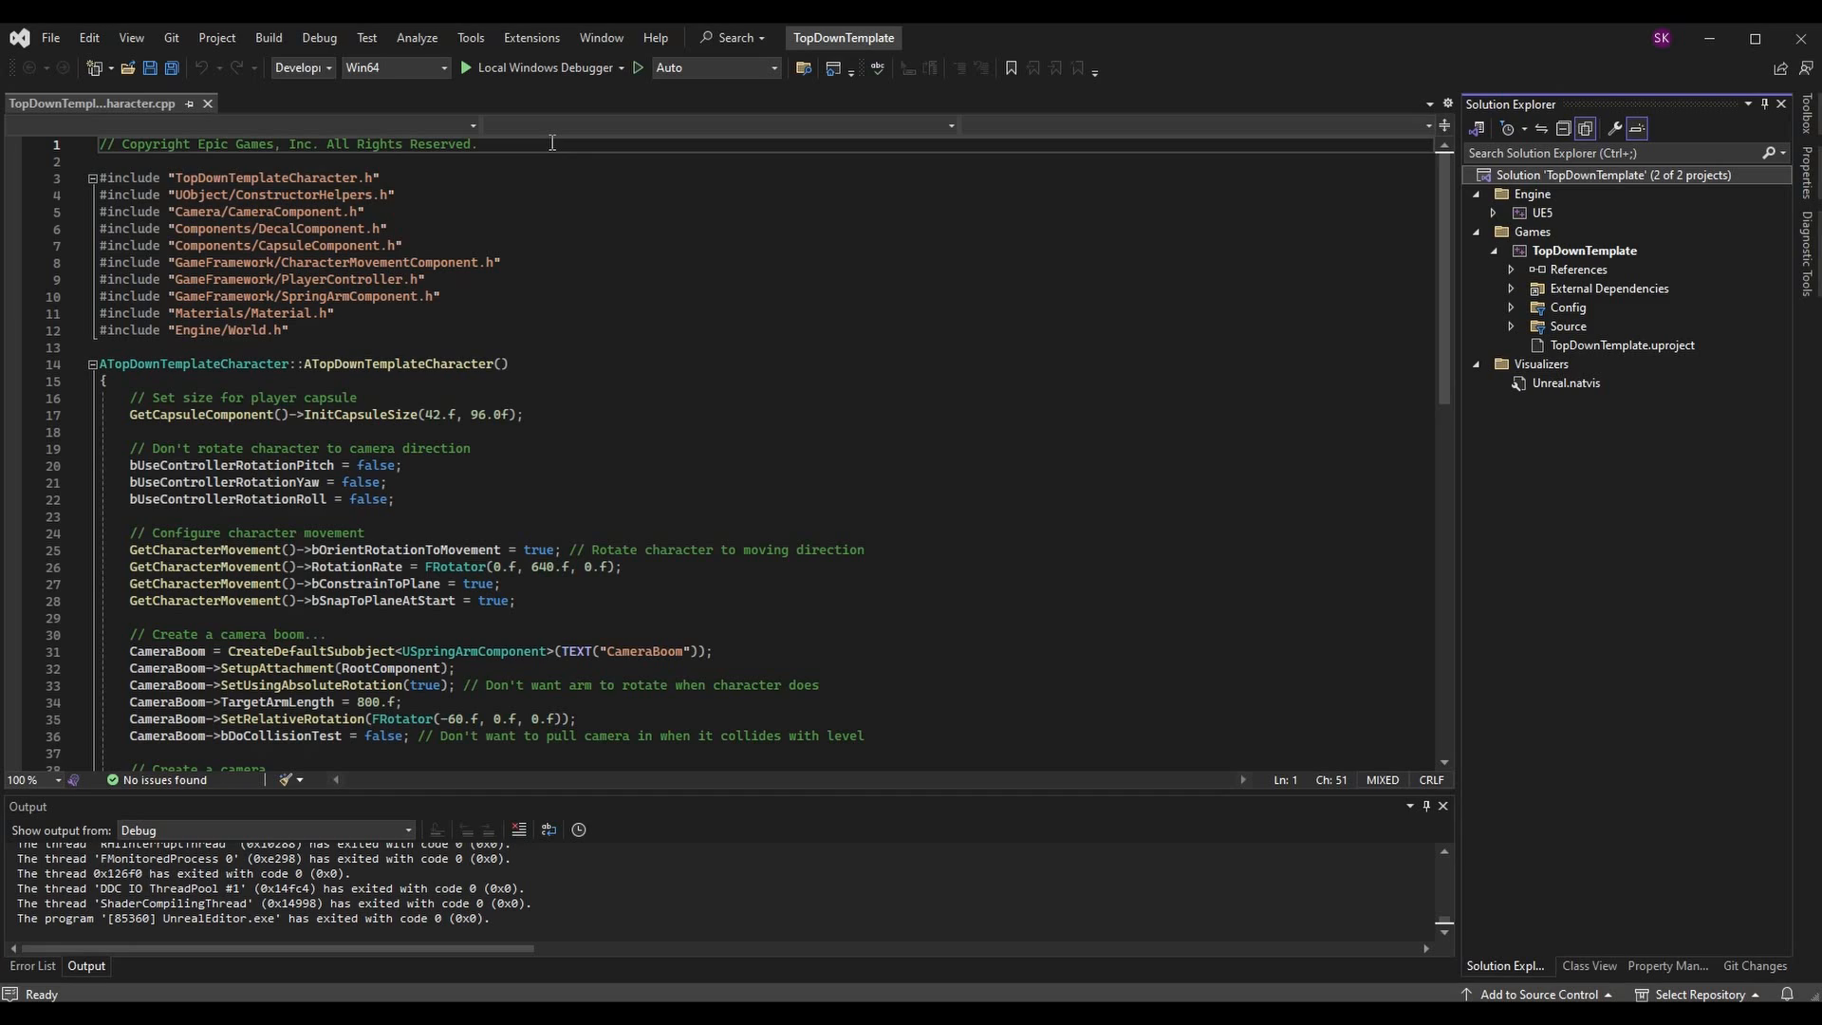
pyautogui.moveTo(561, 150)
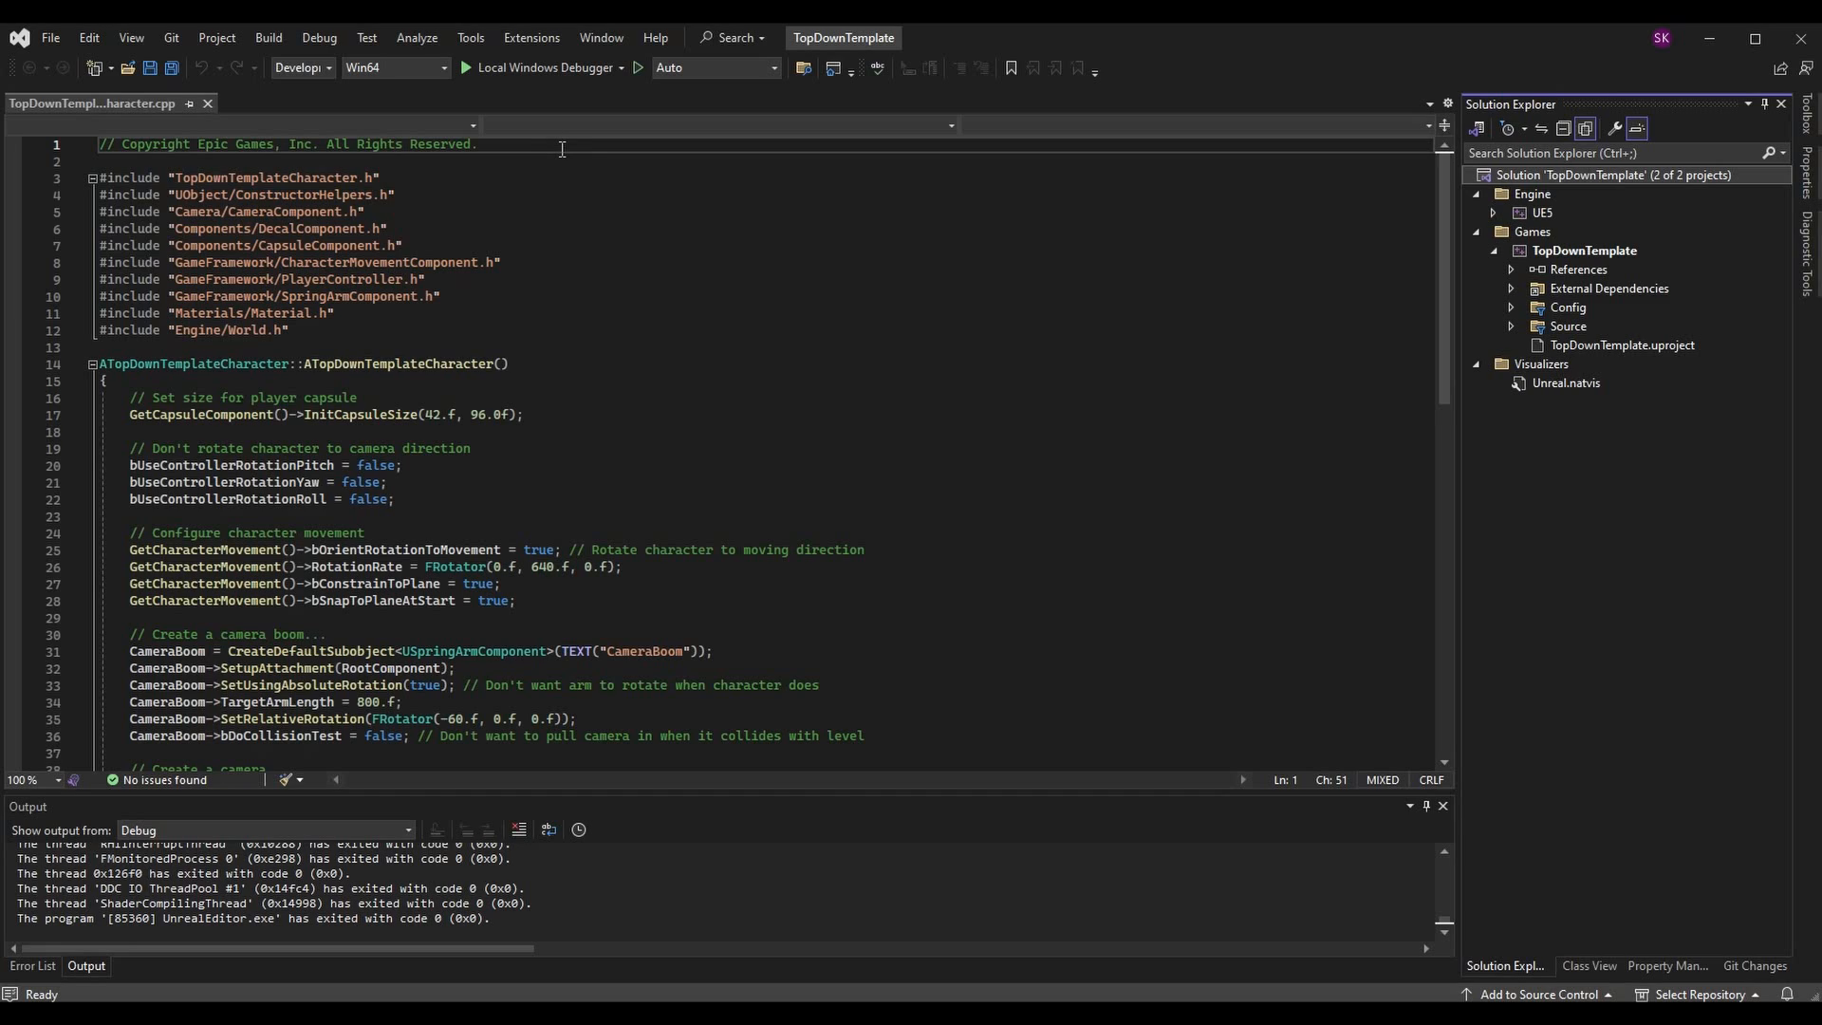
pyautogui.moveTo(1707, 353)
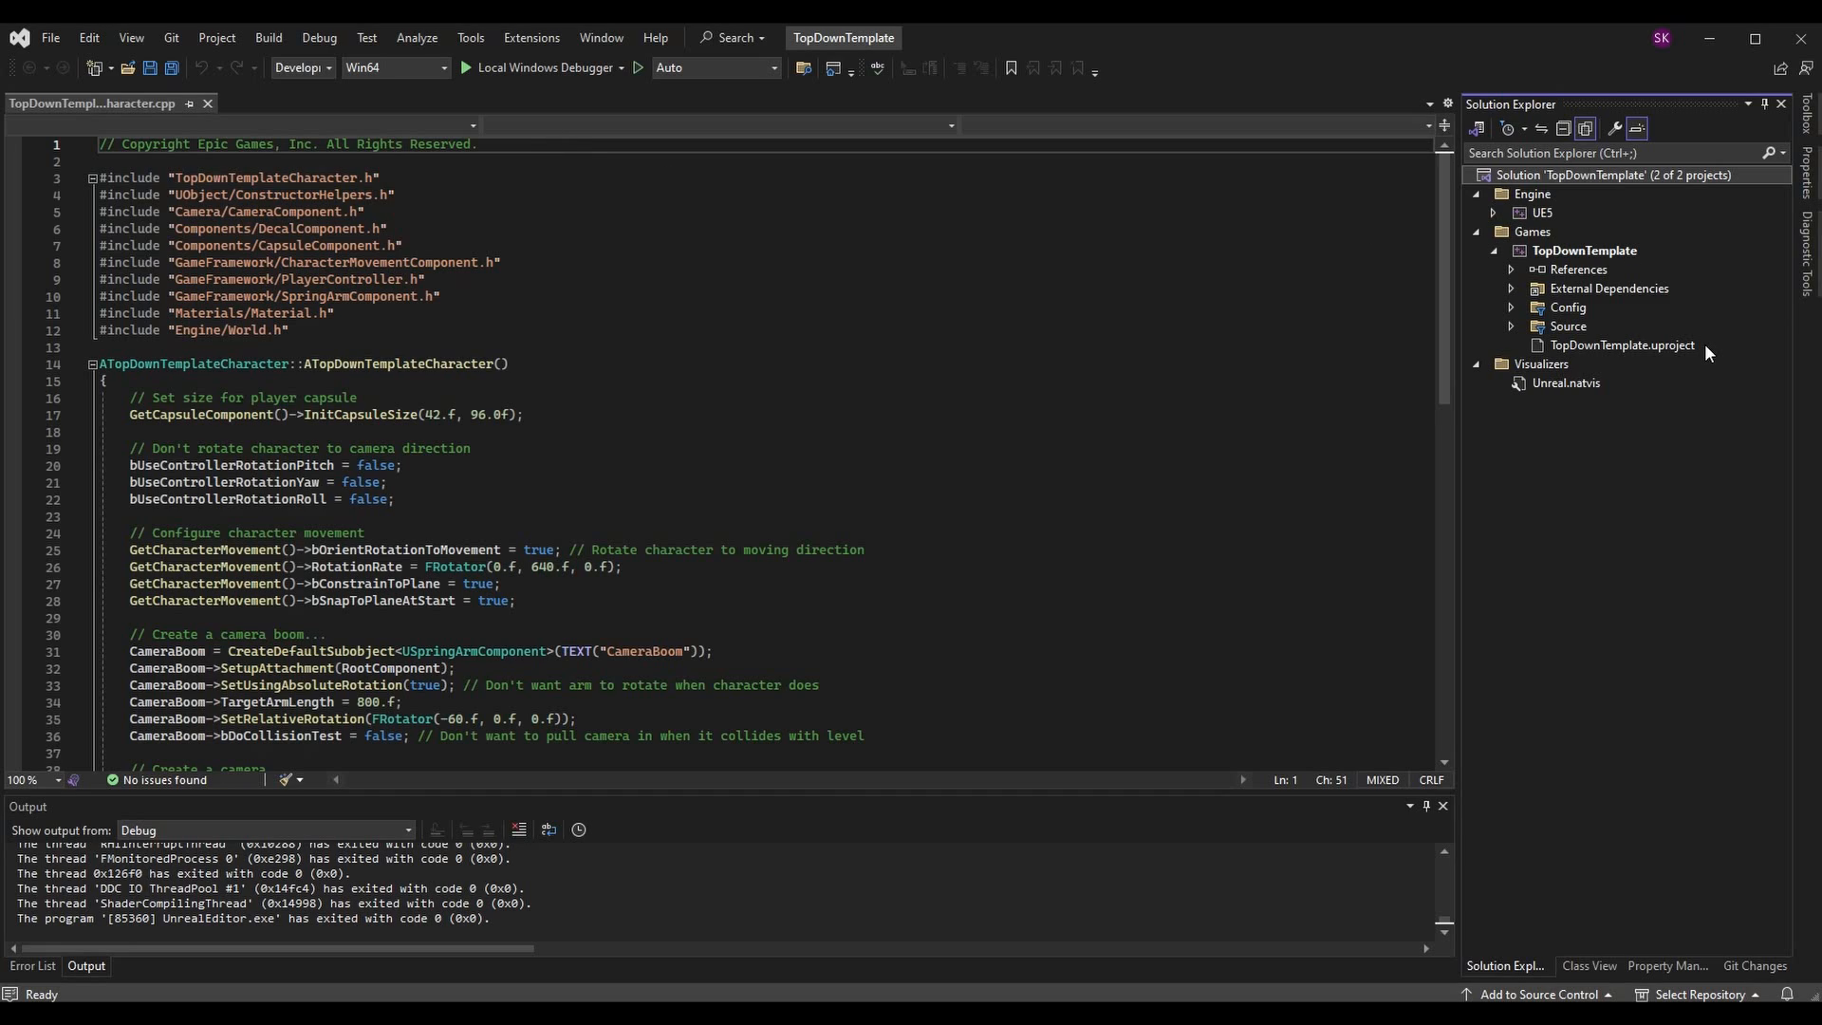
pyautogui.moveTo(1660, 333)
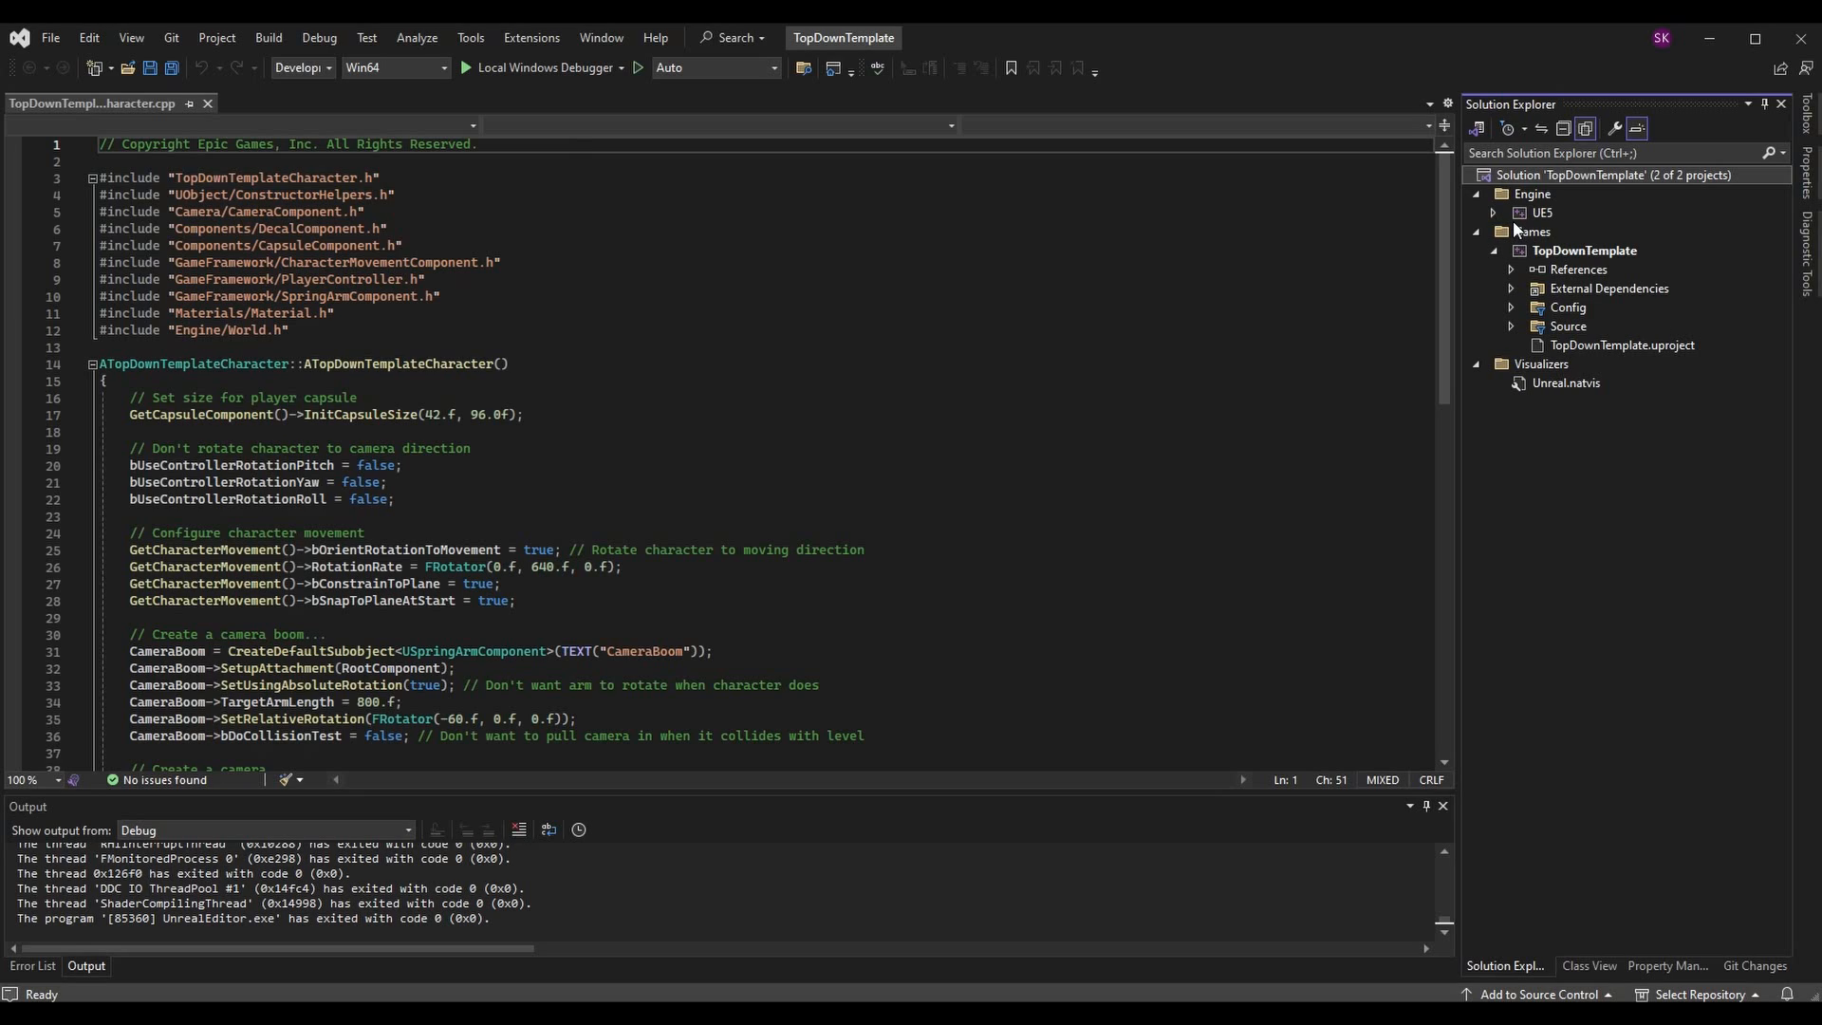
pyautogui.moveTo(1696, 202)
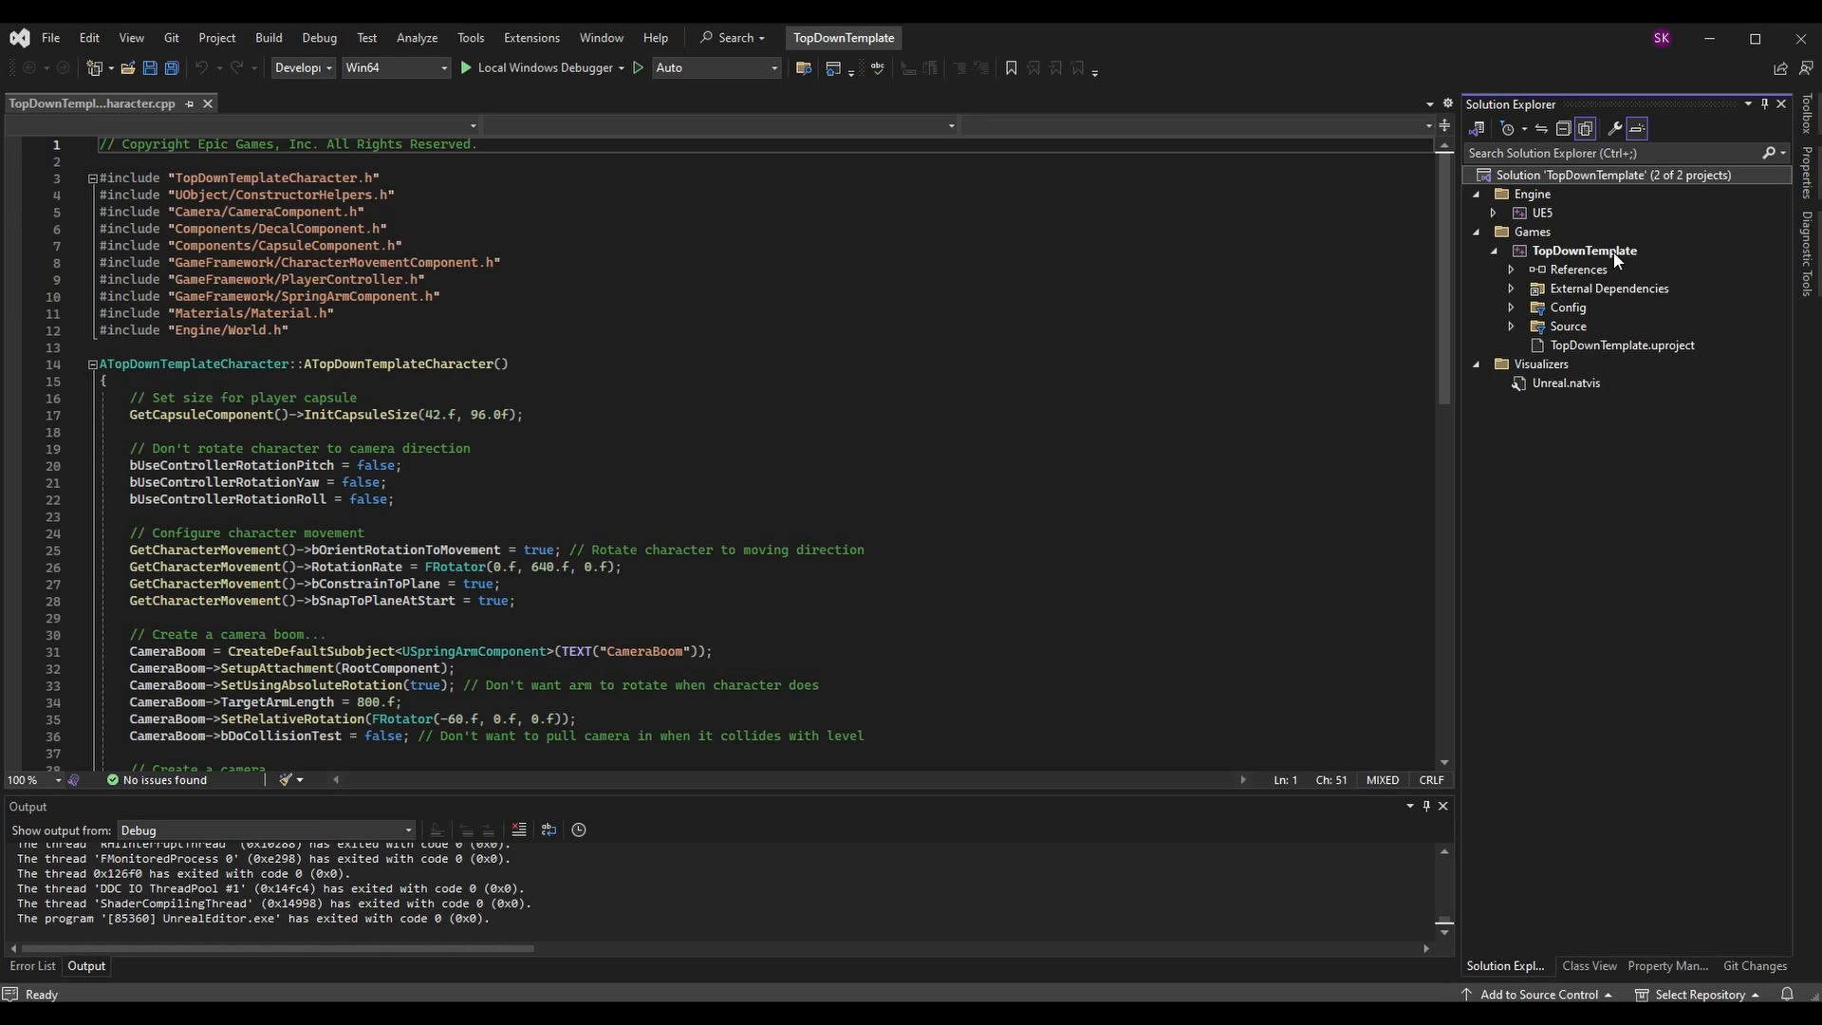
pyautogui.moveTo(1589, 239)
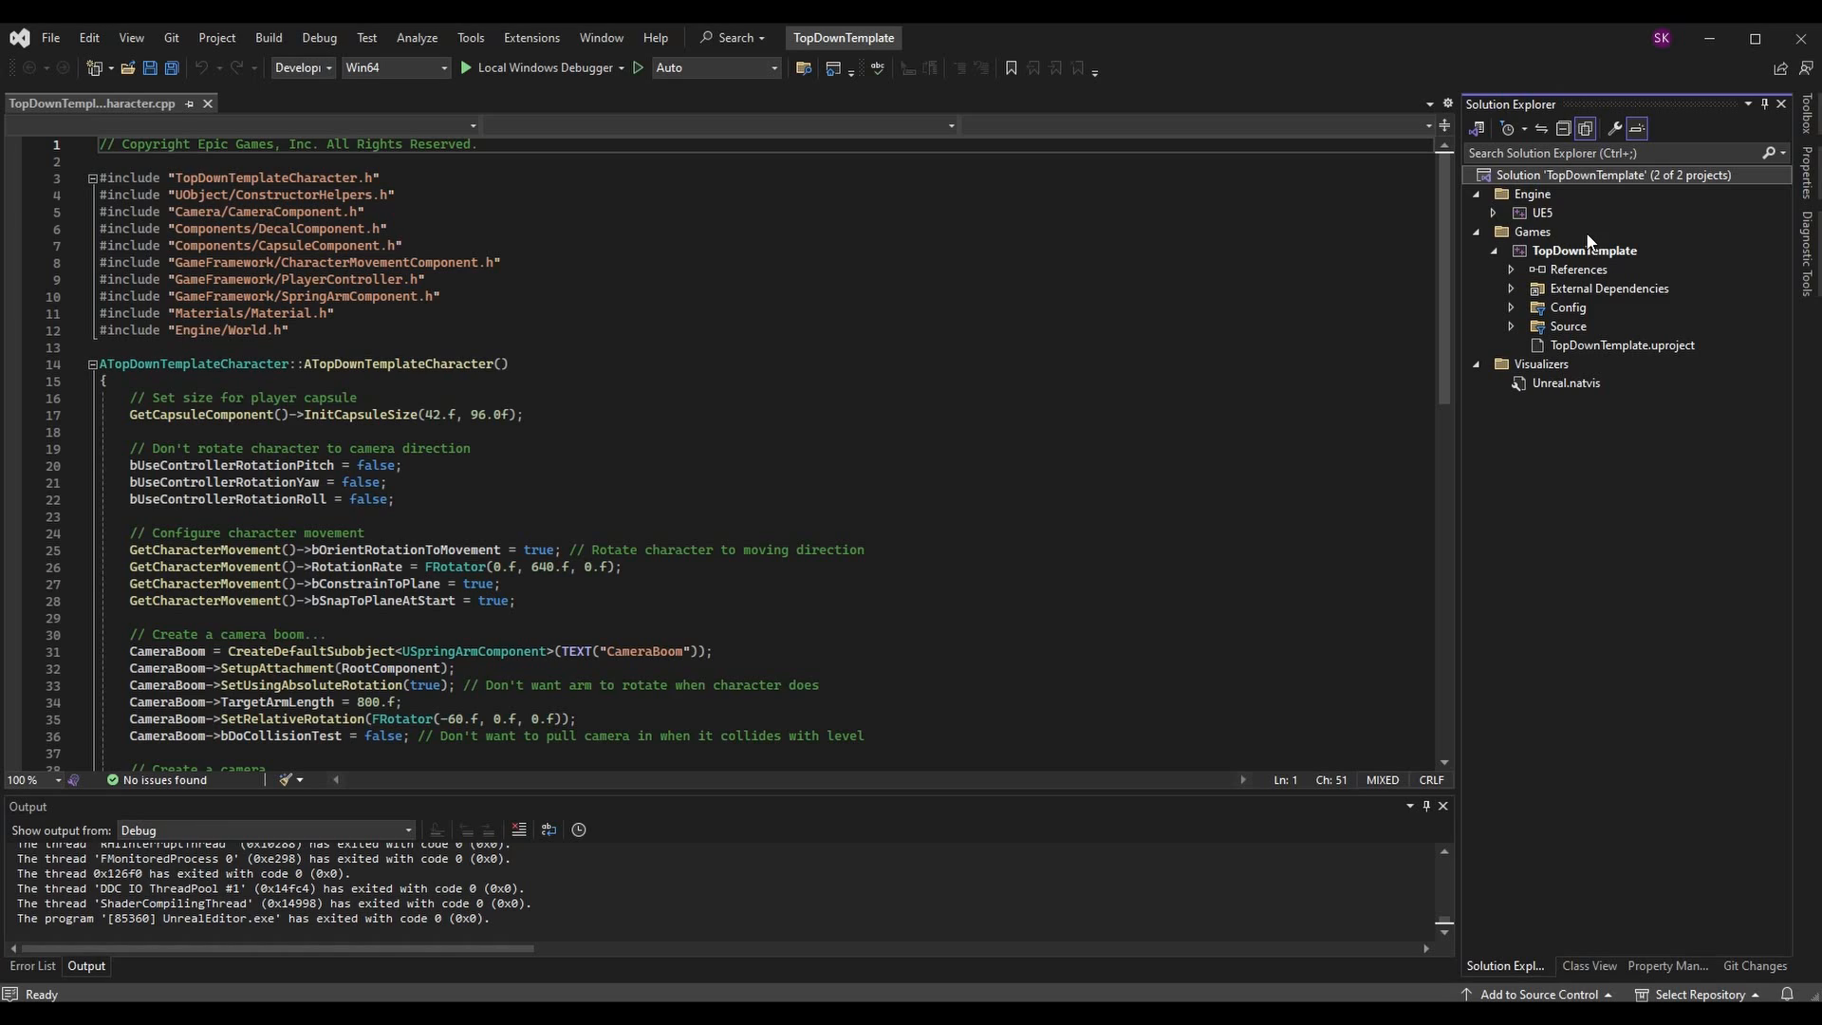
pyautogui.moveTo(1573, 210)
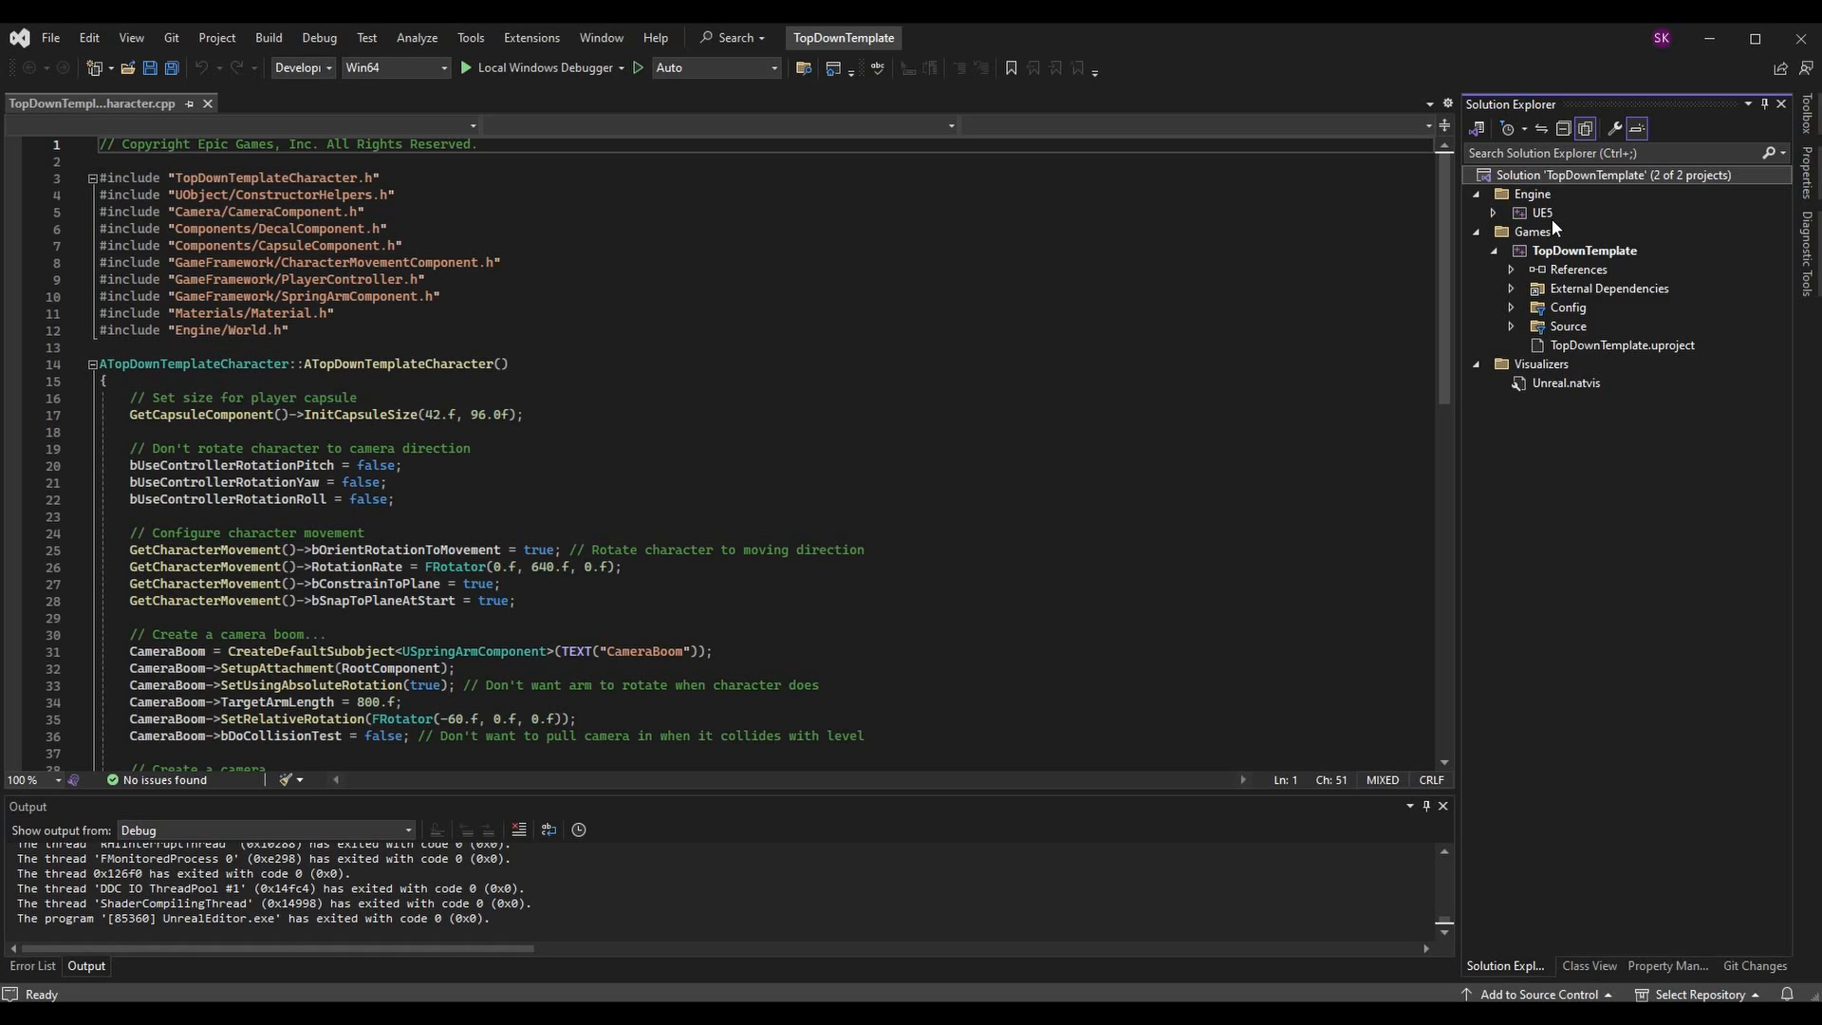
pyautogui.moveTo(1580, 248)
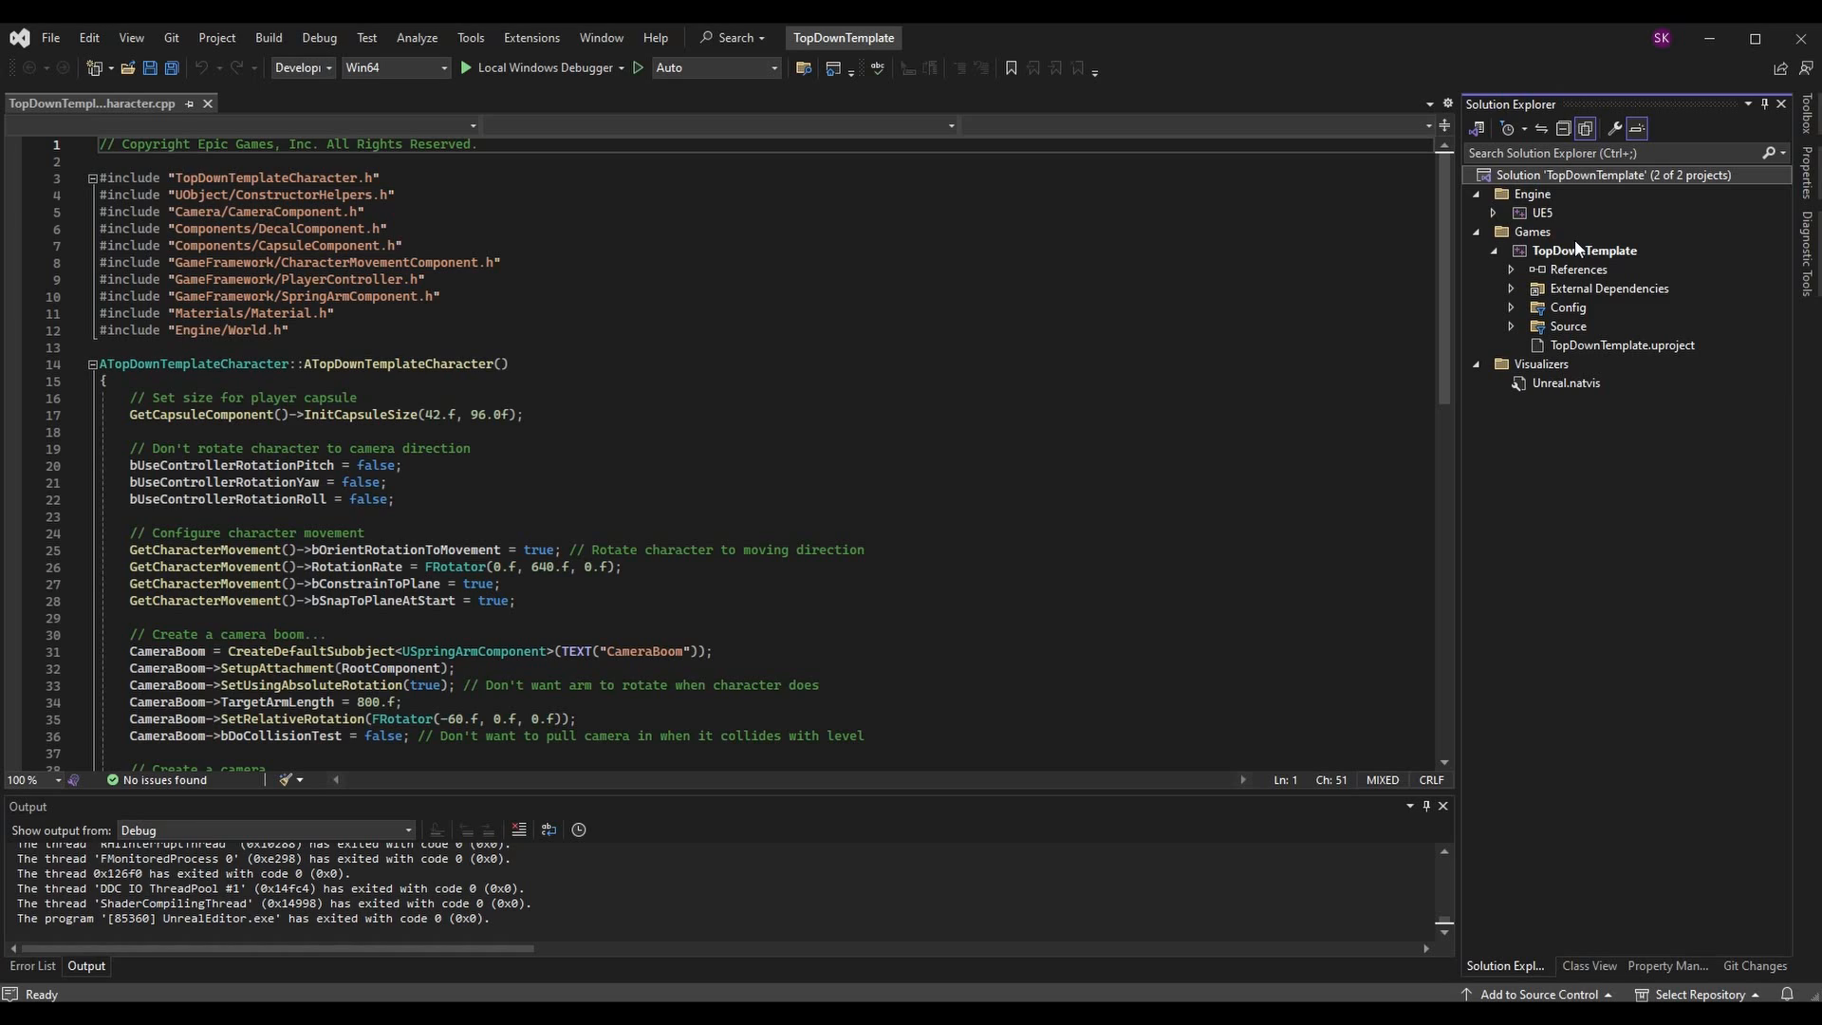
pyautogui.moveTo(1599, 258)
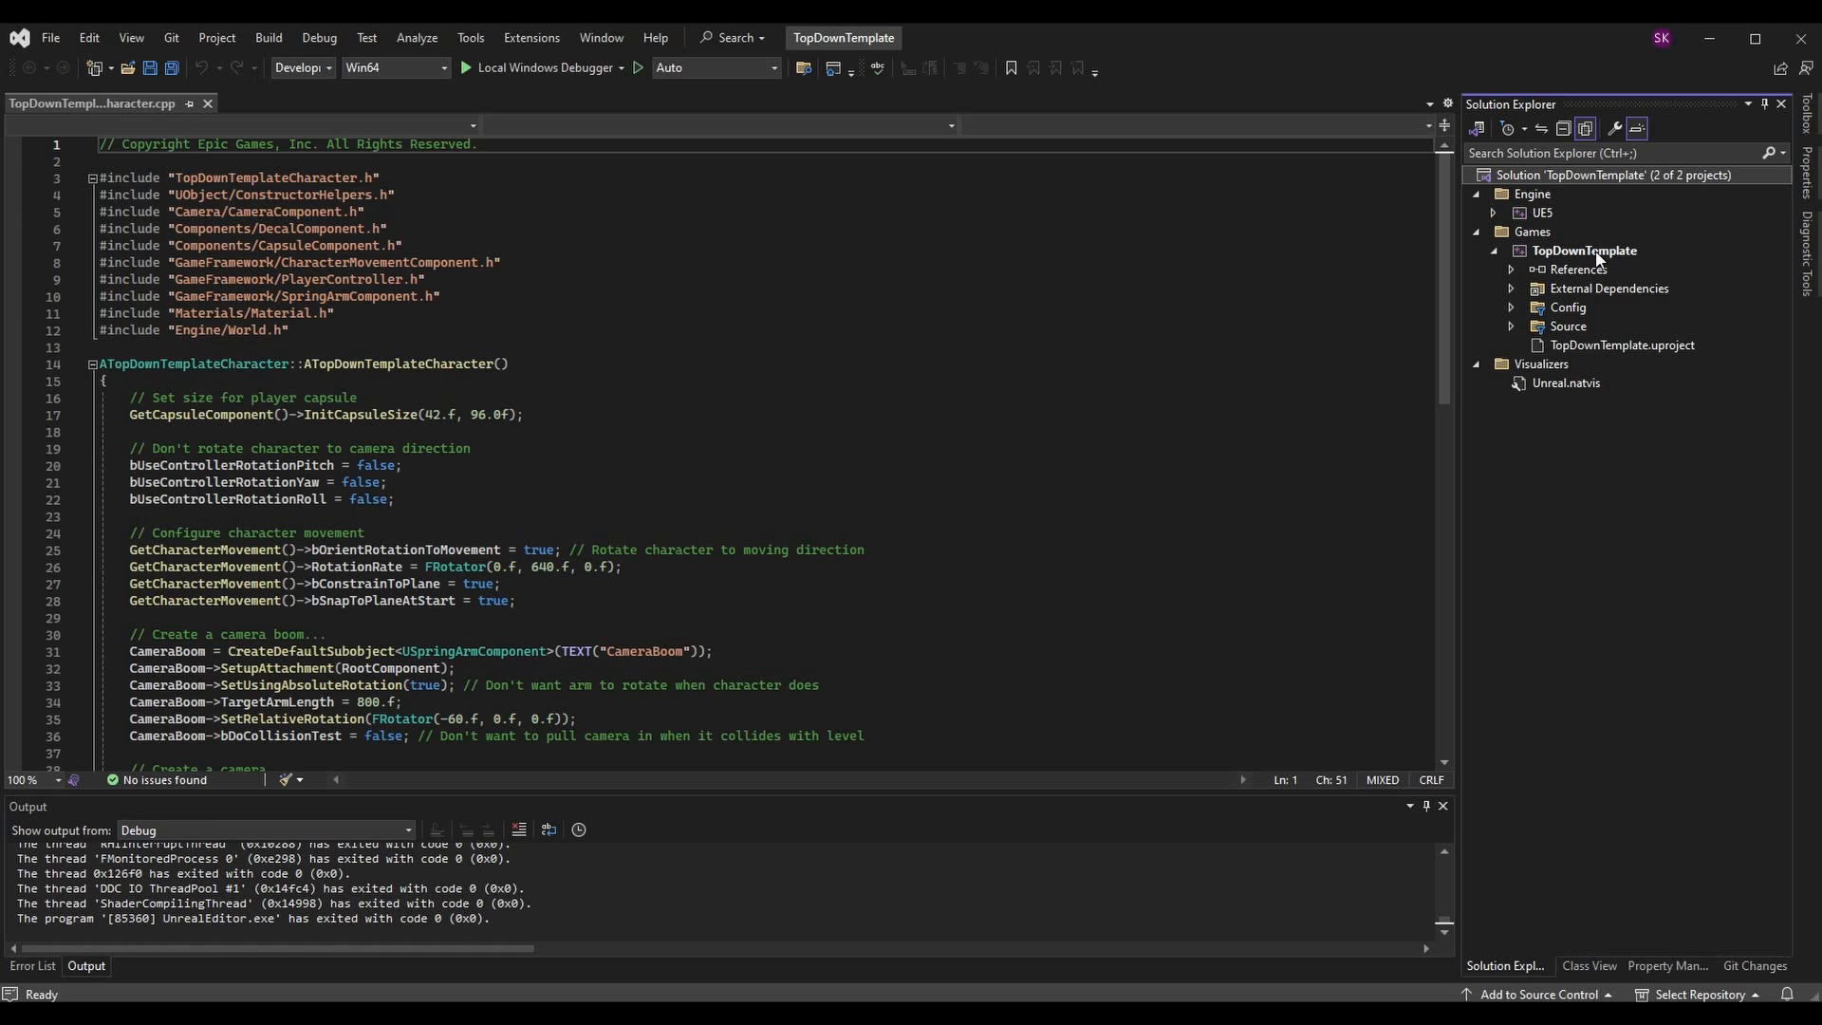
pyautogui.click(1584, 251)
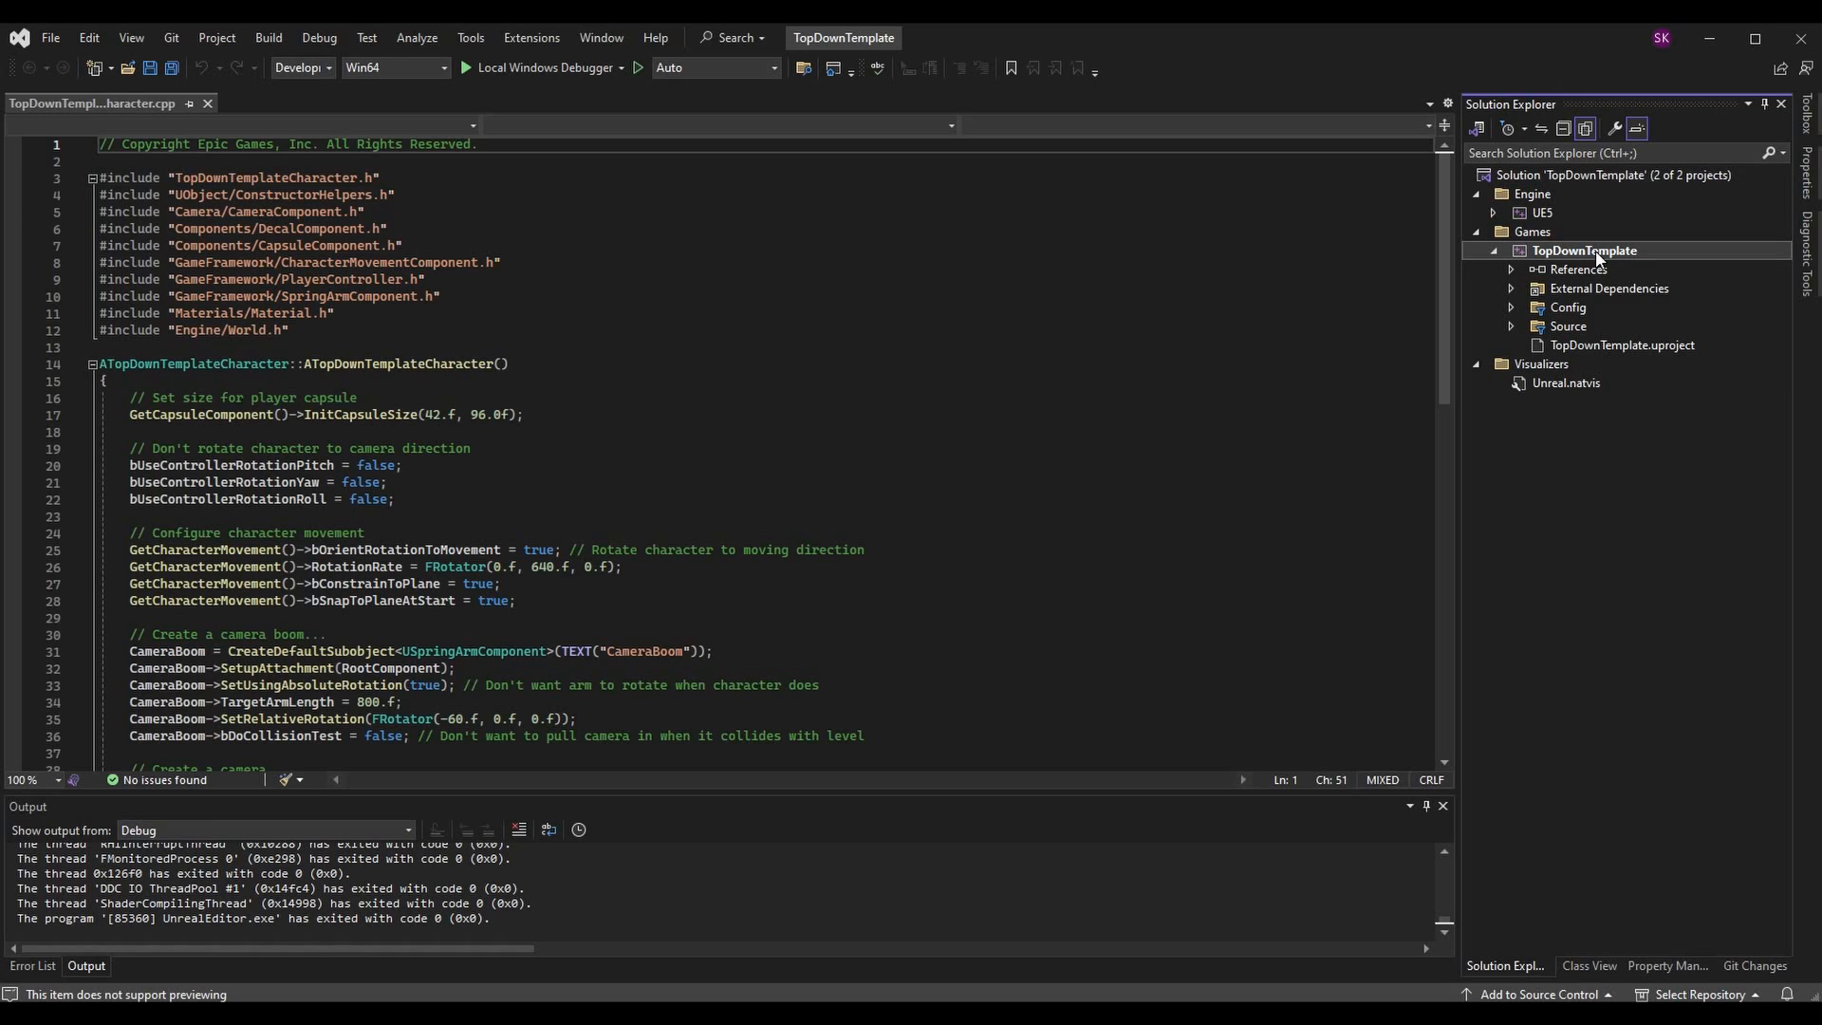
pyautogui.rightClick(1582, 250)
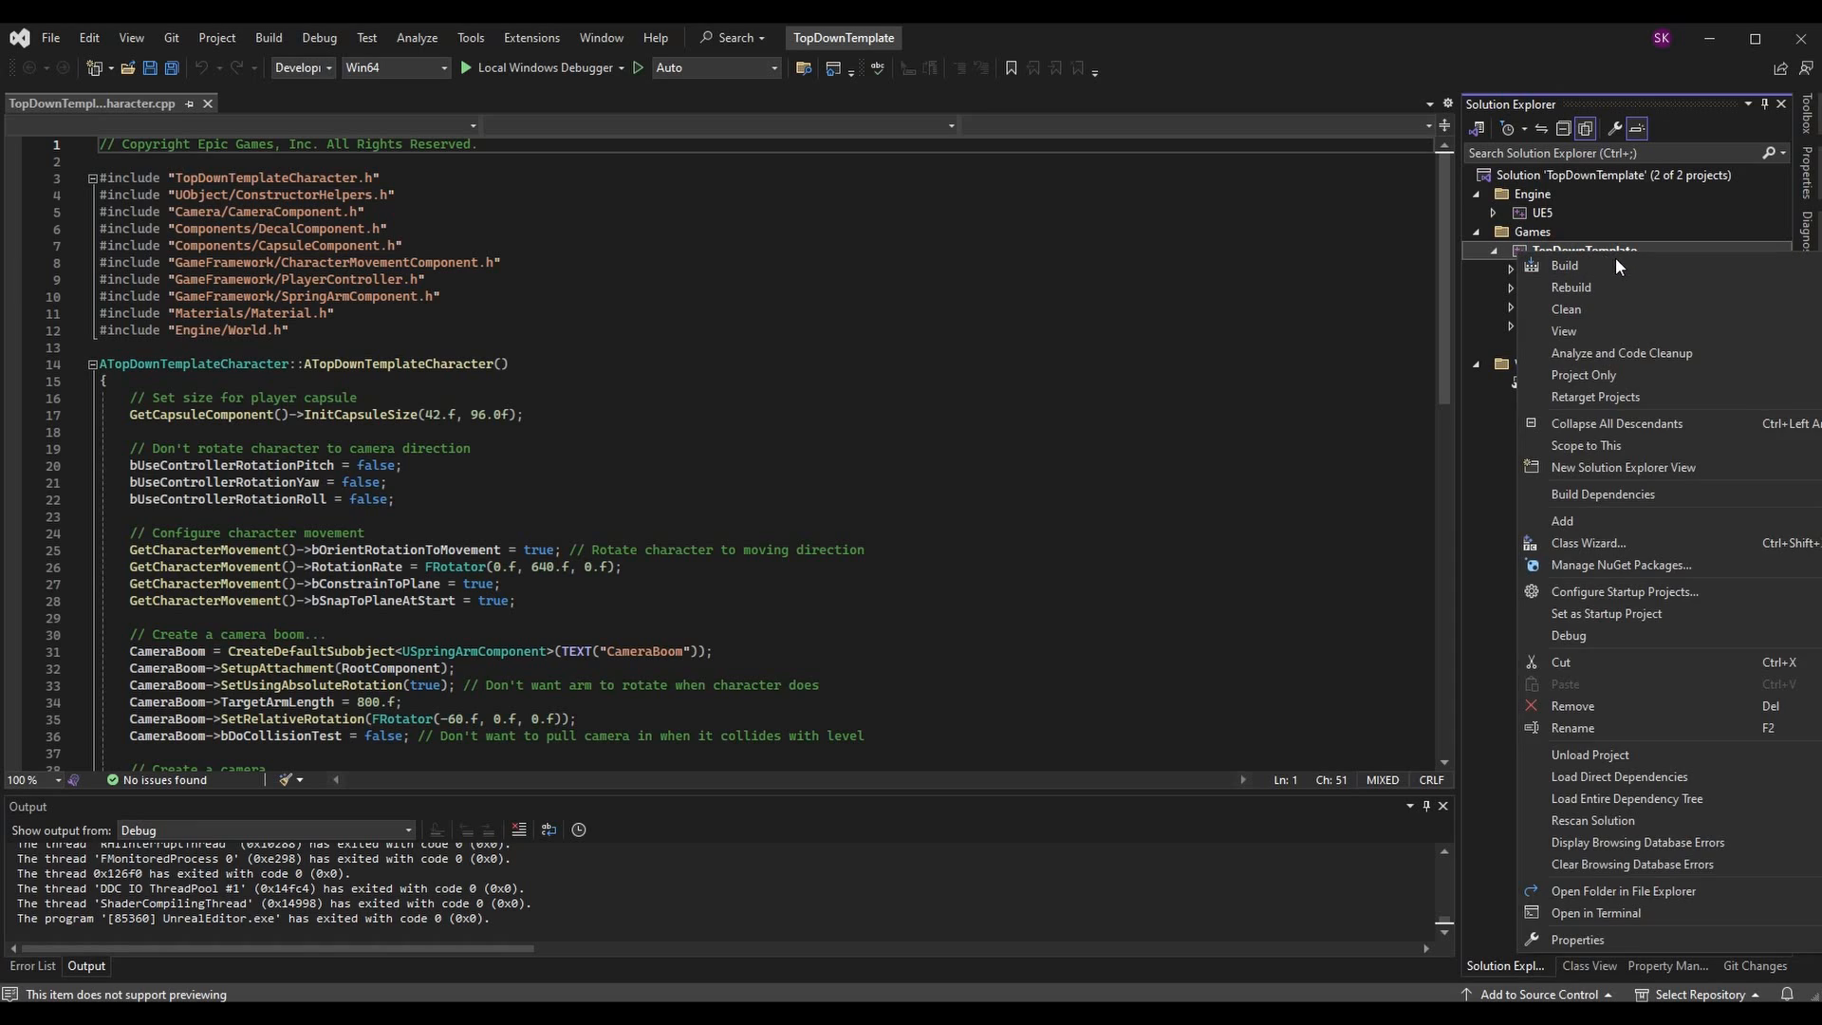
pyautogui.moveTo(1661, 253)
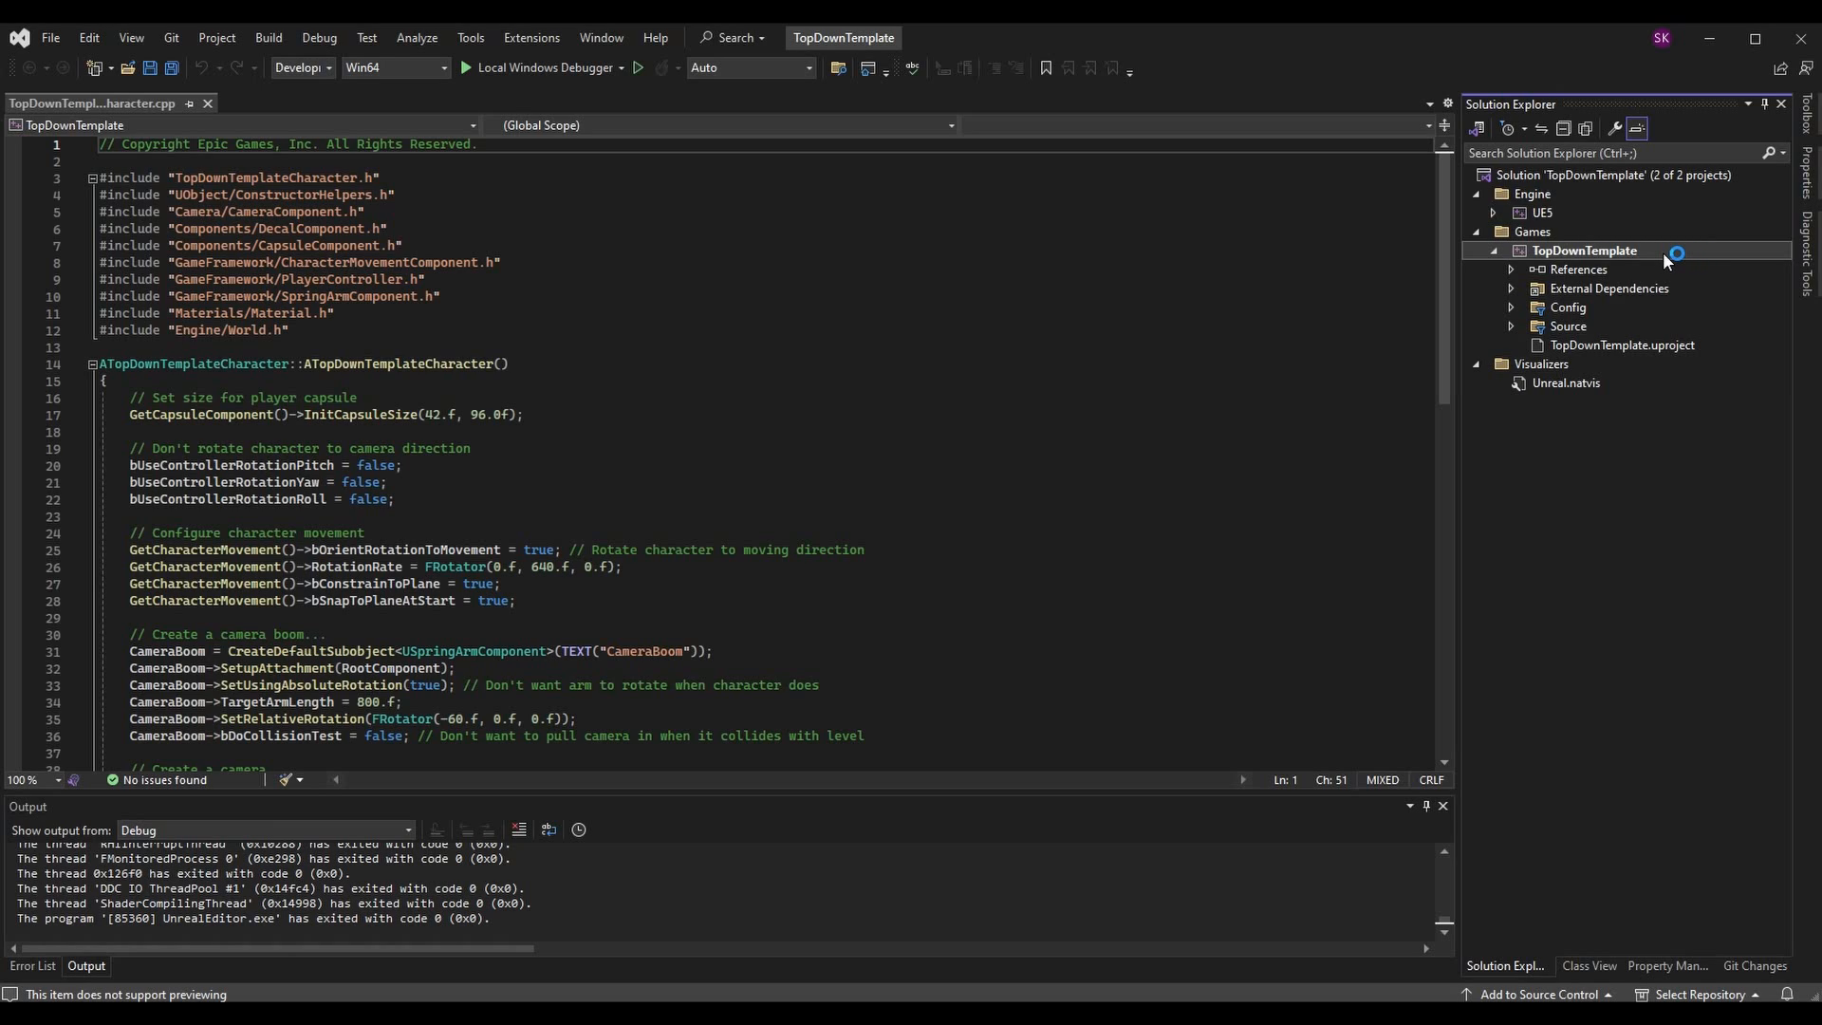
pyautogui.moveTo(1668, 498)
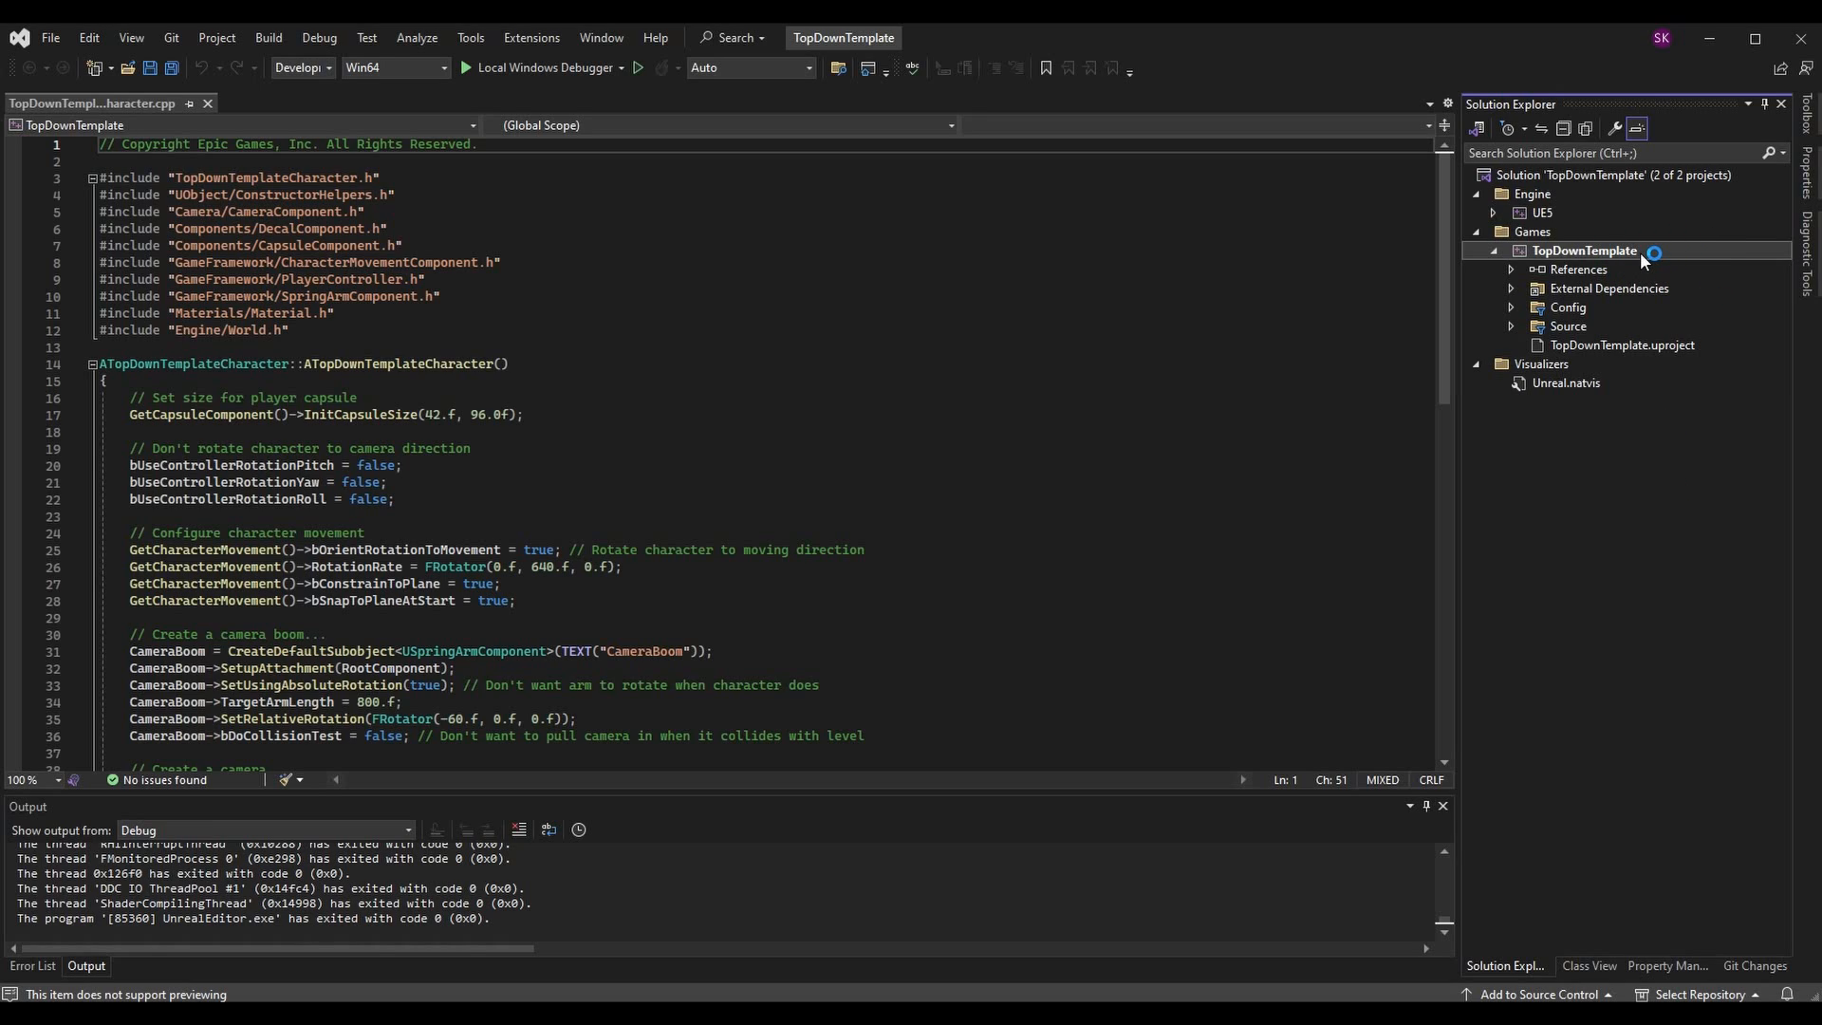
pyautogui.moveTo(1654, 258)
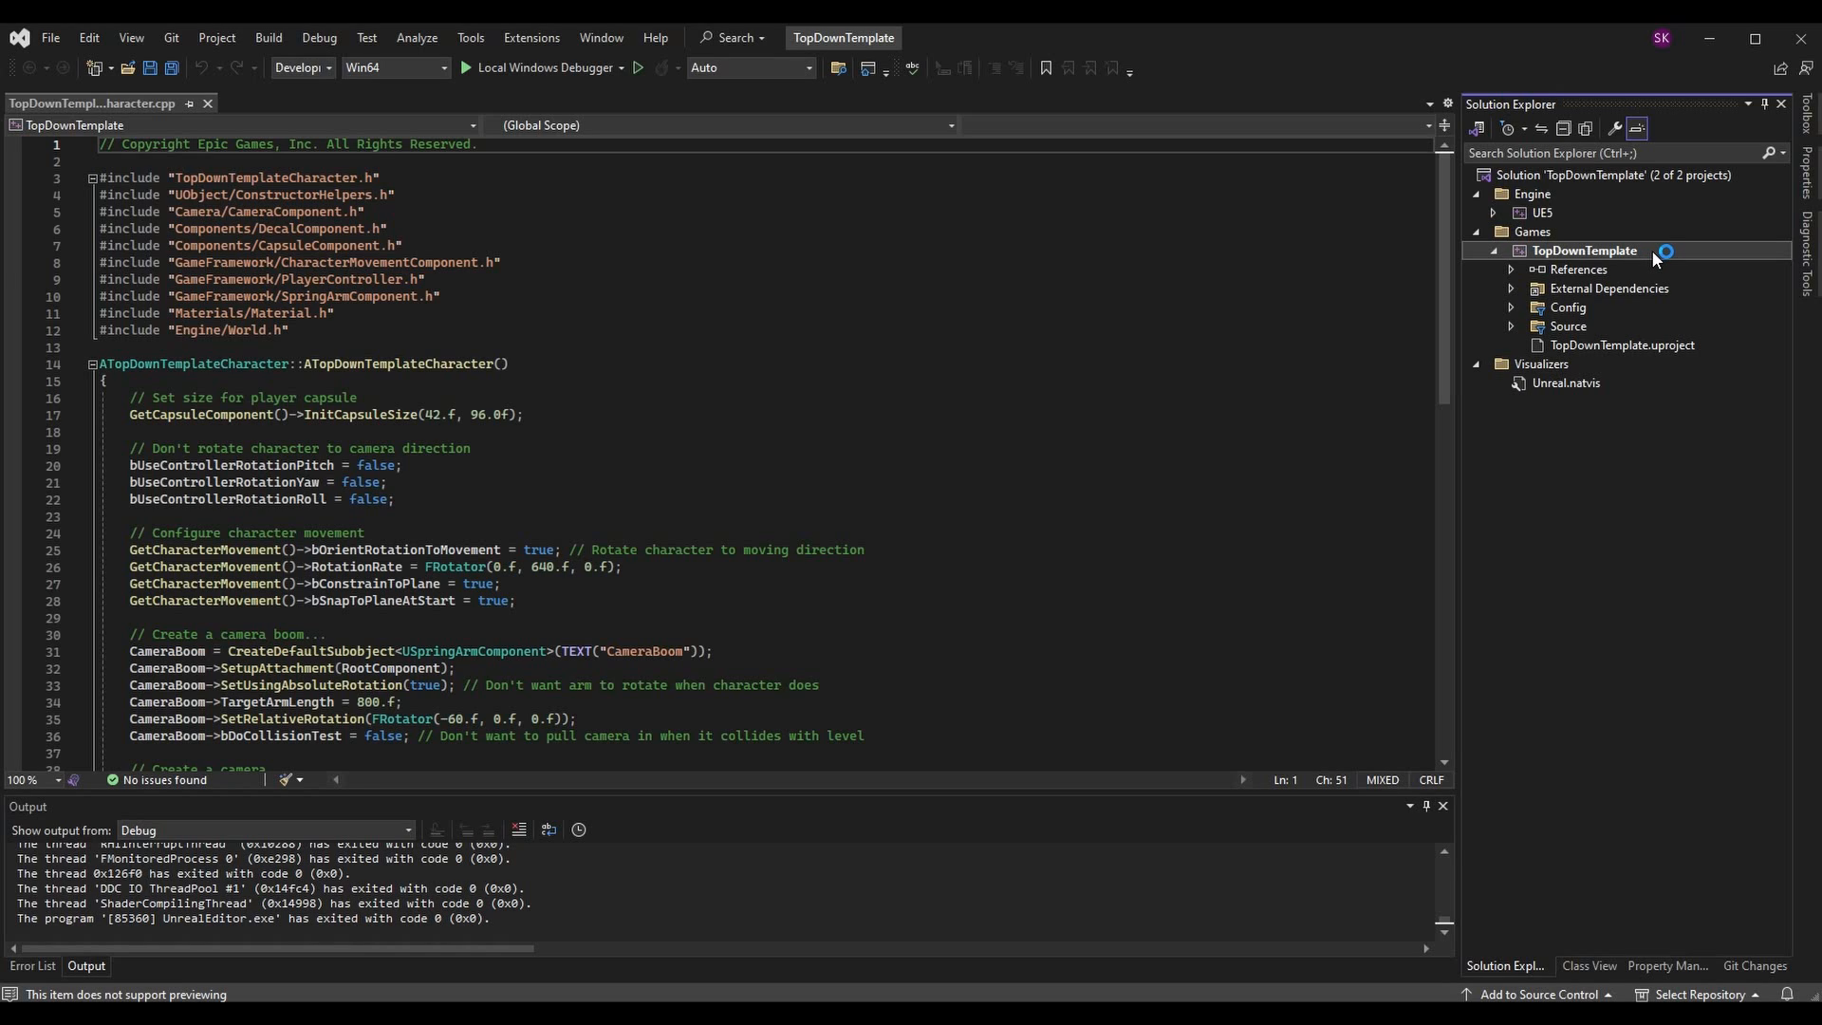
pyautogui.rightClick(1585, 250)
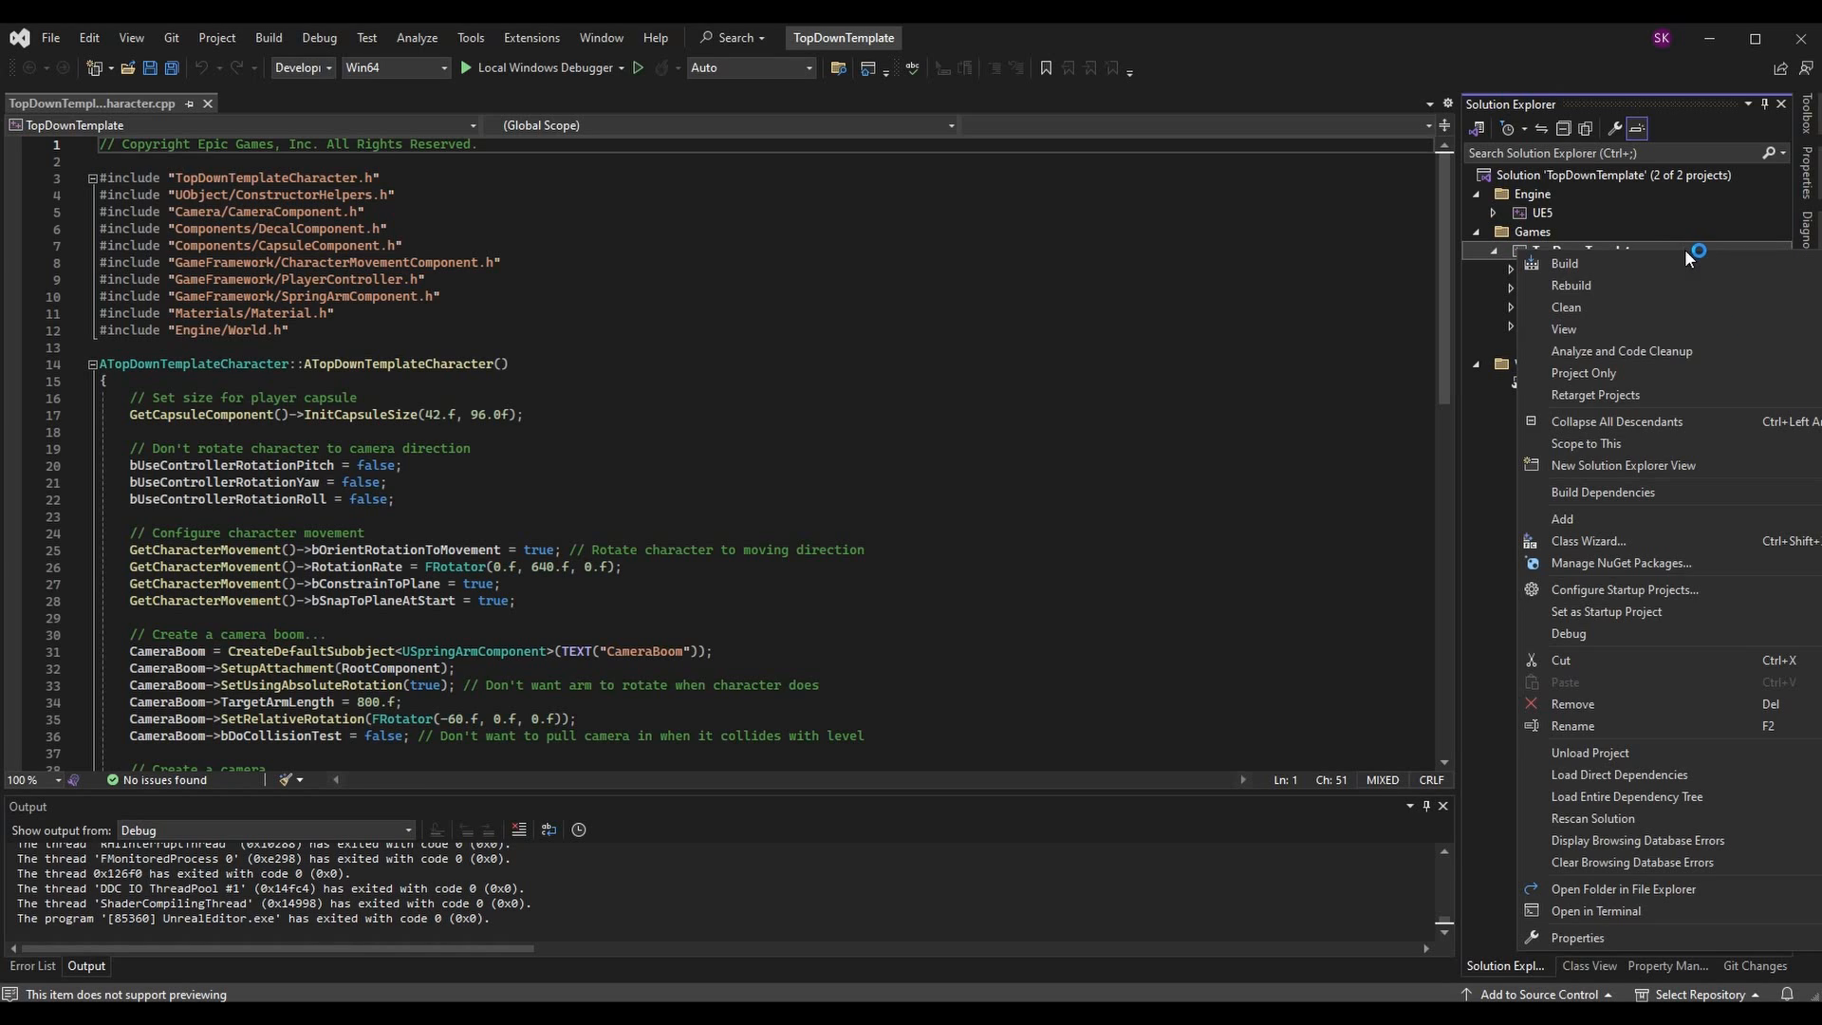
pyautogui.moveTo(1654, 599)
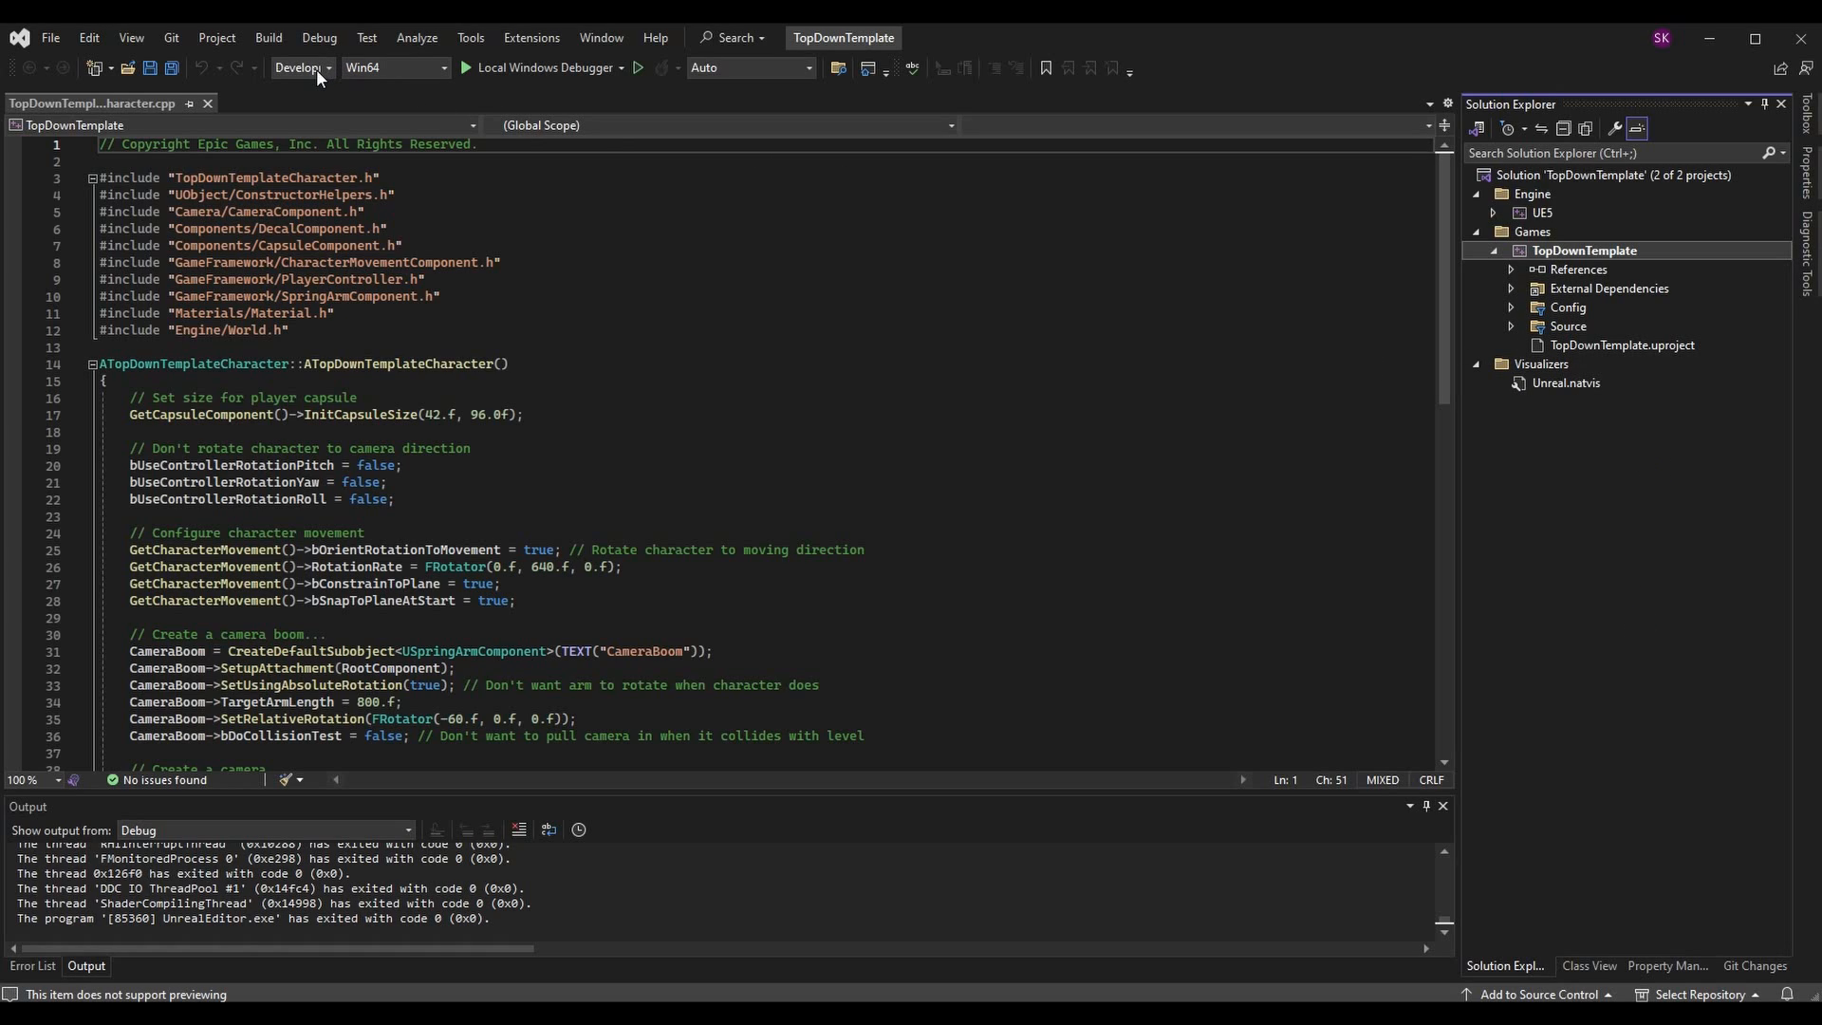
pyautogui.moveTo(319, 78)
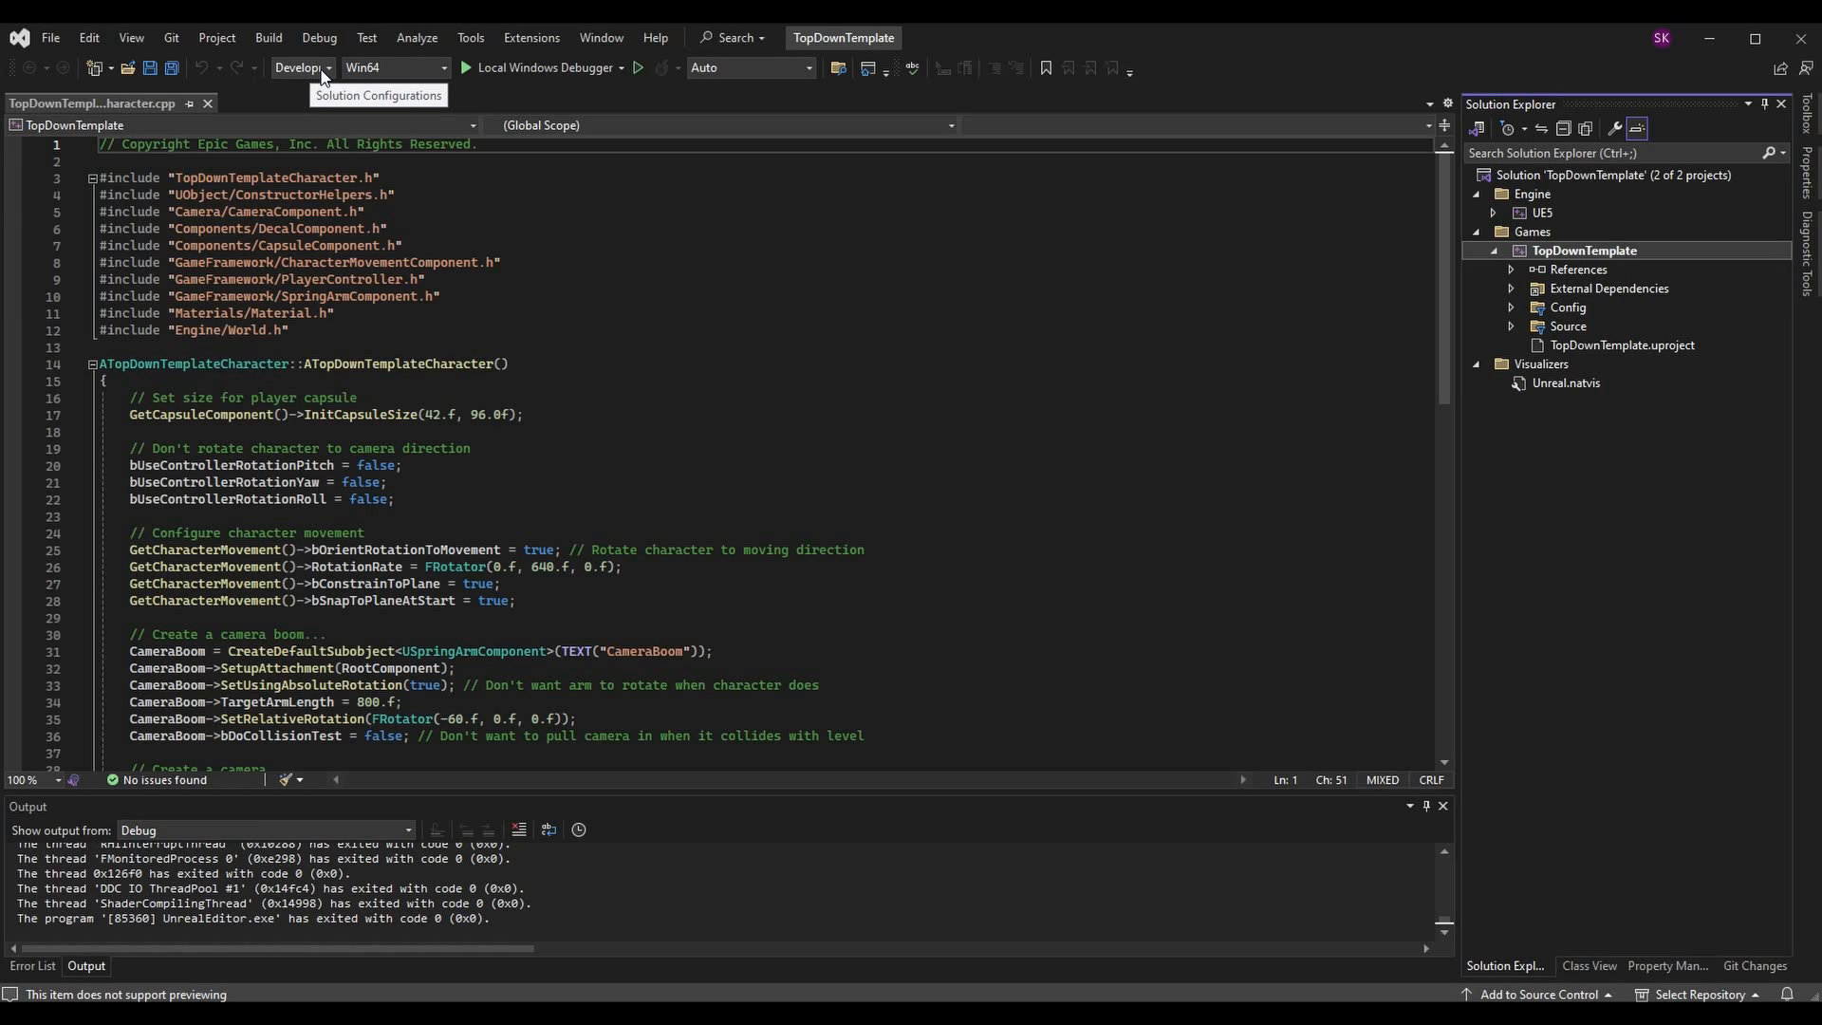
# List the solution configurations, reviewing DebugGame, Development Editor and Shipping
pyautogui.click(303, 68)
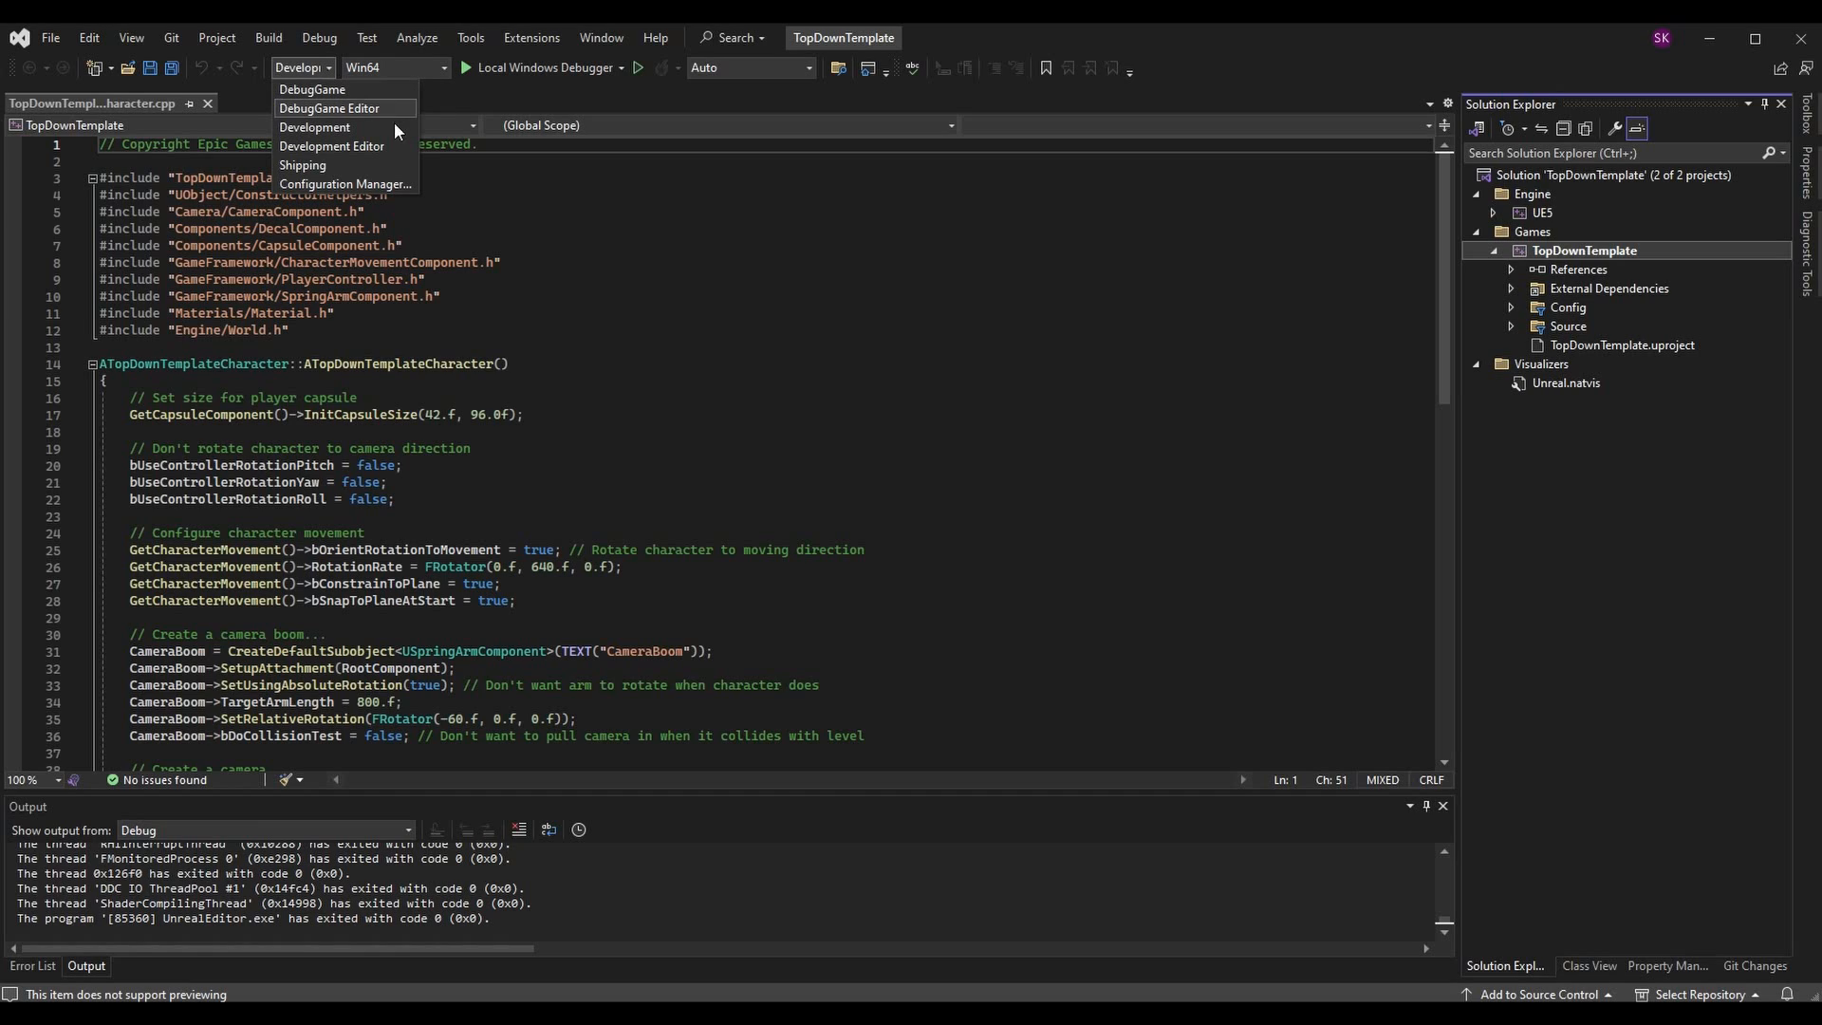
pyautogui.moveTo(341, 165)
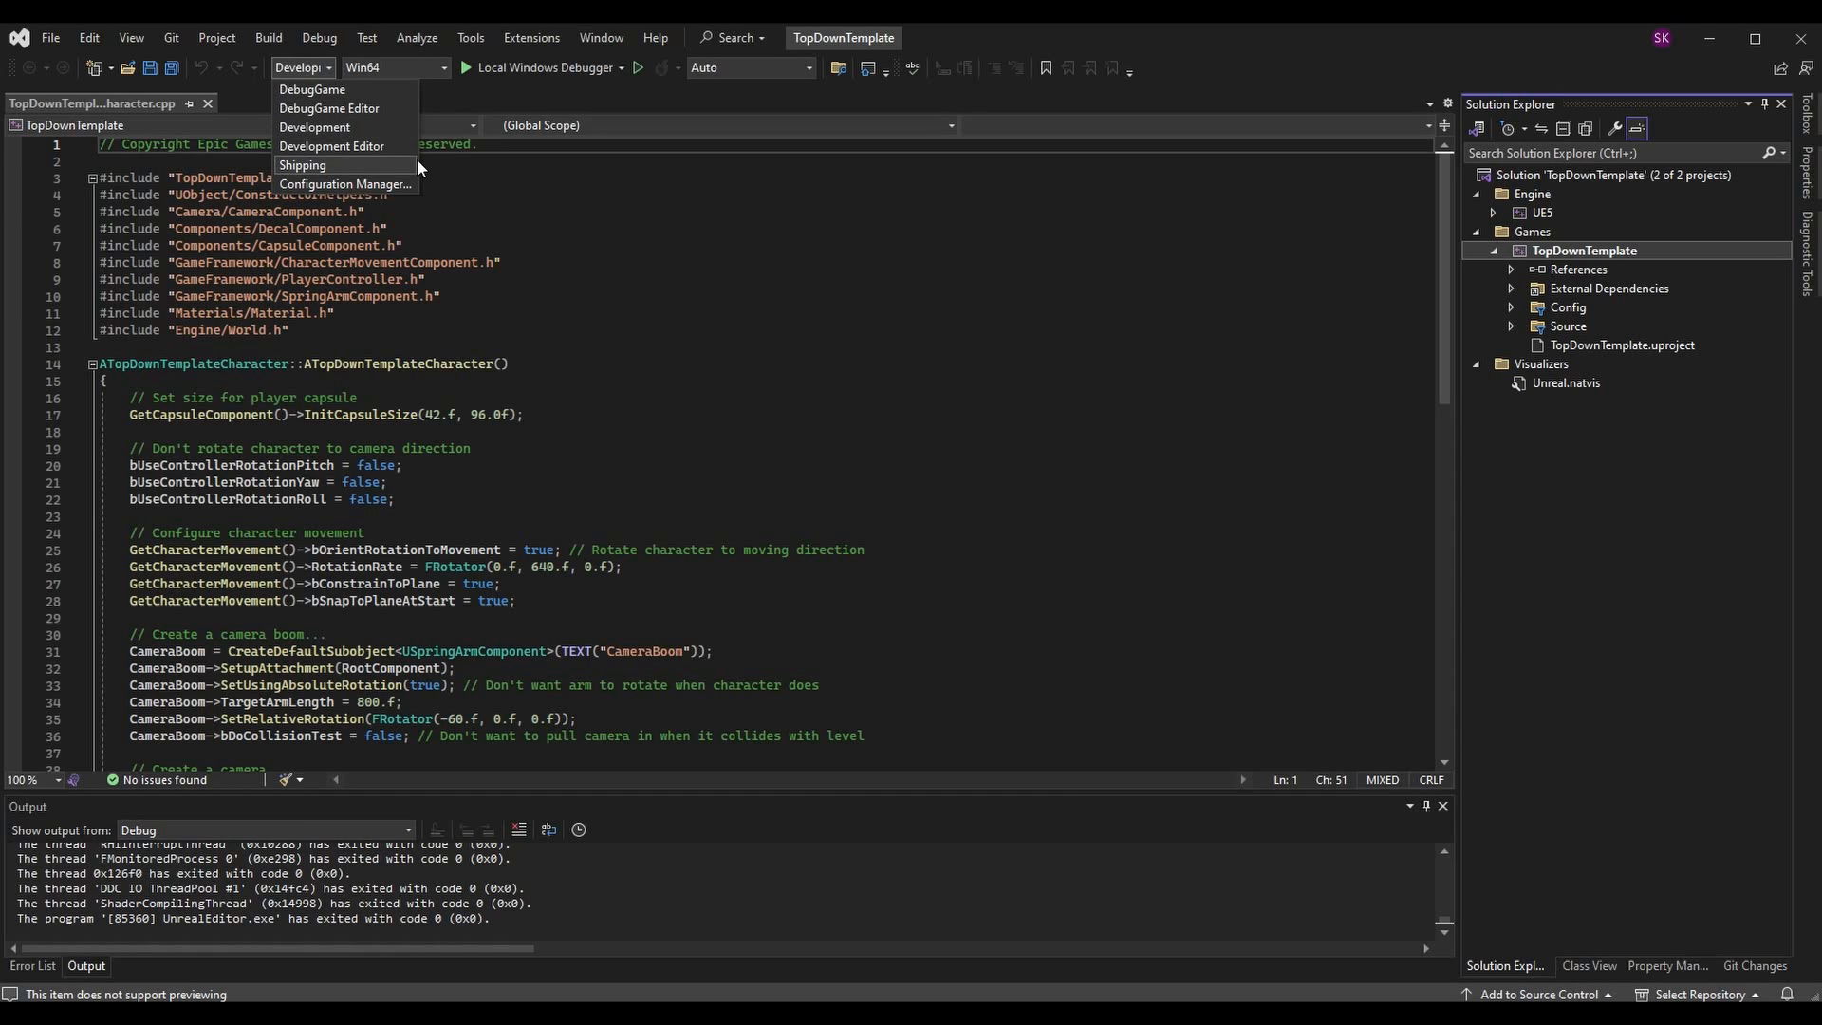
pyautogui.moveTo(442, 155)
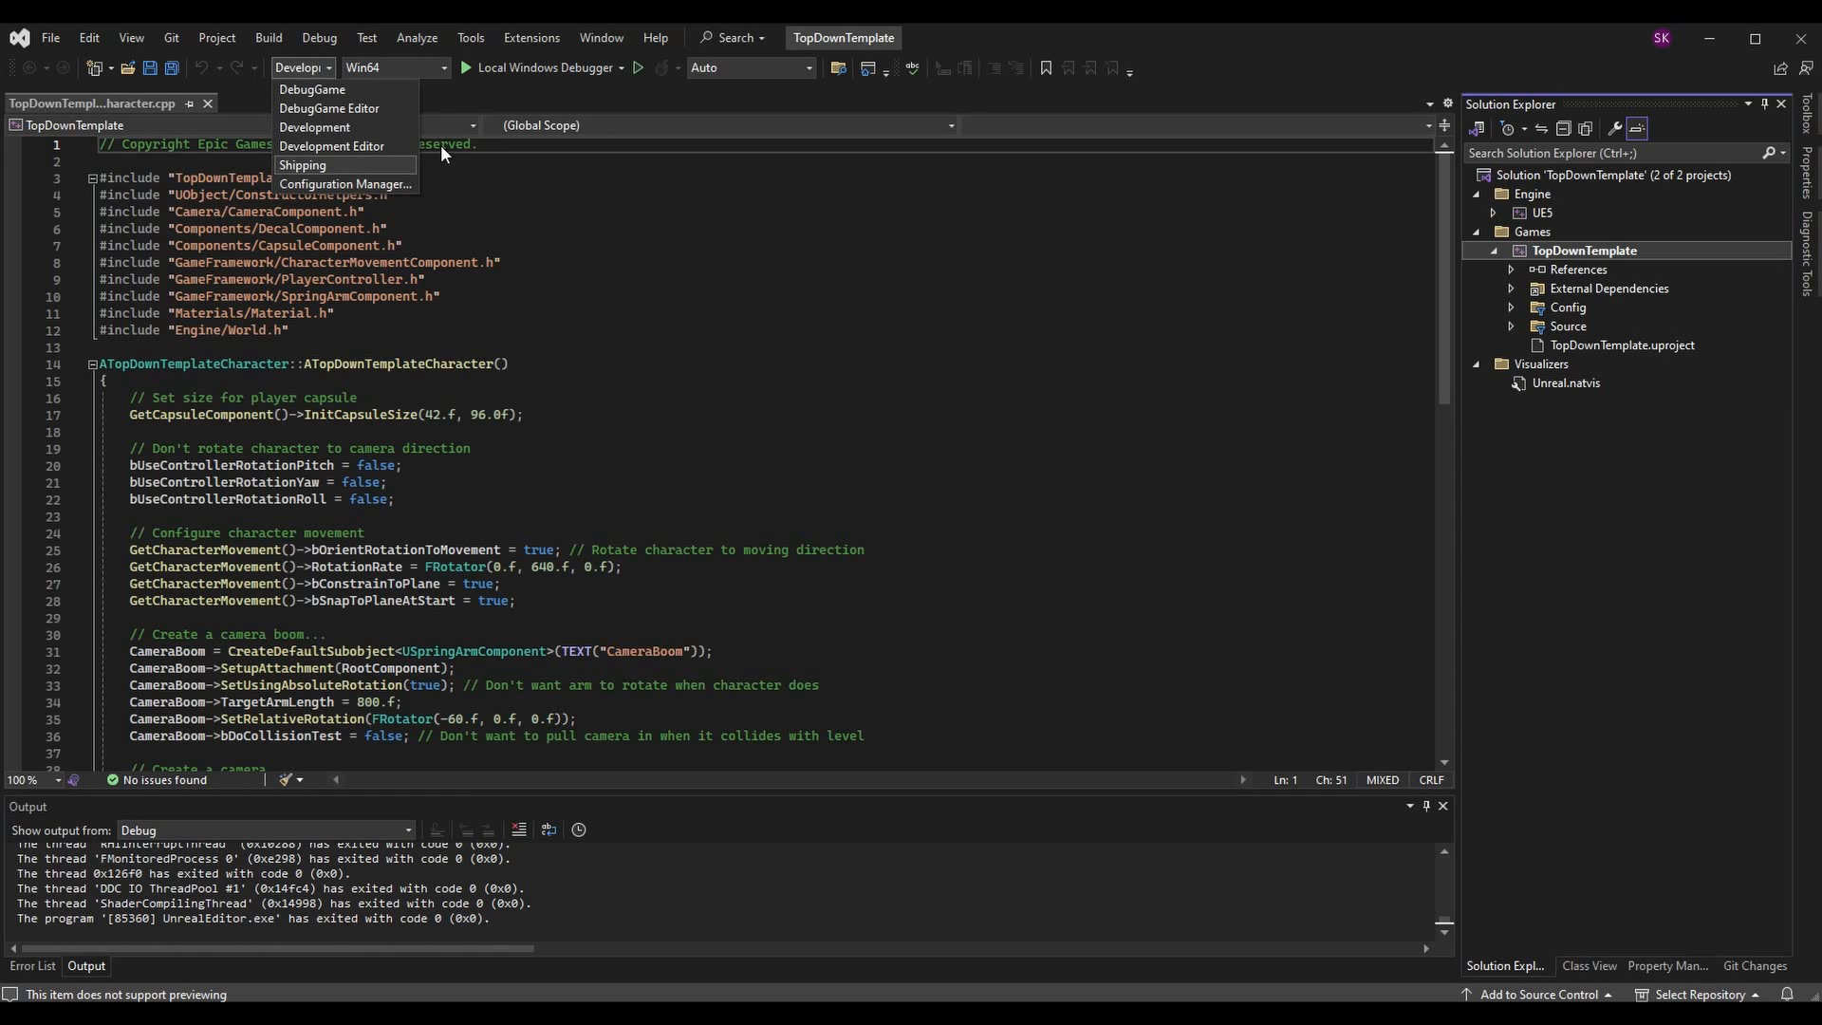
pyautogui.moveTo(384, 145)
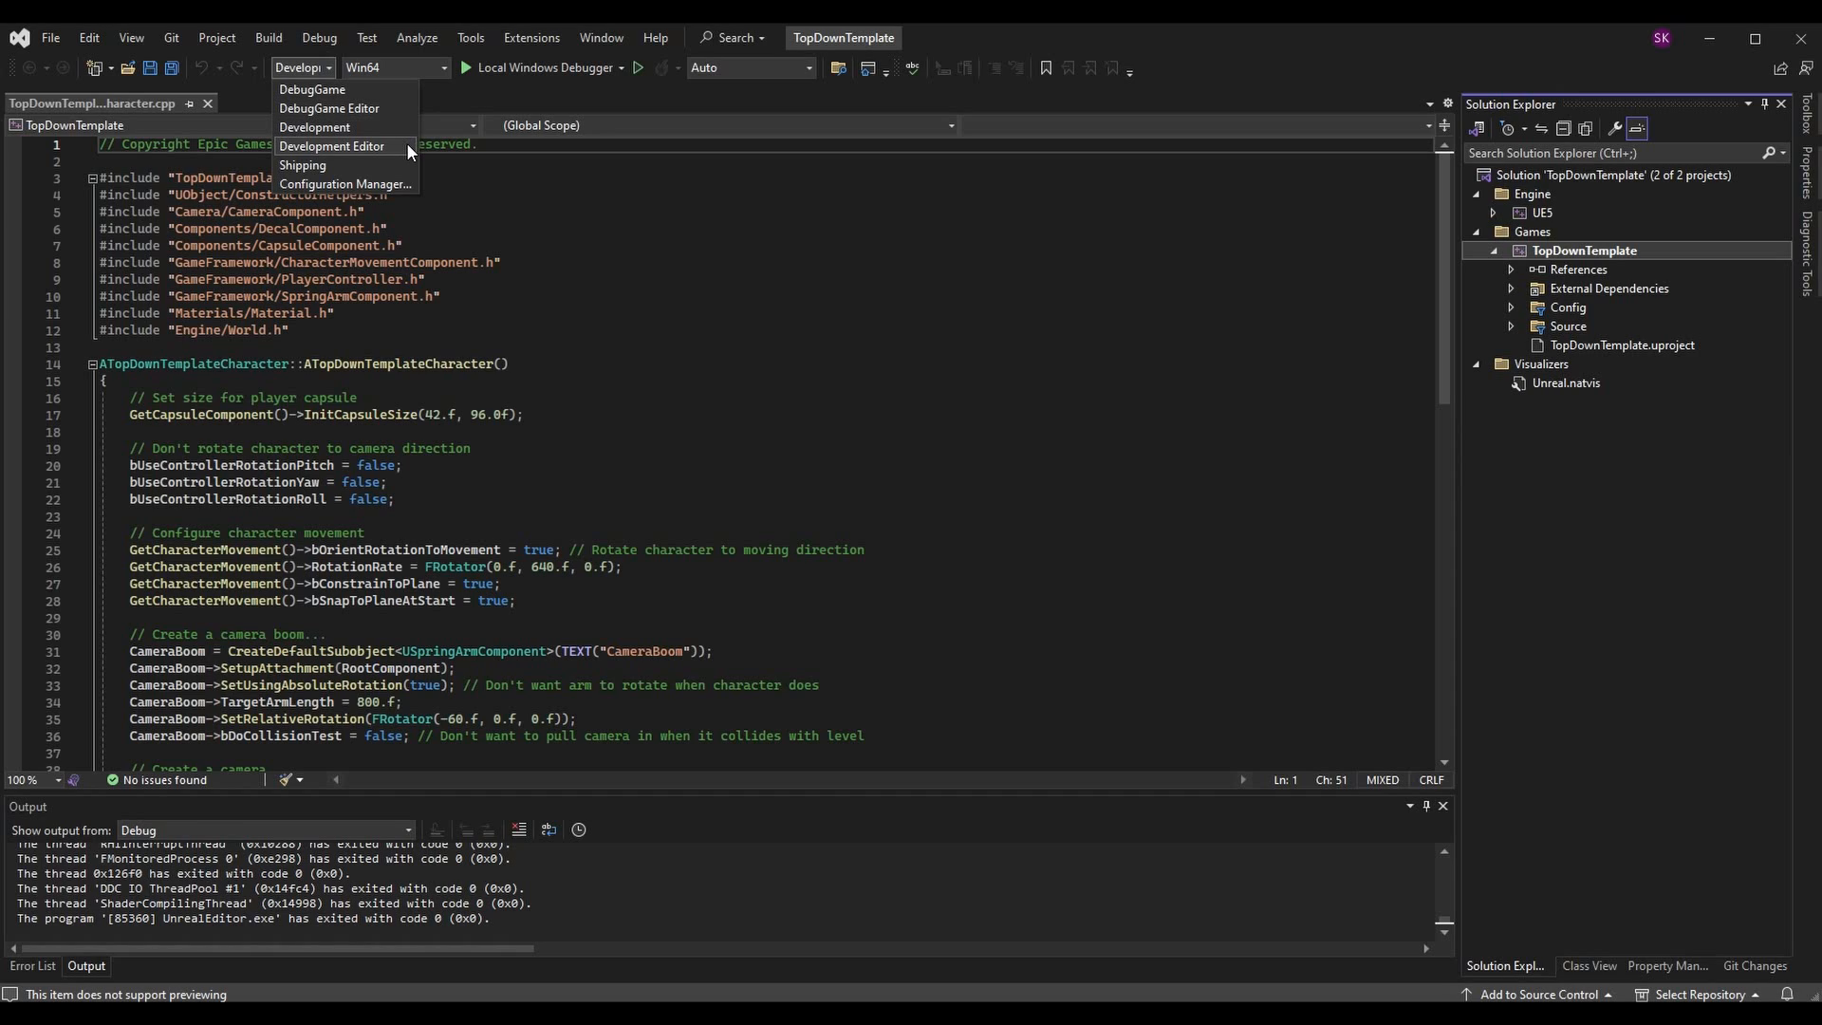
pyautogui.moveTo(399, 152)
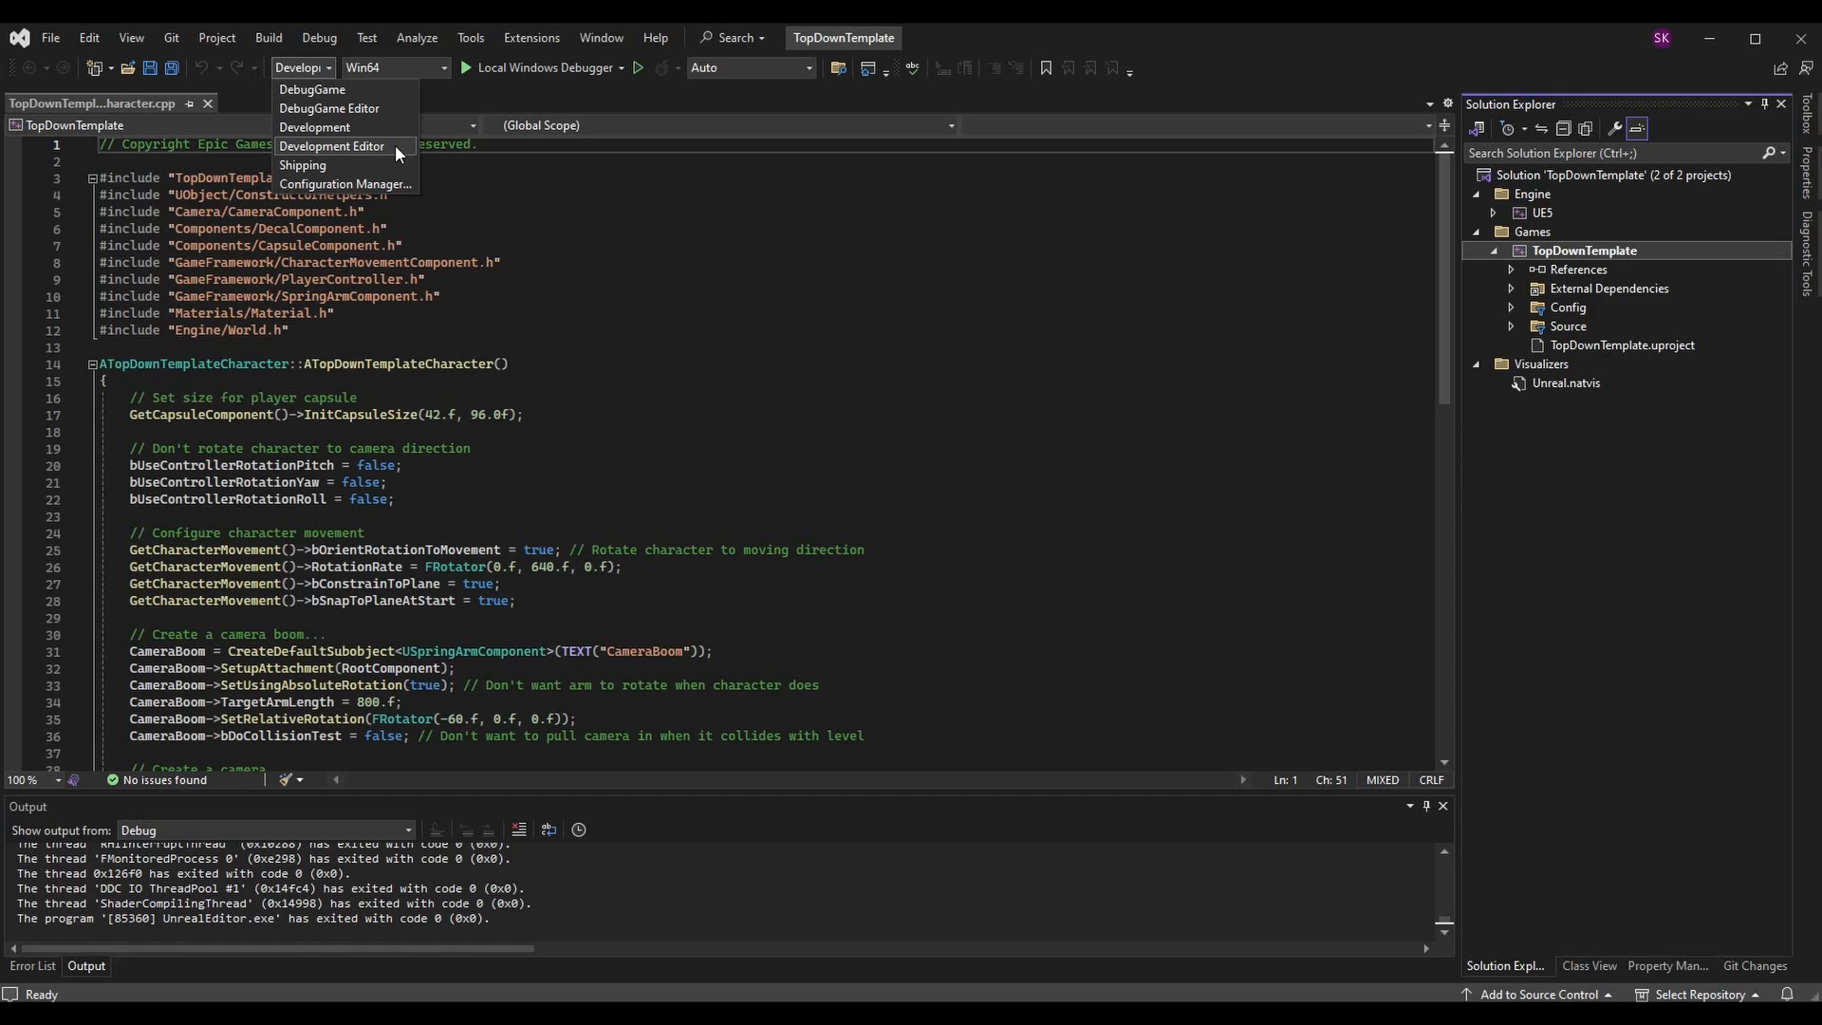
# List the solution platforms, confirming Win64 is the only target
pyautogui.click(419, 67)
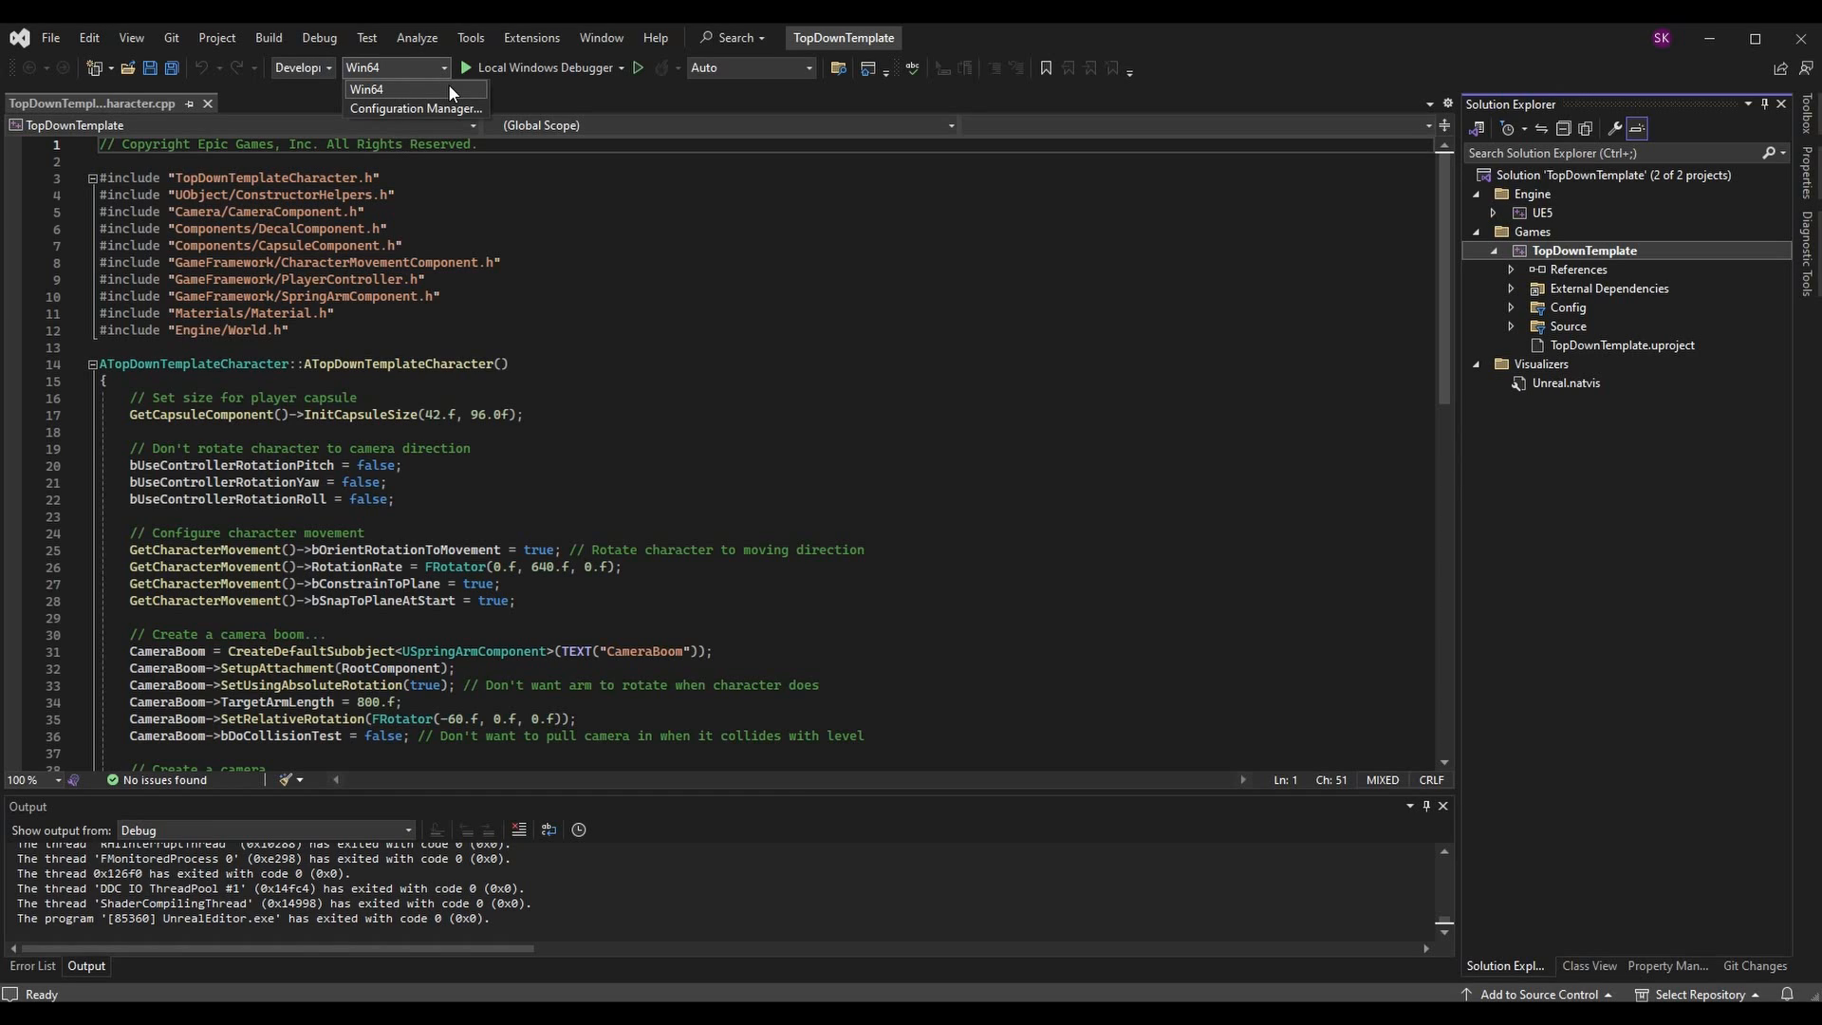
pyautogui.moveTo(454, 83)
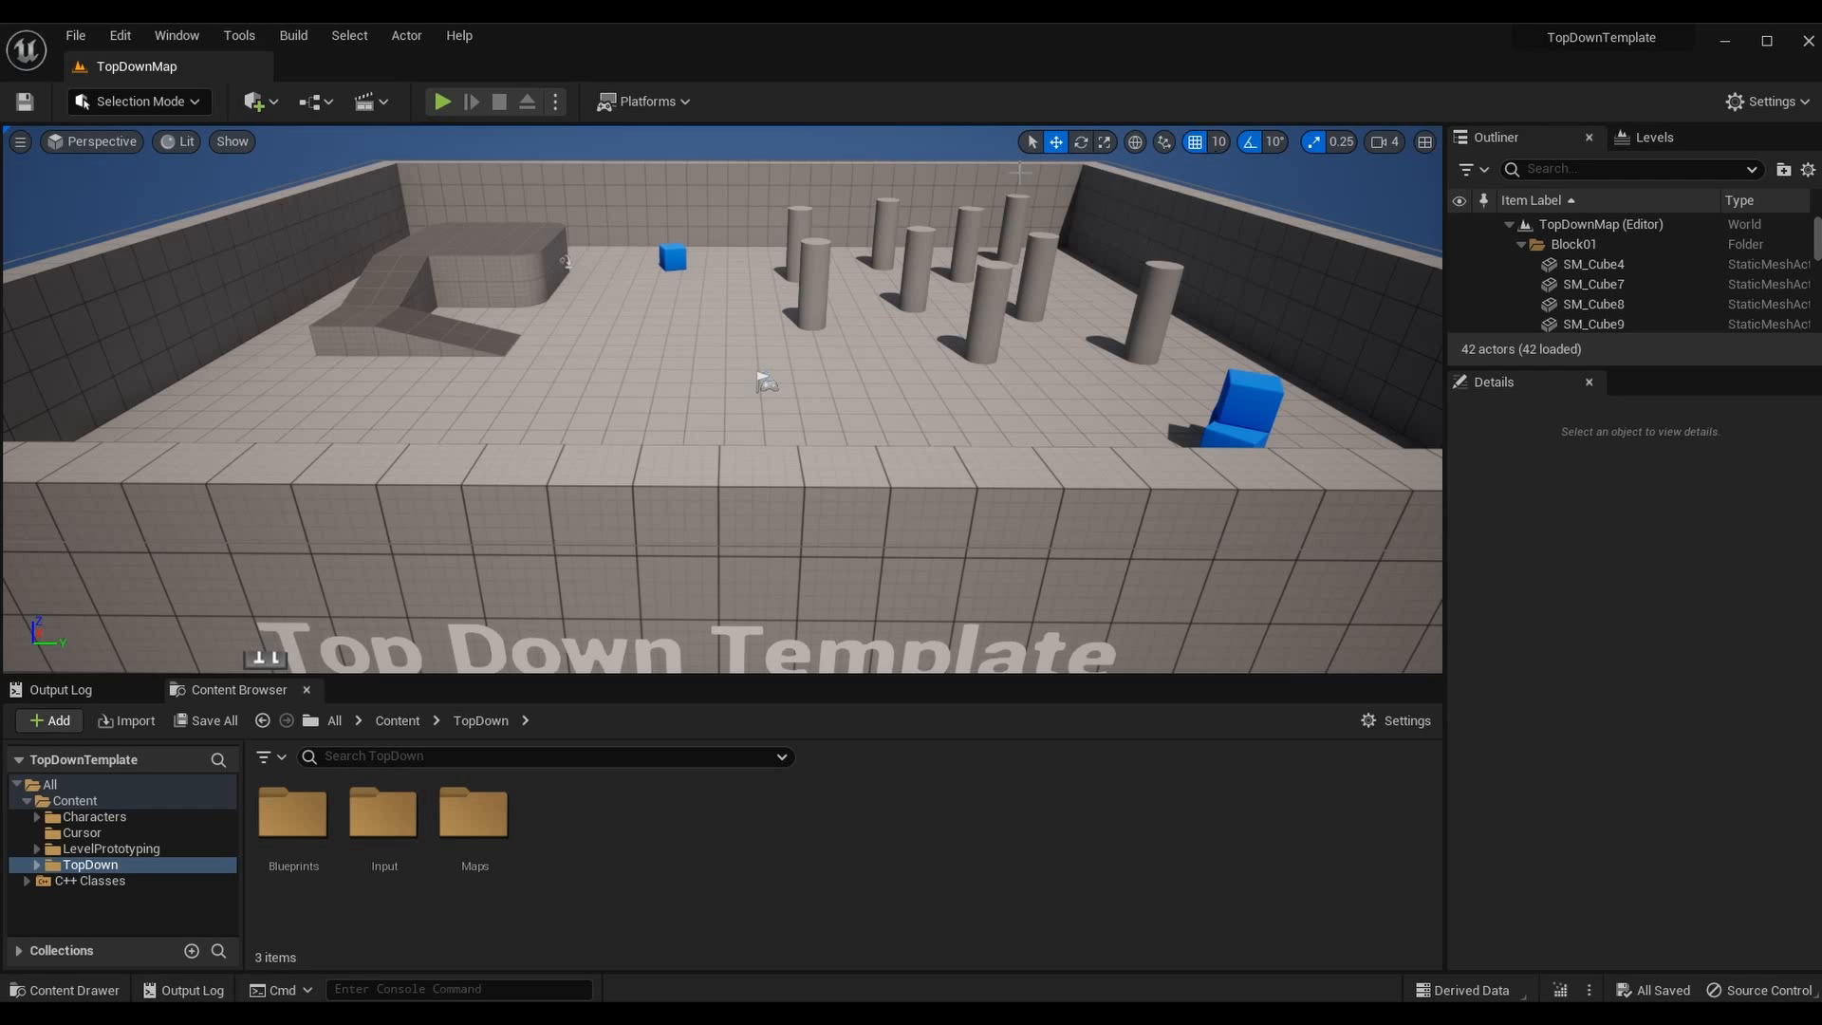
pyautogui.moveTo(724, 961)
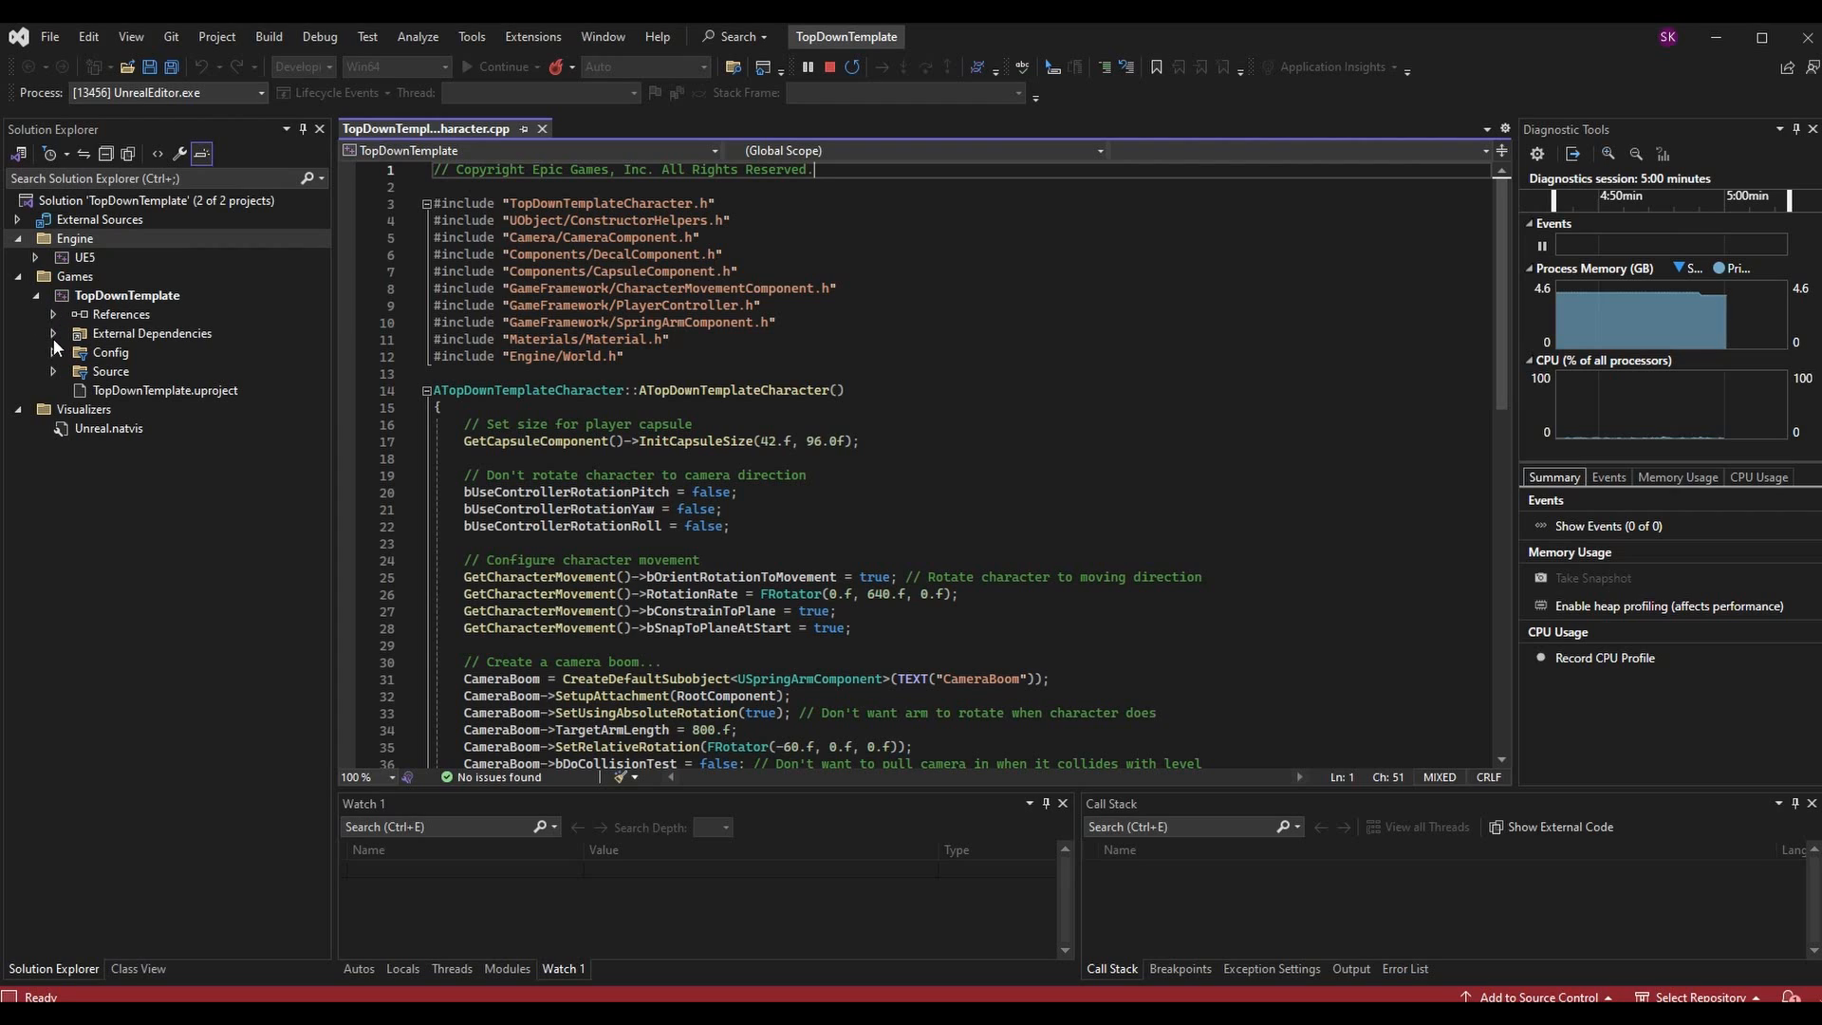
# Set a breakpoint on the Super::Tick(DeltaSeconds) line 50 of TopDownTemplateCharacter.cpp
pyautogui.click(53, 371)
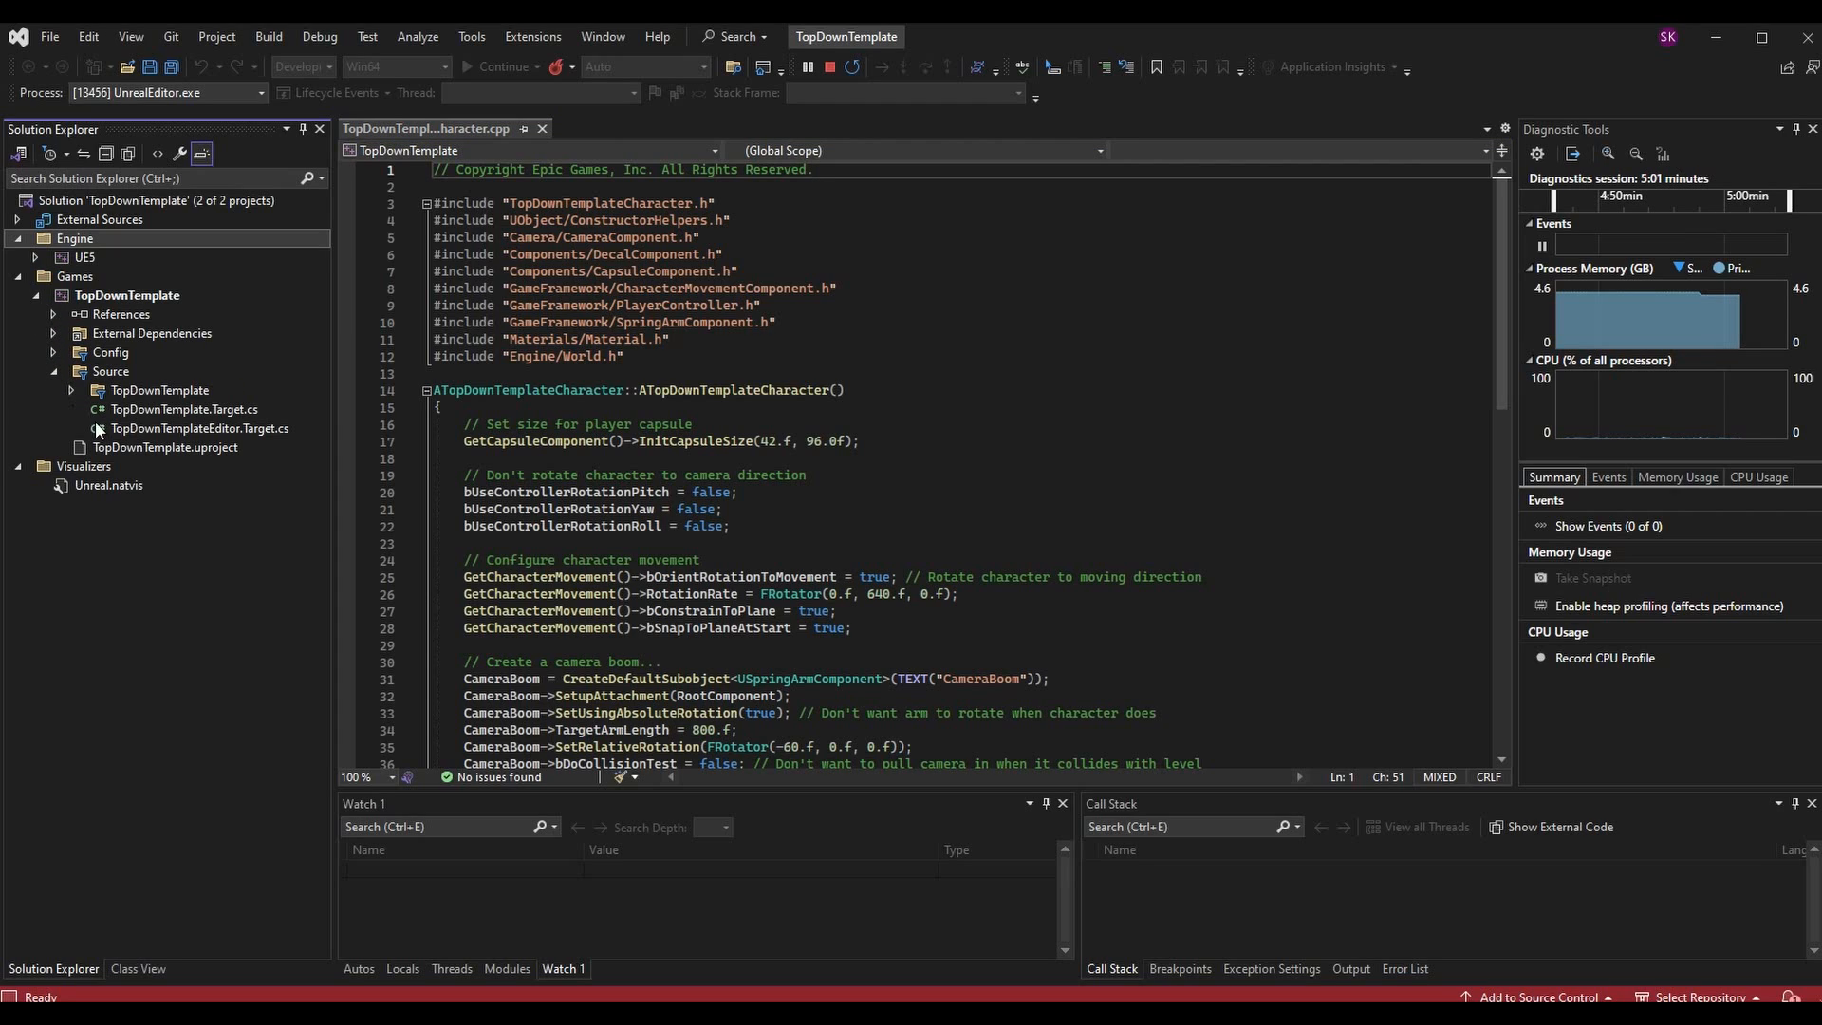
pyautogui.click(72, 390)
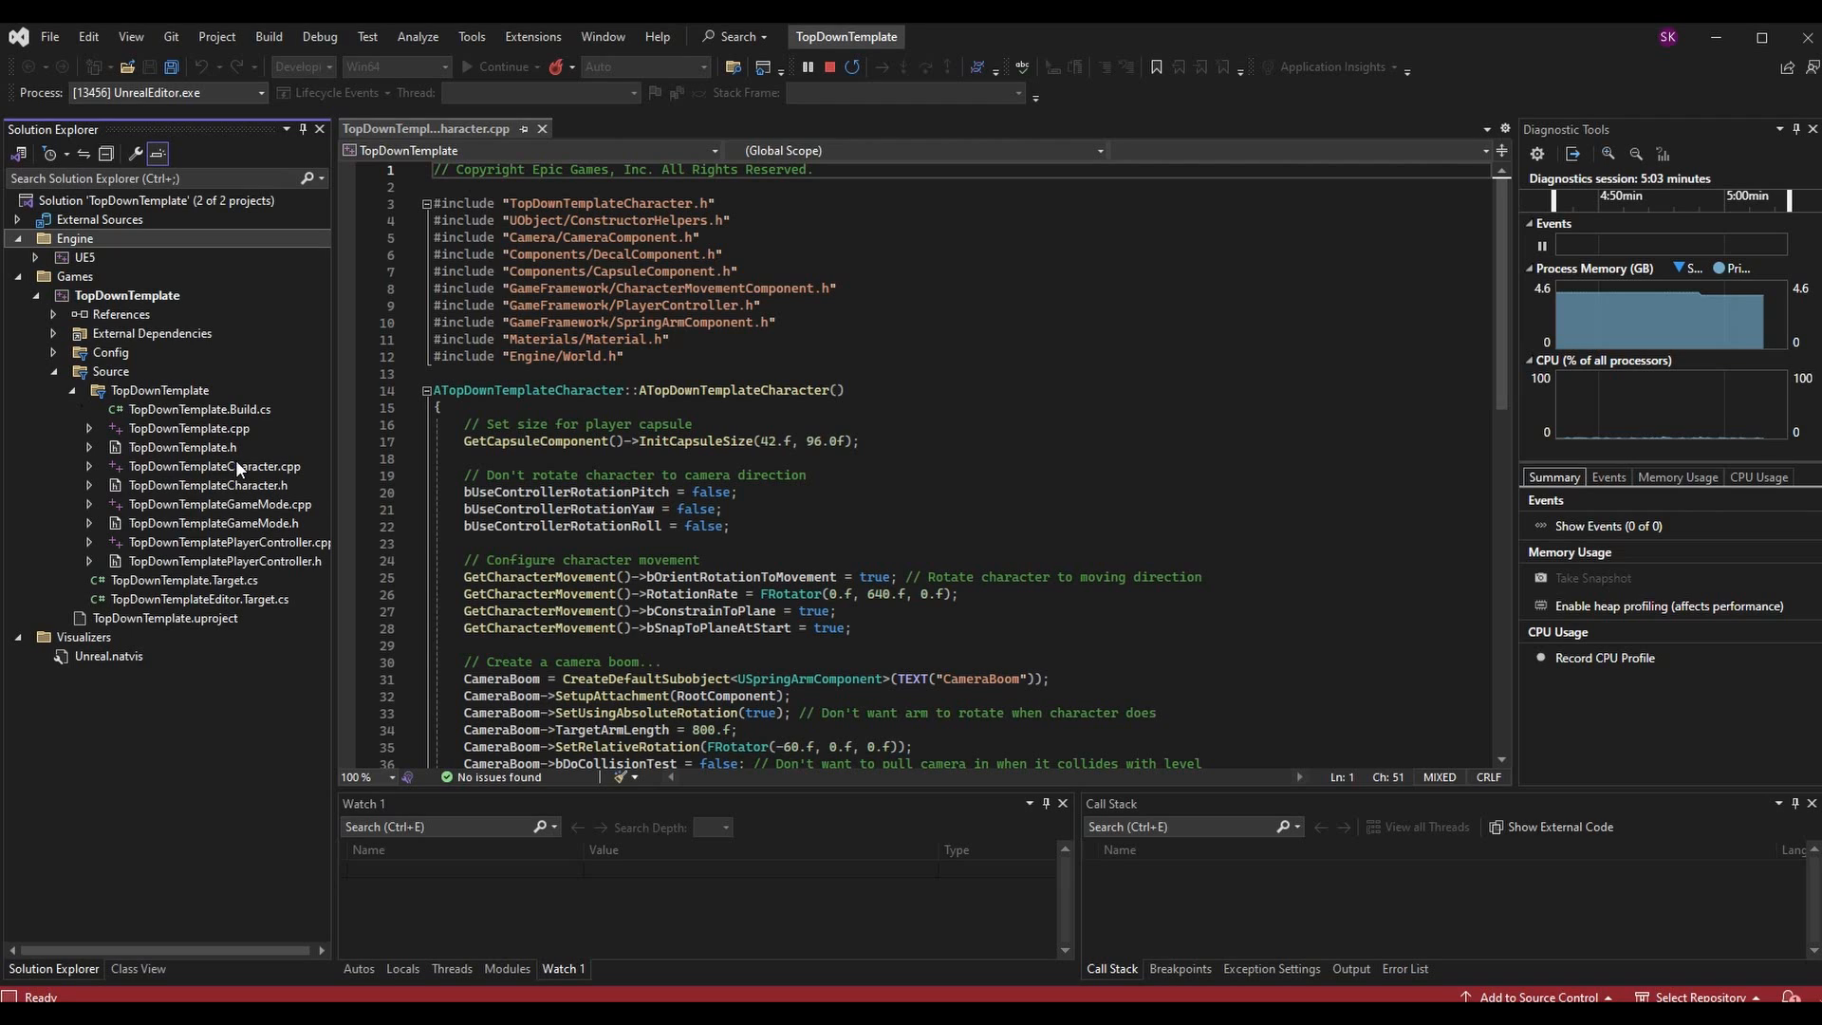
pyautogui.moveTo(836, 416)
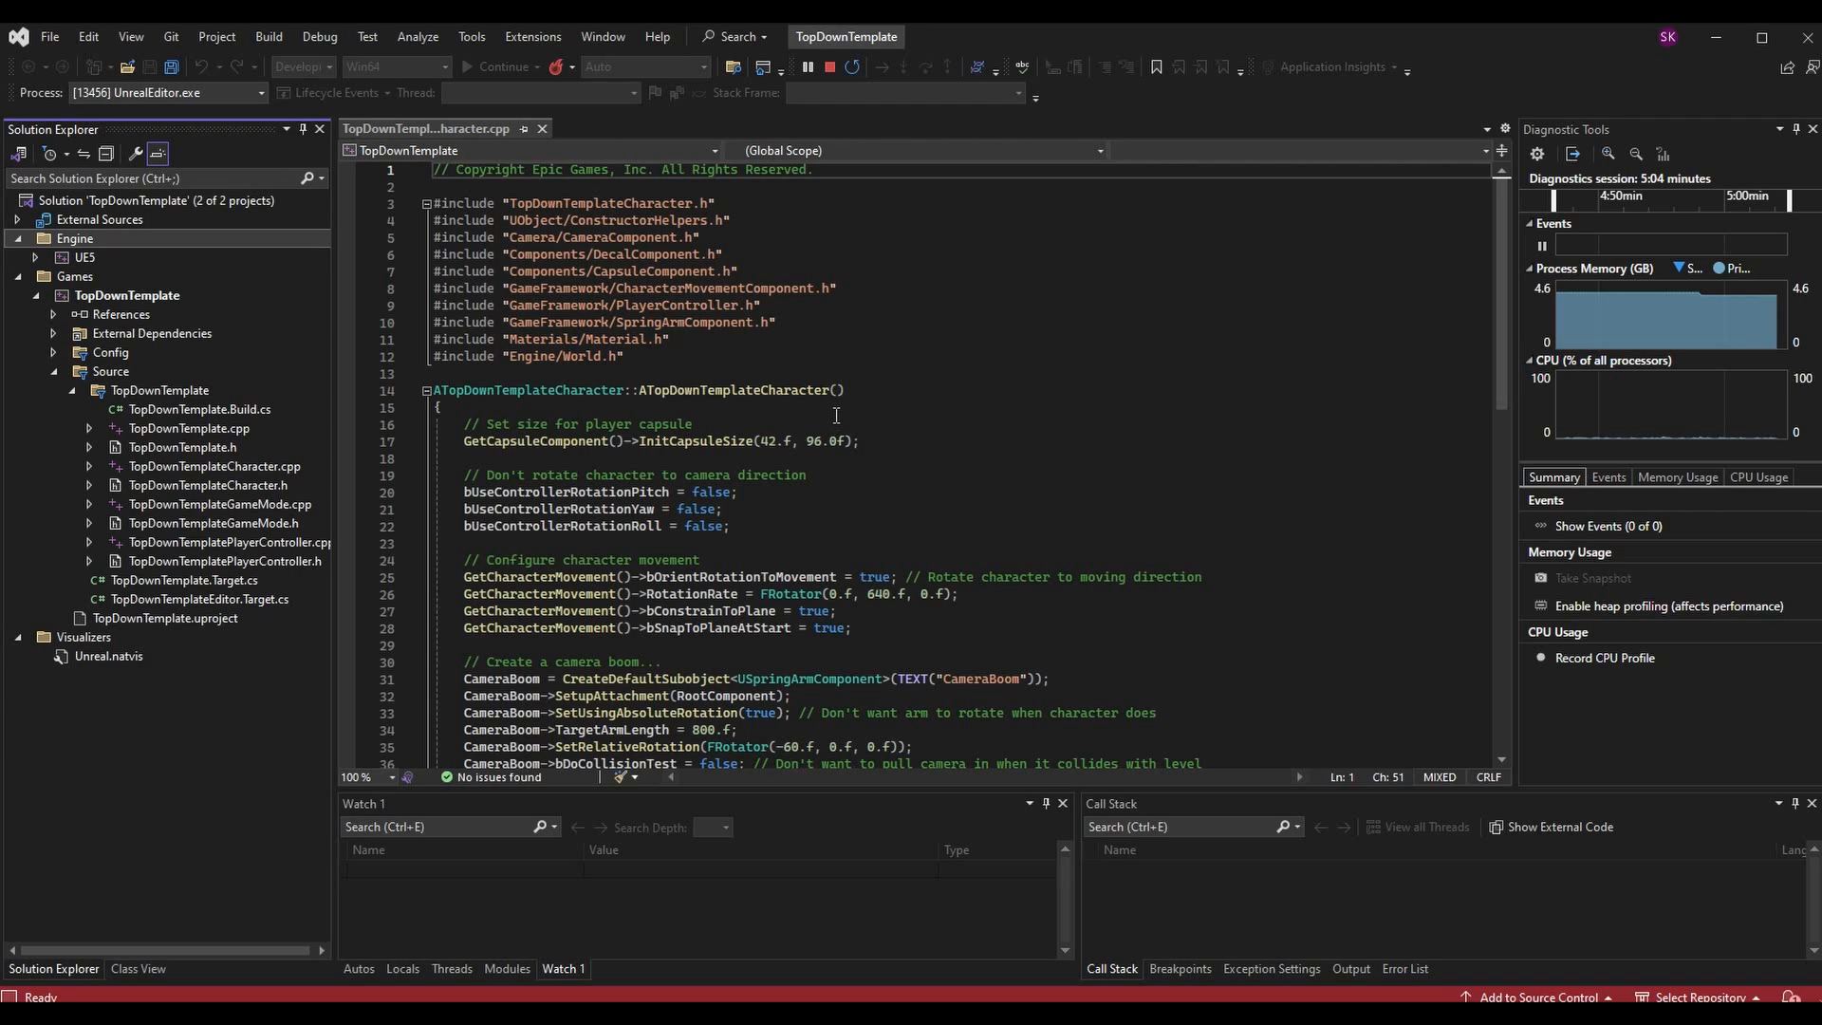
pyautogui.scroll(-3)
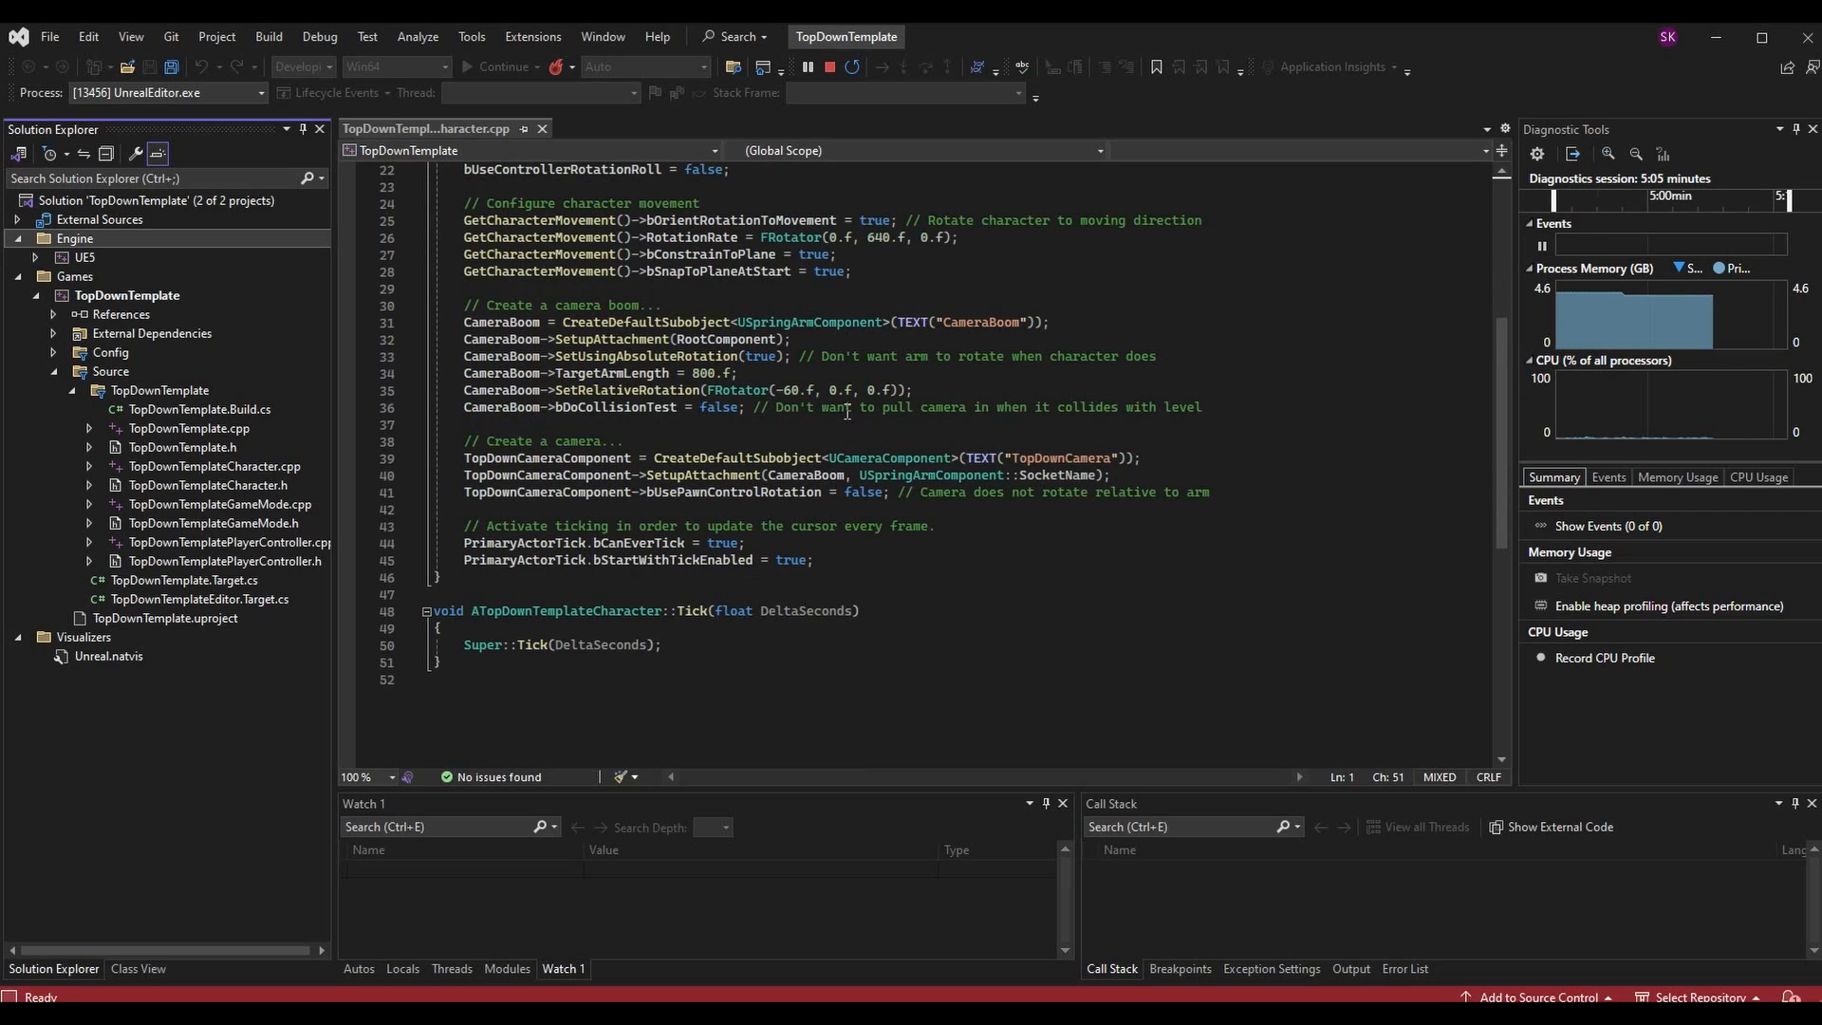
pyautogui.scroll(-3)
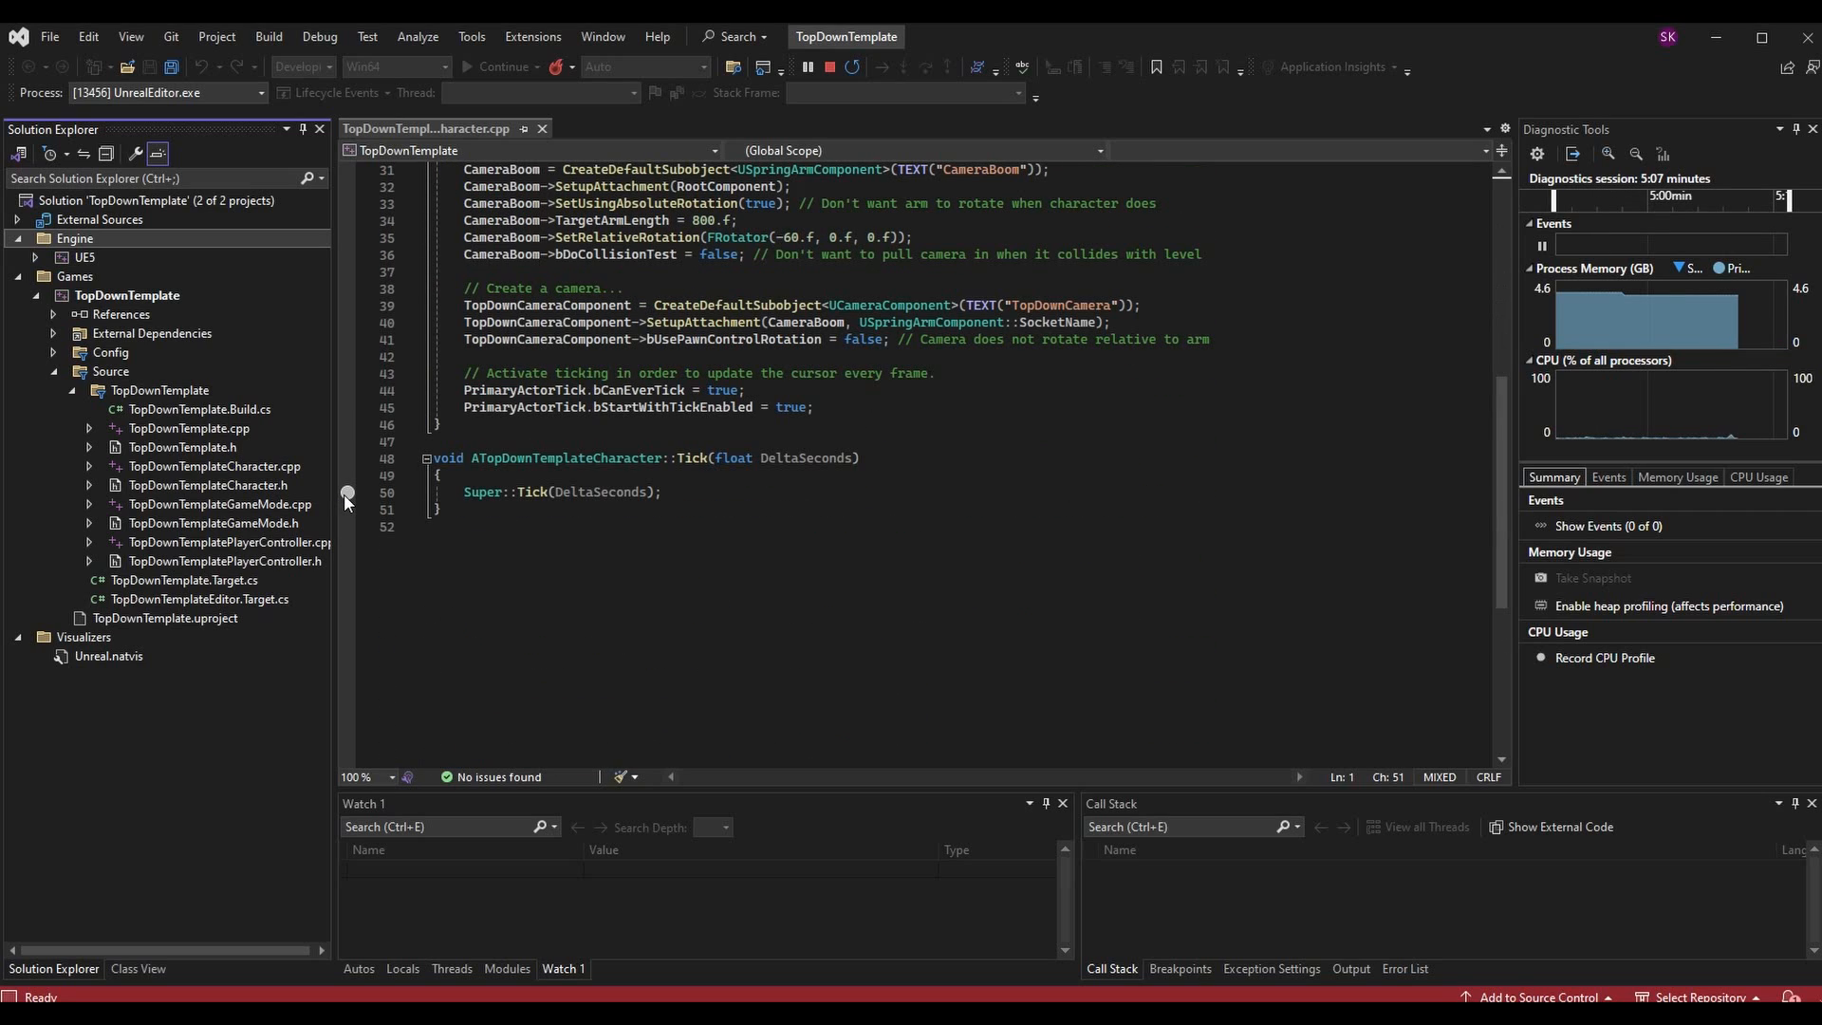
pyautogui.click(347, 491)
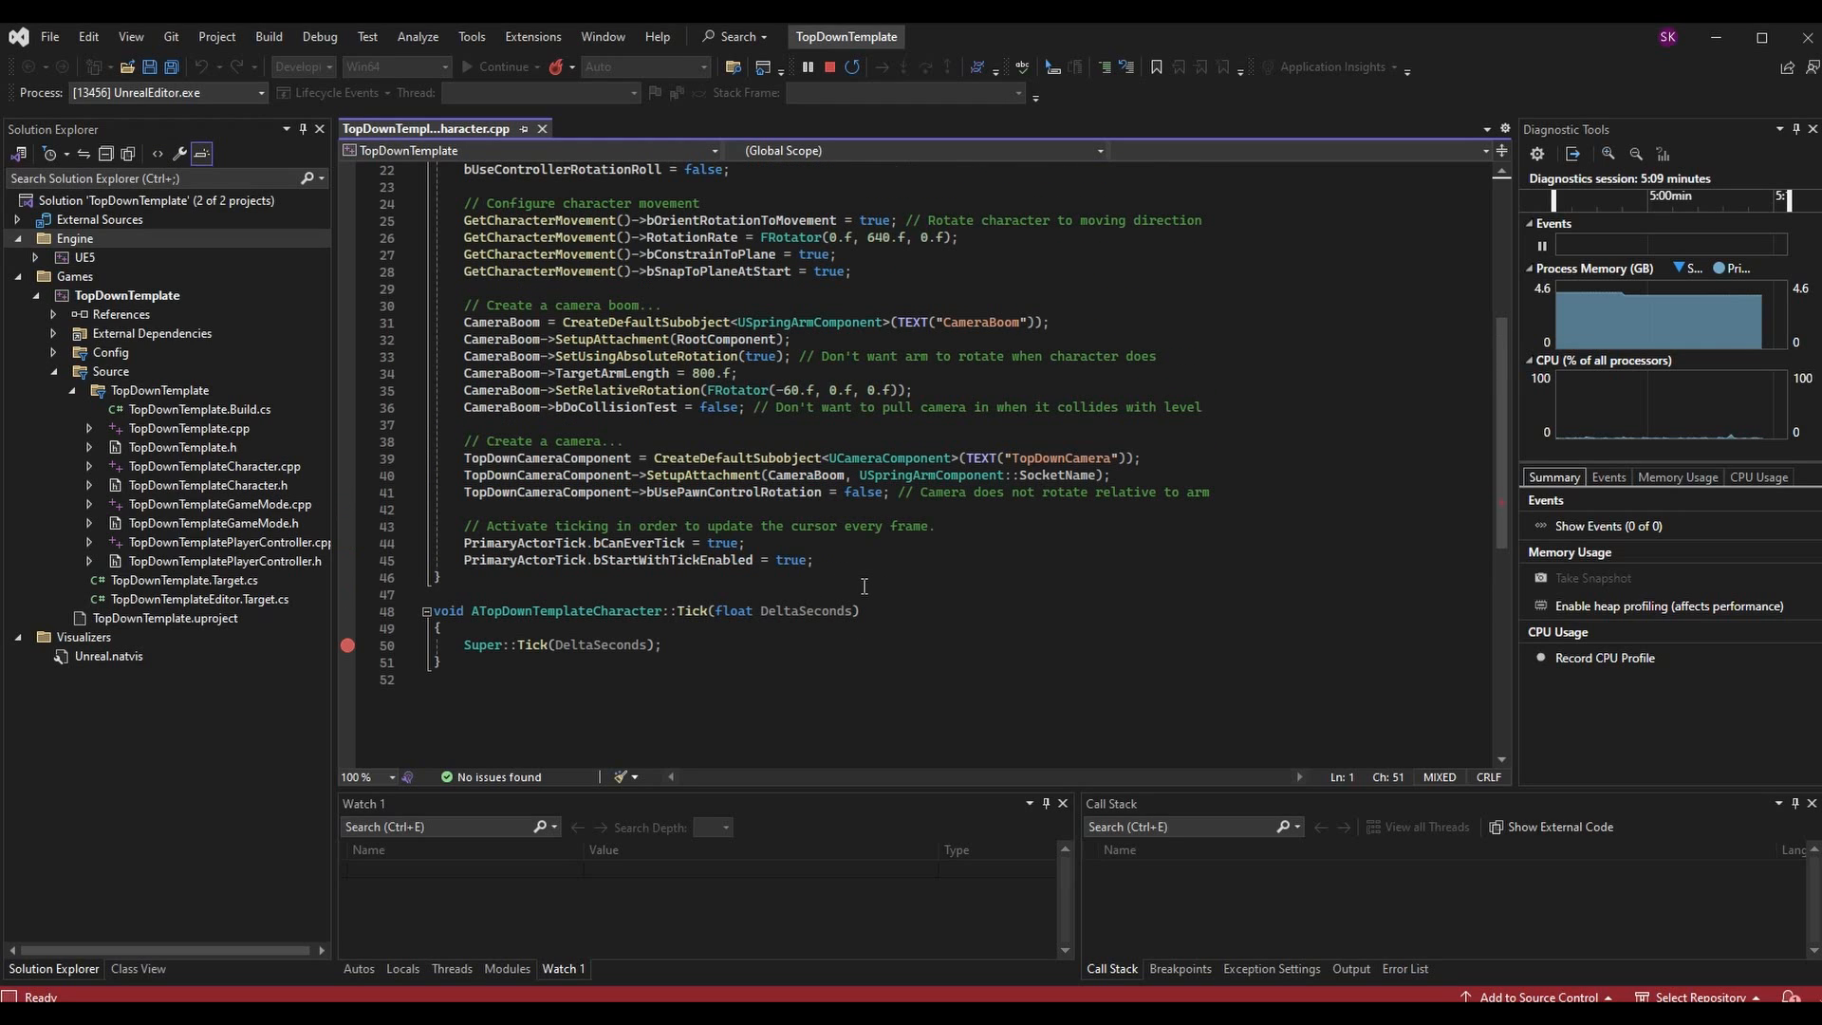
pyautogui.moveTo(347, 645)
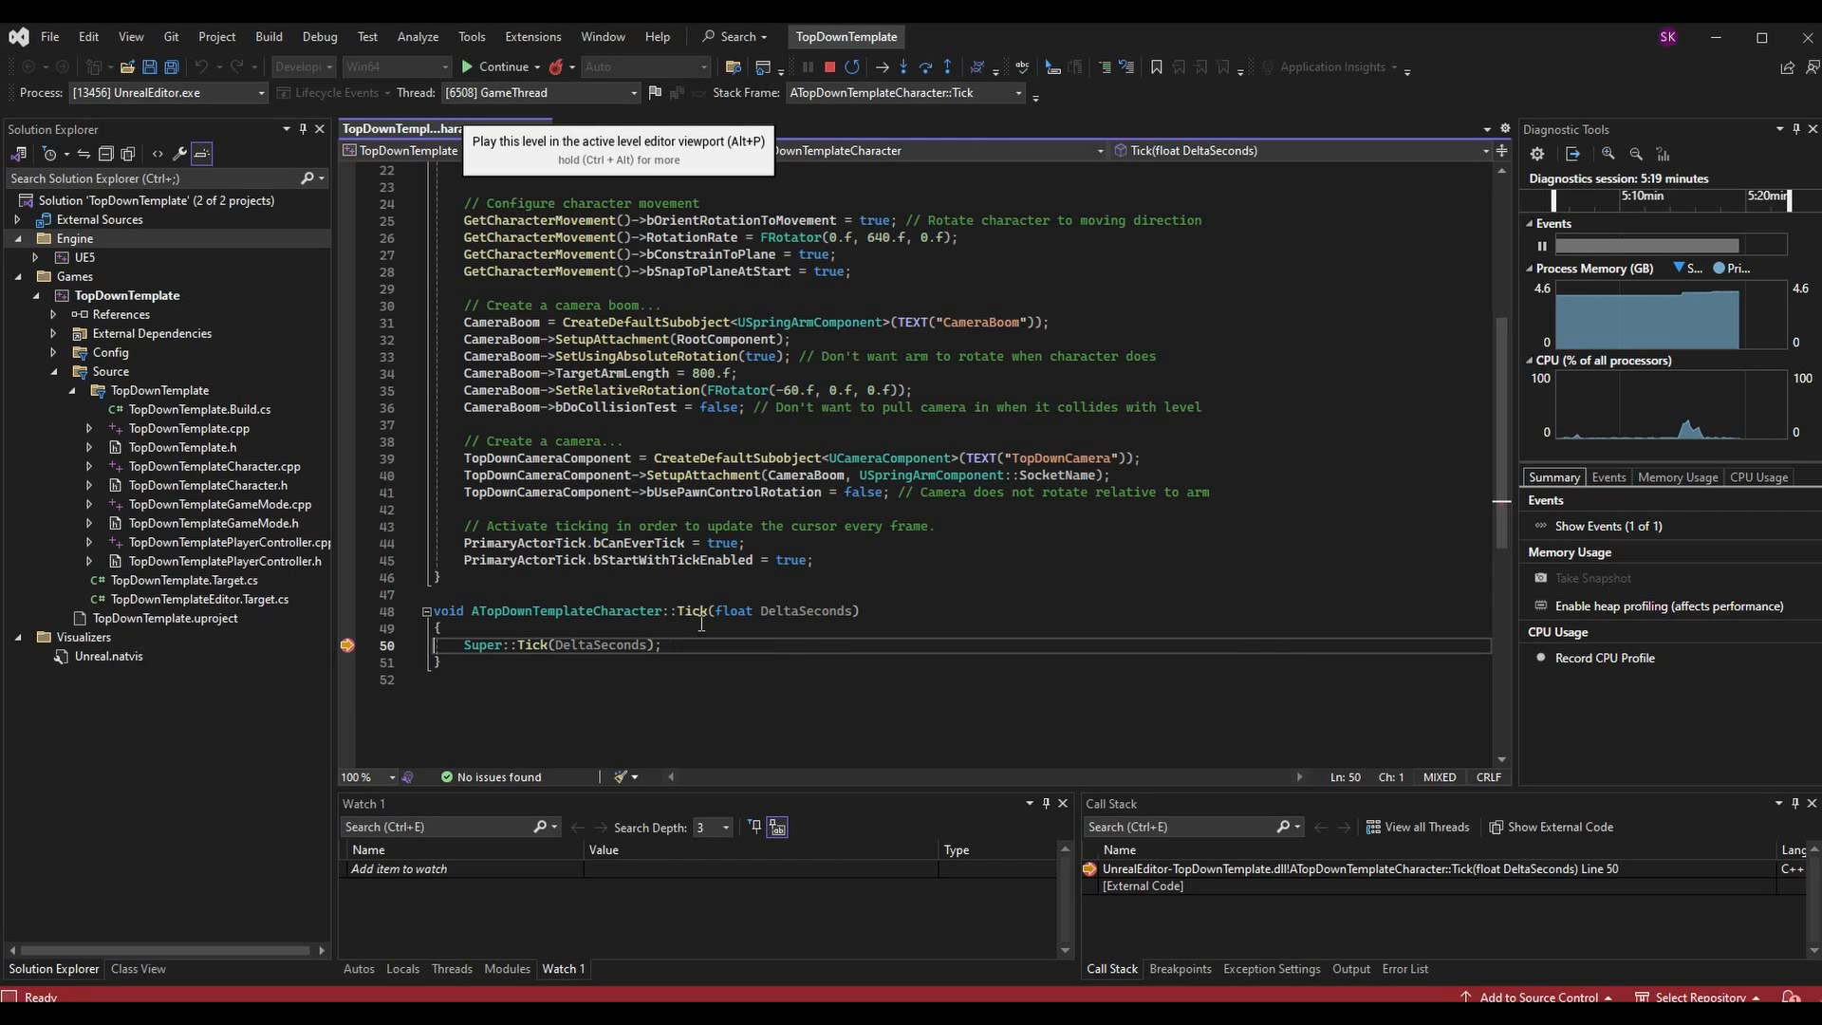
pyautogui.moveTo(740, 659)
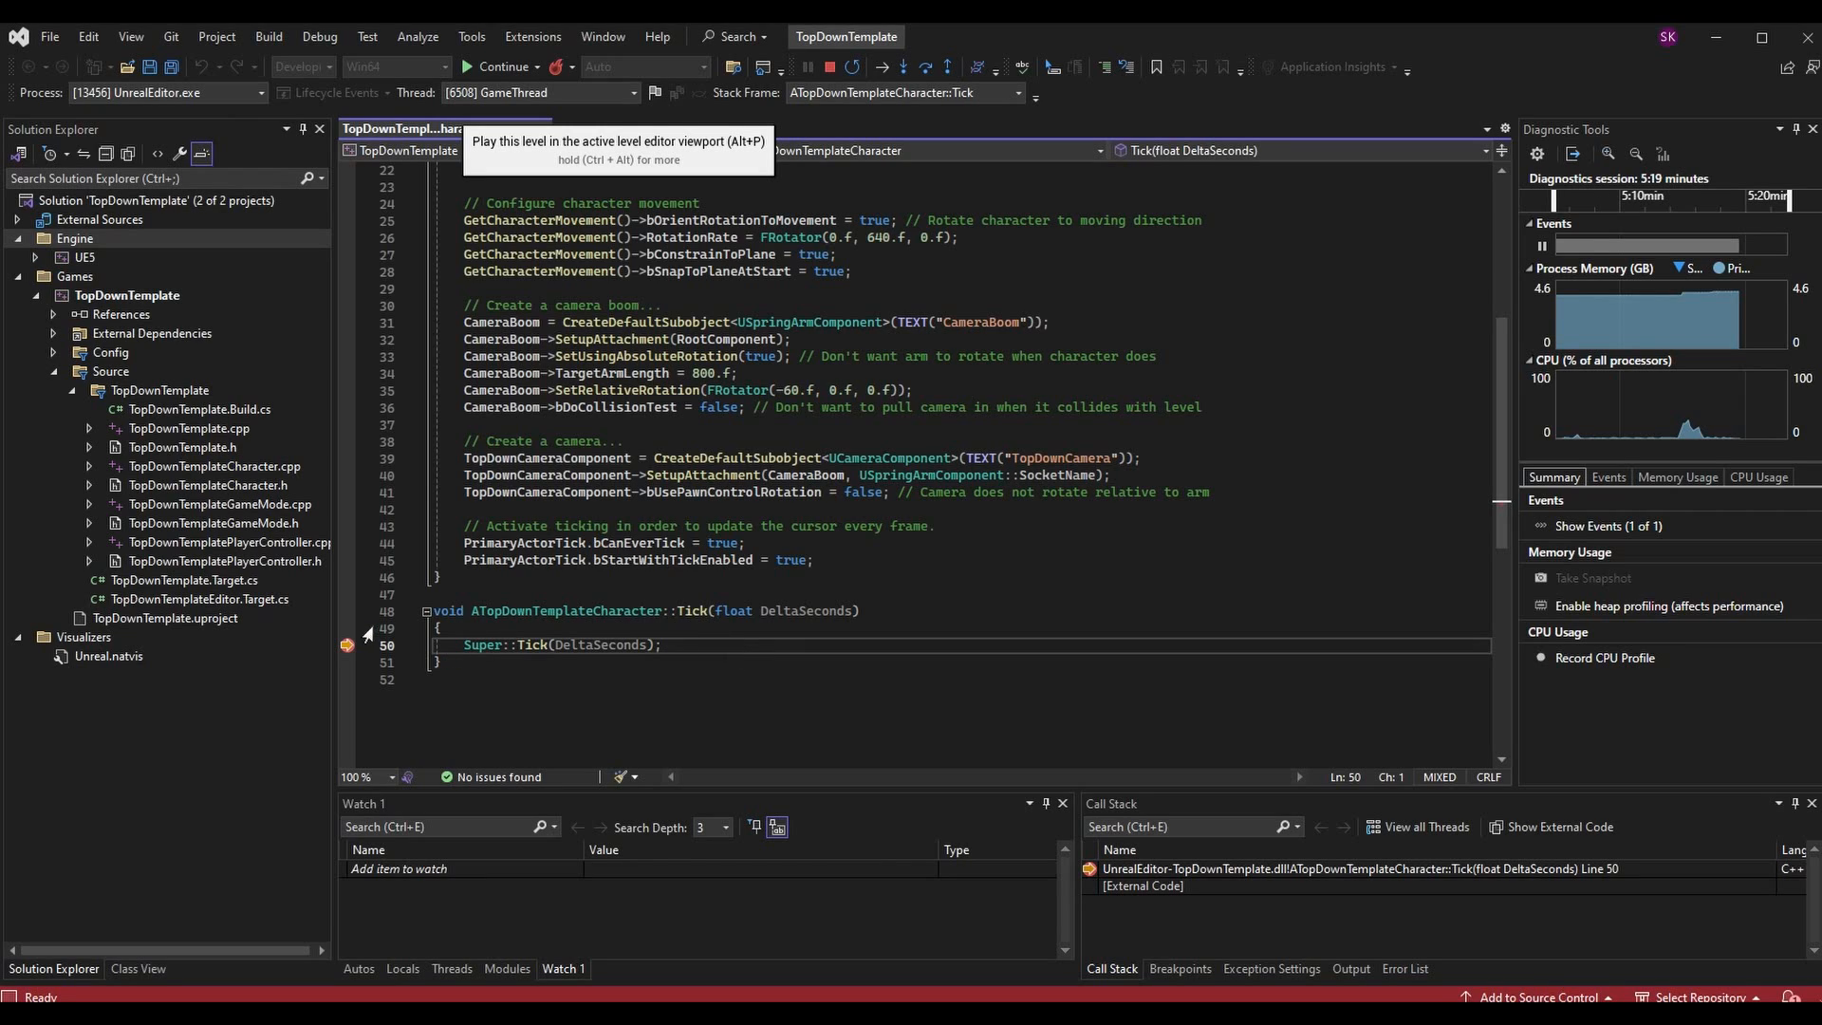
pyautogui.moveTo(347, 644)
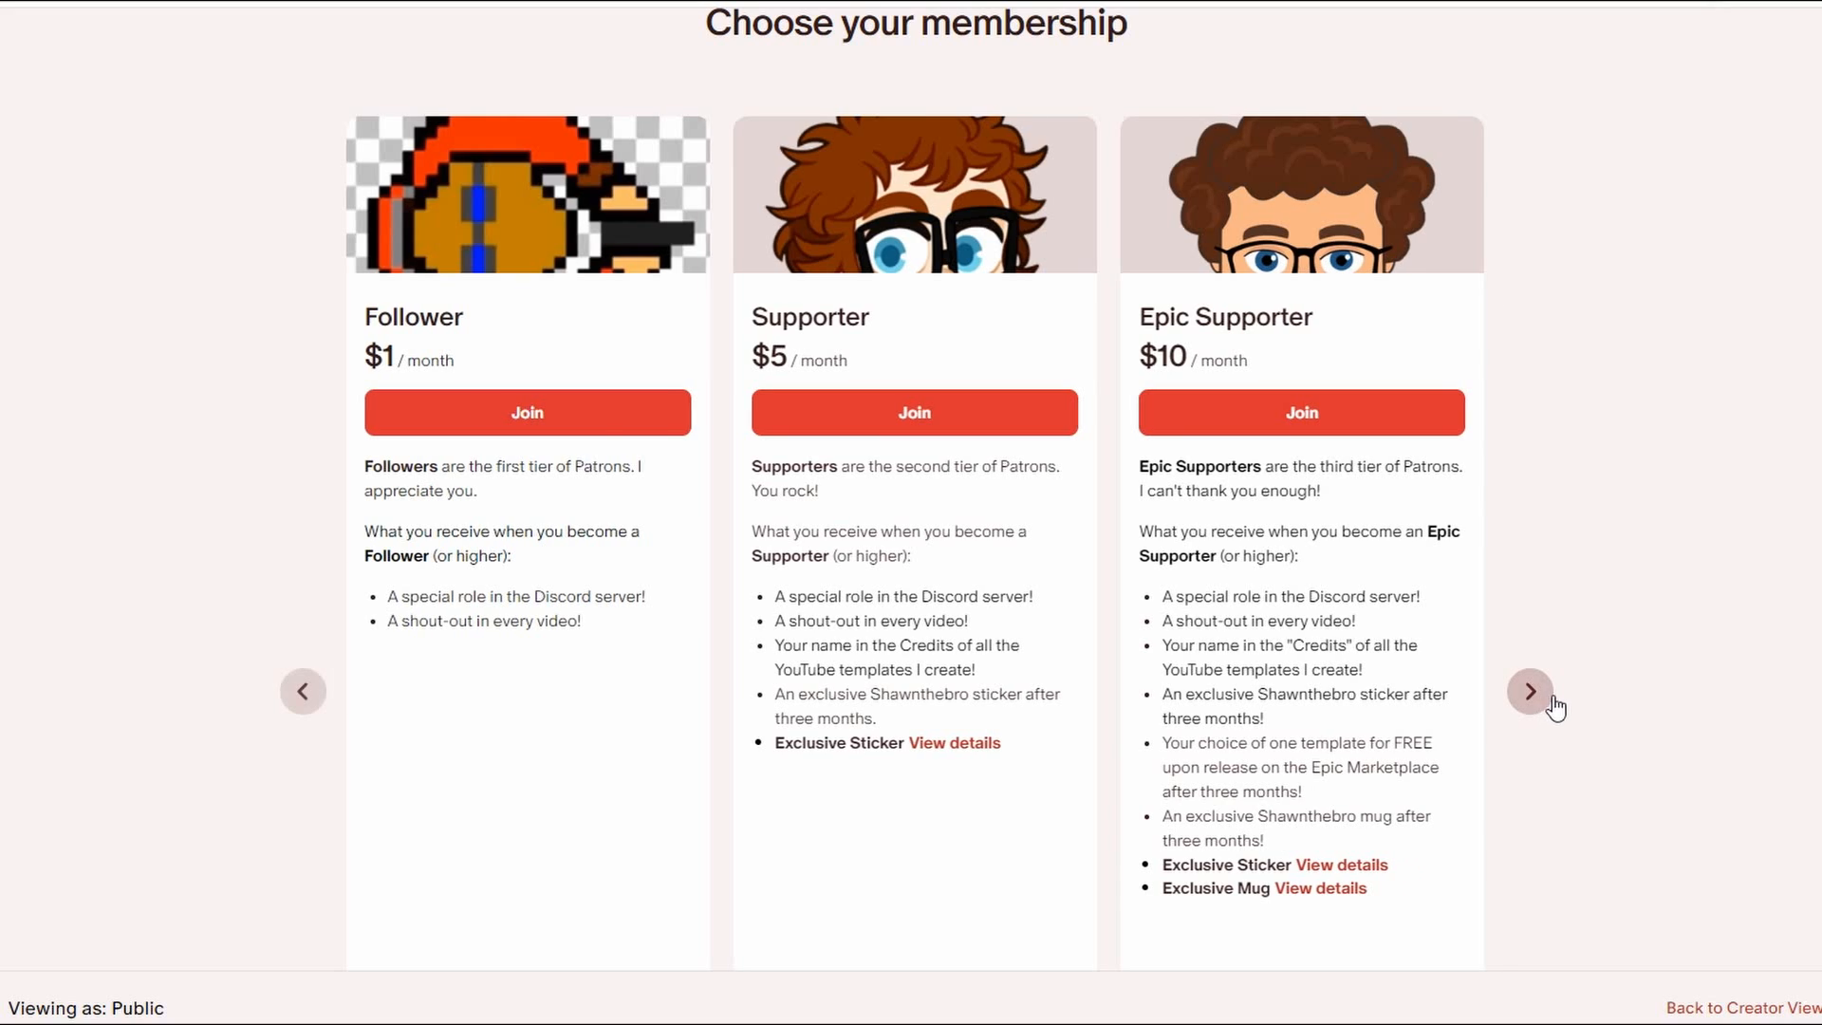
# Advance the membership carousel to reveal the $20 Super Epic Supporter tier
pyautogui.click(1529, 692)
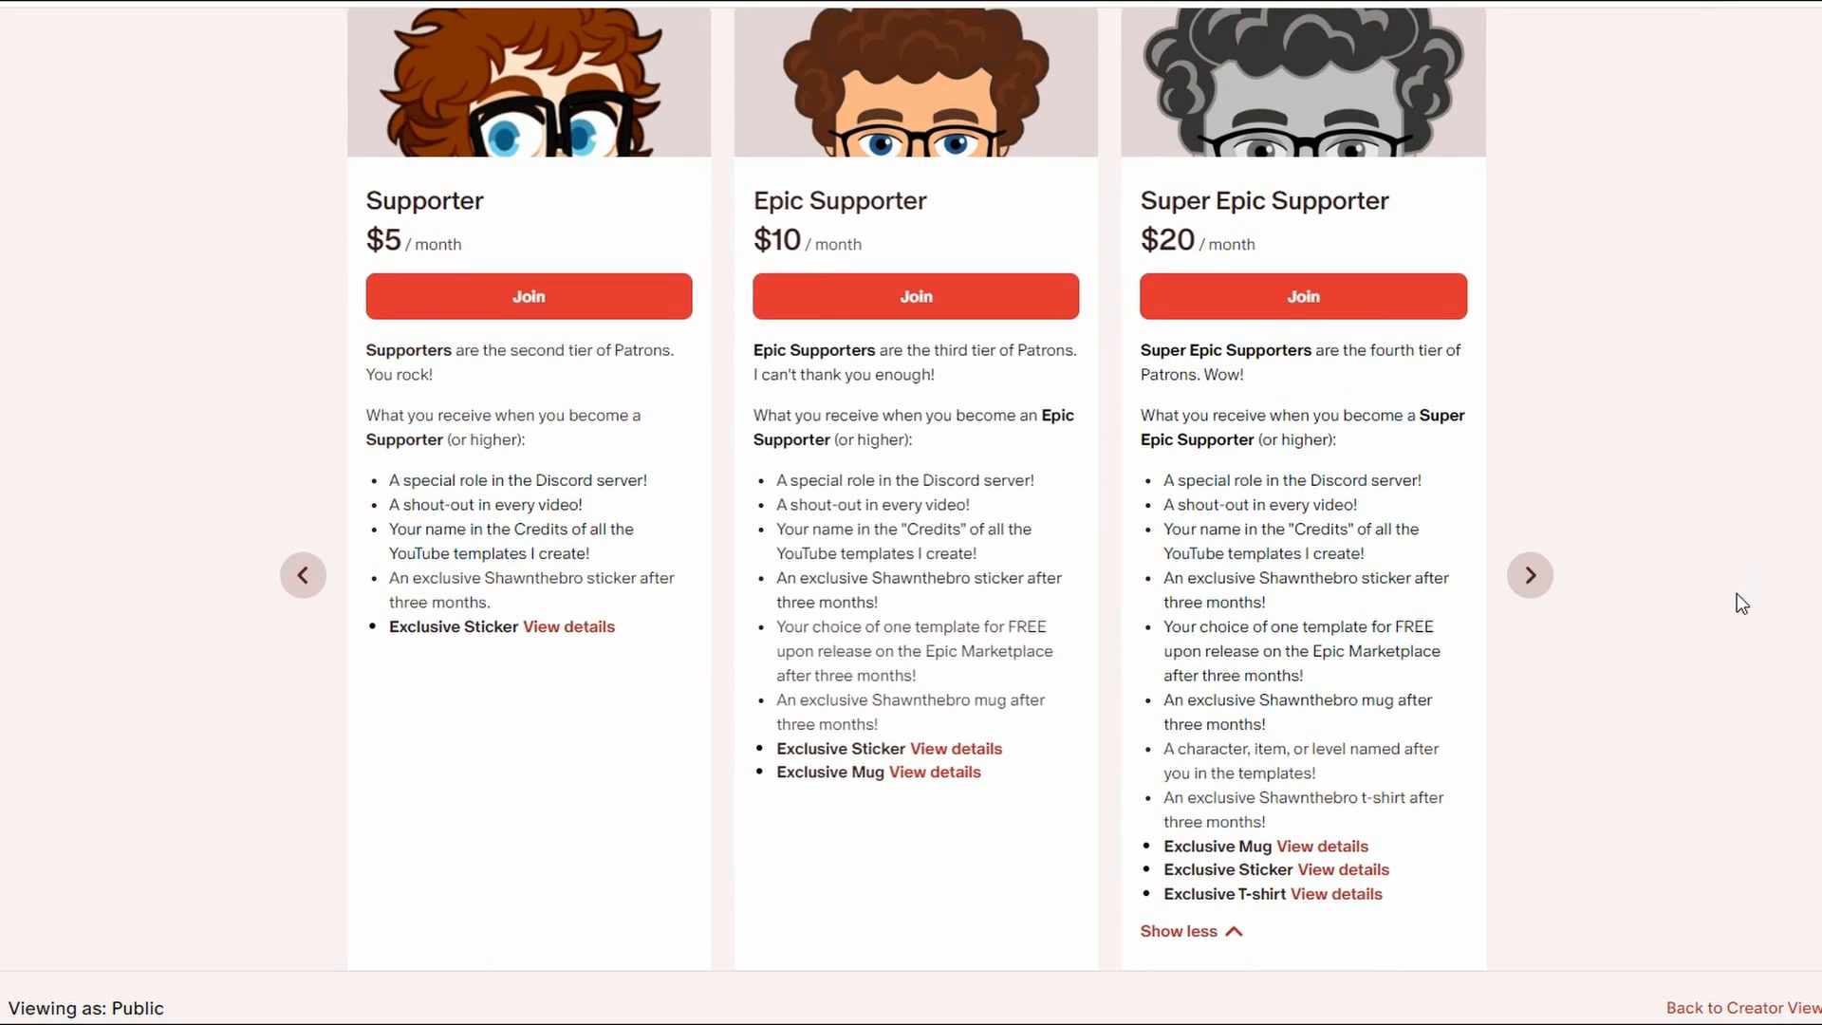
pyautogui.moveTo(1538, 600)
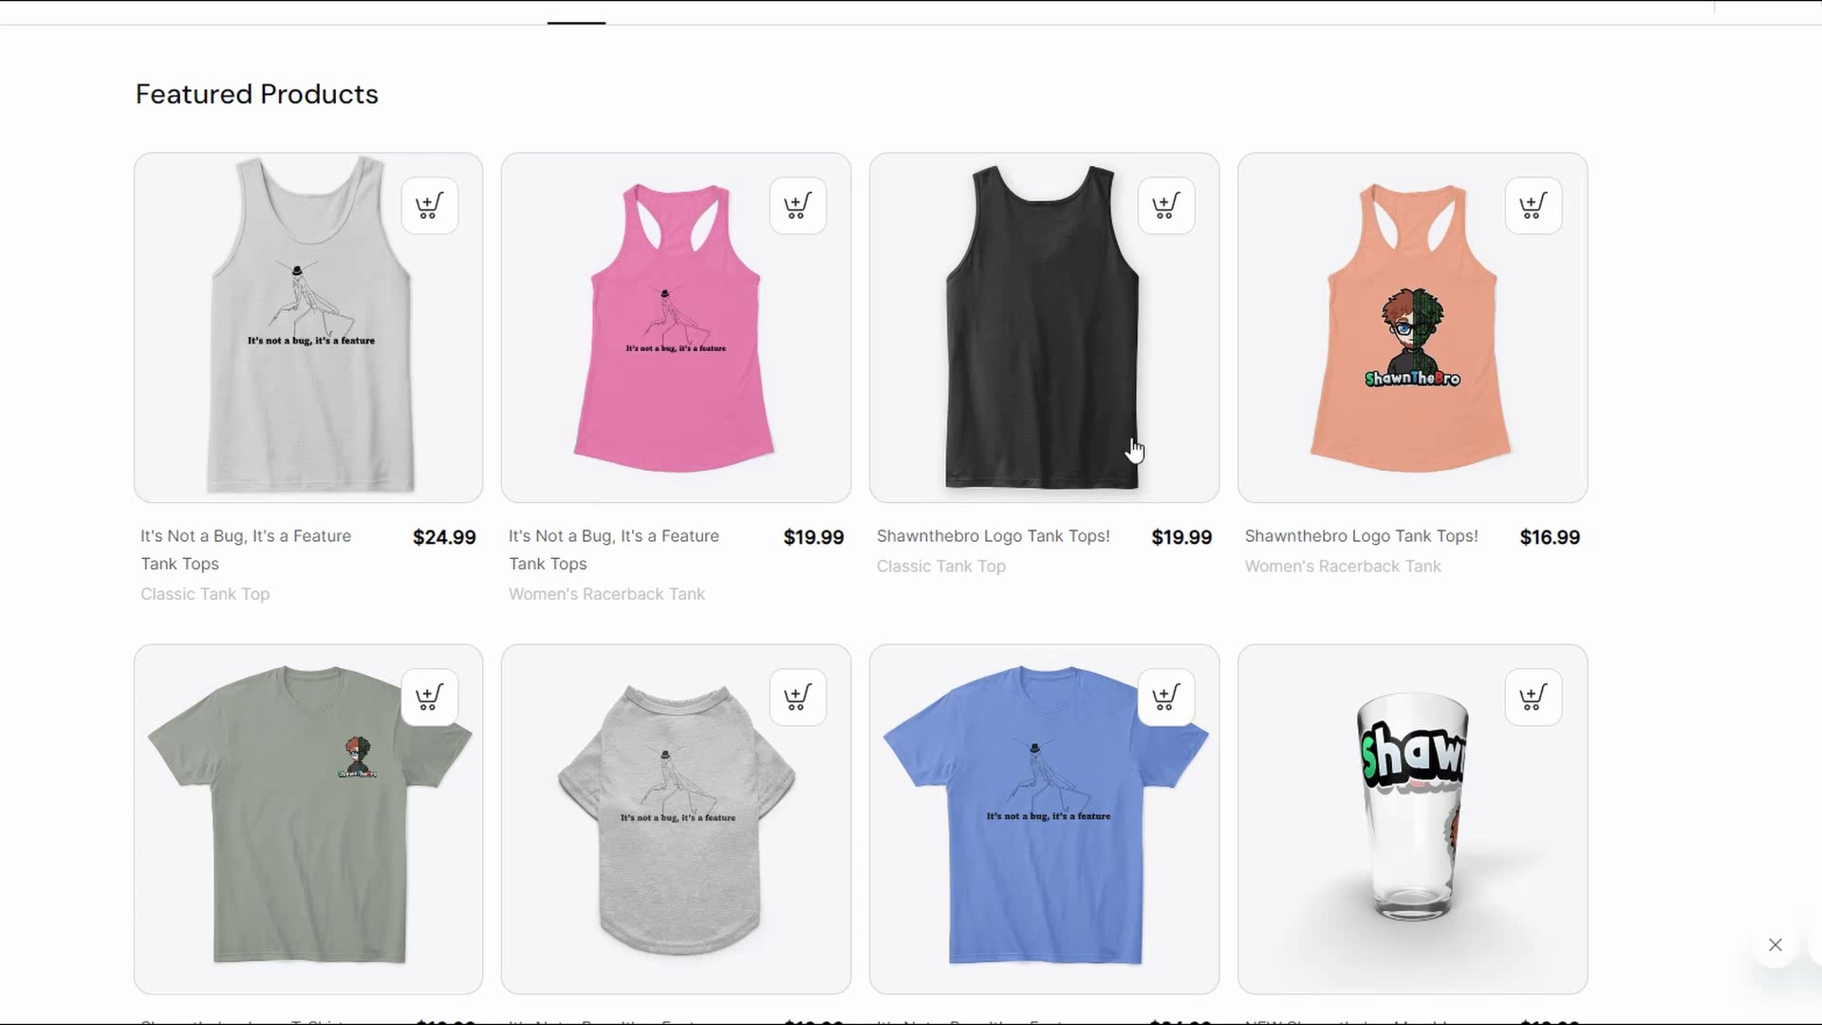
# Scroll the Featured Products grid down past tanks, tees, pint glass and sticker to the hoodie, shorts and socks
pyautogui.scroll(-3)
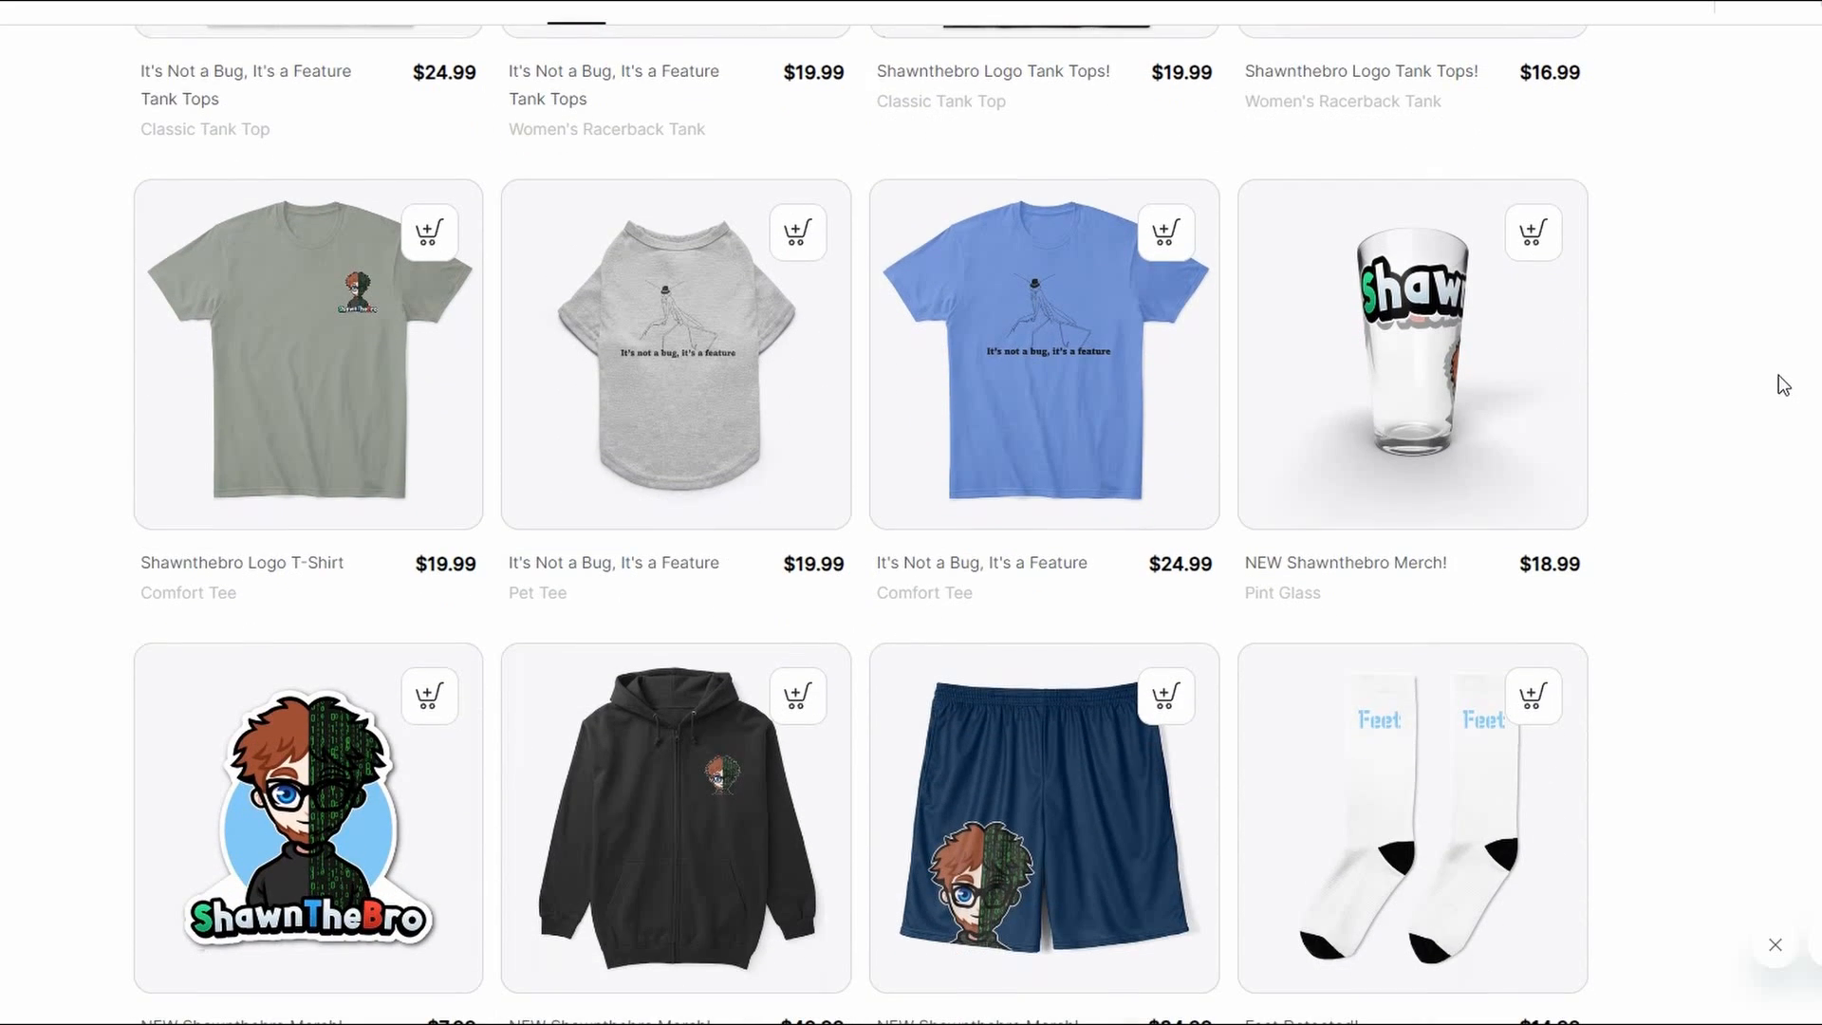
pyautogui.scroll(-3)
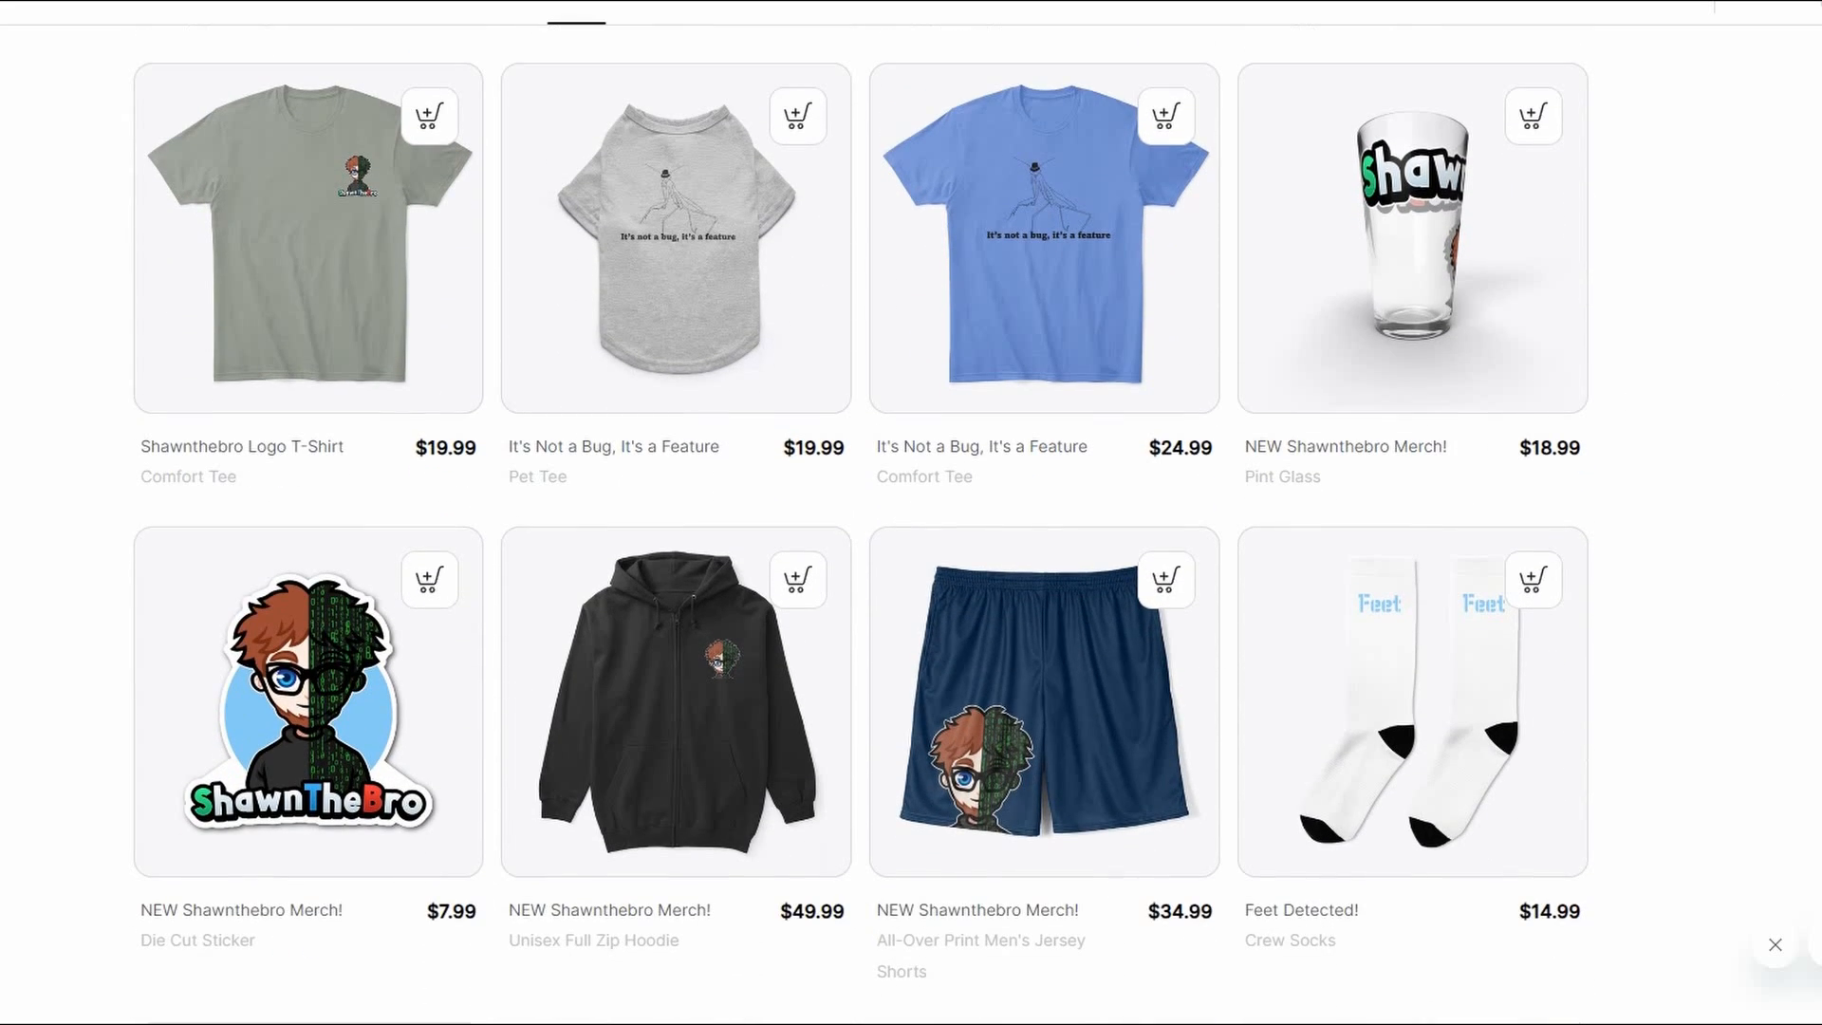
pyautogui.scroll(-3)
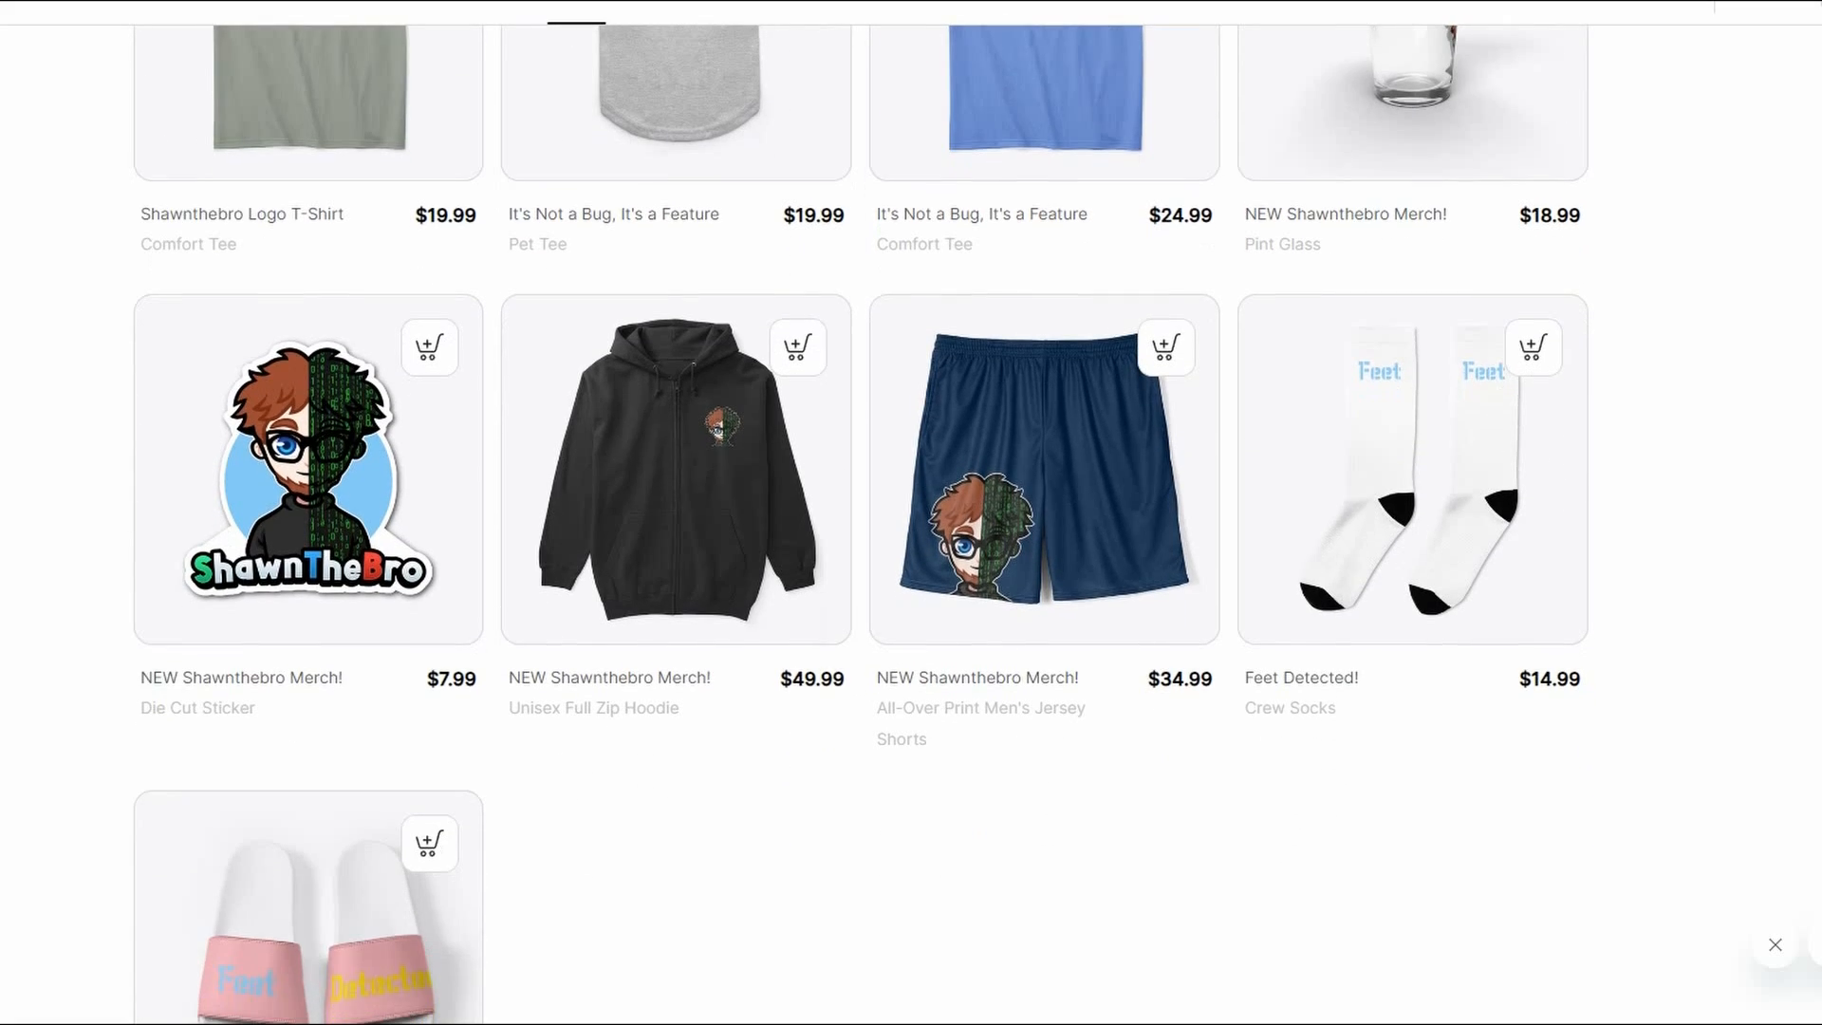